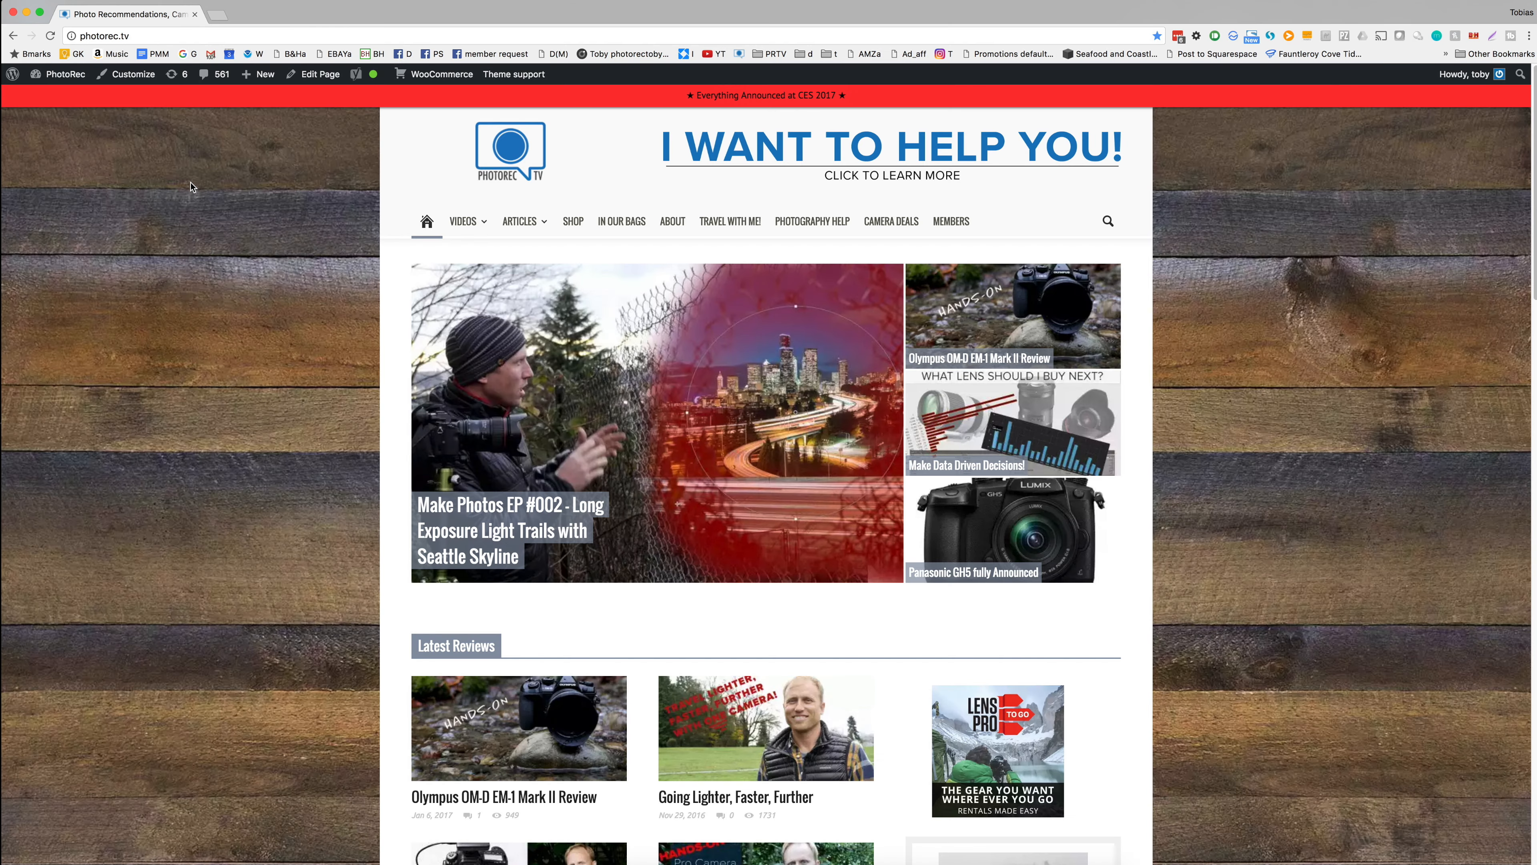
mouse_move(587, 199)
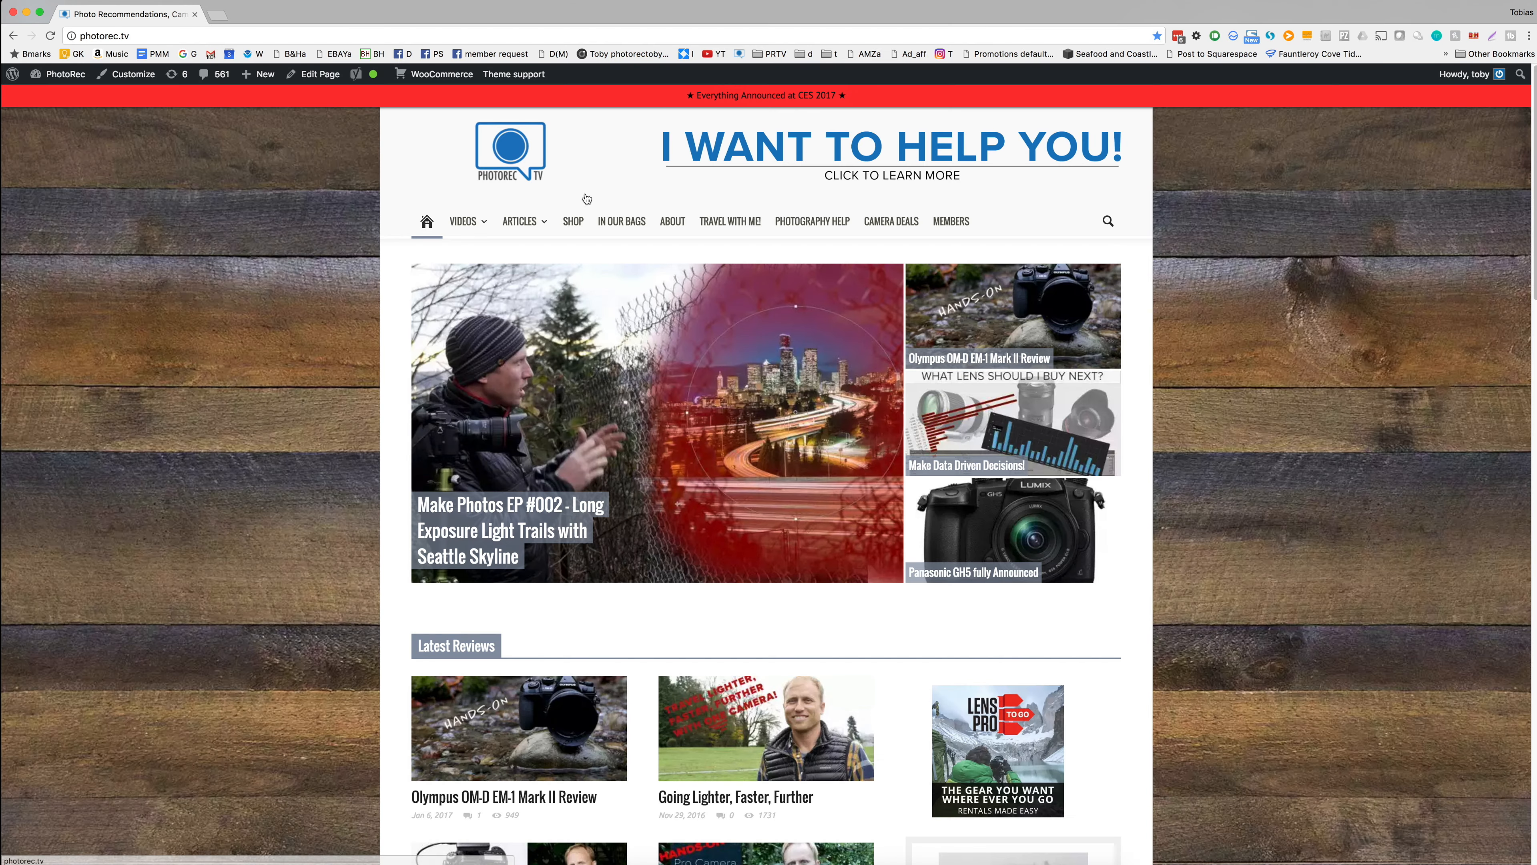
mouse_move(803, 227)
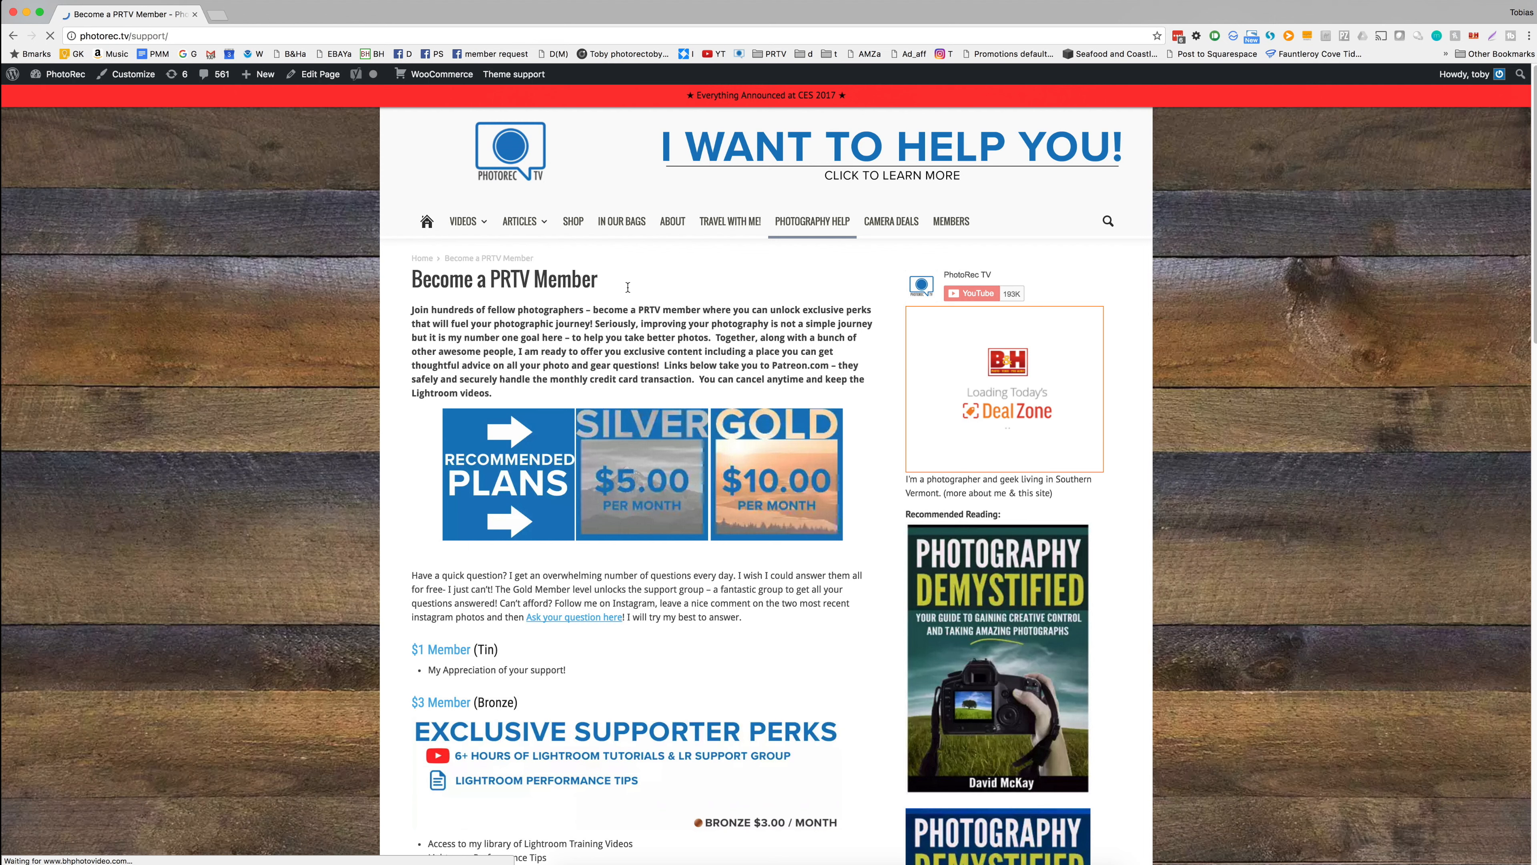
Step: Scroll through the PRTV membership tiers and back to the top of the page
scroll("down", 3)
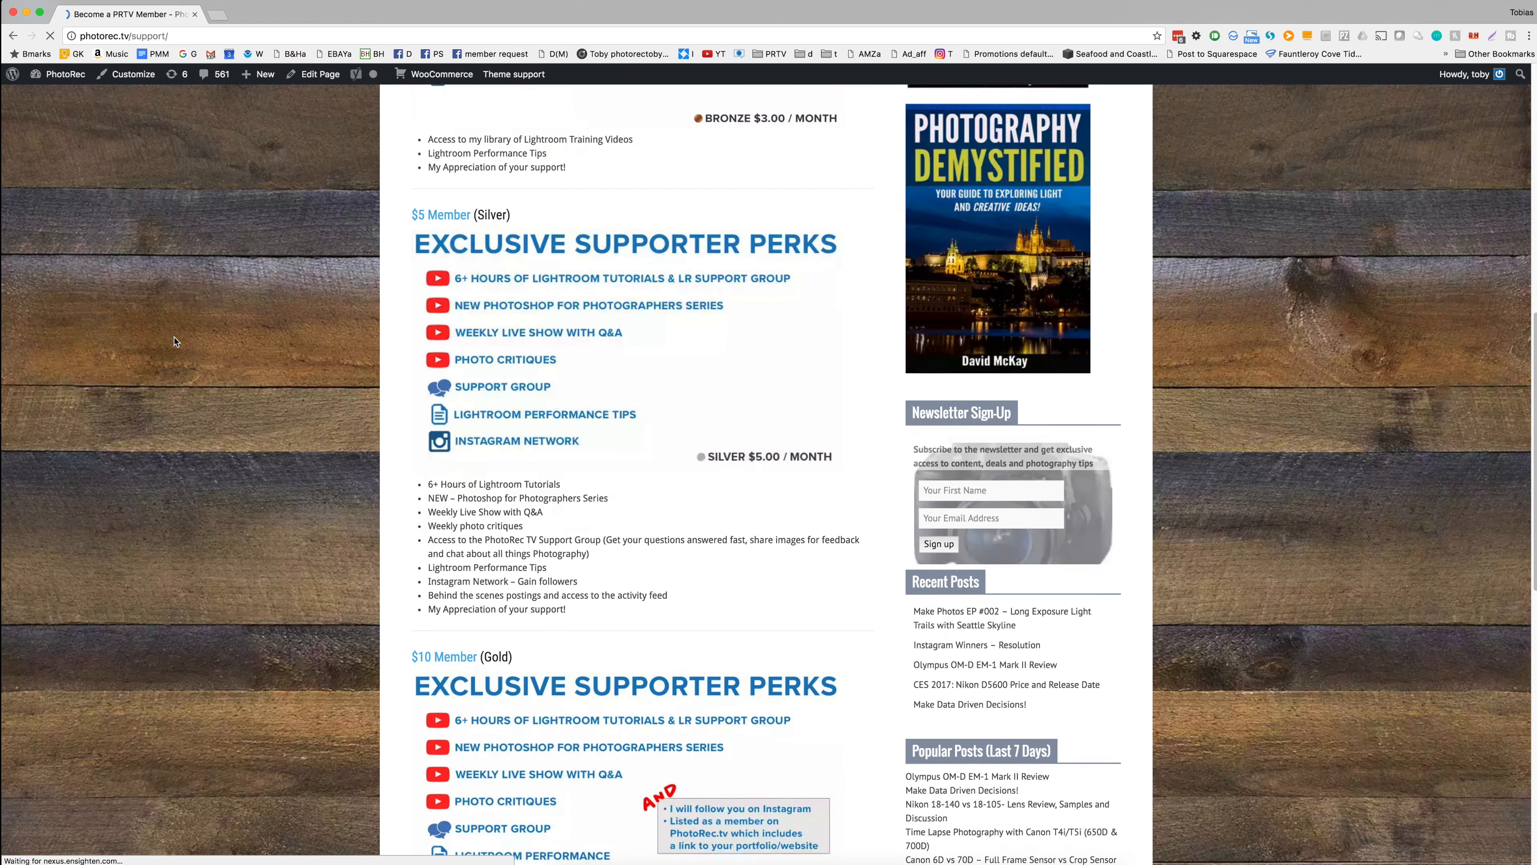
scroll("up", 3)
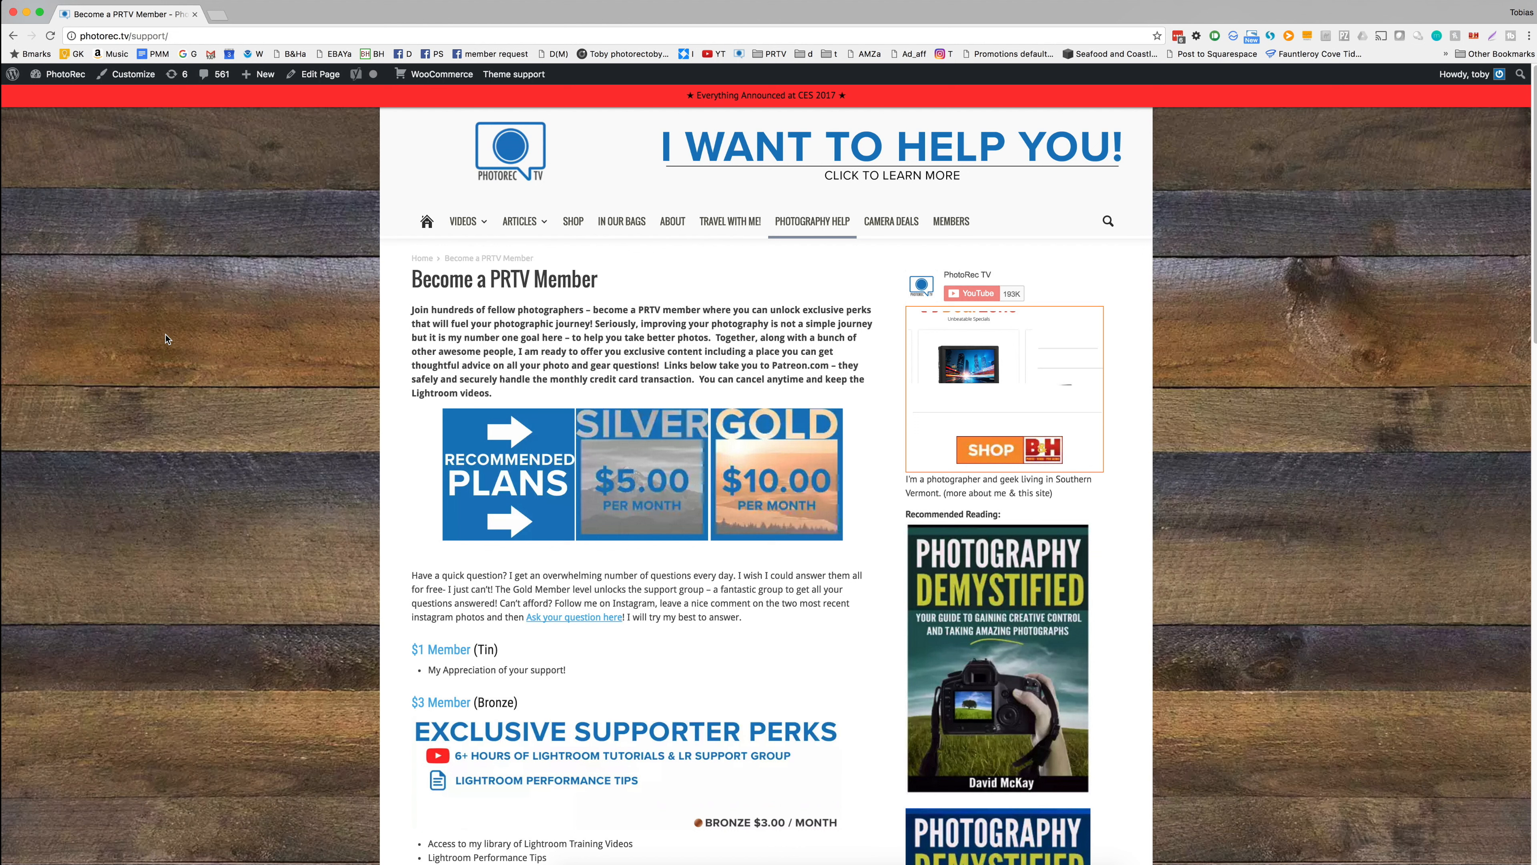
mouse_move(174, 332)
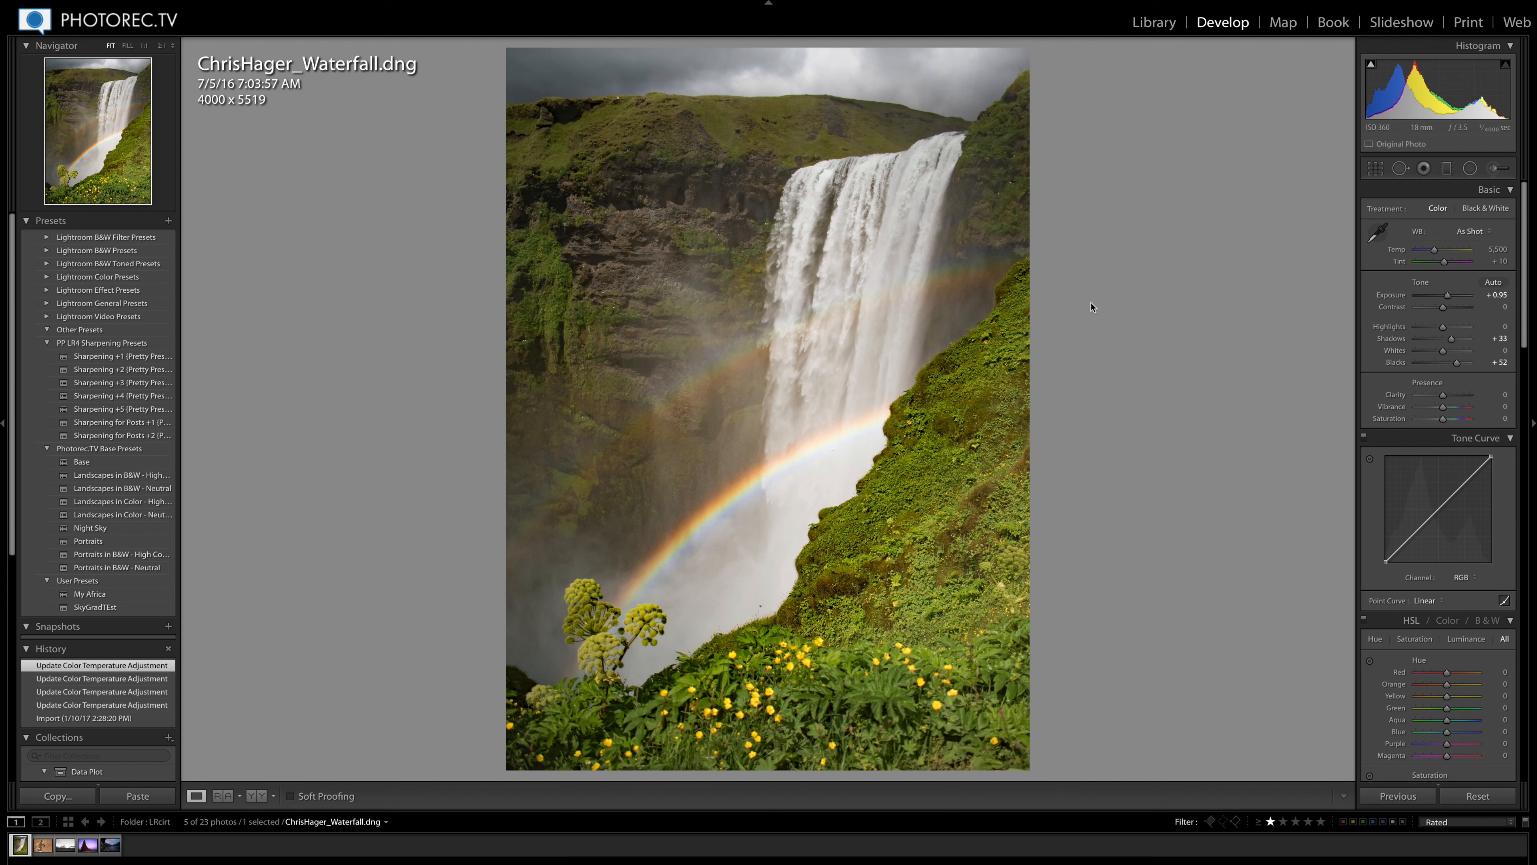
mouse_move(1143, 385)
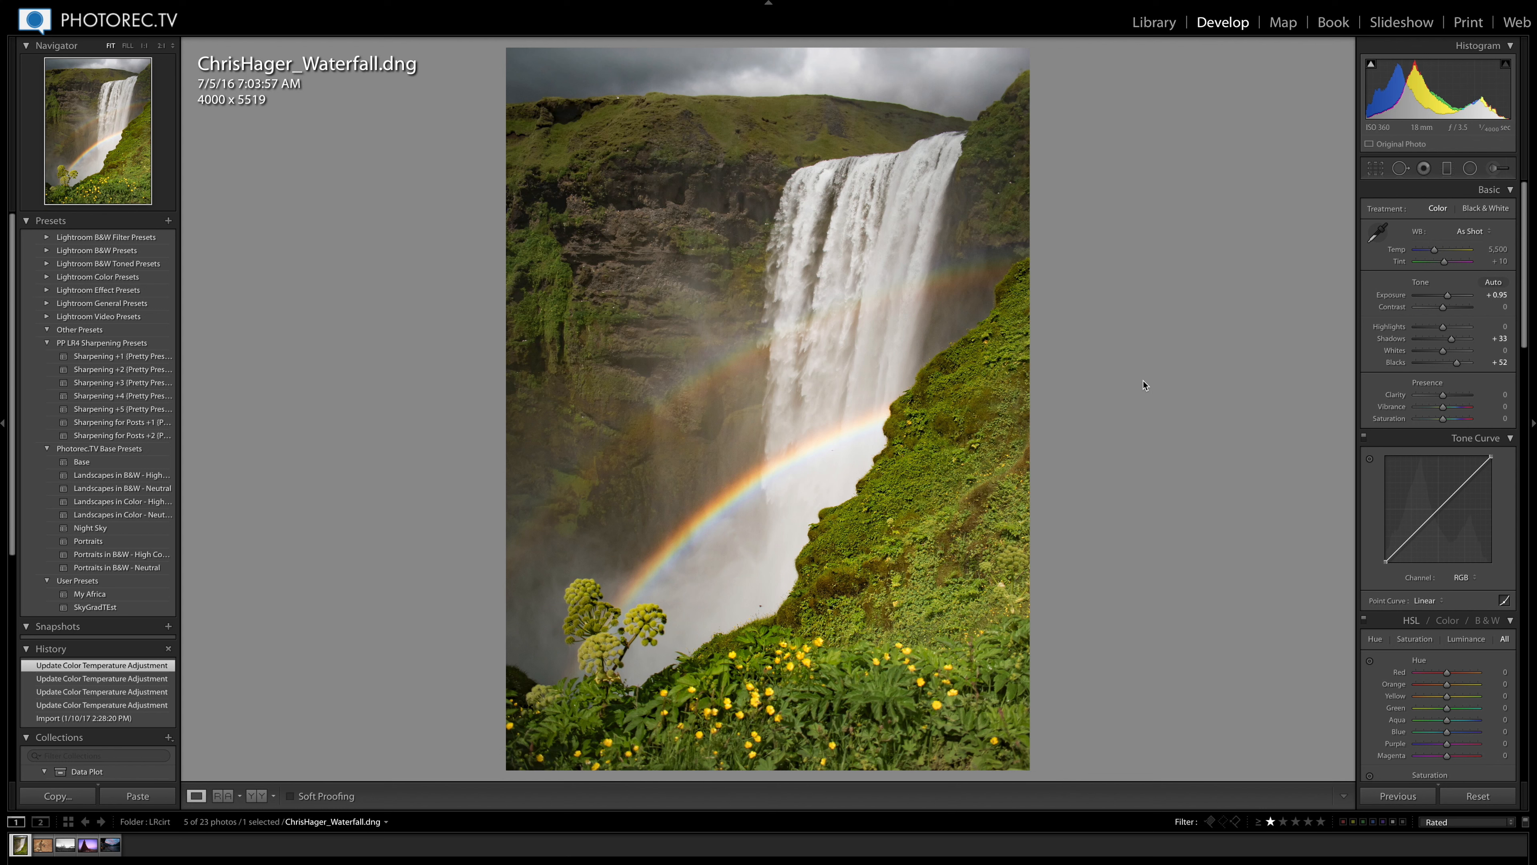
mouse_move(1149, 373)
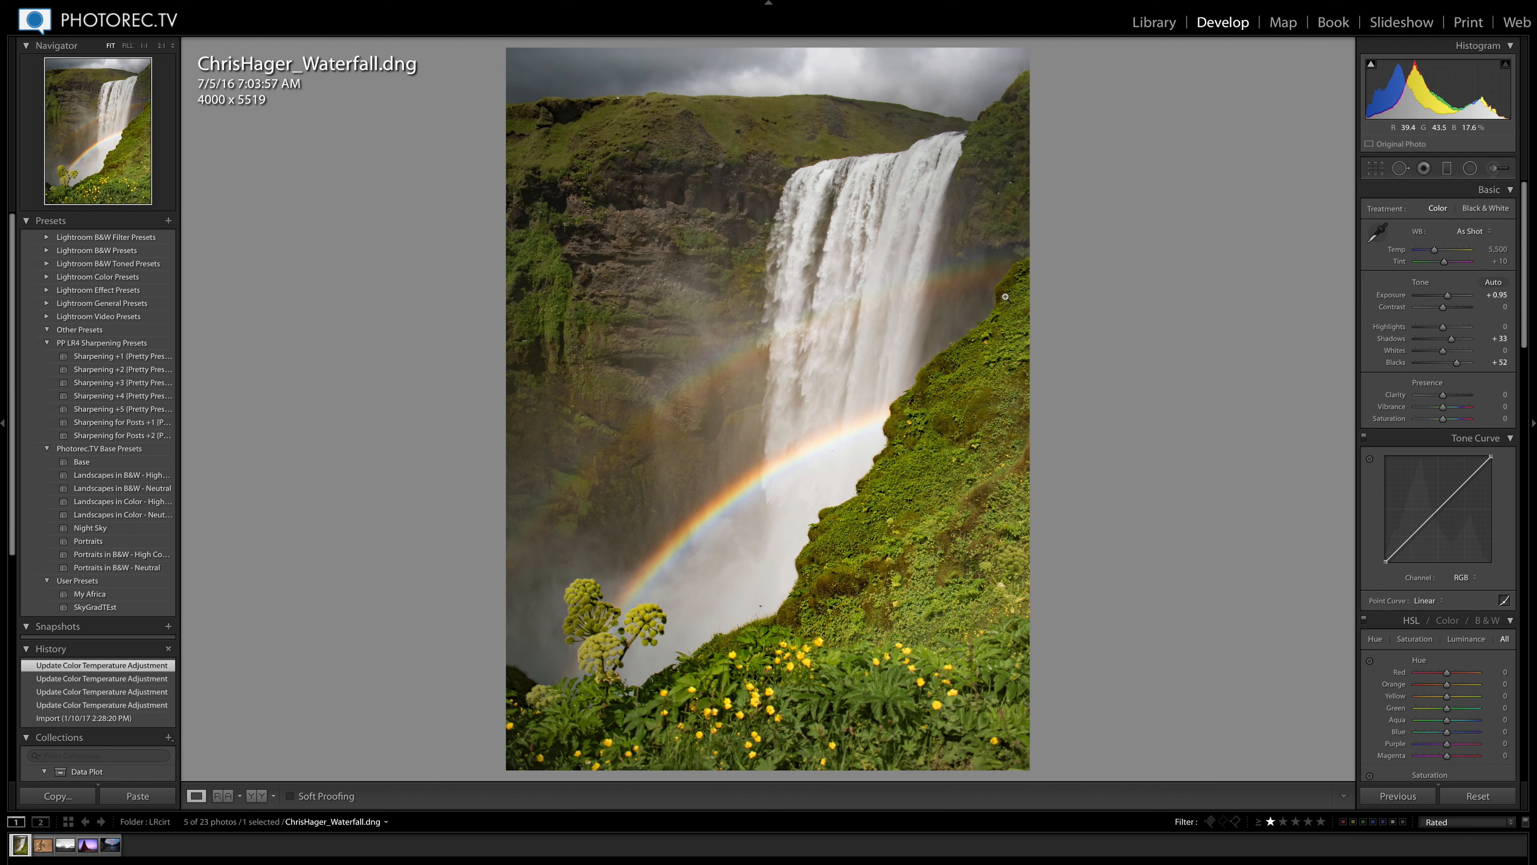
mouse_move(847, 240)
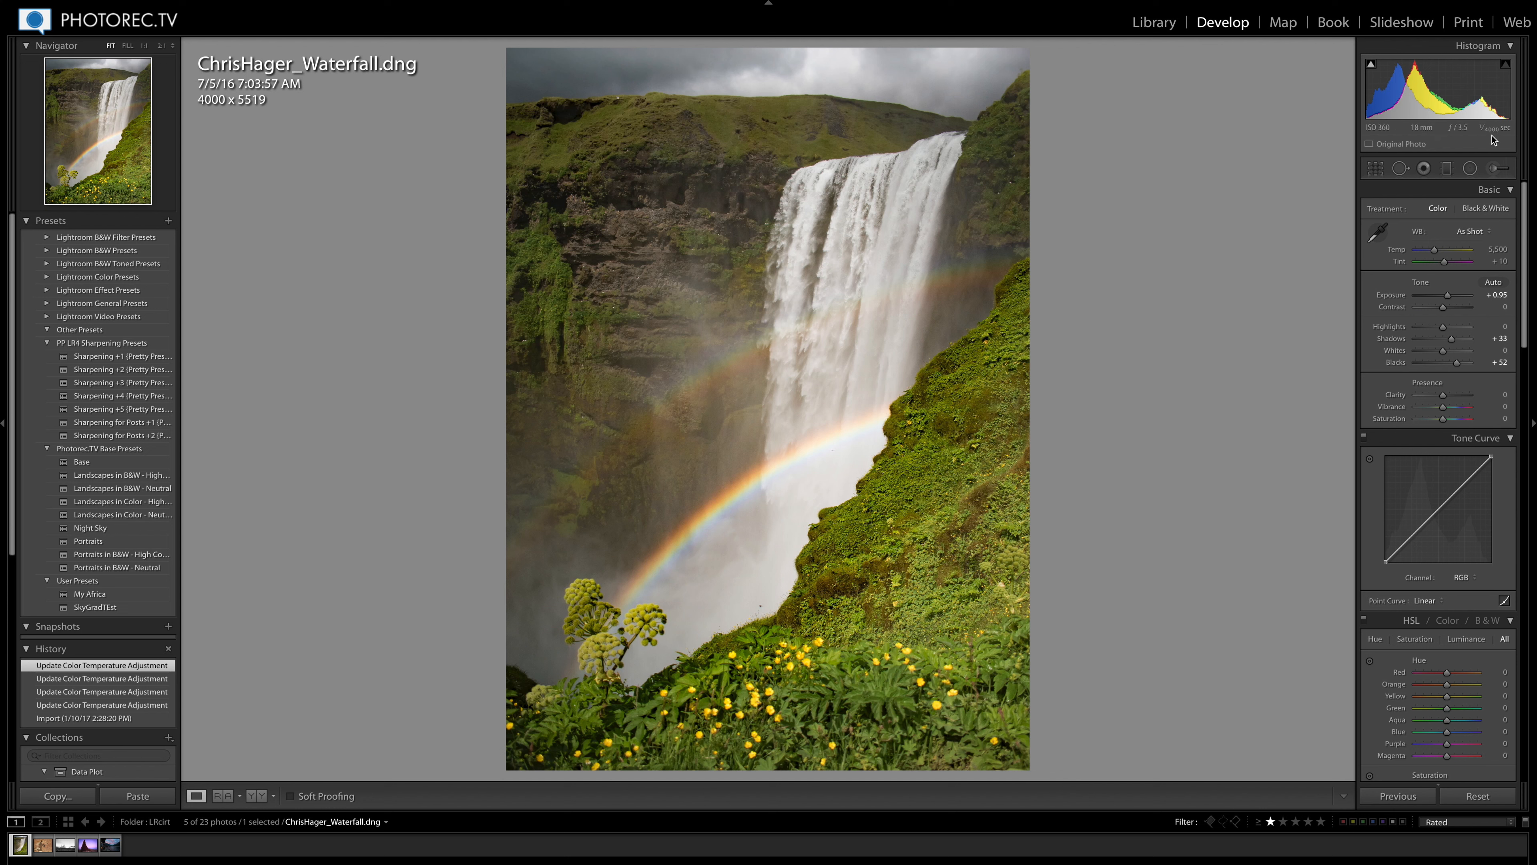
mouse_move(1488, 137)
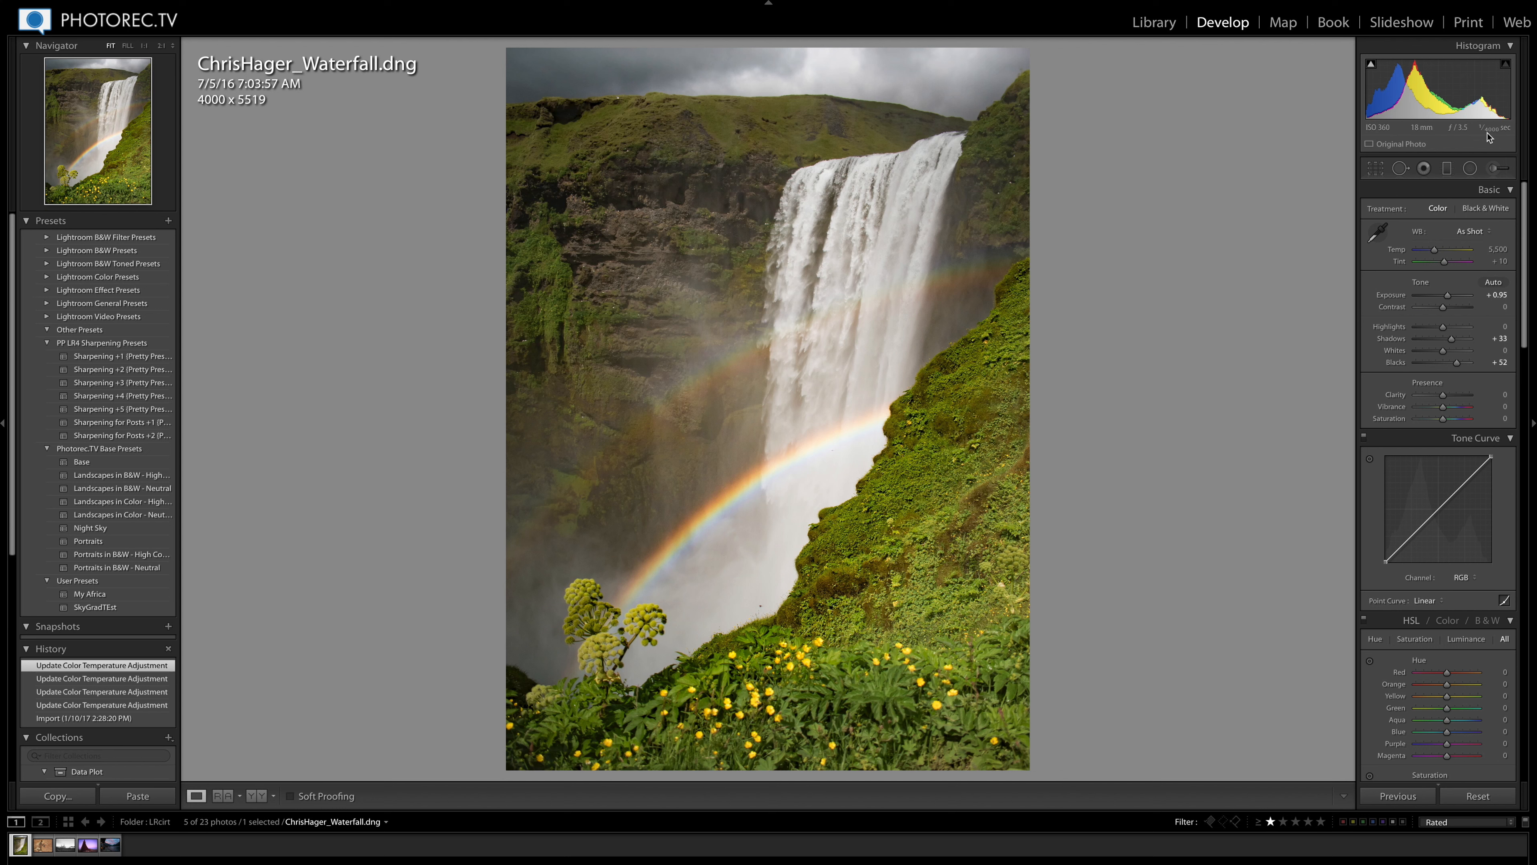
mouse_move(1459, 147)
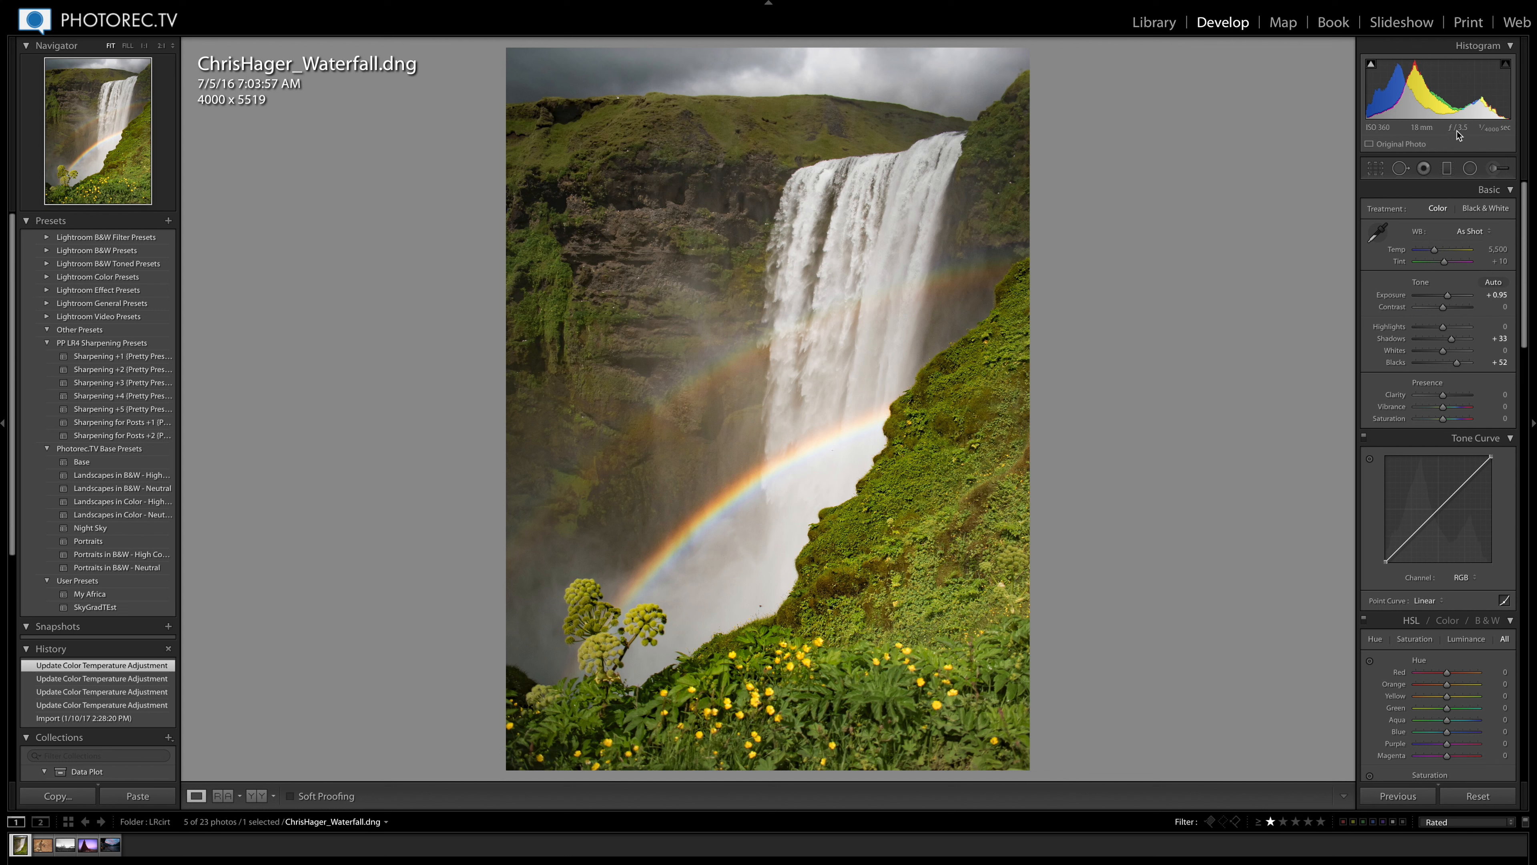
mouse_move(1457, 133)
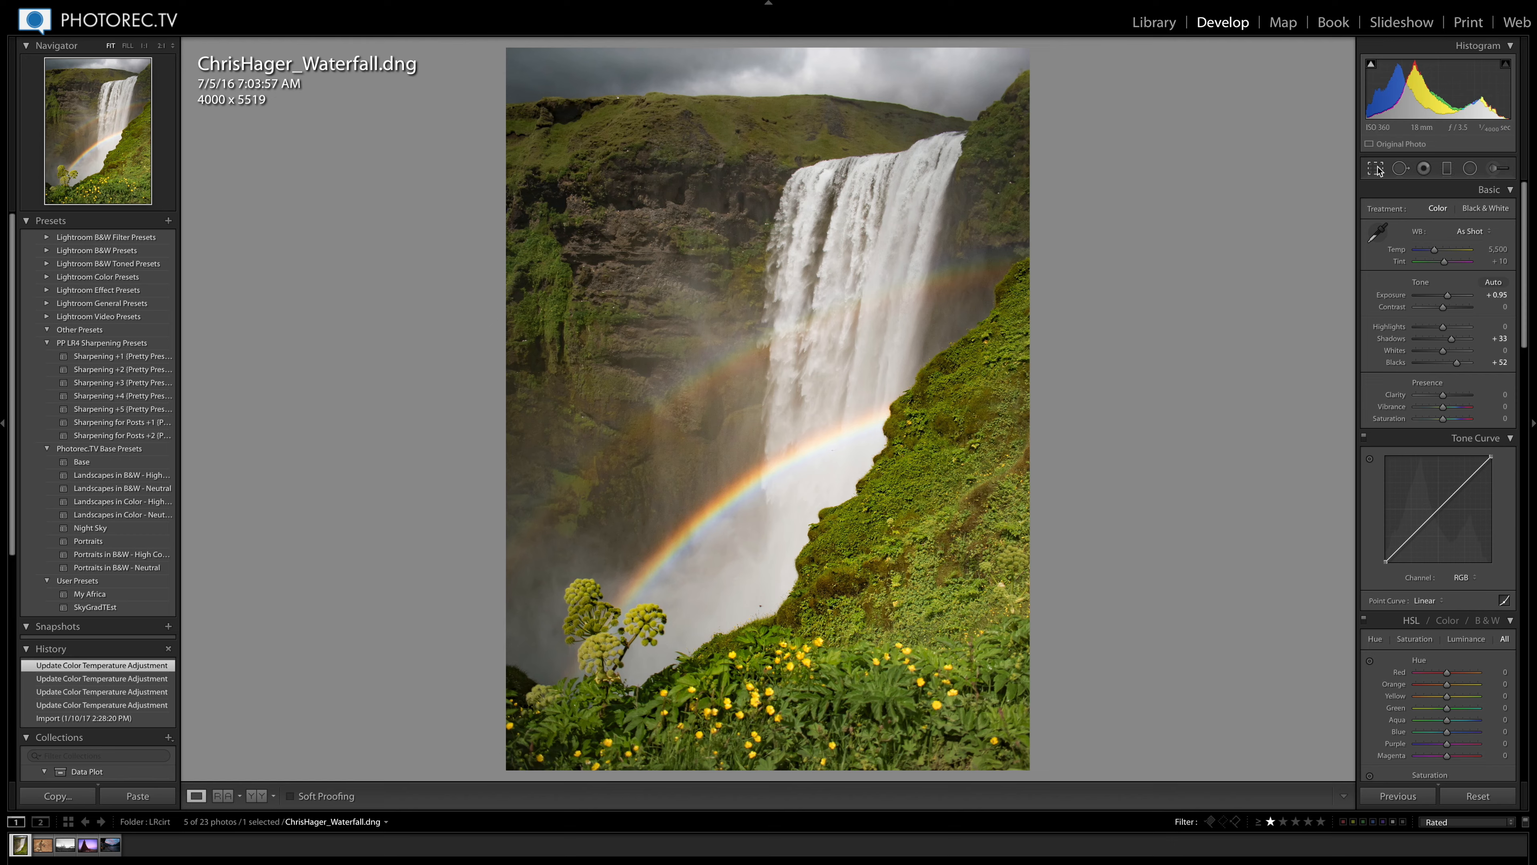
left_click(1376, 168)
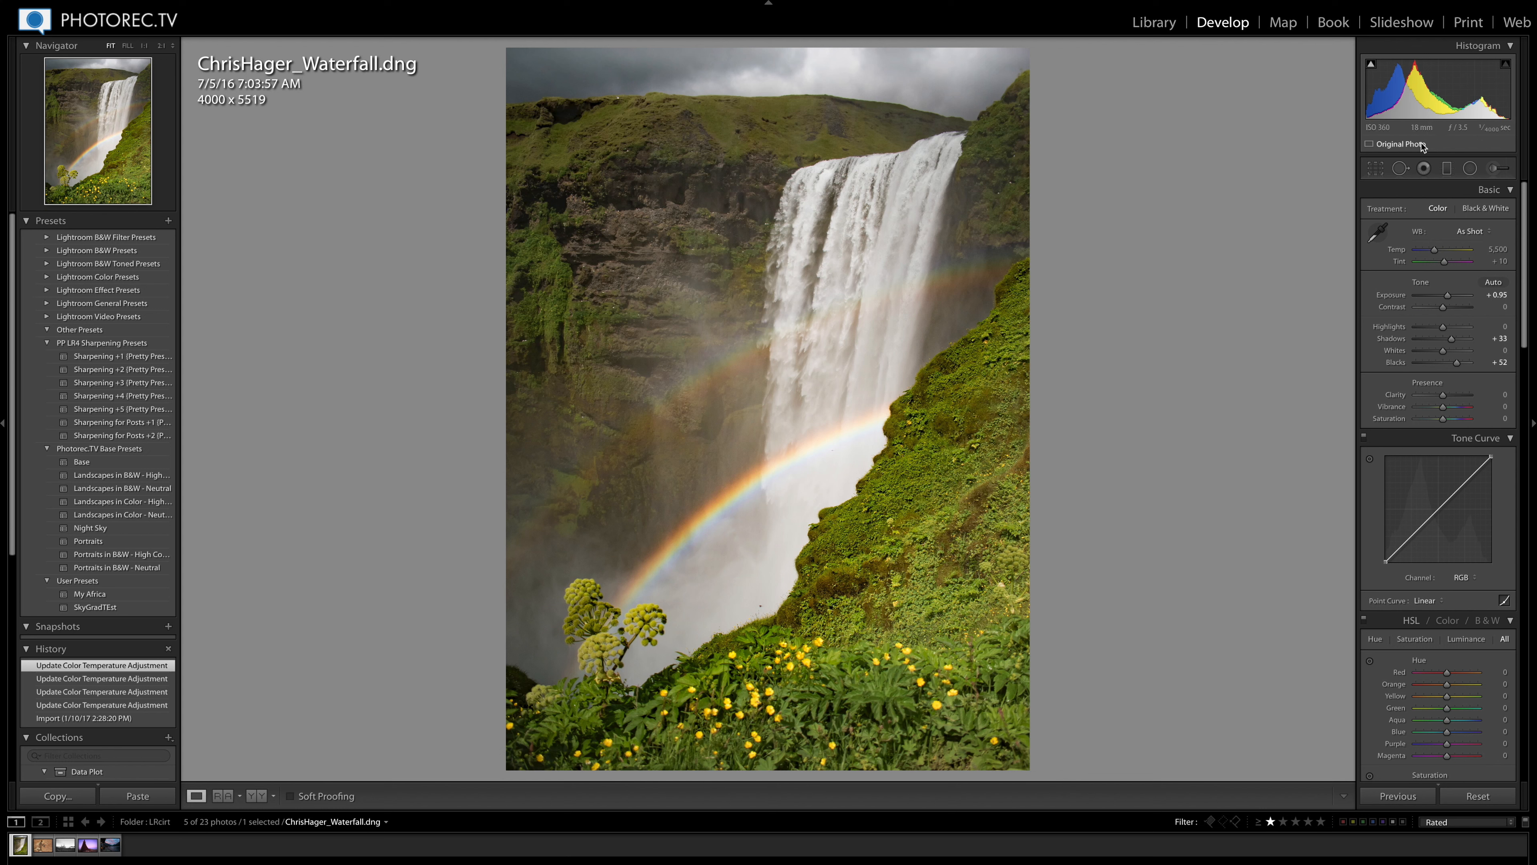
mouse_move(1428, 132)
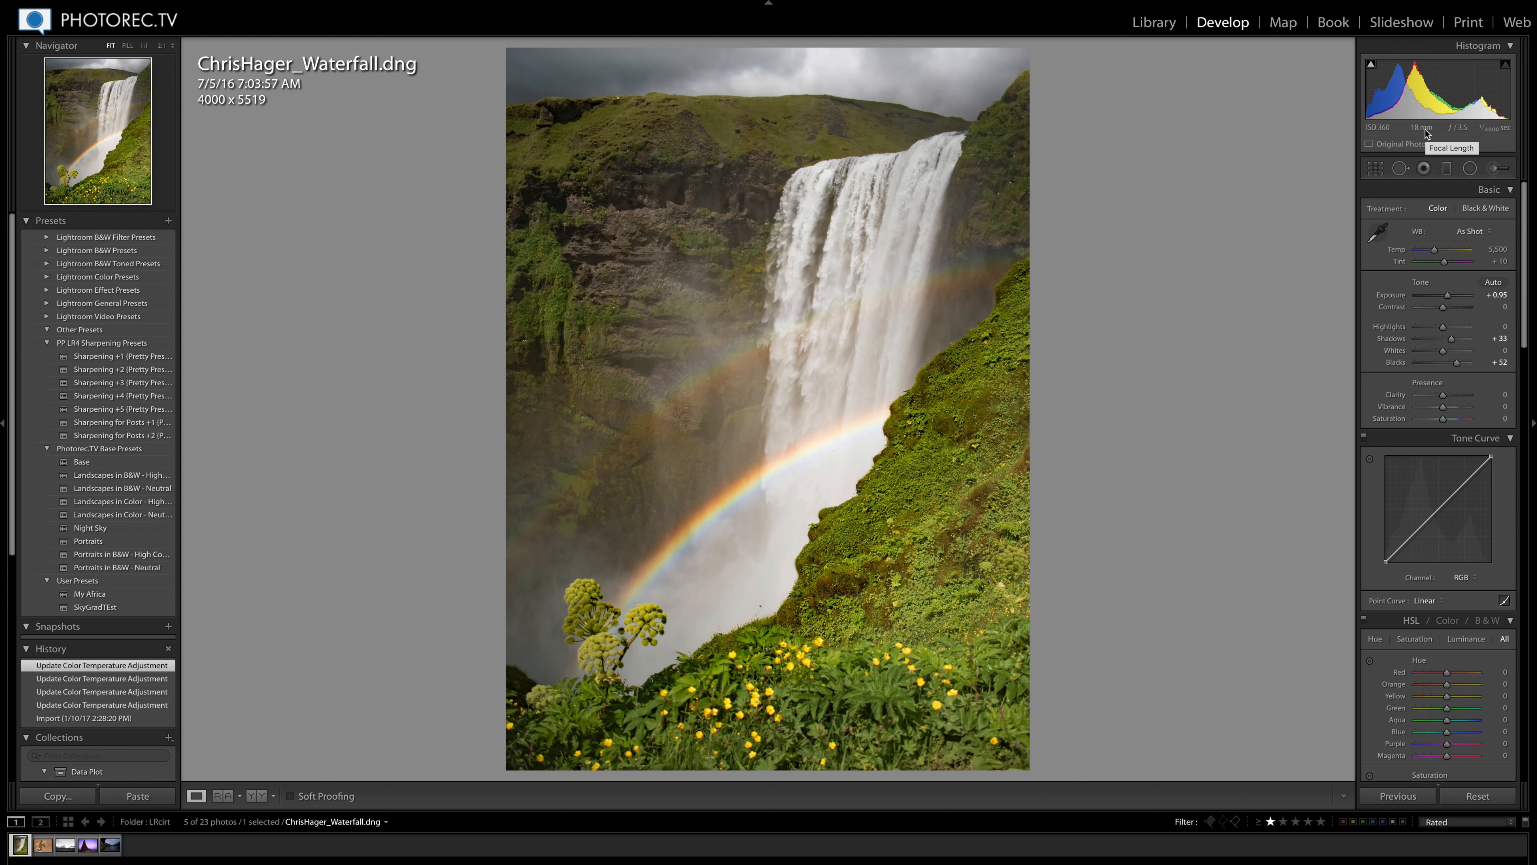
mouse_move(1280, 209)
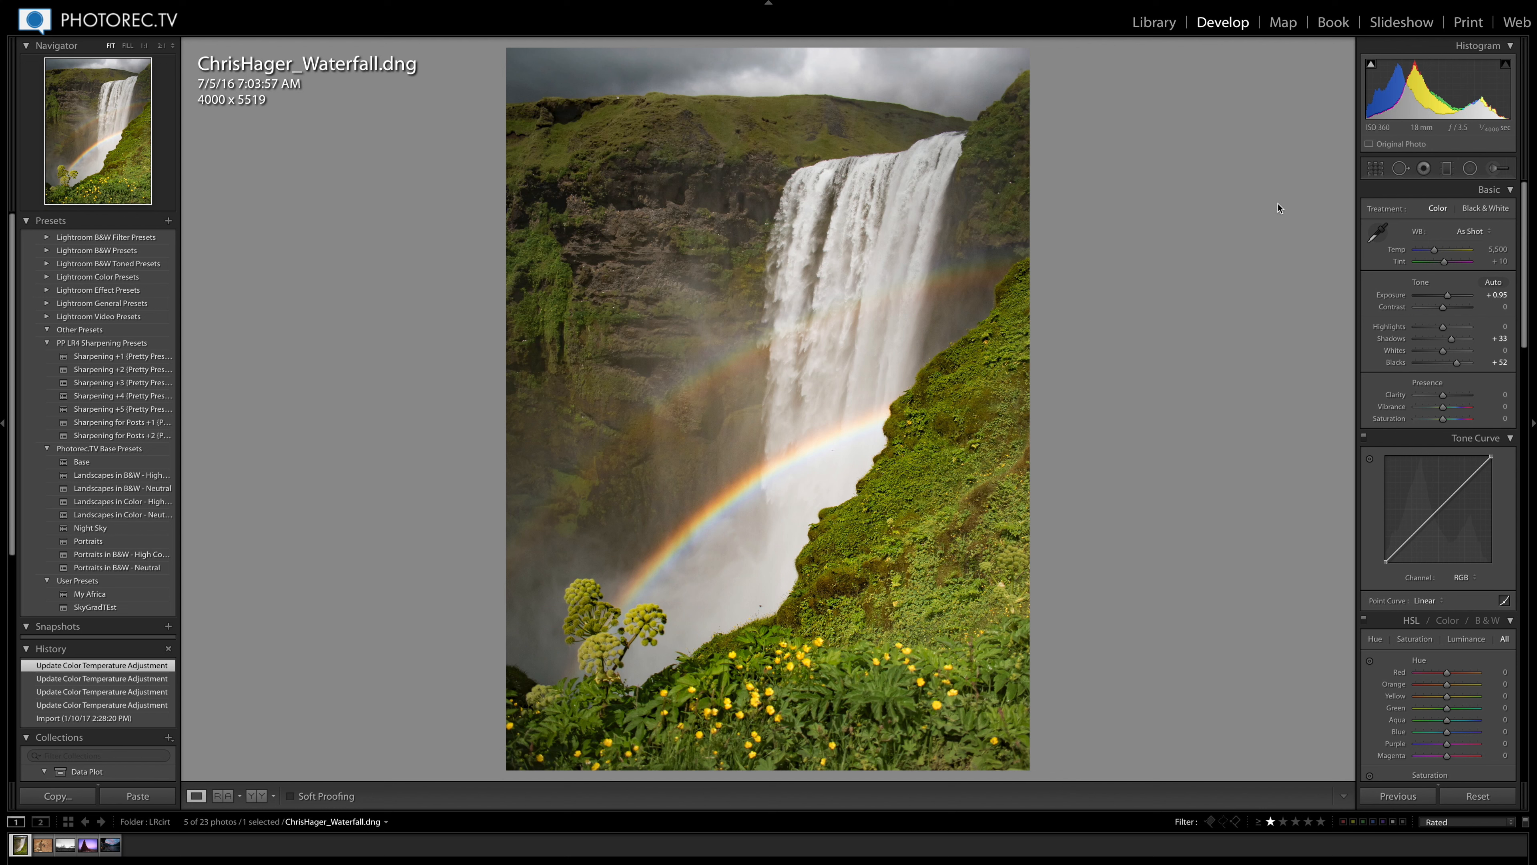
mouse_move(1152, 389)
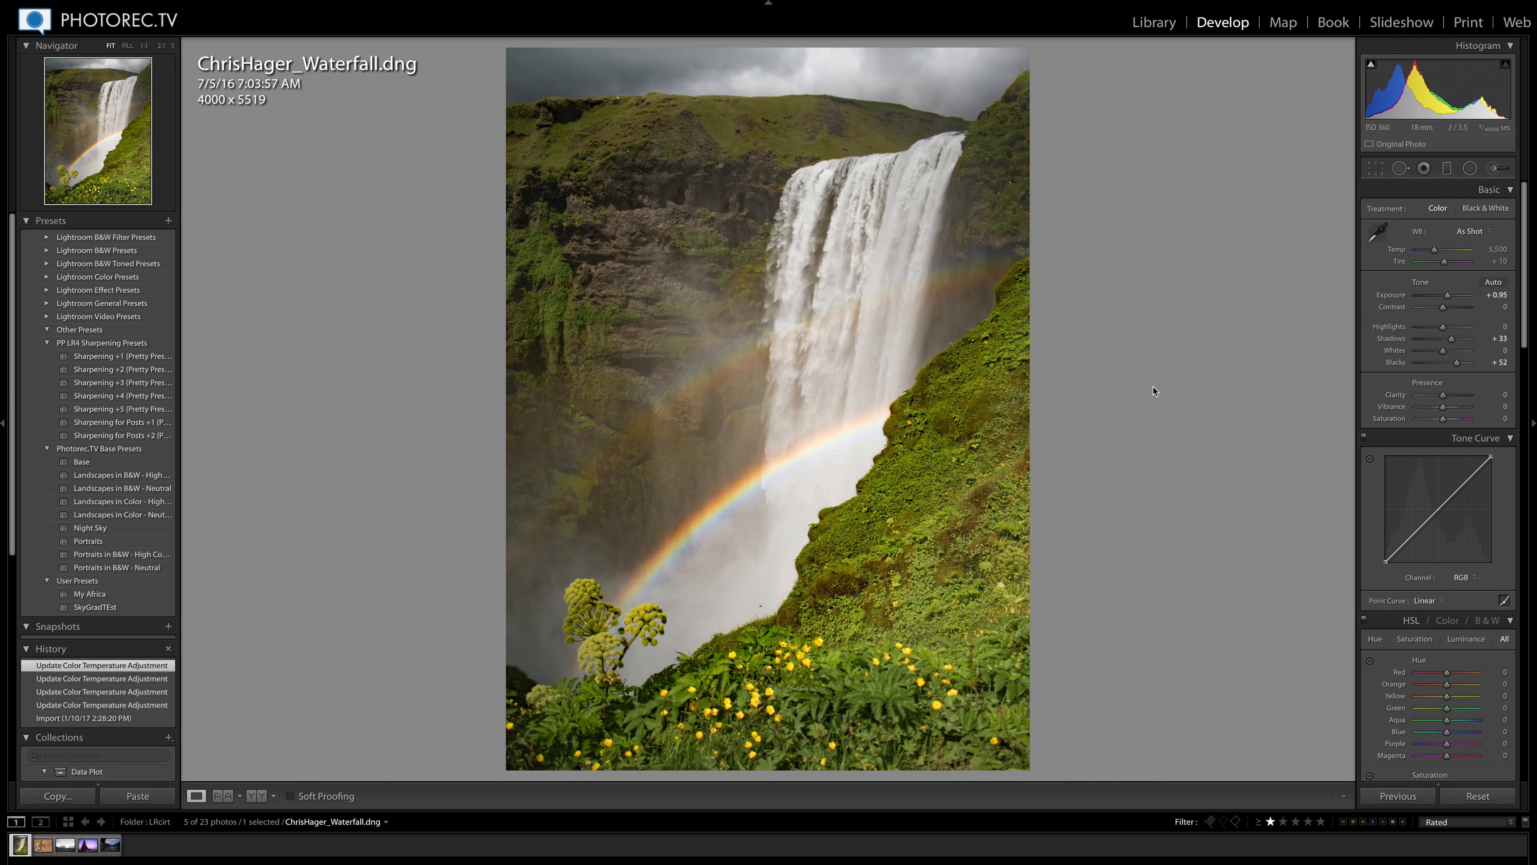
mouse_move(609, 616)
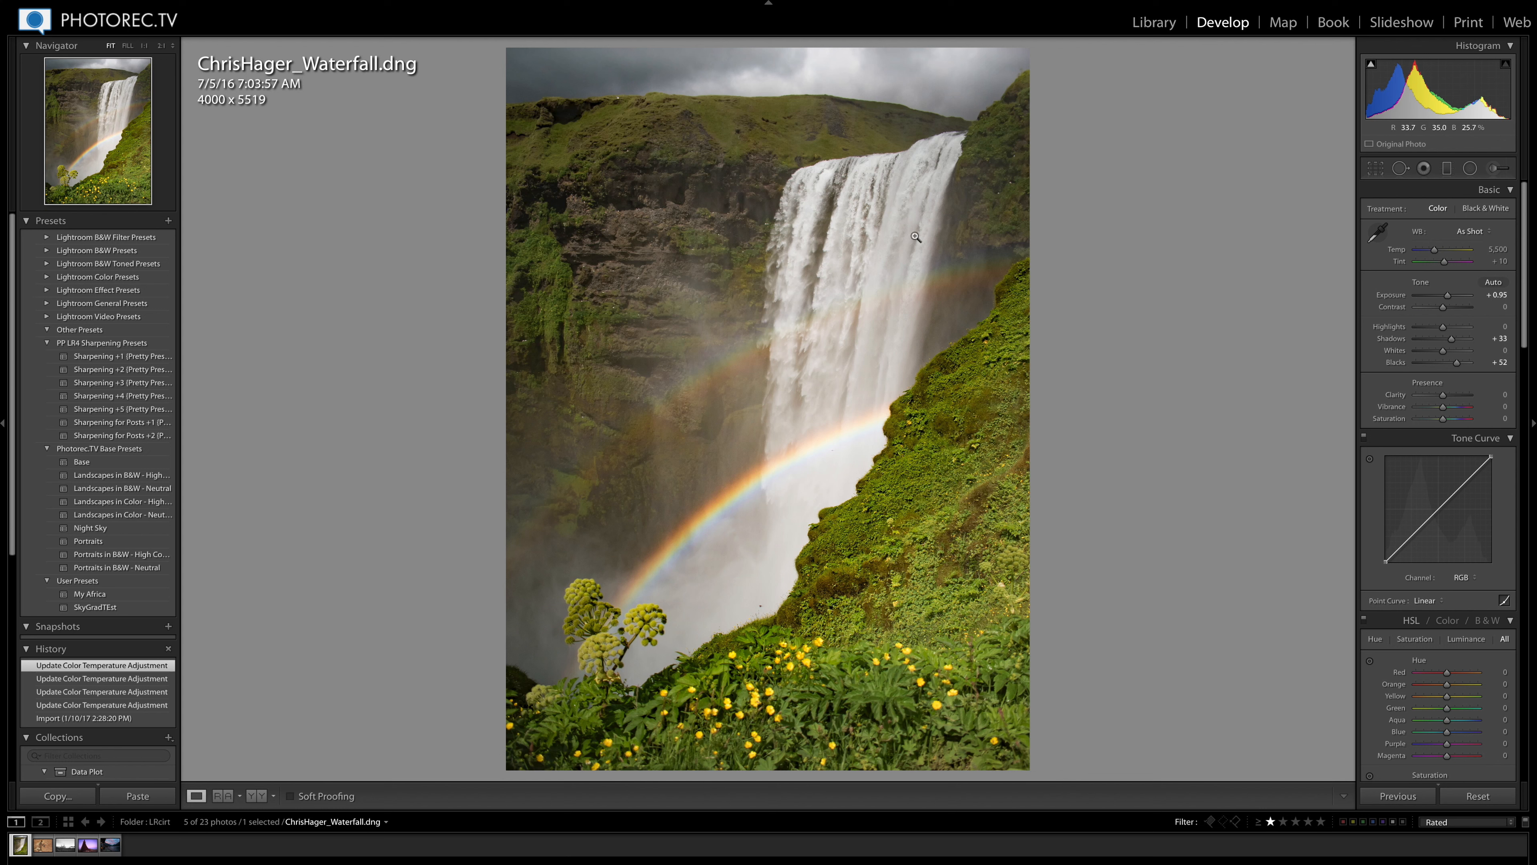
mouse_move(564, 645)
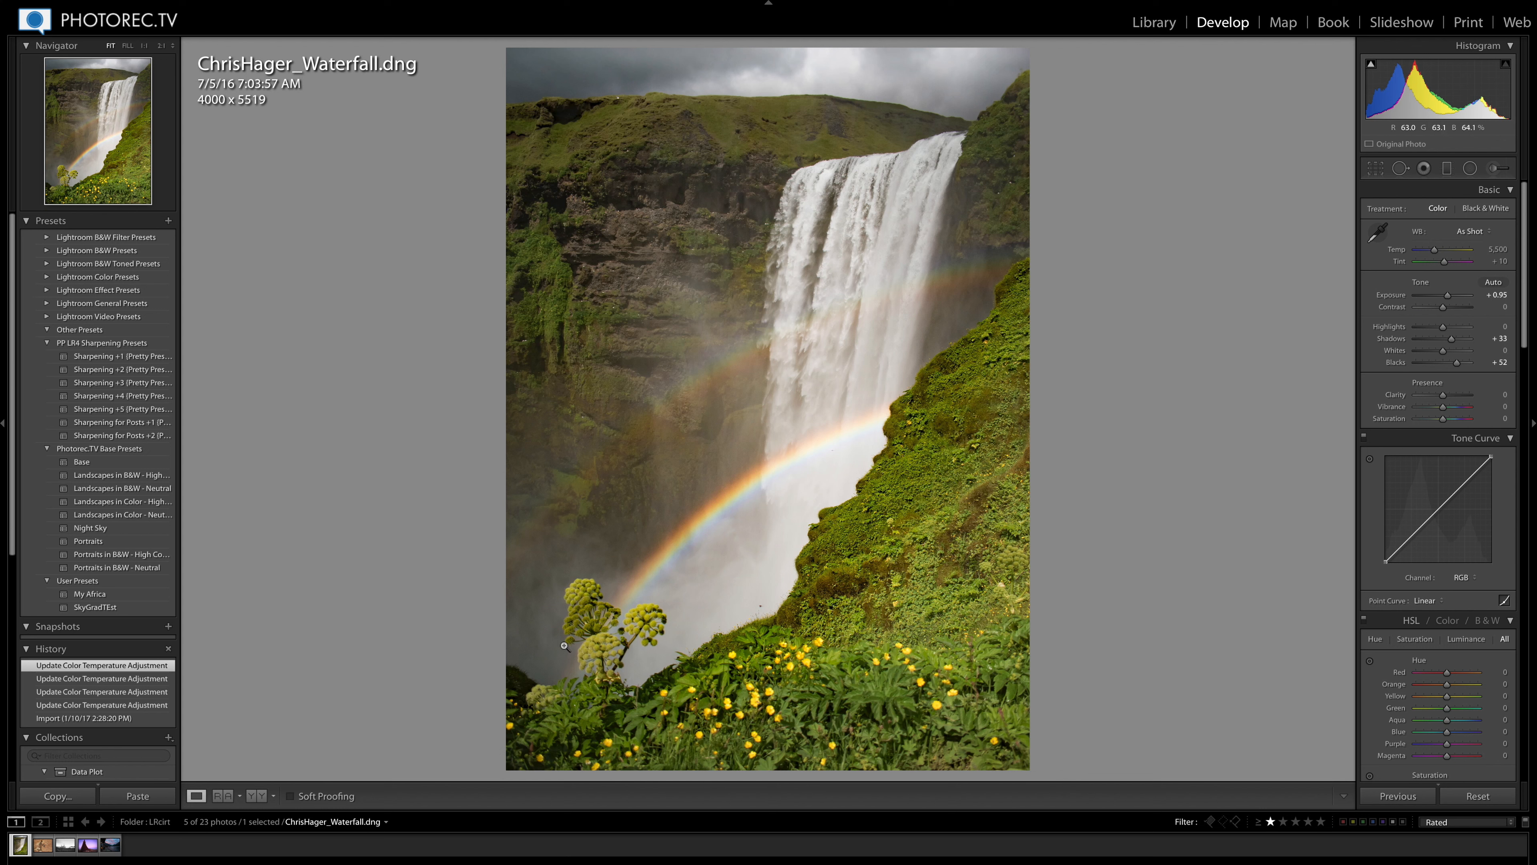
mouse_move(1461, 136)
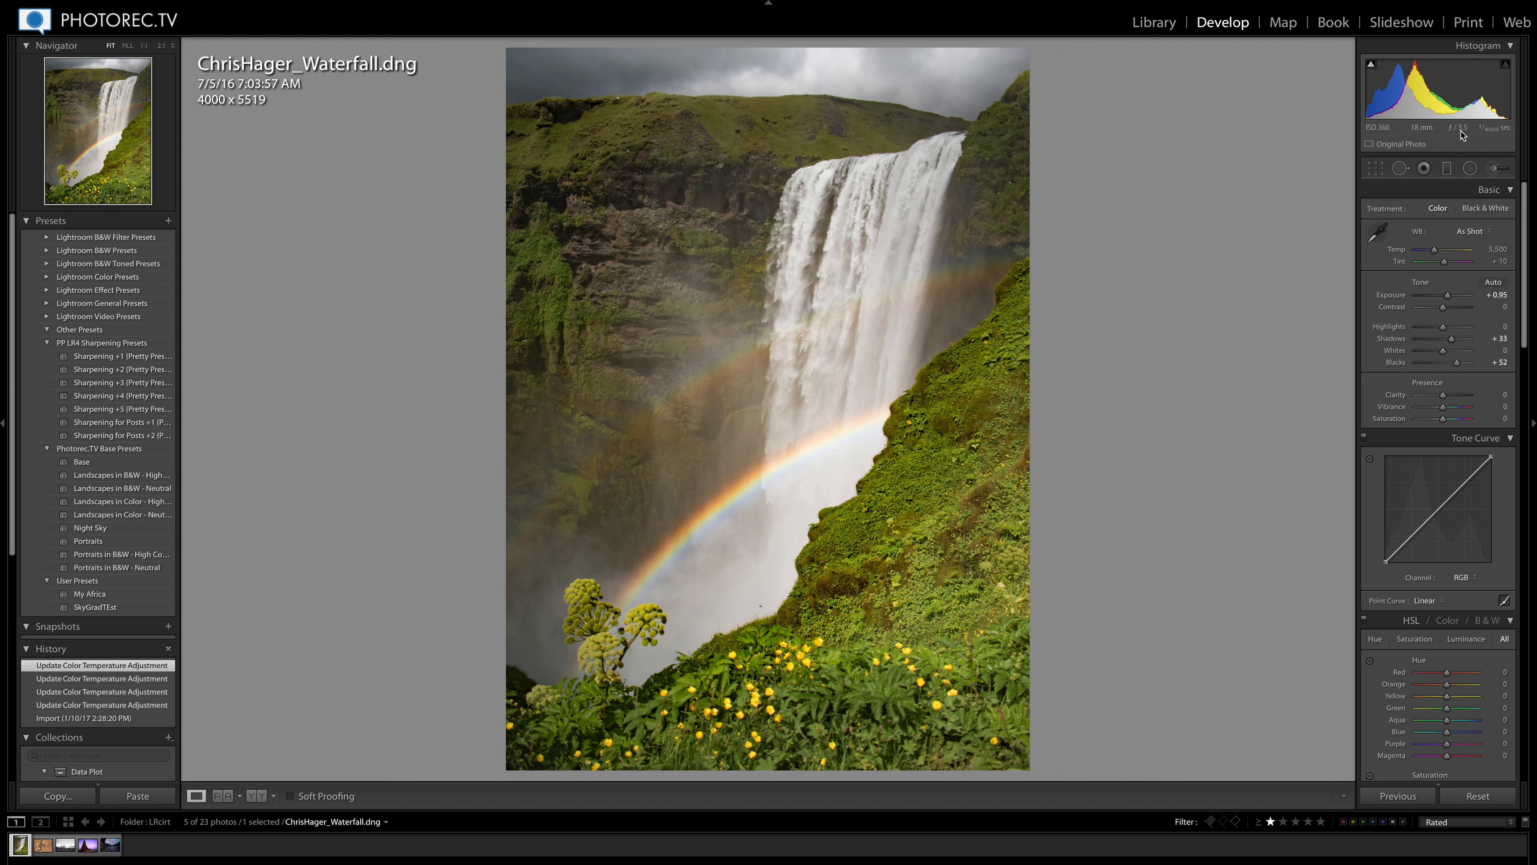
mouse_move(854, 222)
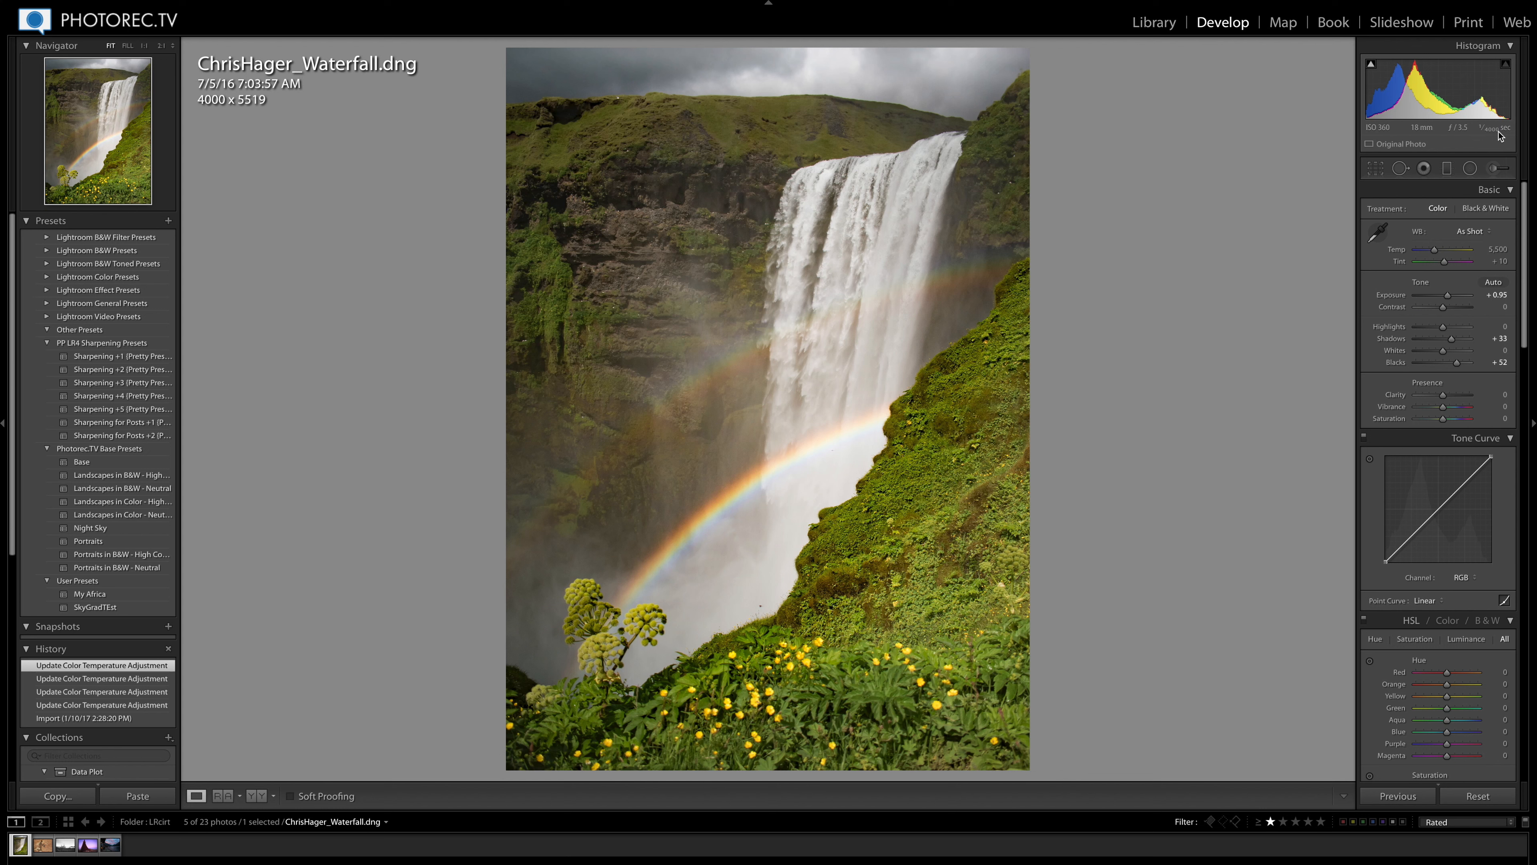
mouse_move(1499, 136)
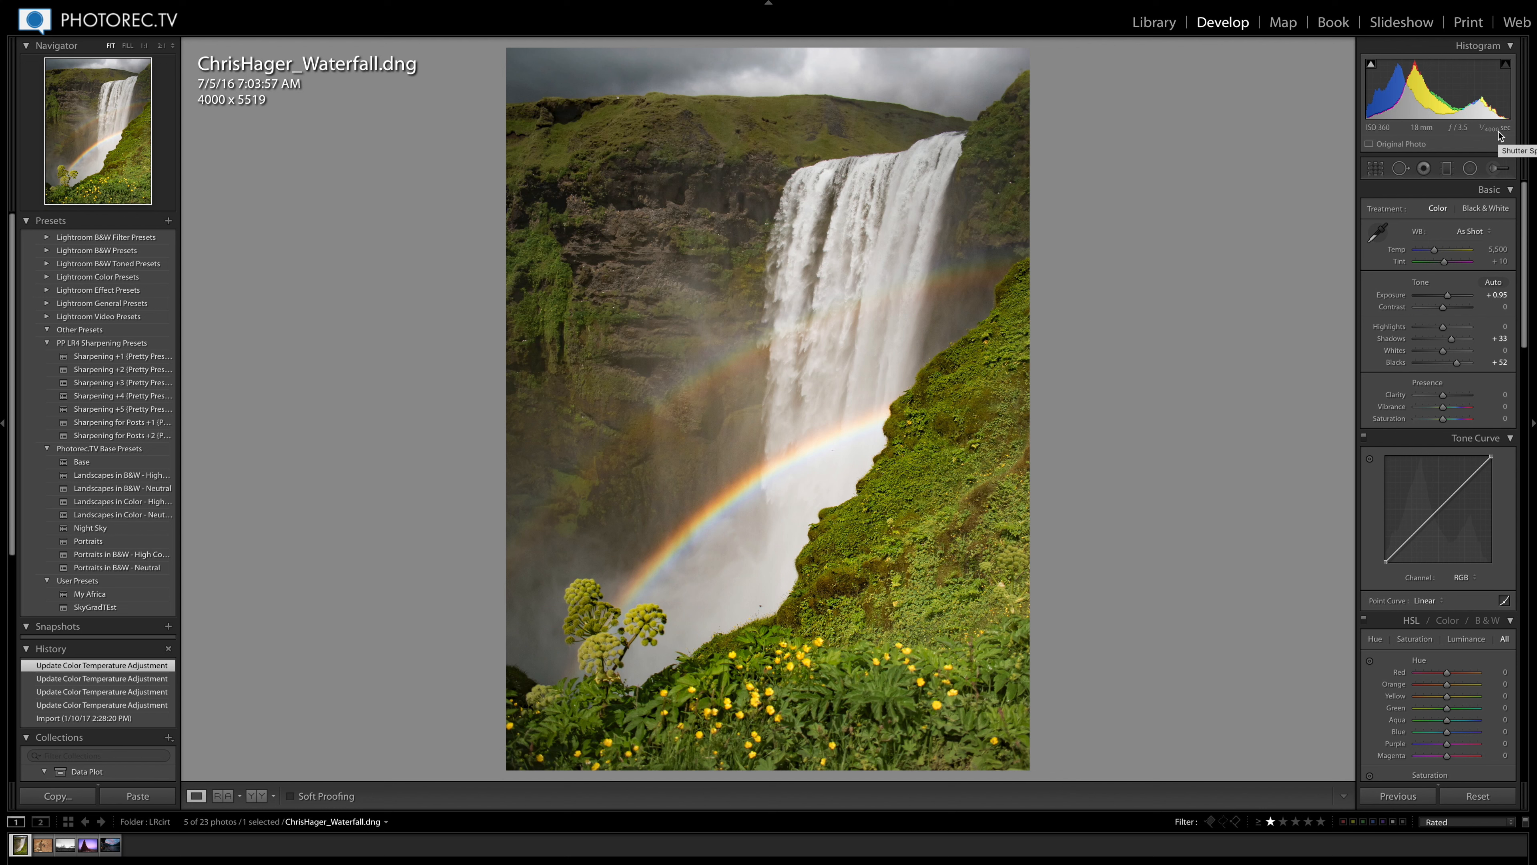
mouse_move(1032, 477)
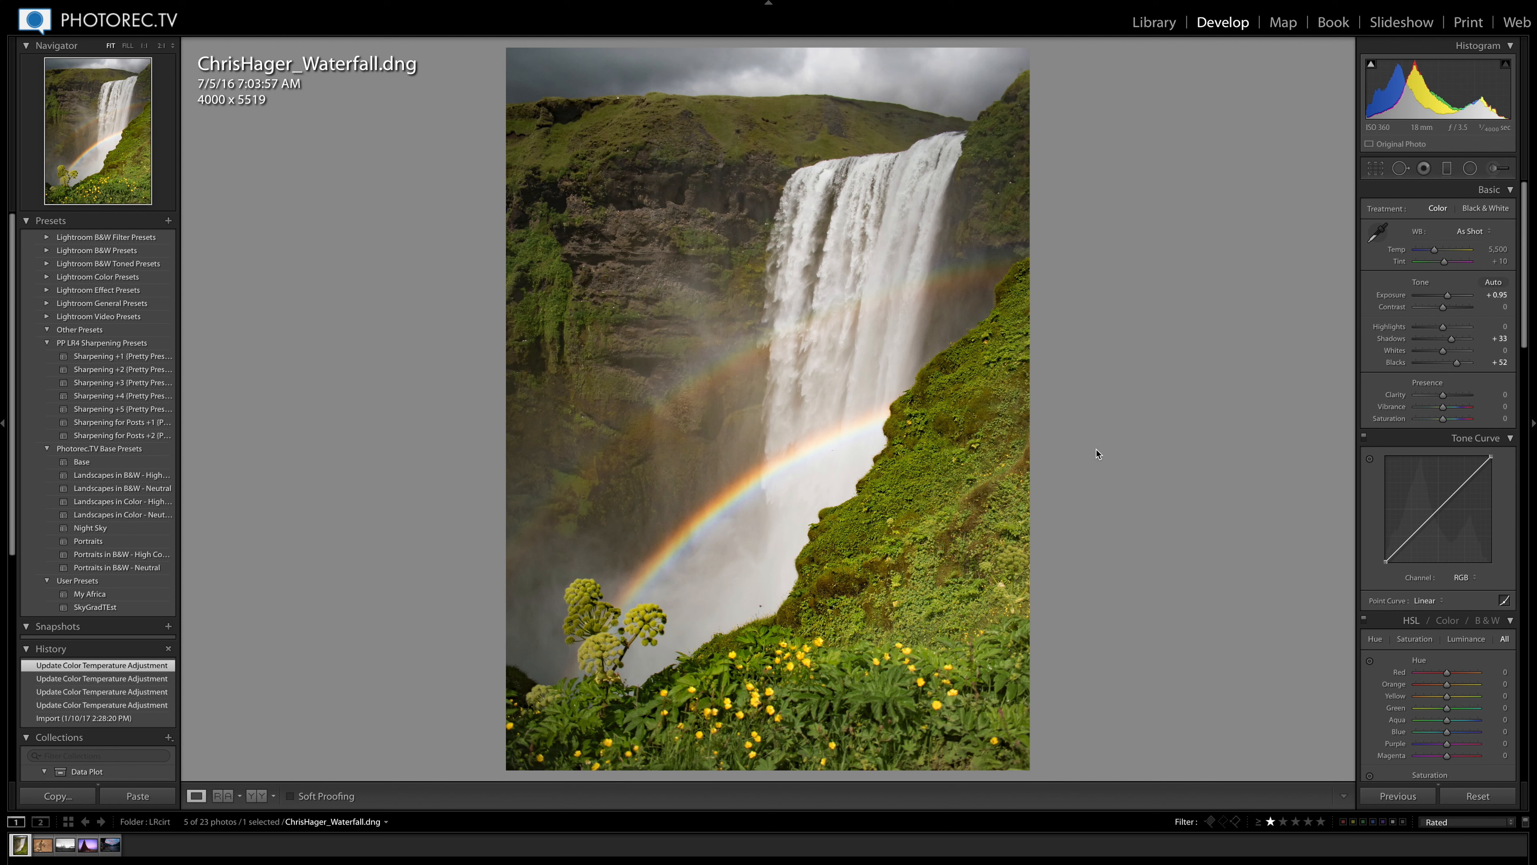
mouse_move(1273, 219)
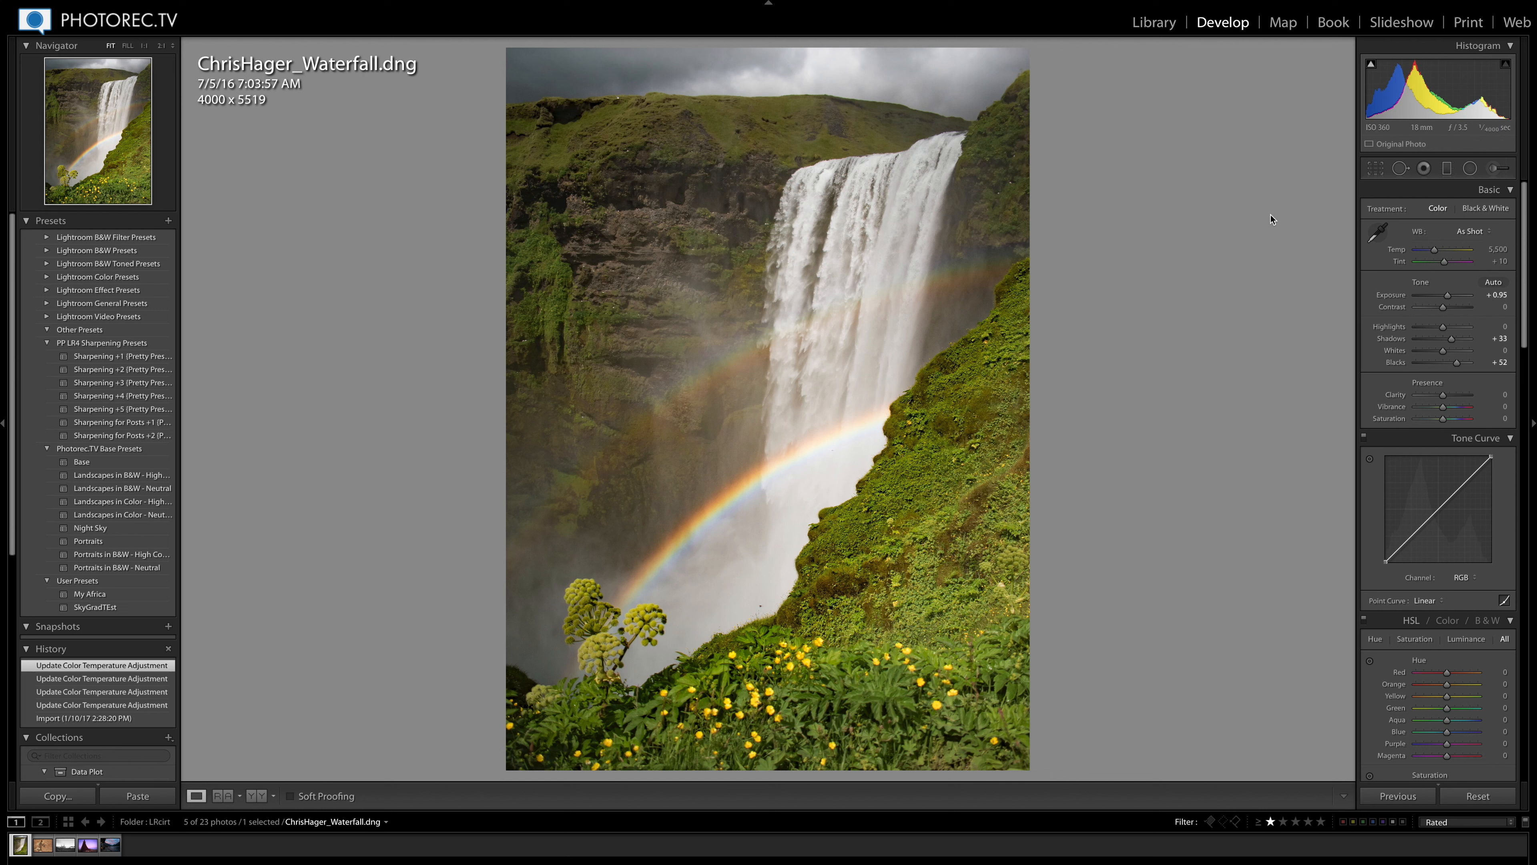
mouse_move(1203, 164)
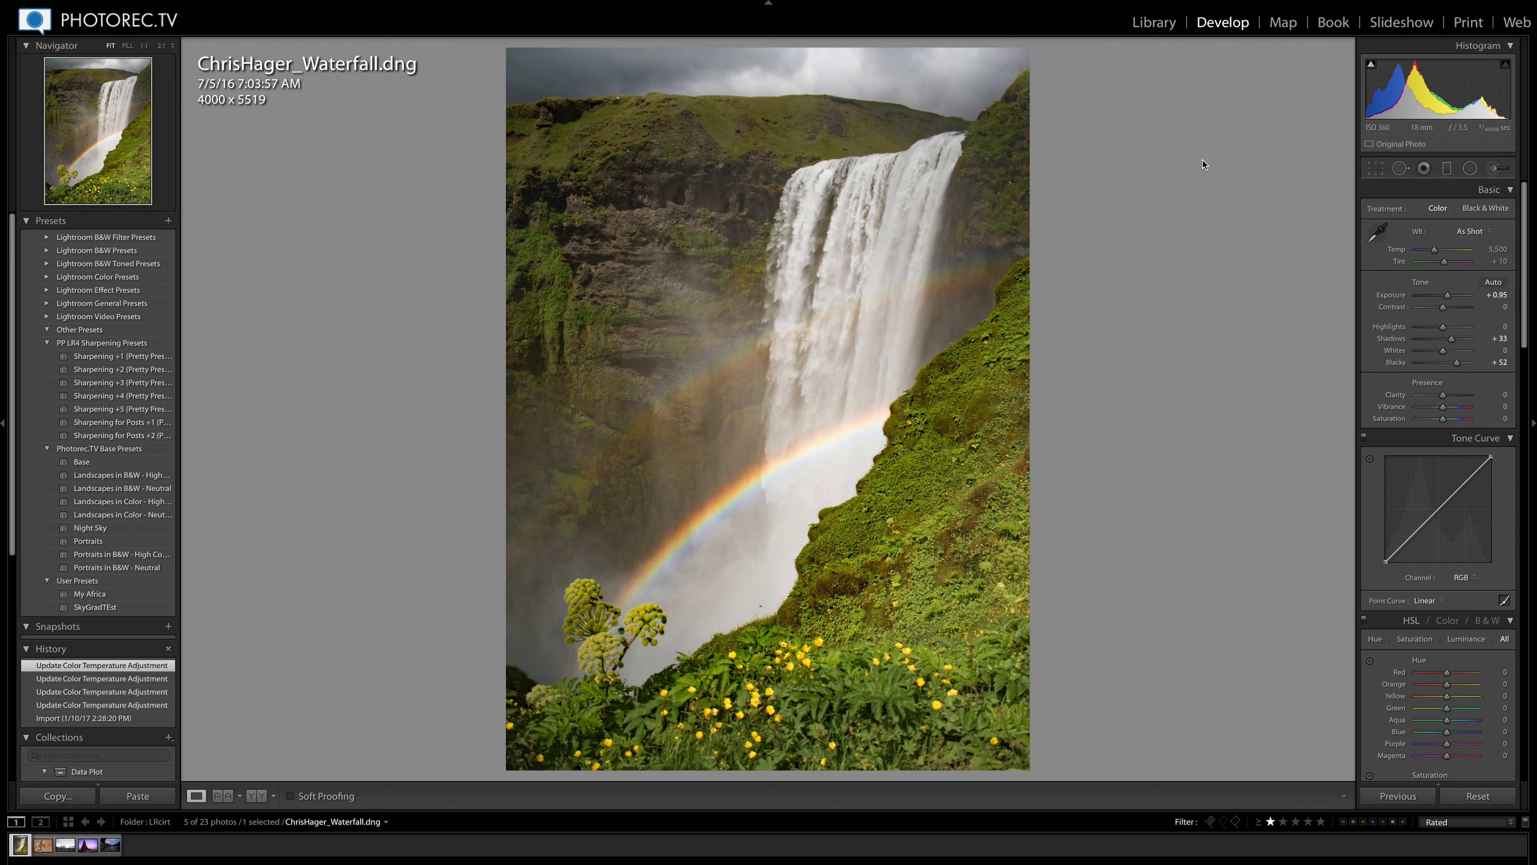
mouse_move(1213, 205)
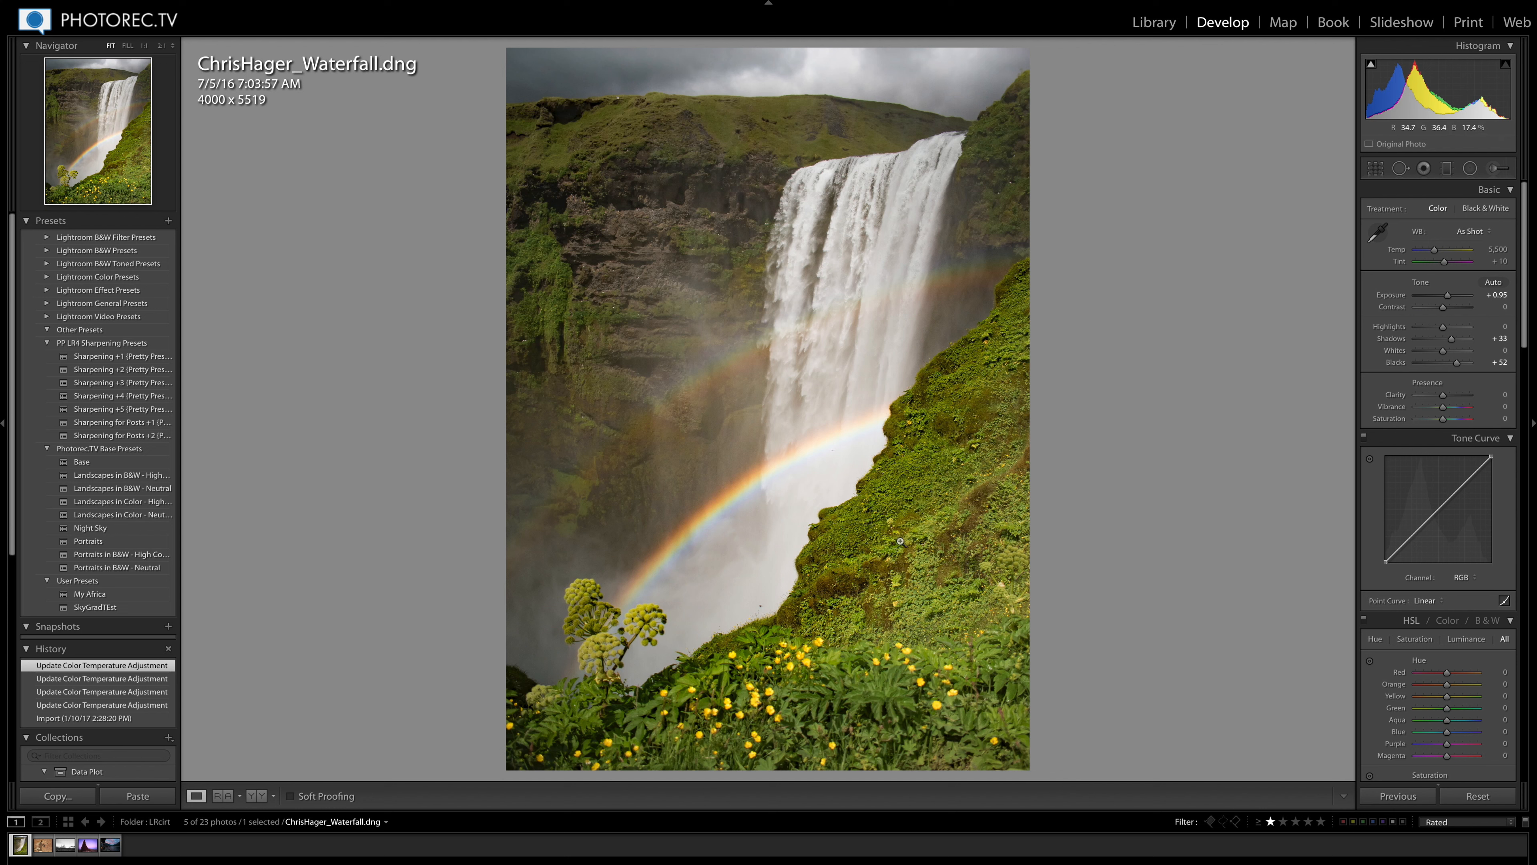
Step: Draw an inverted radial filter around the yellow flowers with raised Clarity and Sharpness
left_click(1470, 169)
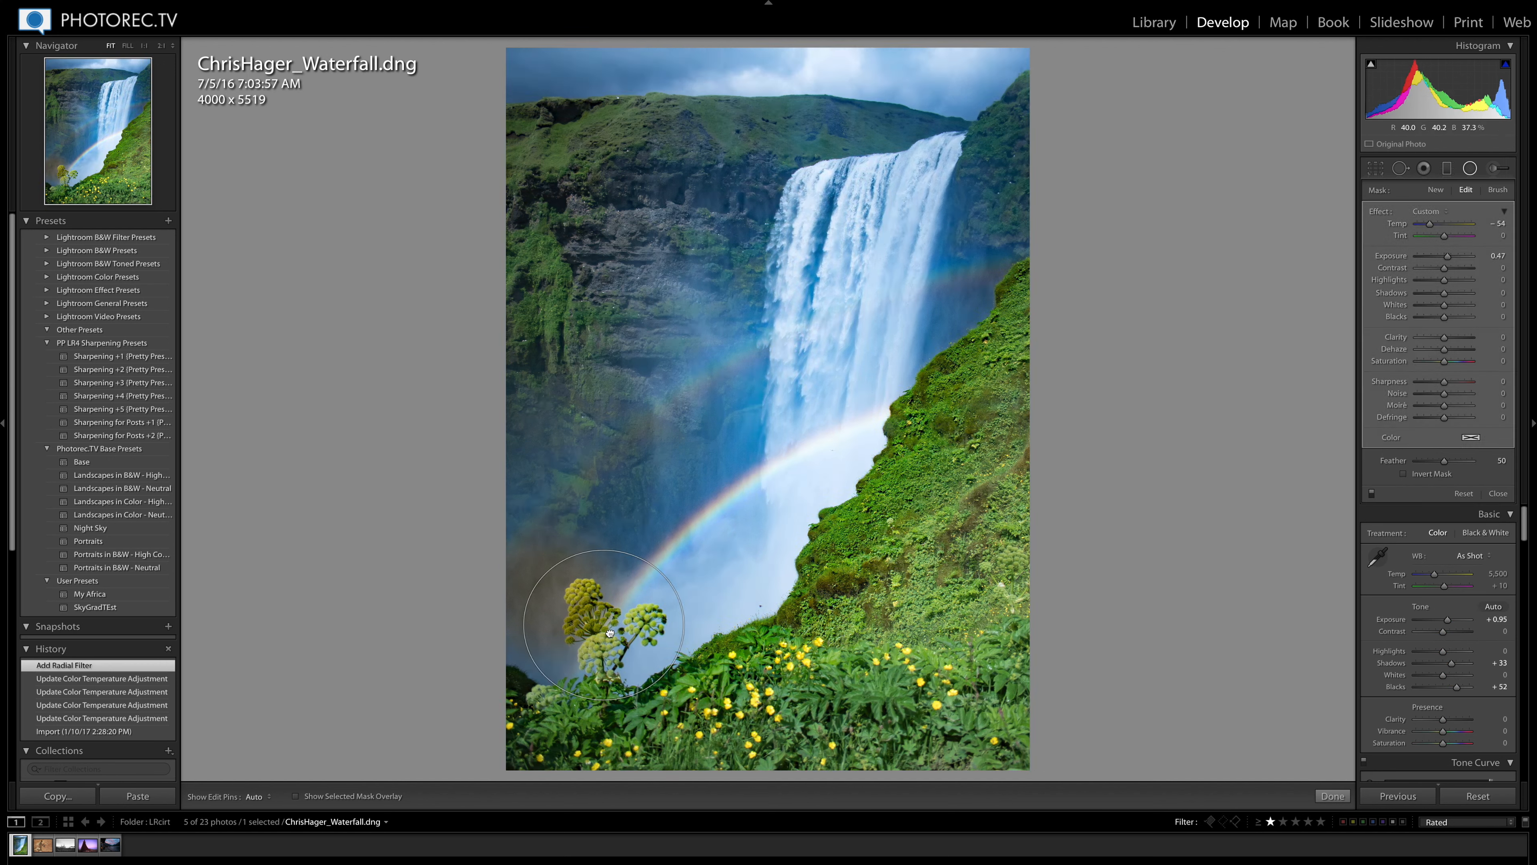
left_click(608, 633)
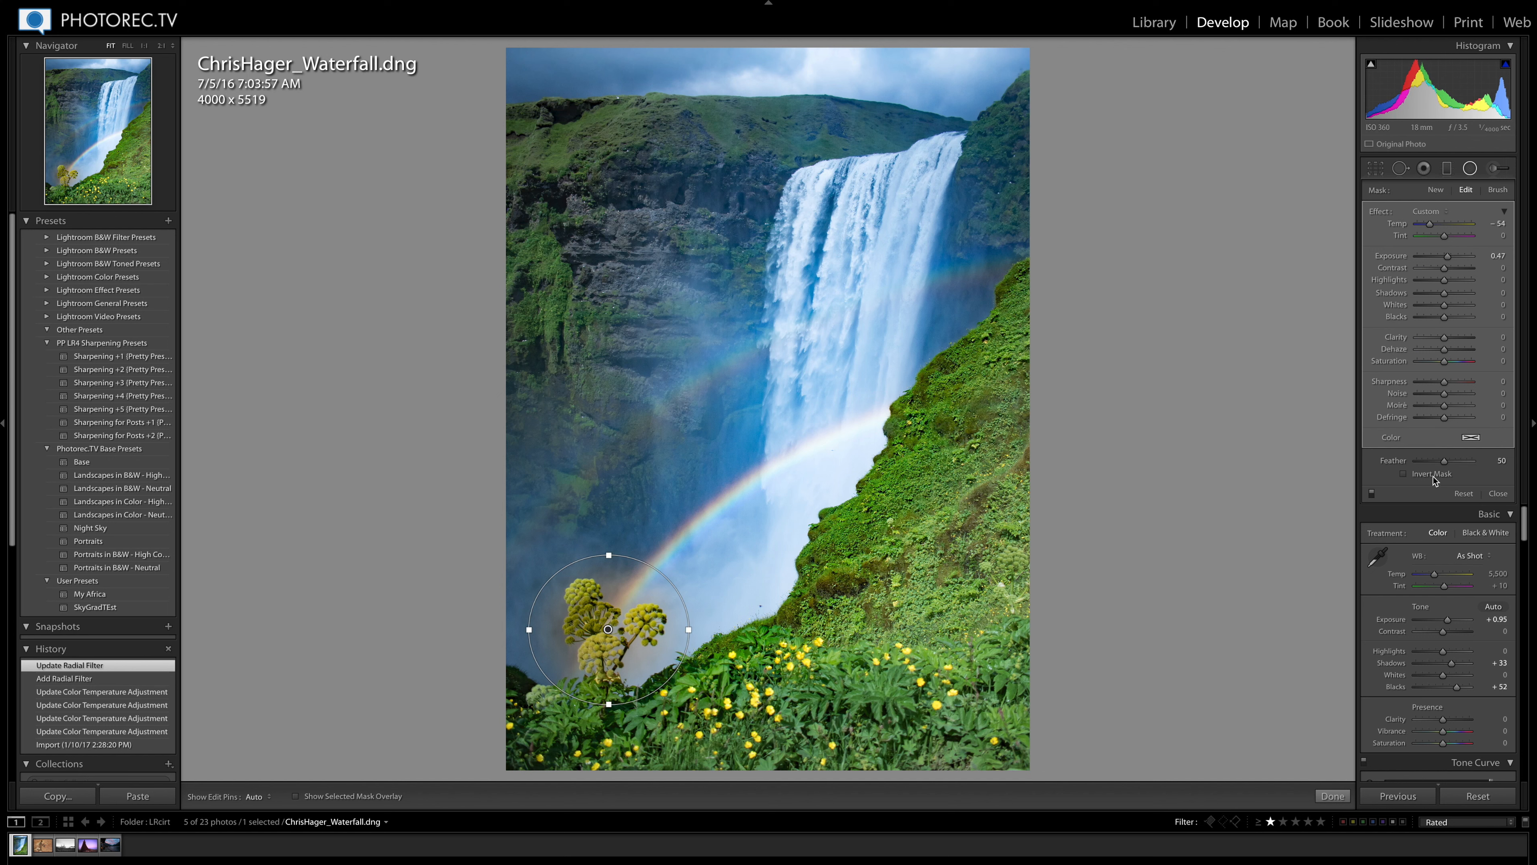
left_click(1403, 474)
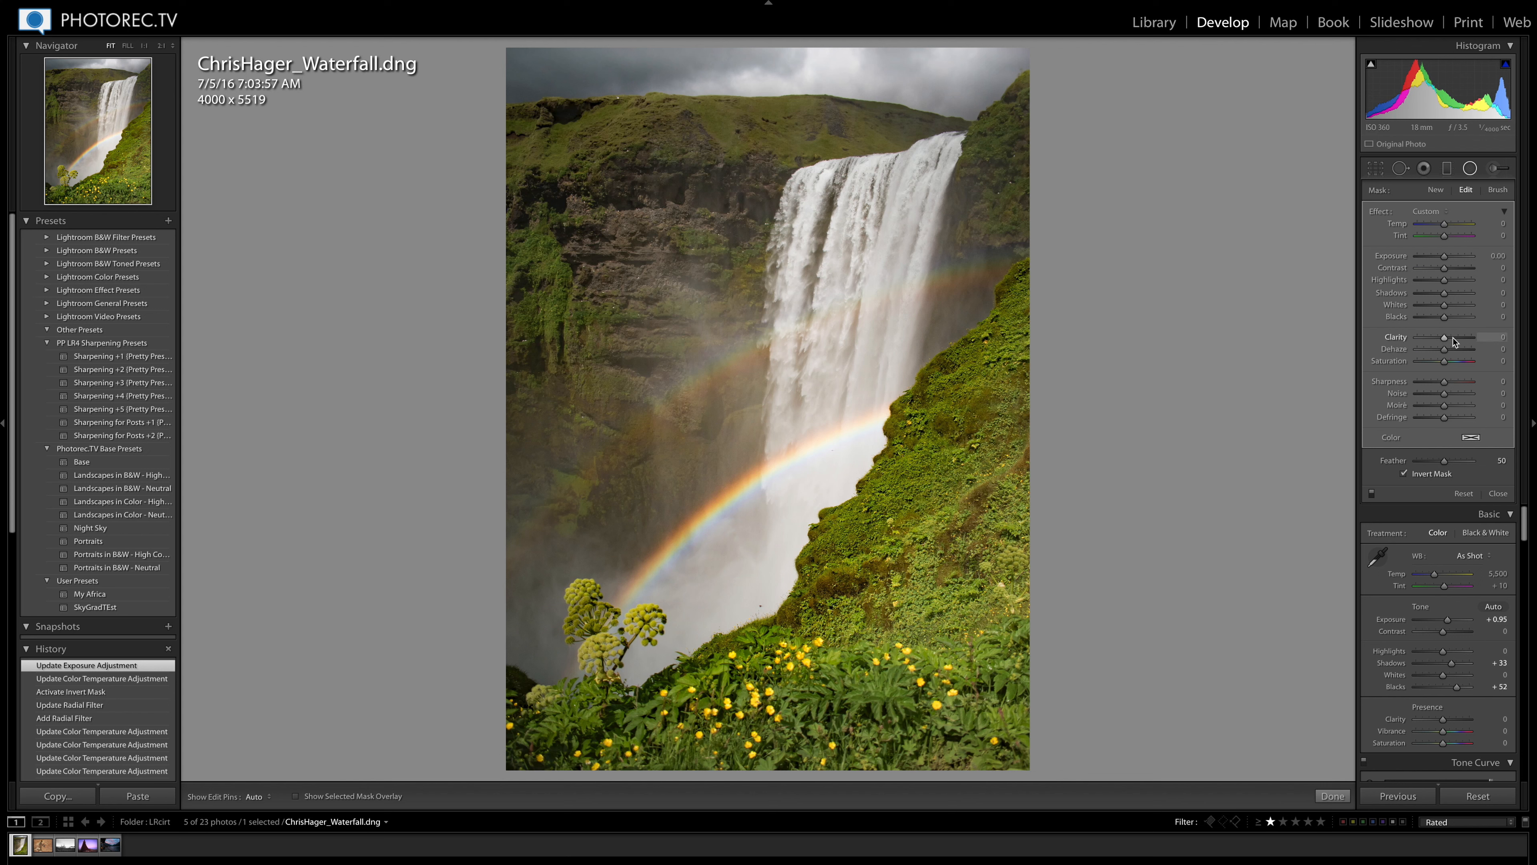
left_click_drag(1471, 337, 1484, 337)
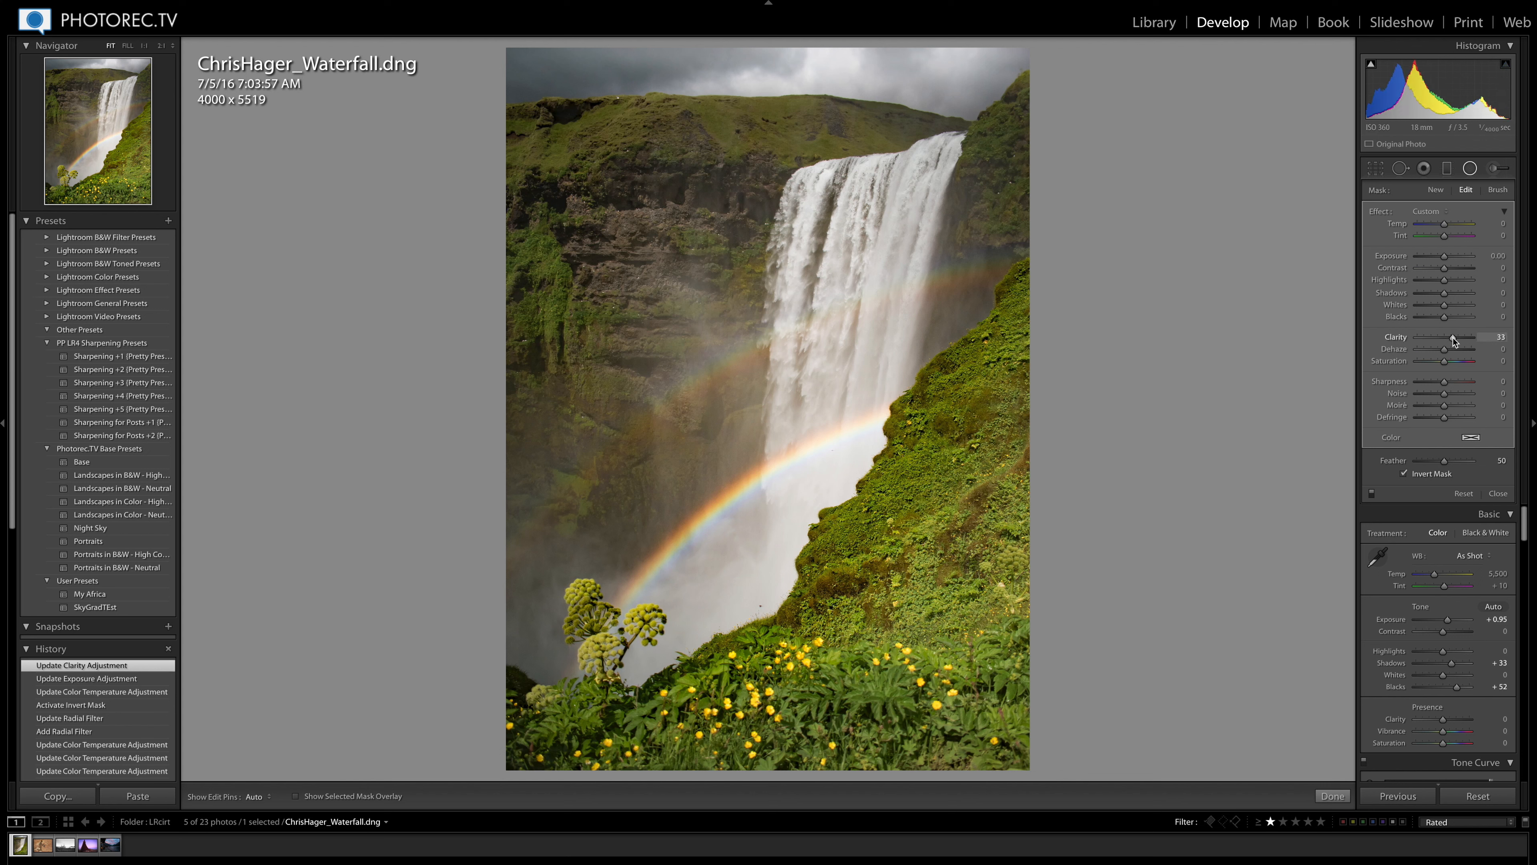
left_click_drag(1444, 382, 1456, 381)
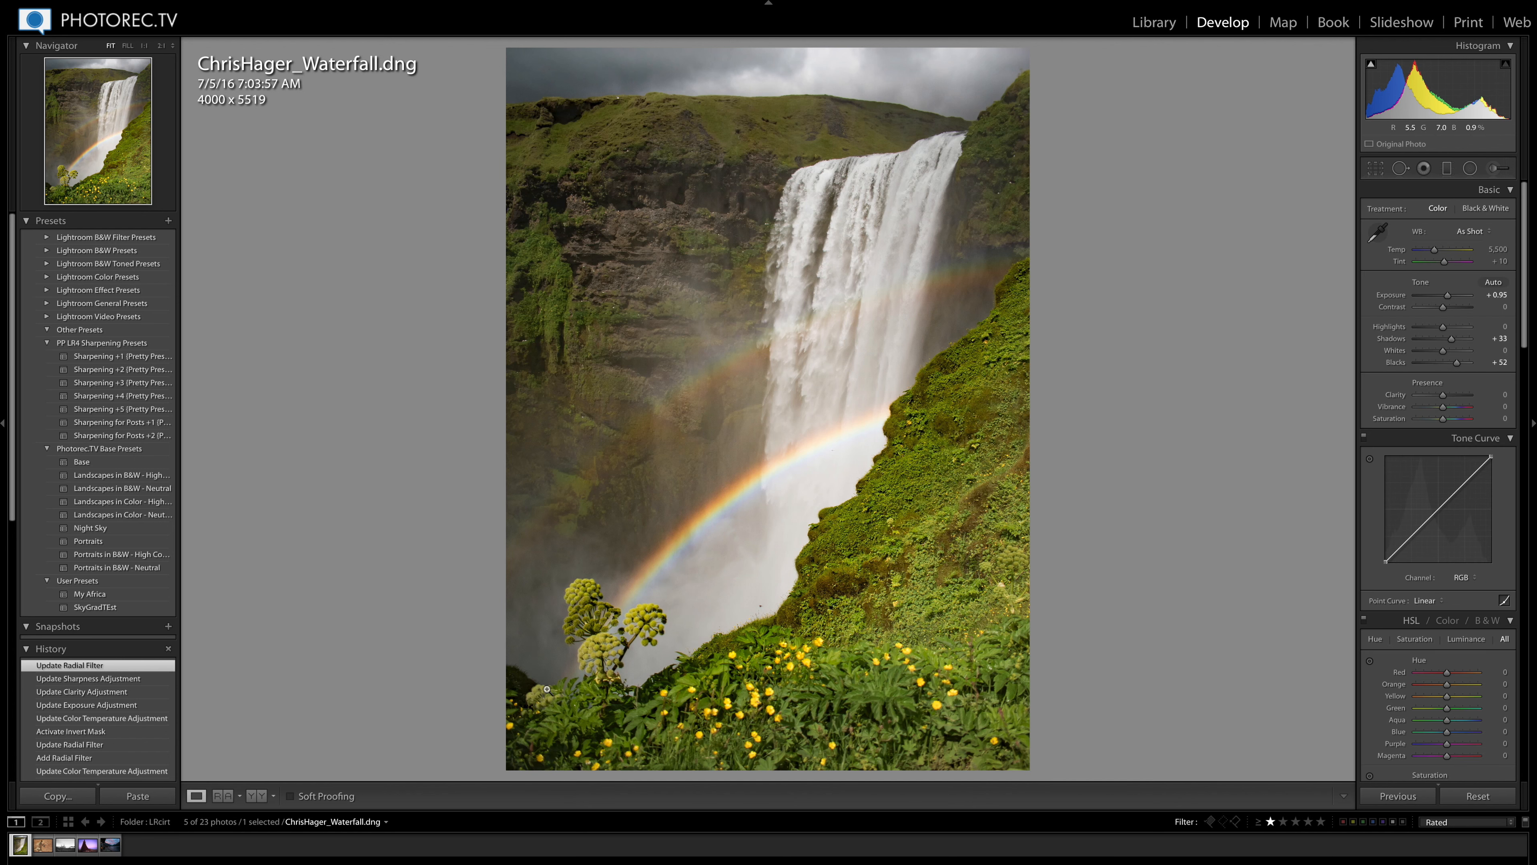
Step: Bring the brushed adjustment's Contrast down to about 2
left_click(1499, 168)
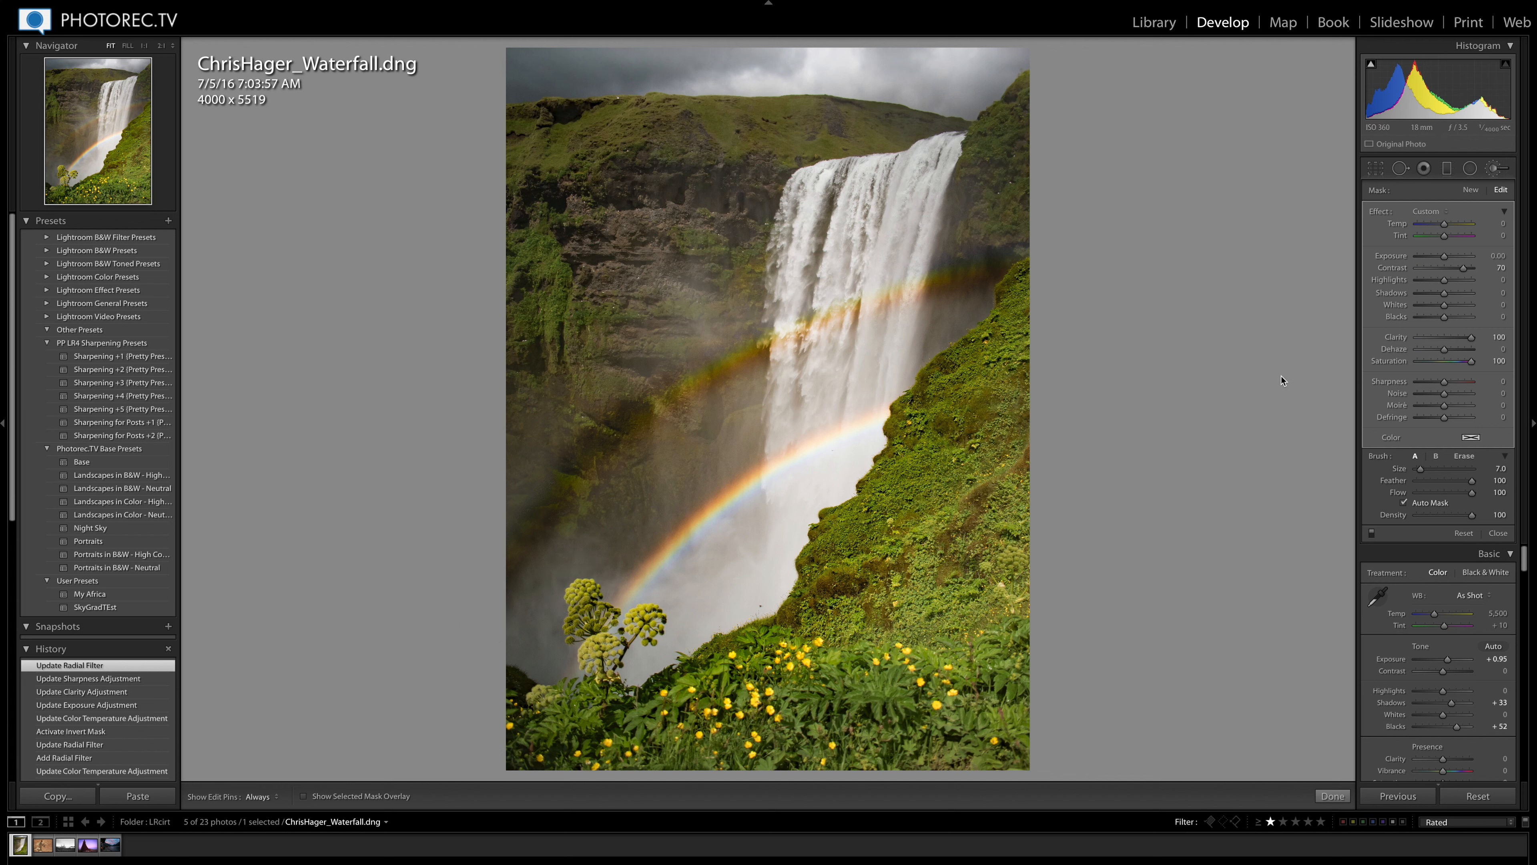
left_click_drag(1461, 268, 1446, 267)
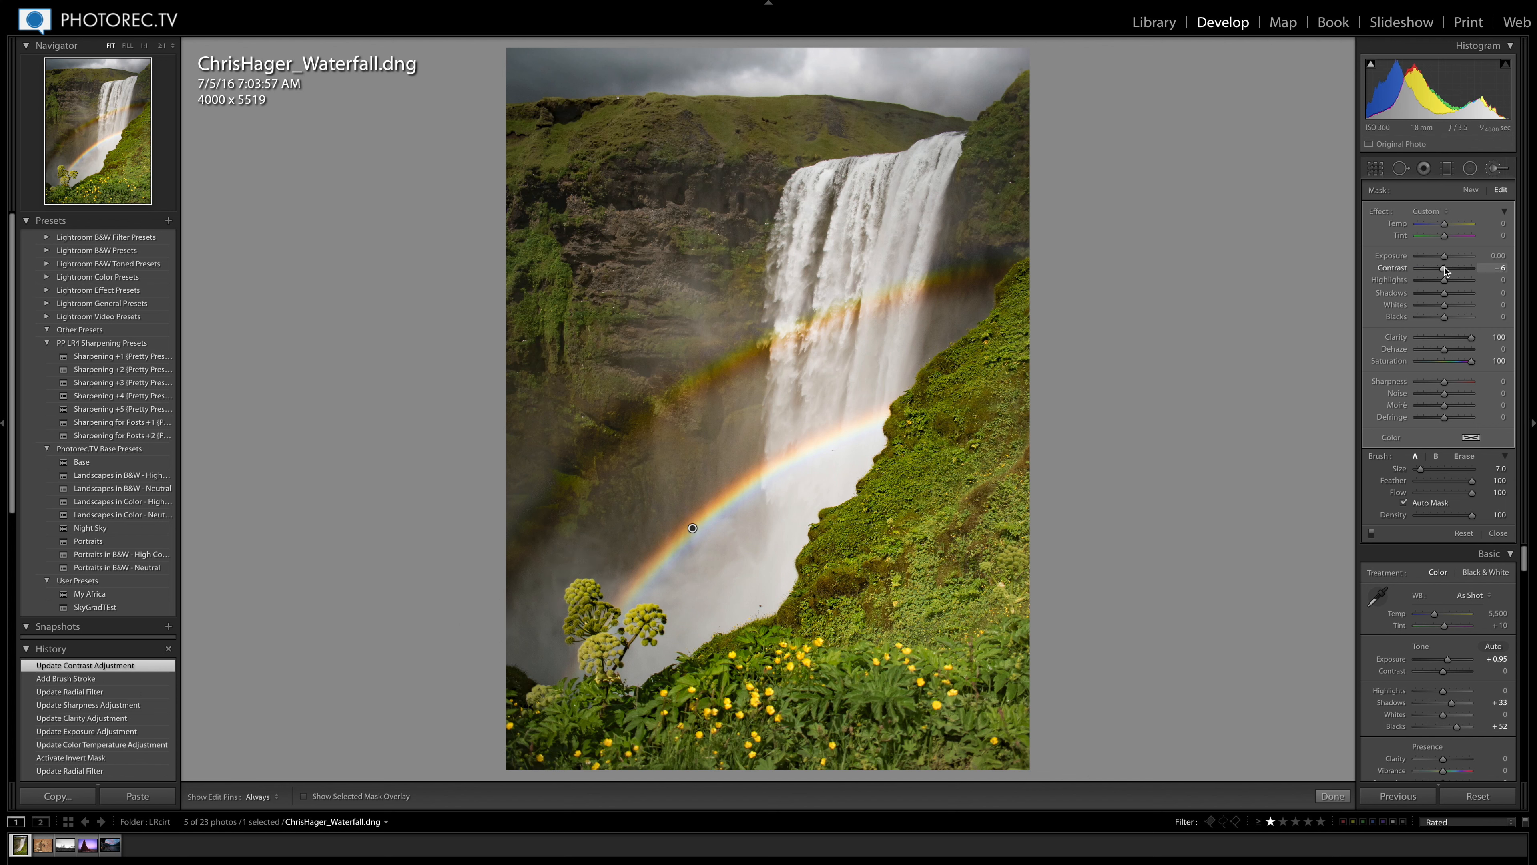
left_click_drag(1460, 270, 1446, 270)
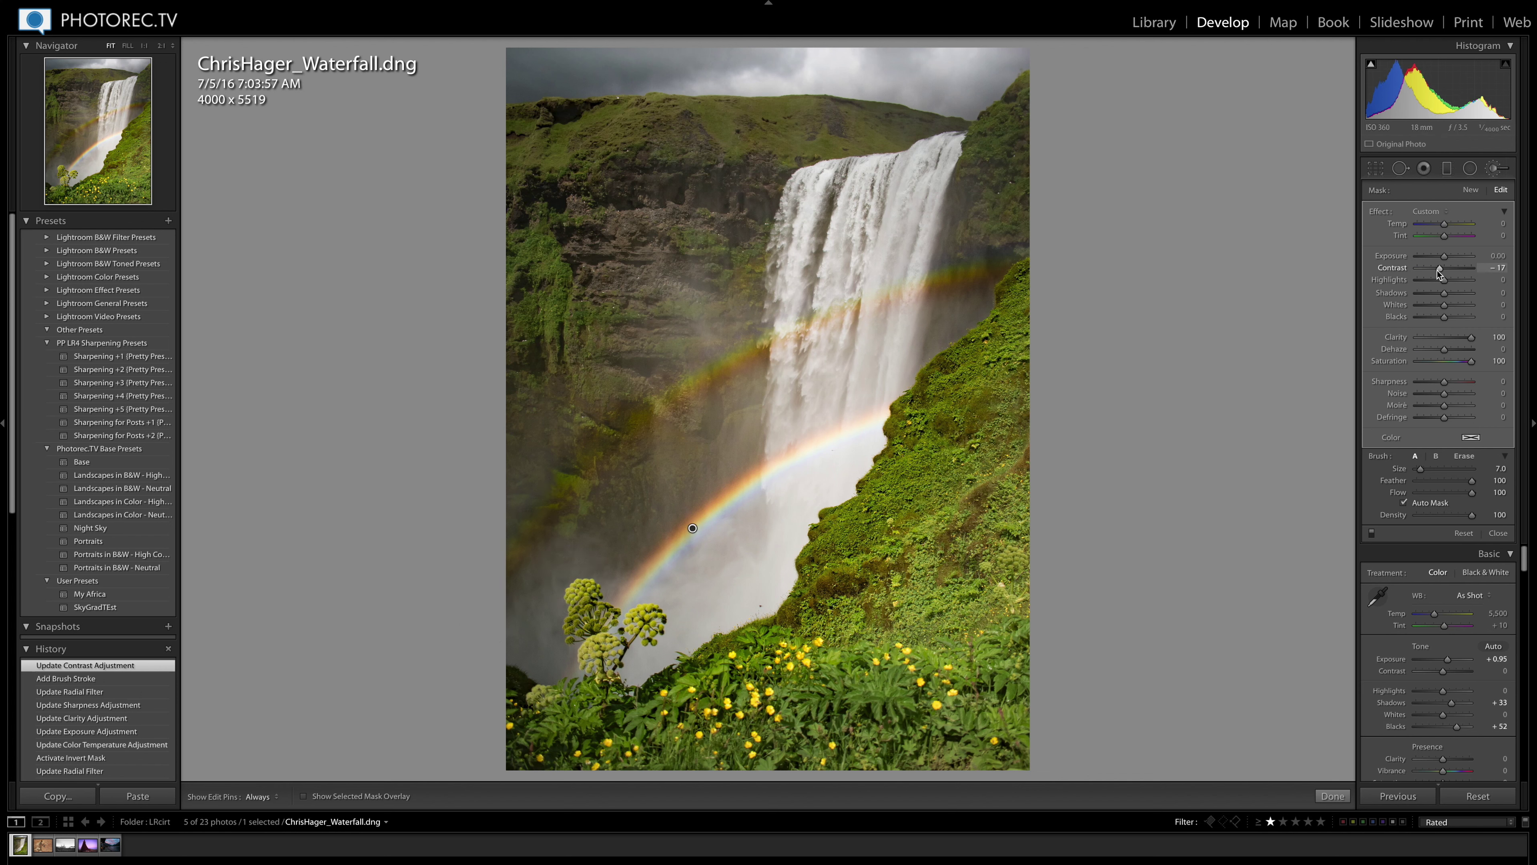
left_click_drag(1460, 268, 1451, 267)
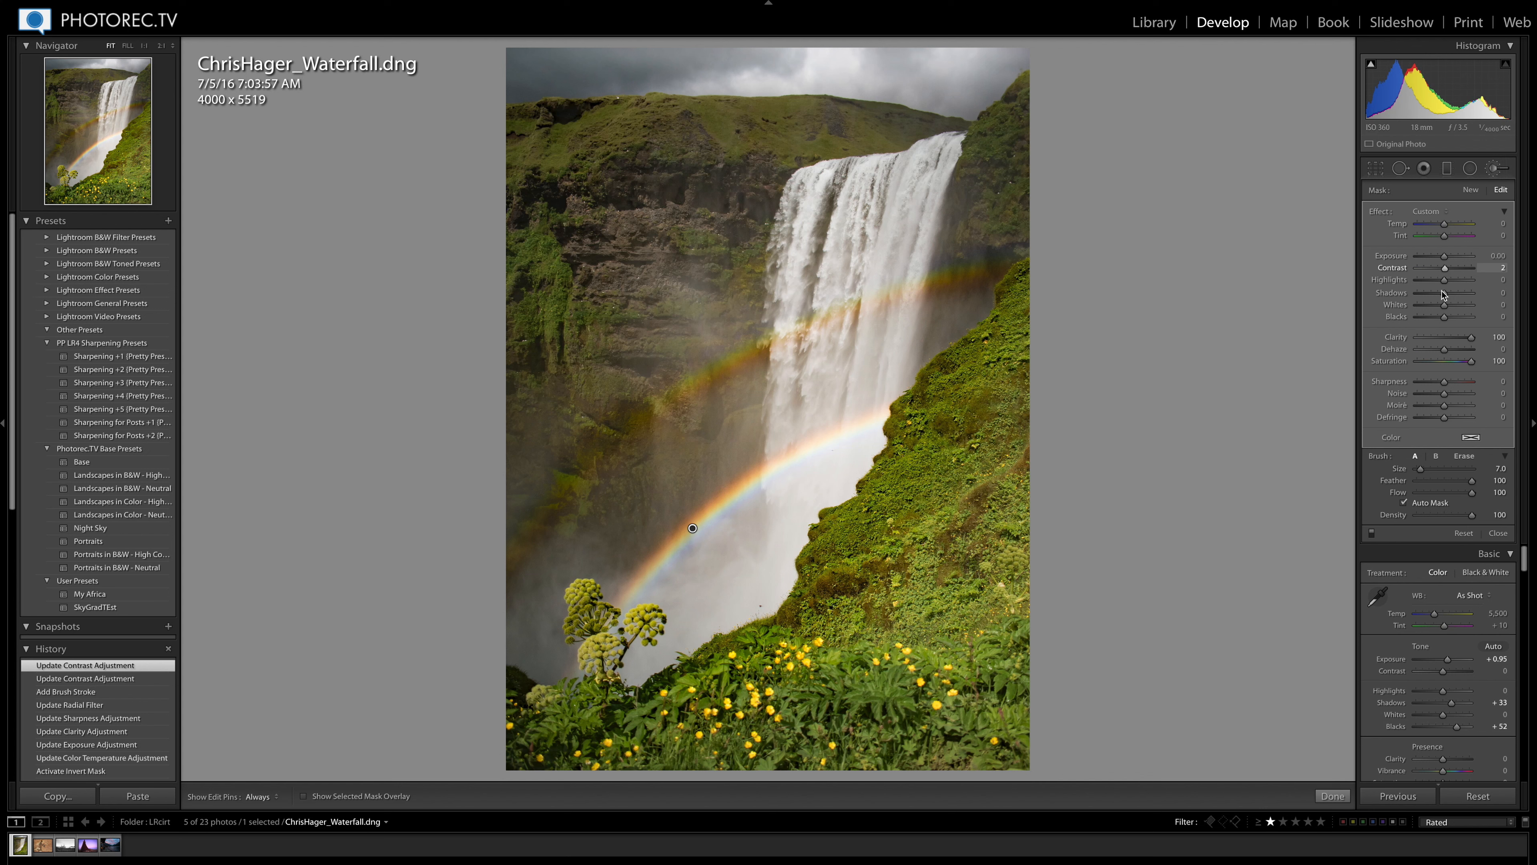
Step: Lower the brushed area's Clarity to 5 and Saturation to 24
left_click_drag(1471, 337, 1437, 336)
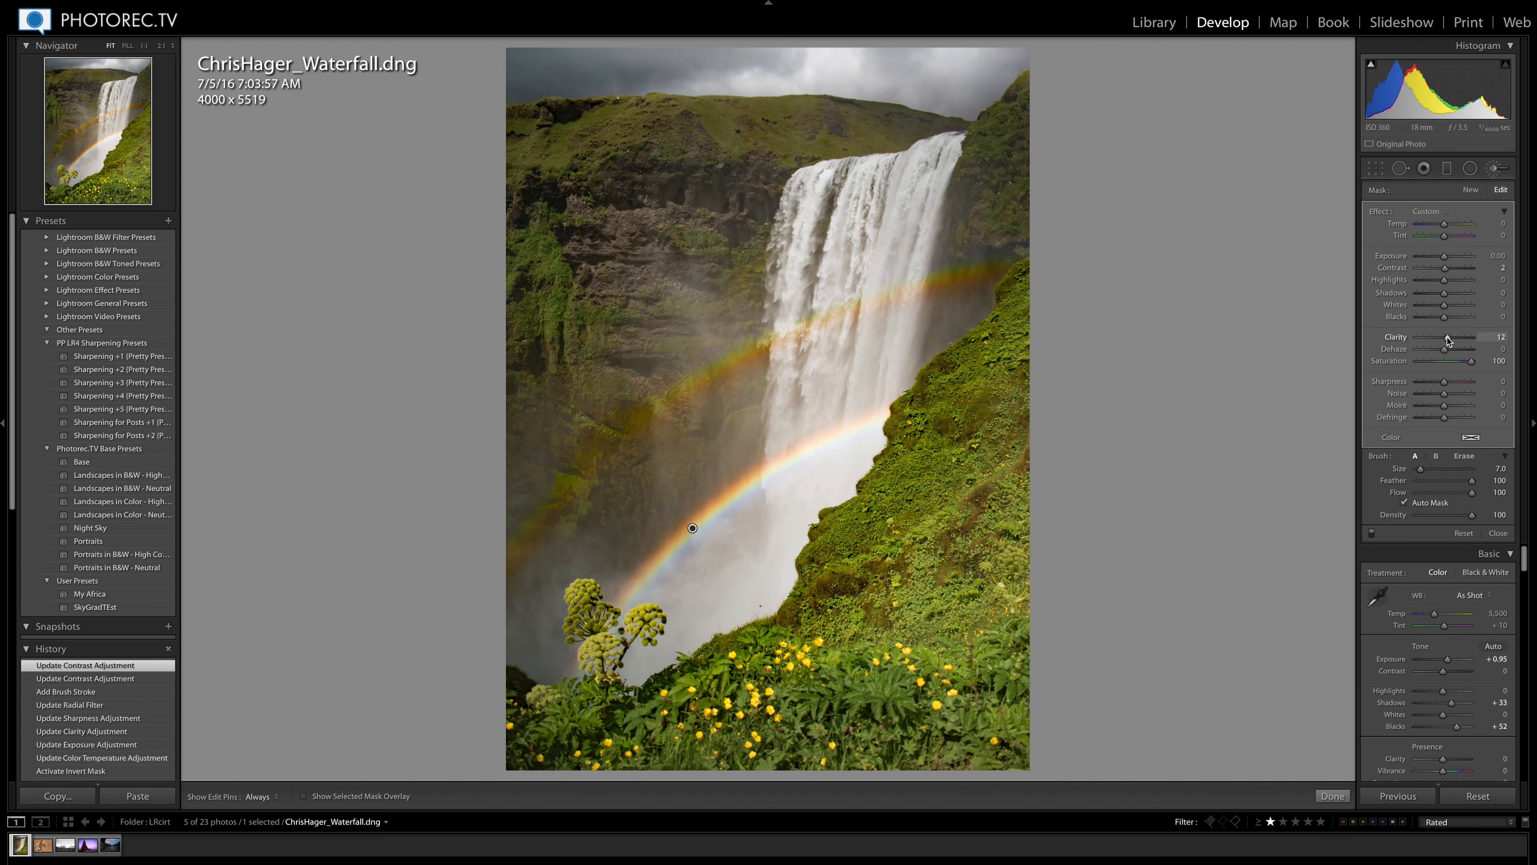
left_click_drag(1476, 336, 1468, 337)
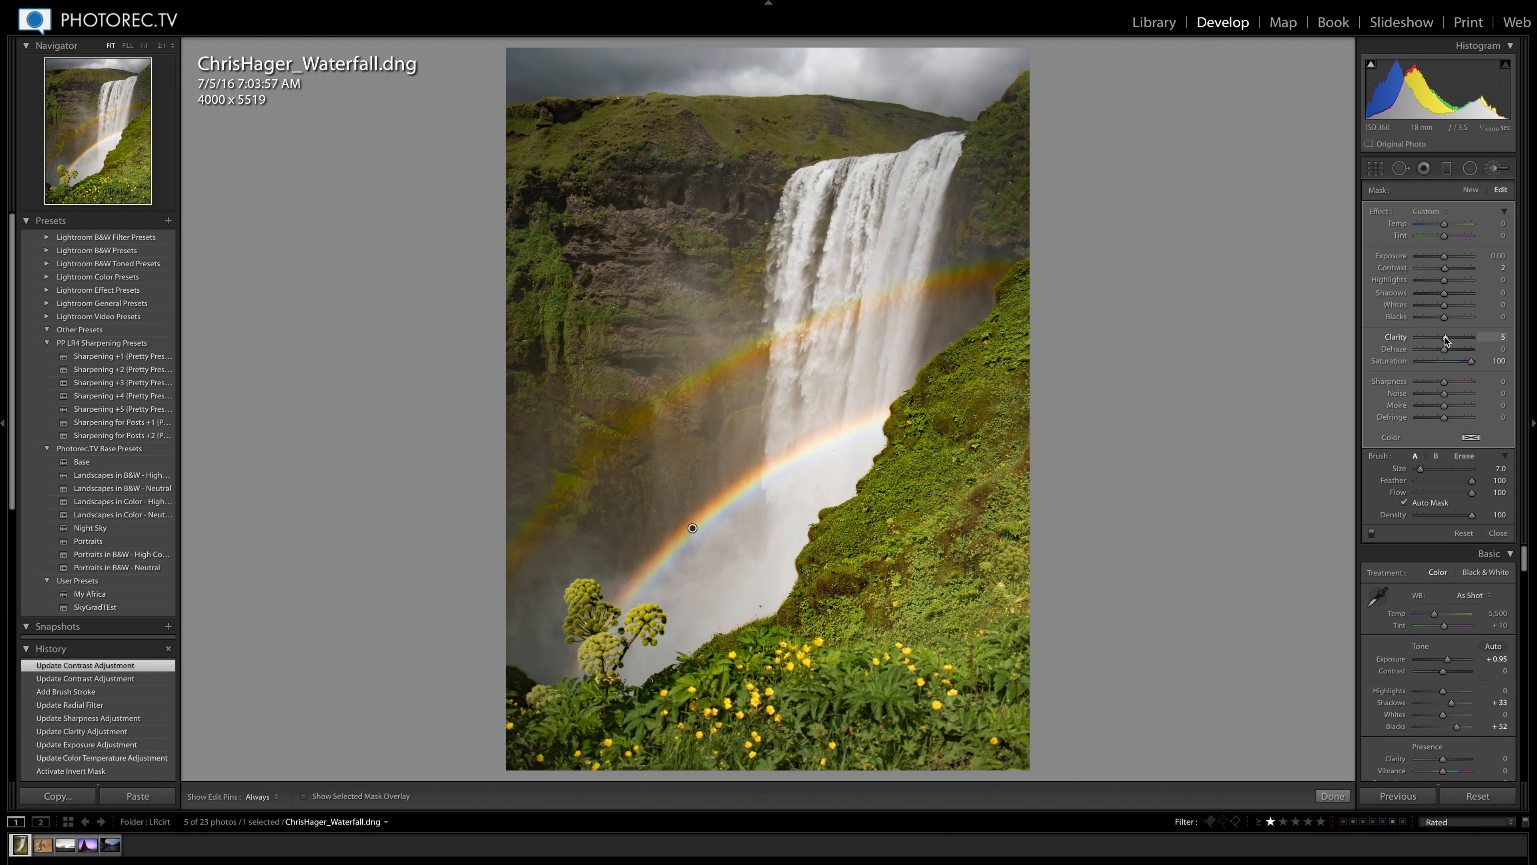
left_click_drag(1460, 359, 1447, 360)
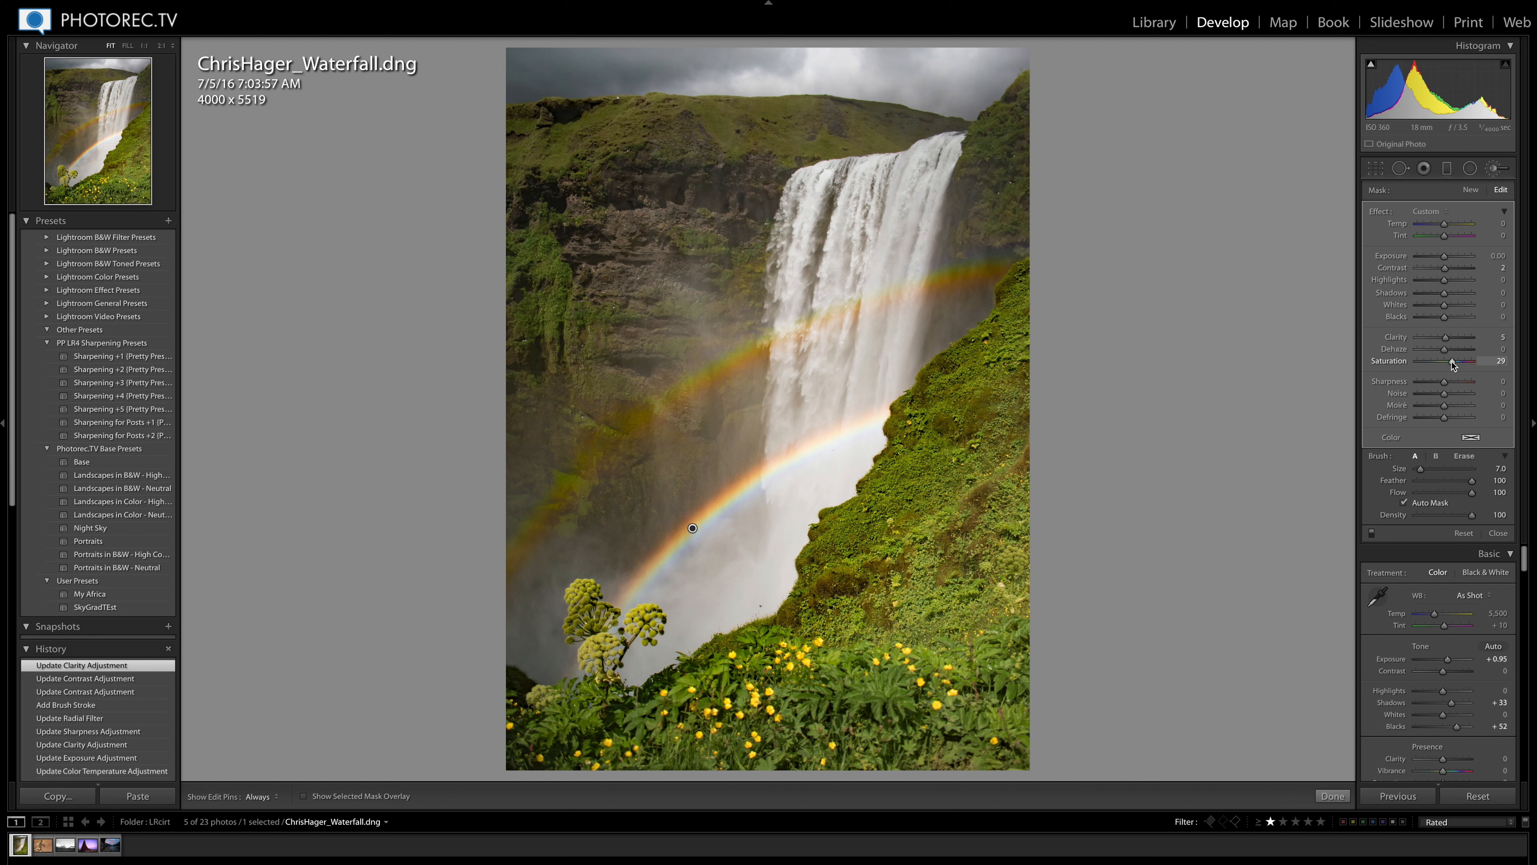
left_click_drag(1473, 360, 1471, 359)
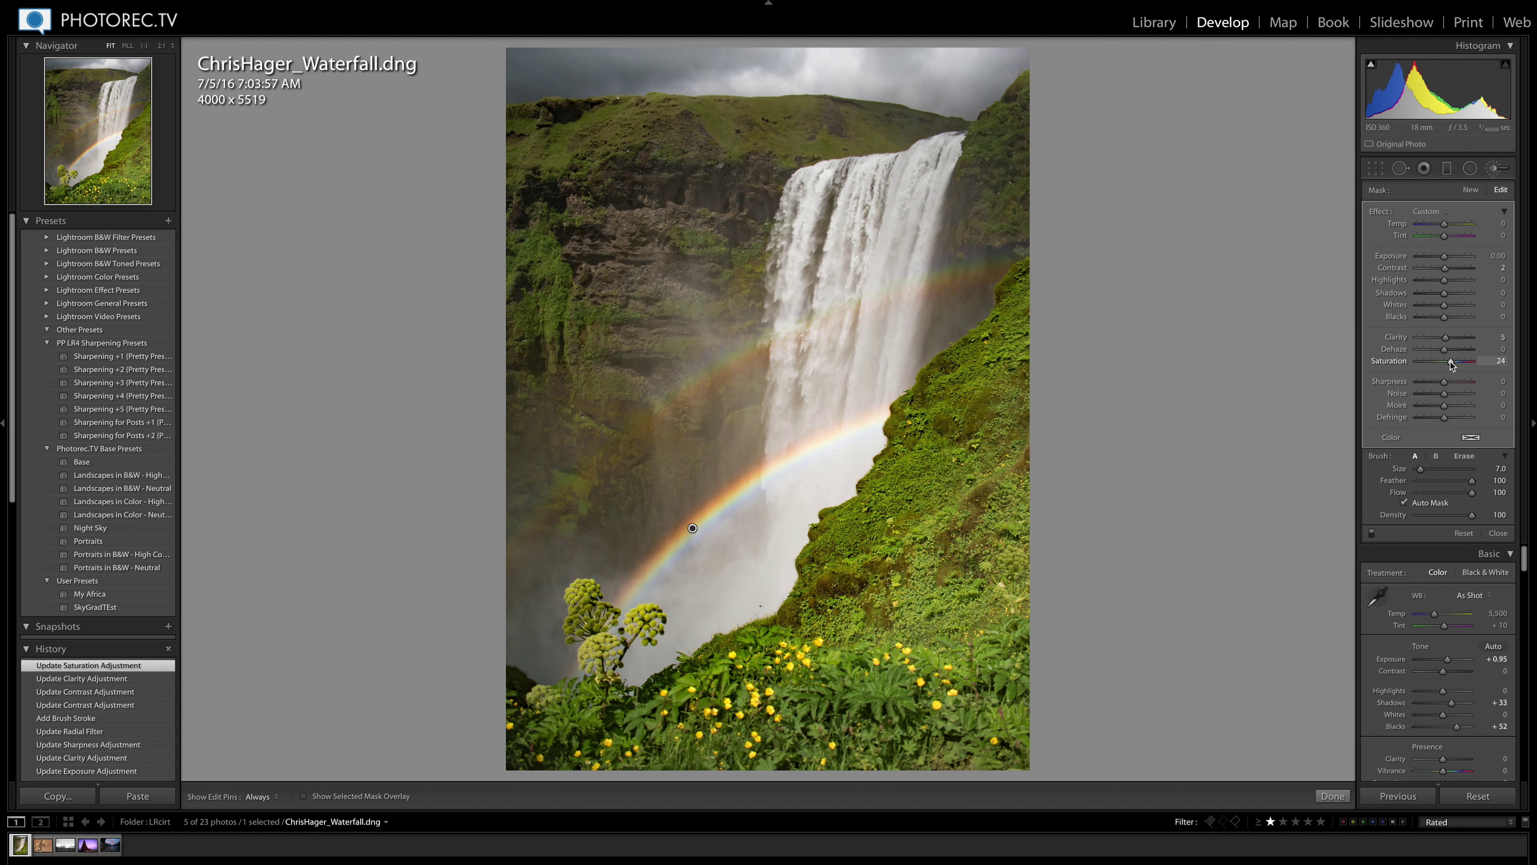
left_click_drag(1455, 371, 1466, 371)
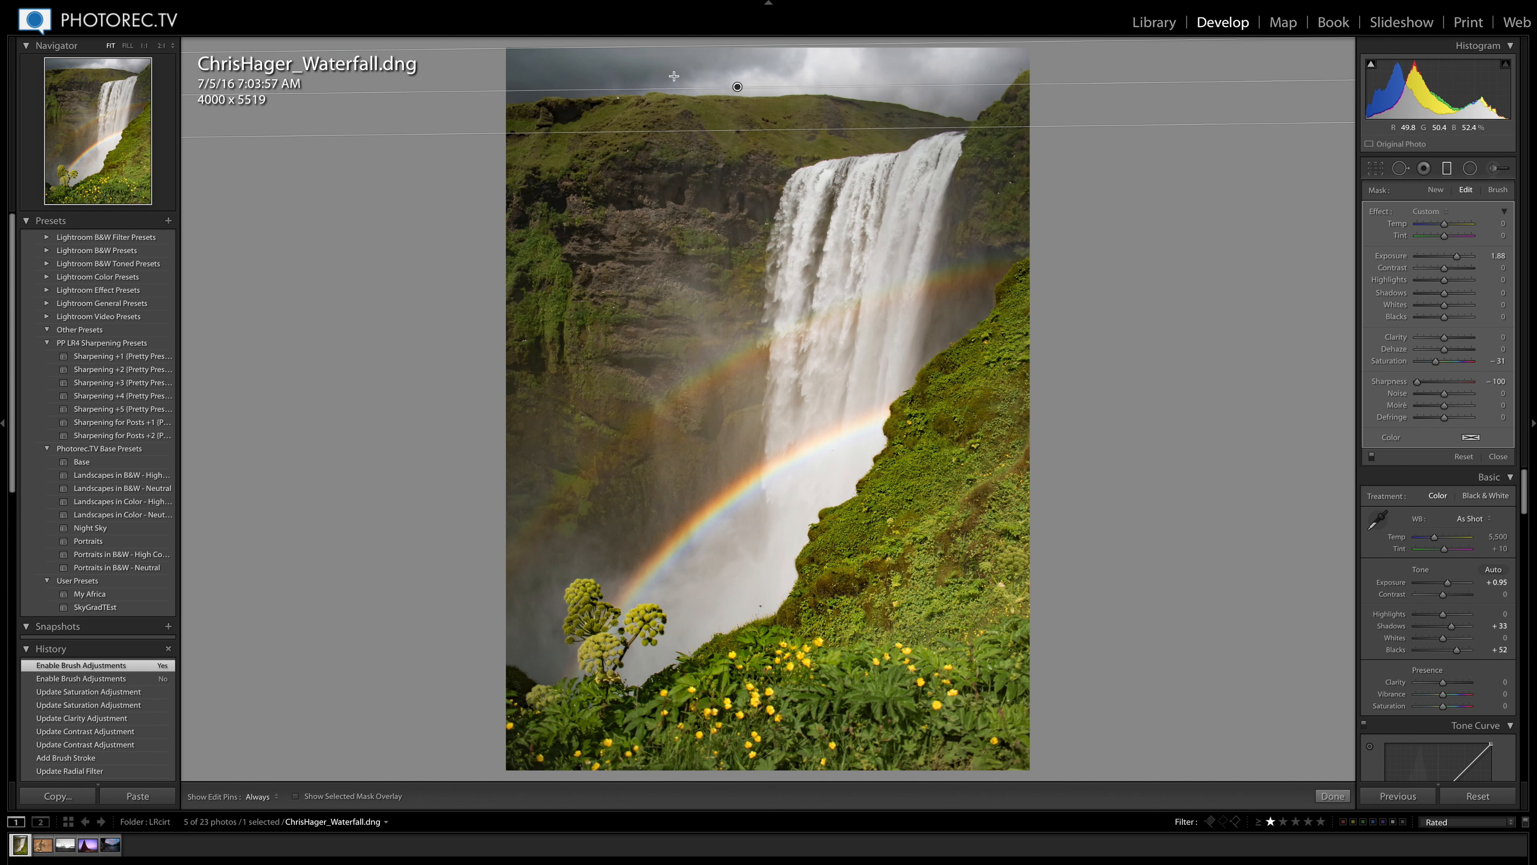
mouse_move(788, 79)
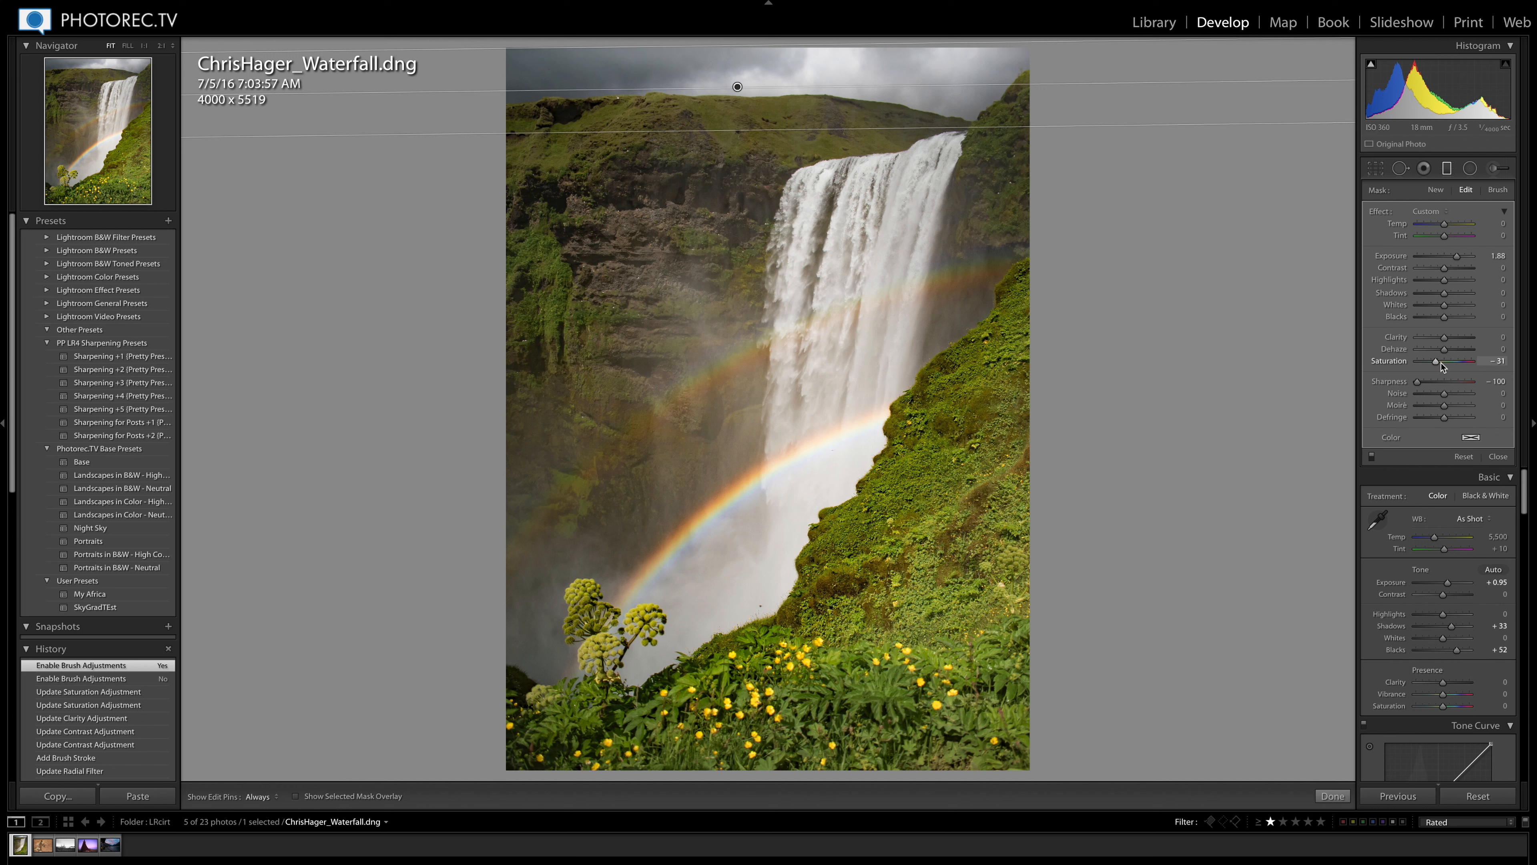
Step: Ease the sky filter's Saturation to -8 and cool its Temp to -2
left_click_drag(1459, 361, 1471, 361)
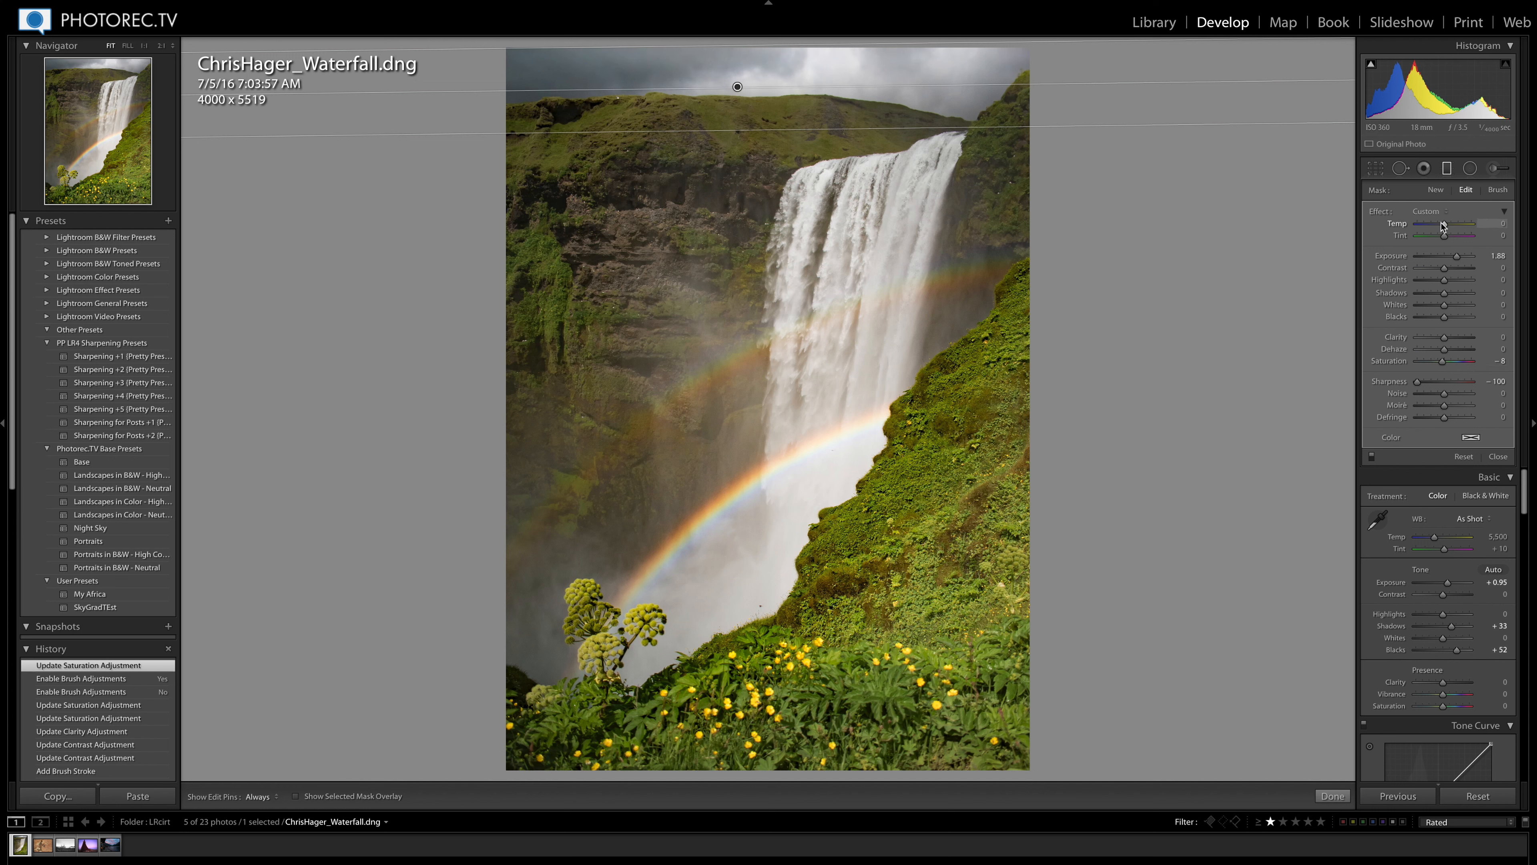
left_click_drag(1461, 224, 1471, 224)
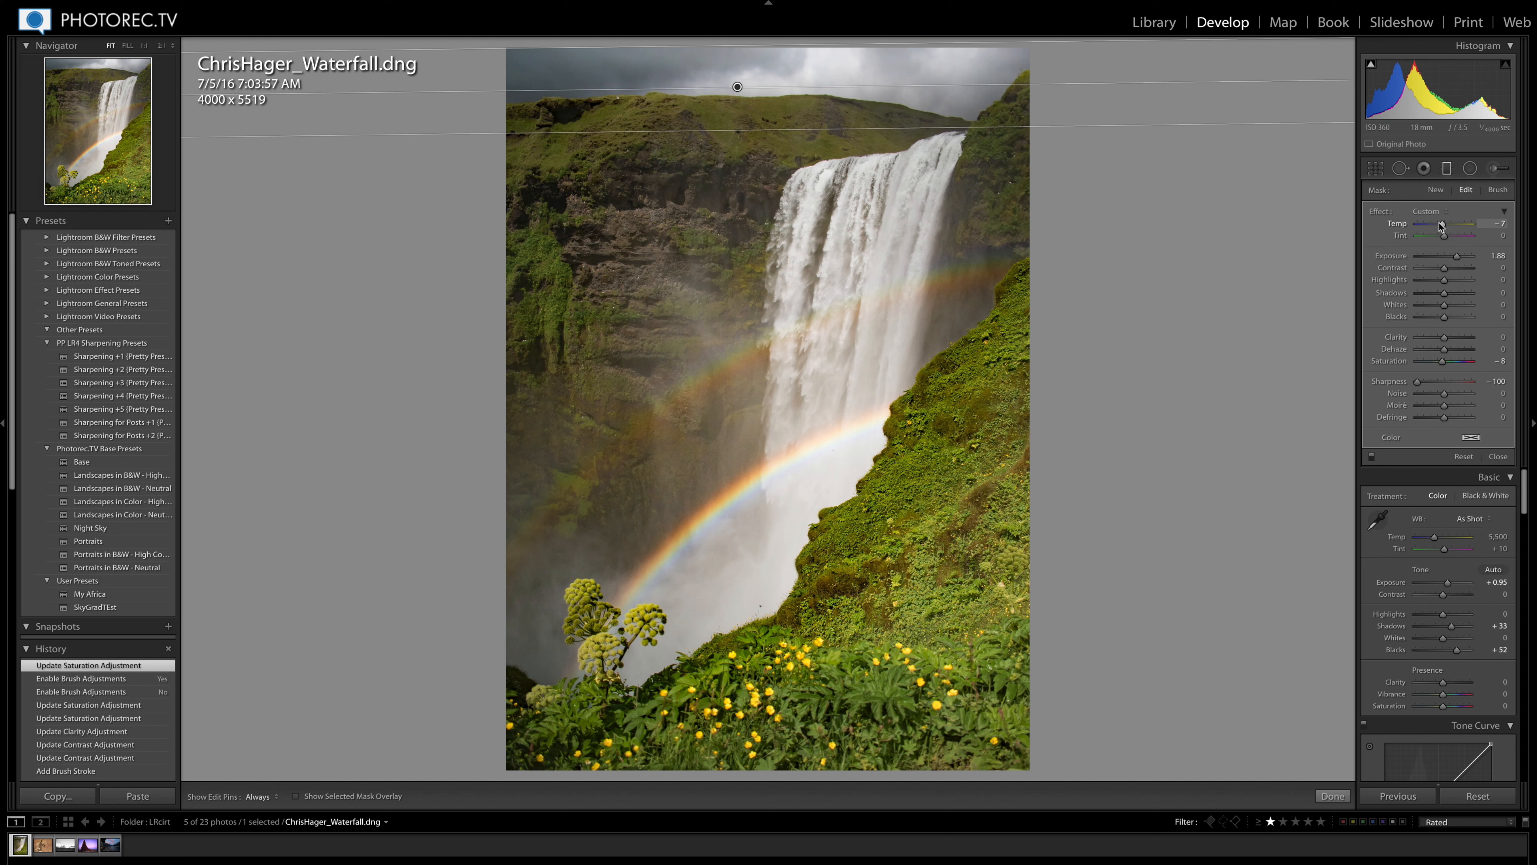
left_click_drag(1470, 223, 1484, 224)
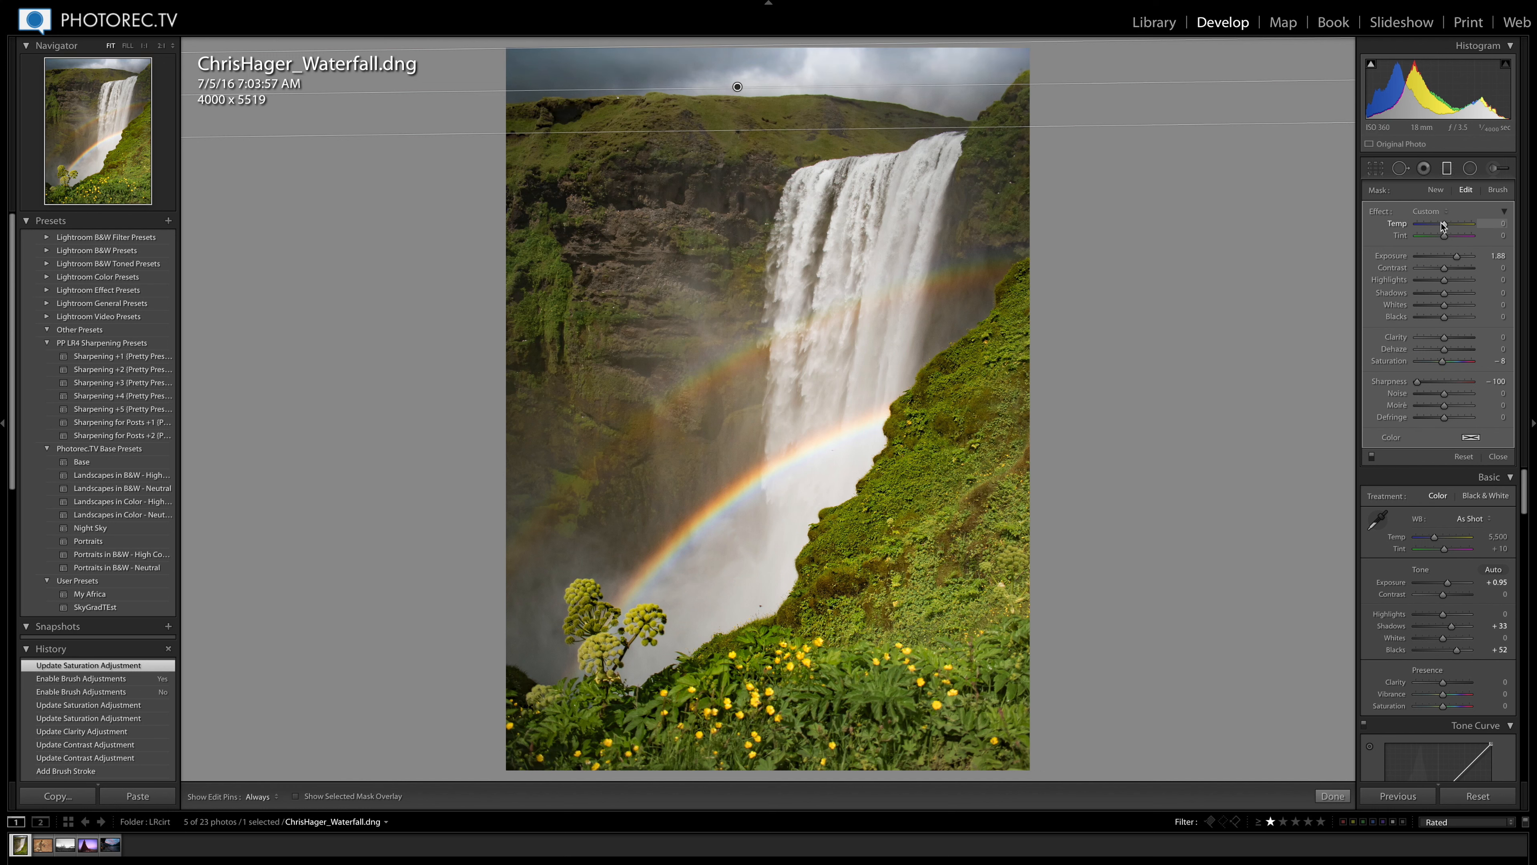
left_click_drag(1461, 223, 1451, 224)
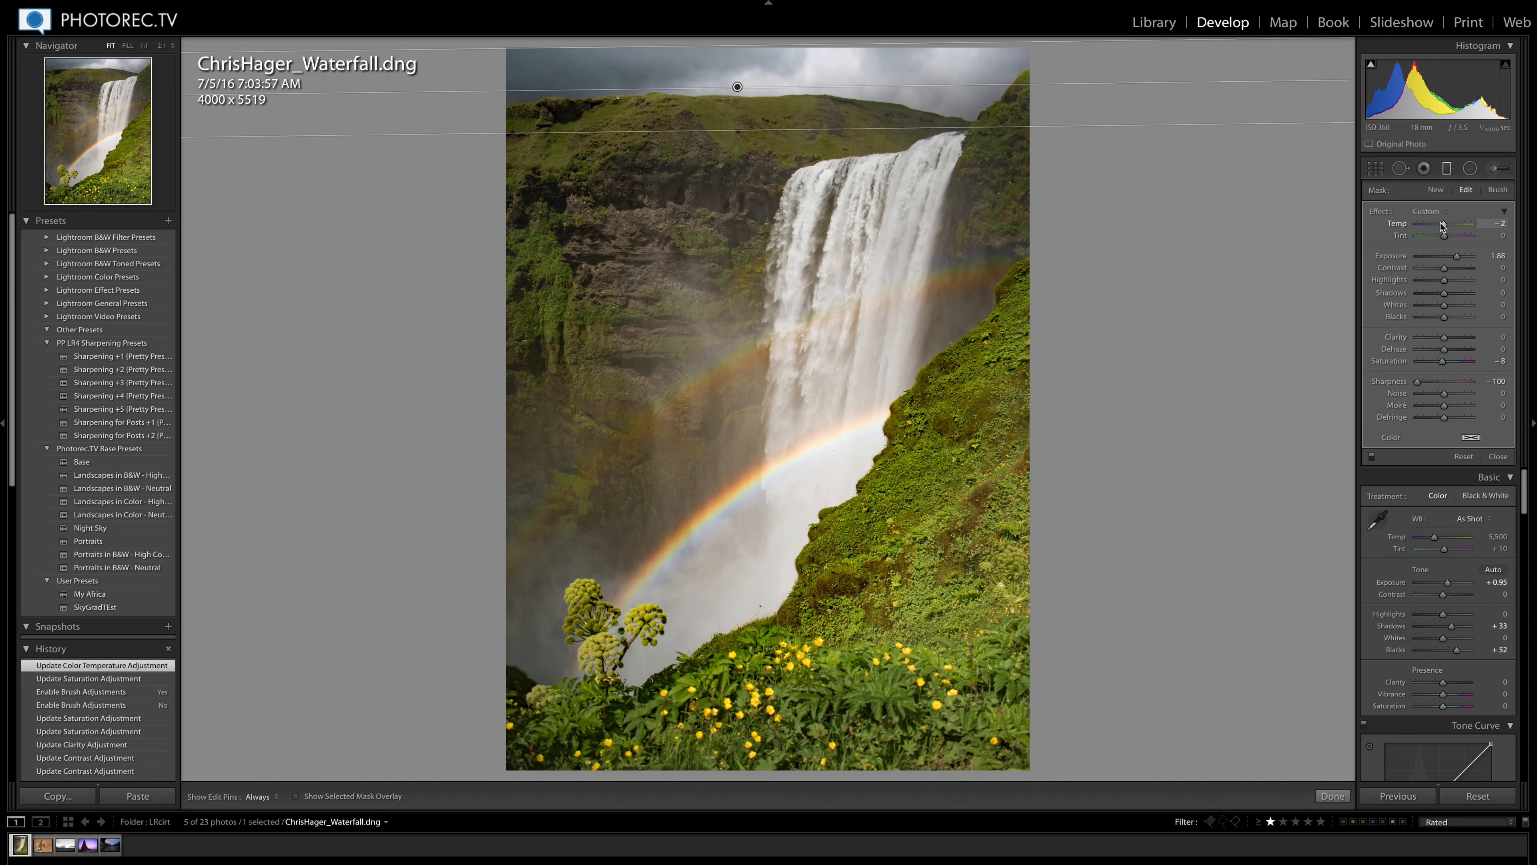
Step: Close the sky filter, zoom to the rainbow and heal spots in the mist beside it
left_click(1498, 457)
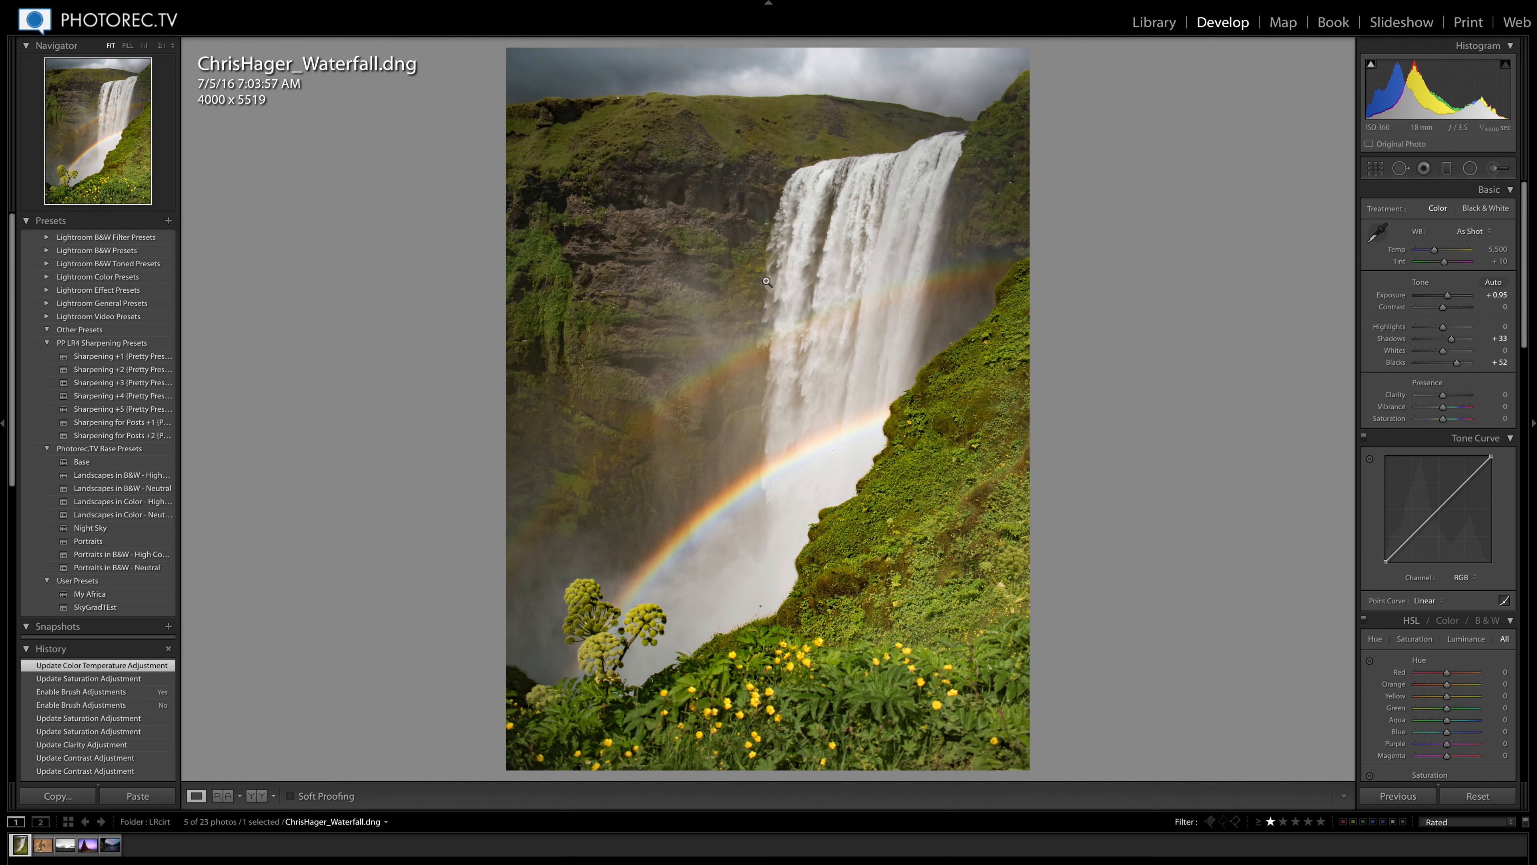
mouse_move(618, 95)
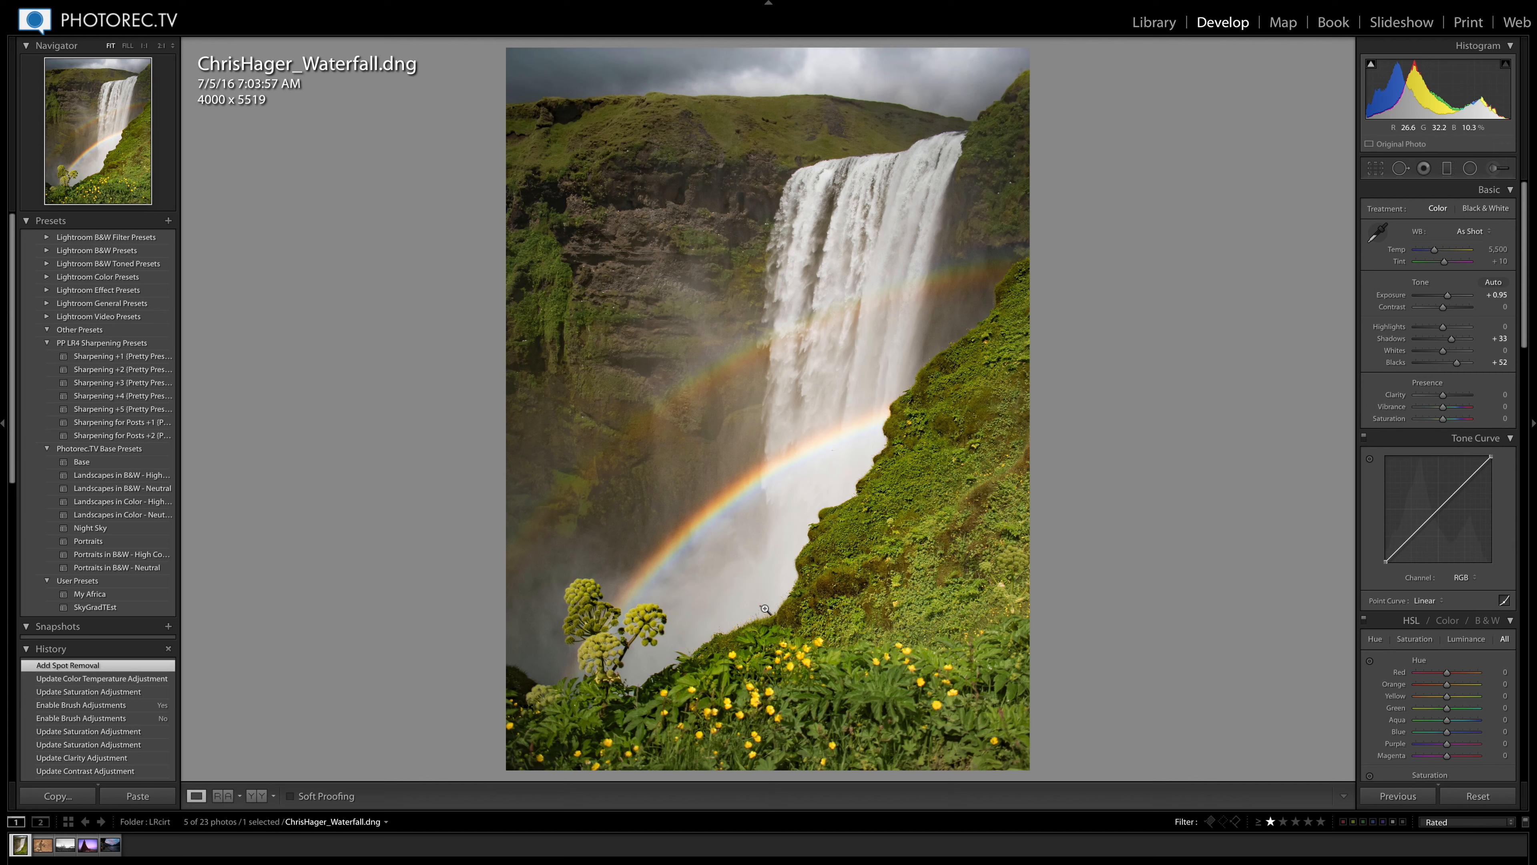
left_click(144, 46)
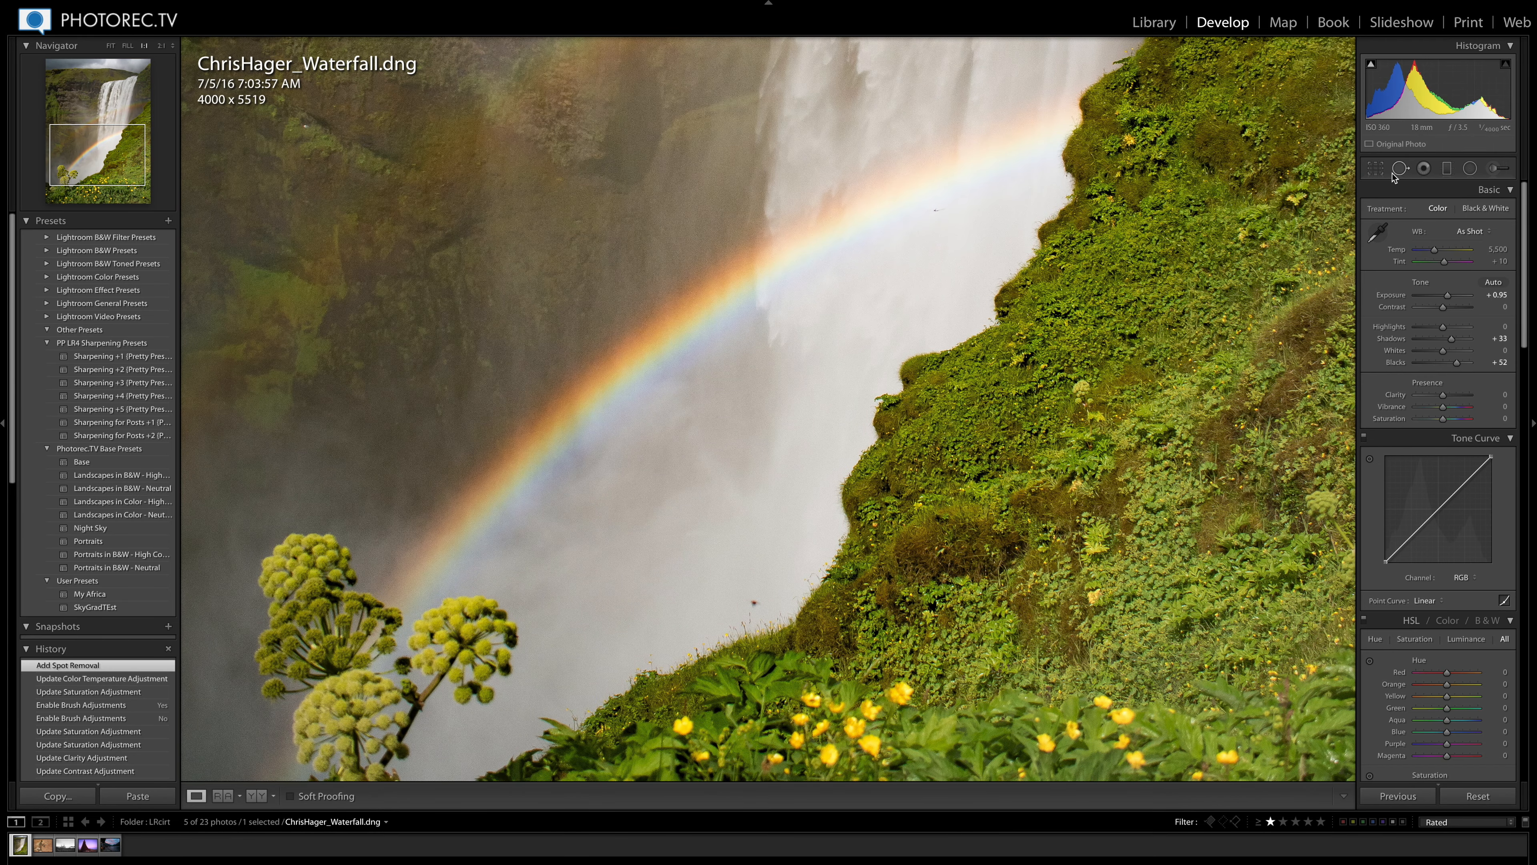
left_click(1401, 168)
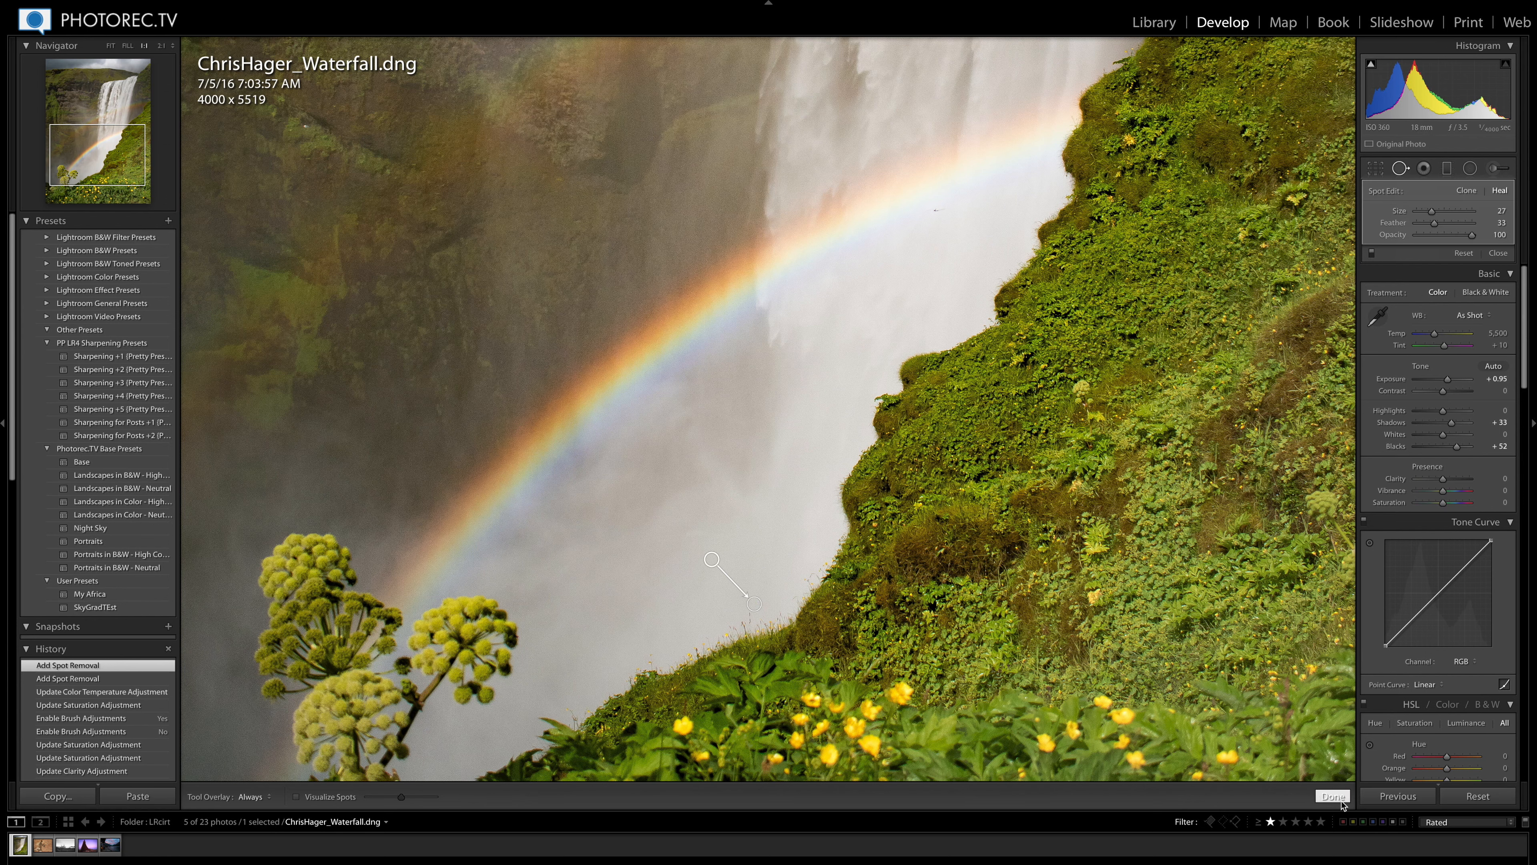
left_click(1332, 796)
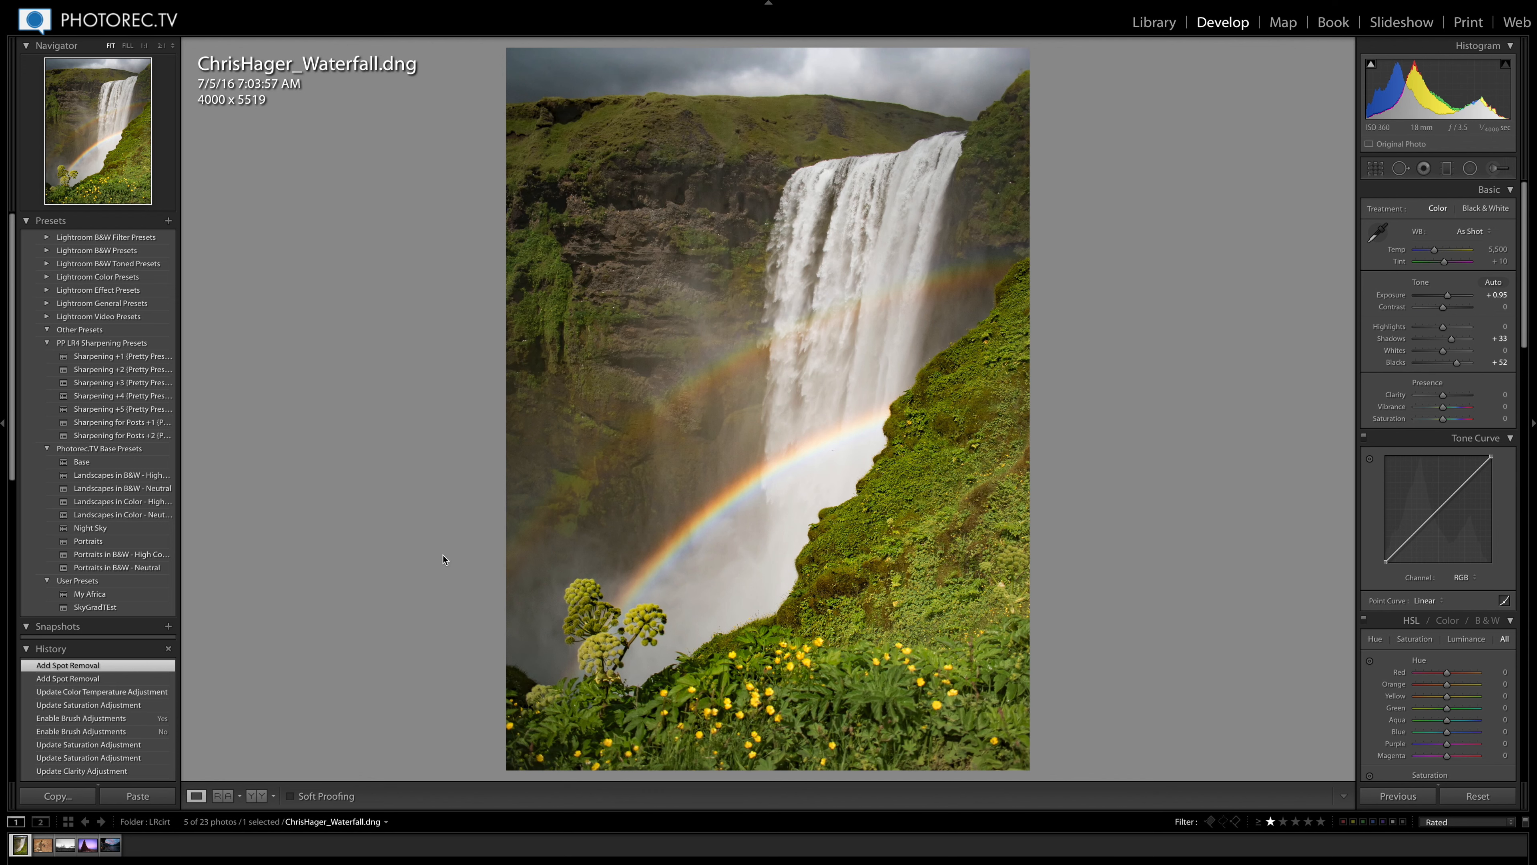
Step: Select the lioness photo PAM_3894 (2).jpg in the filmstrip
left_click(42, 849)
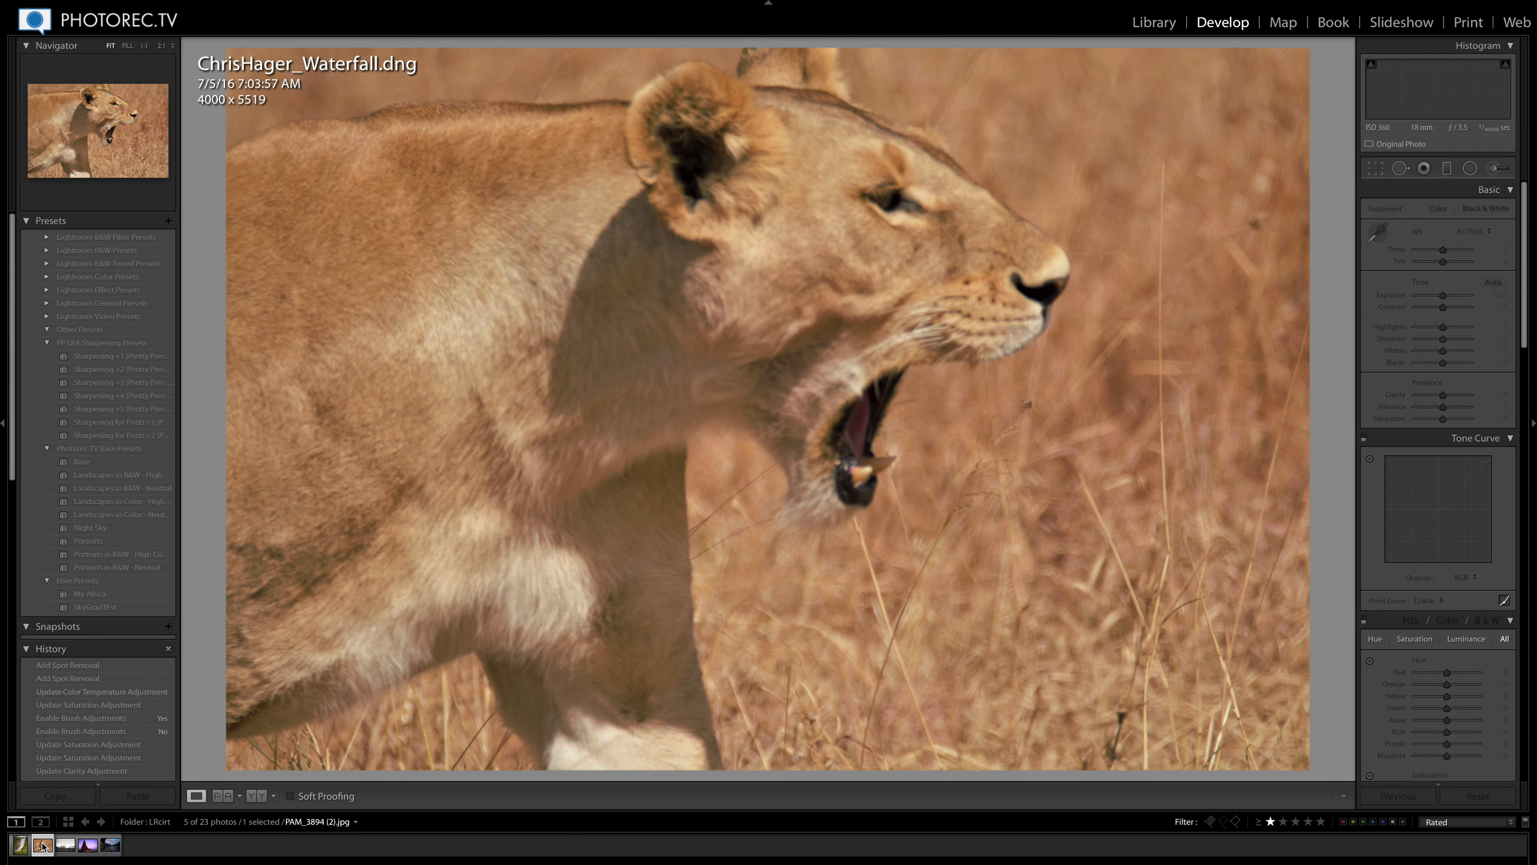
left_click(42, 848)
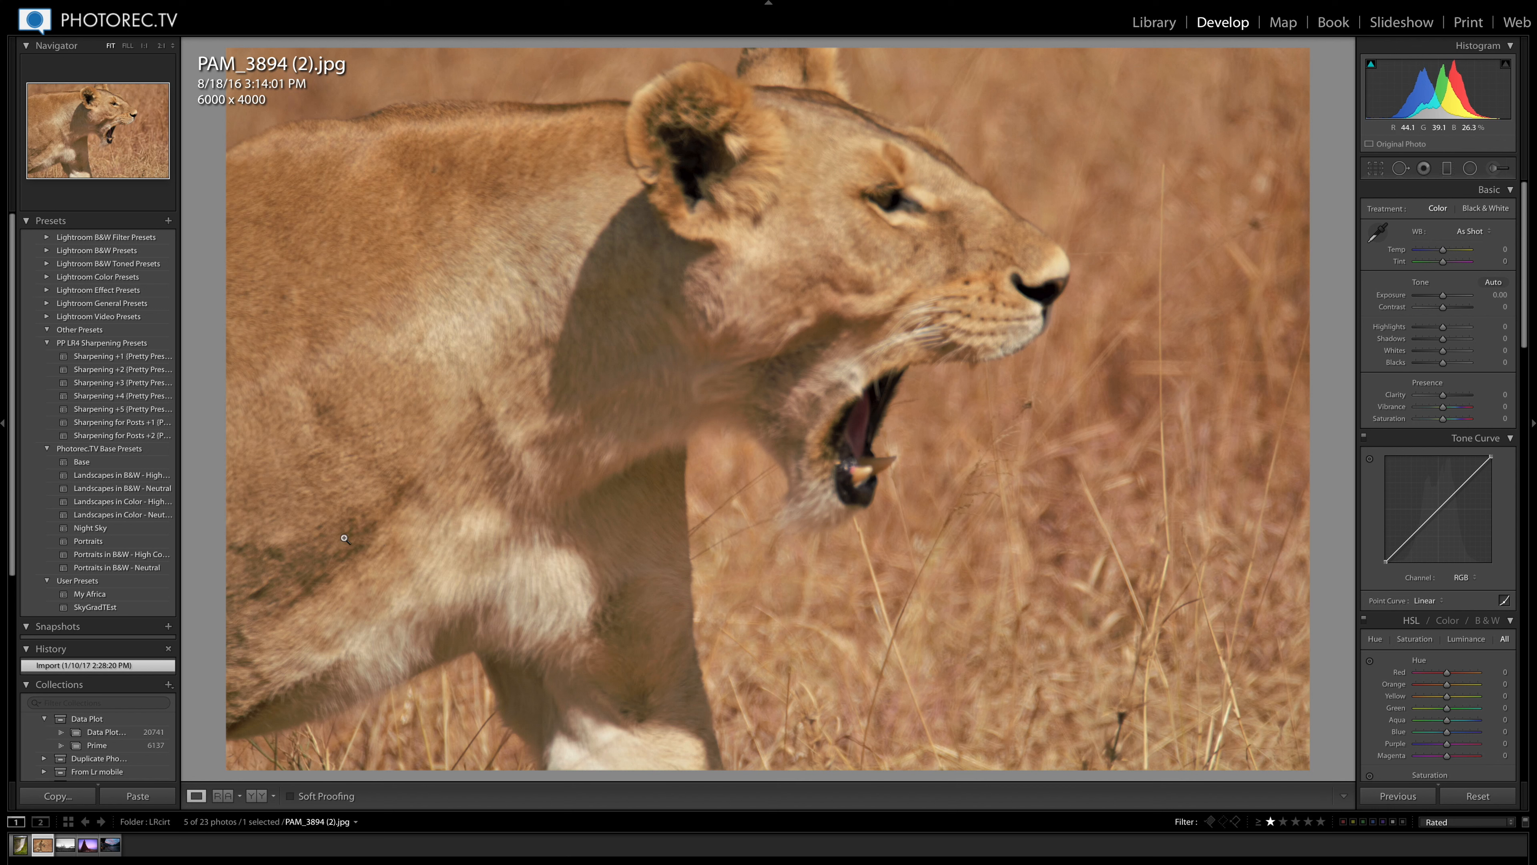
mouse_move(1402, 127)
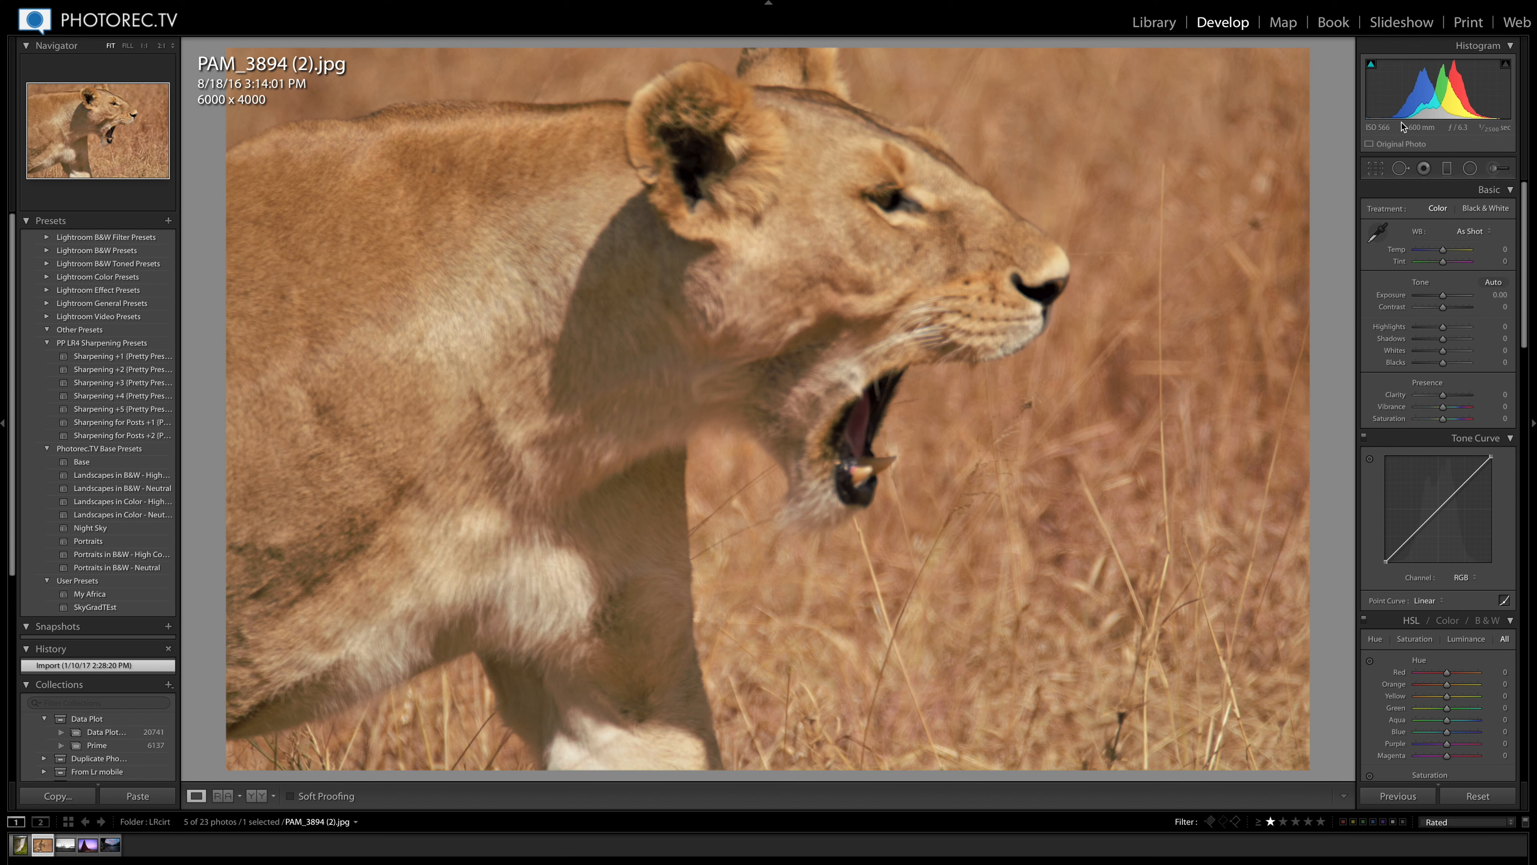
mouse_move(1359, 161)
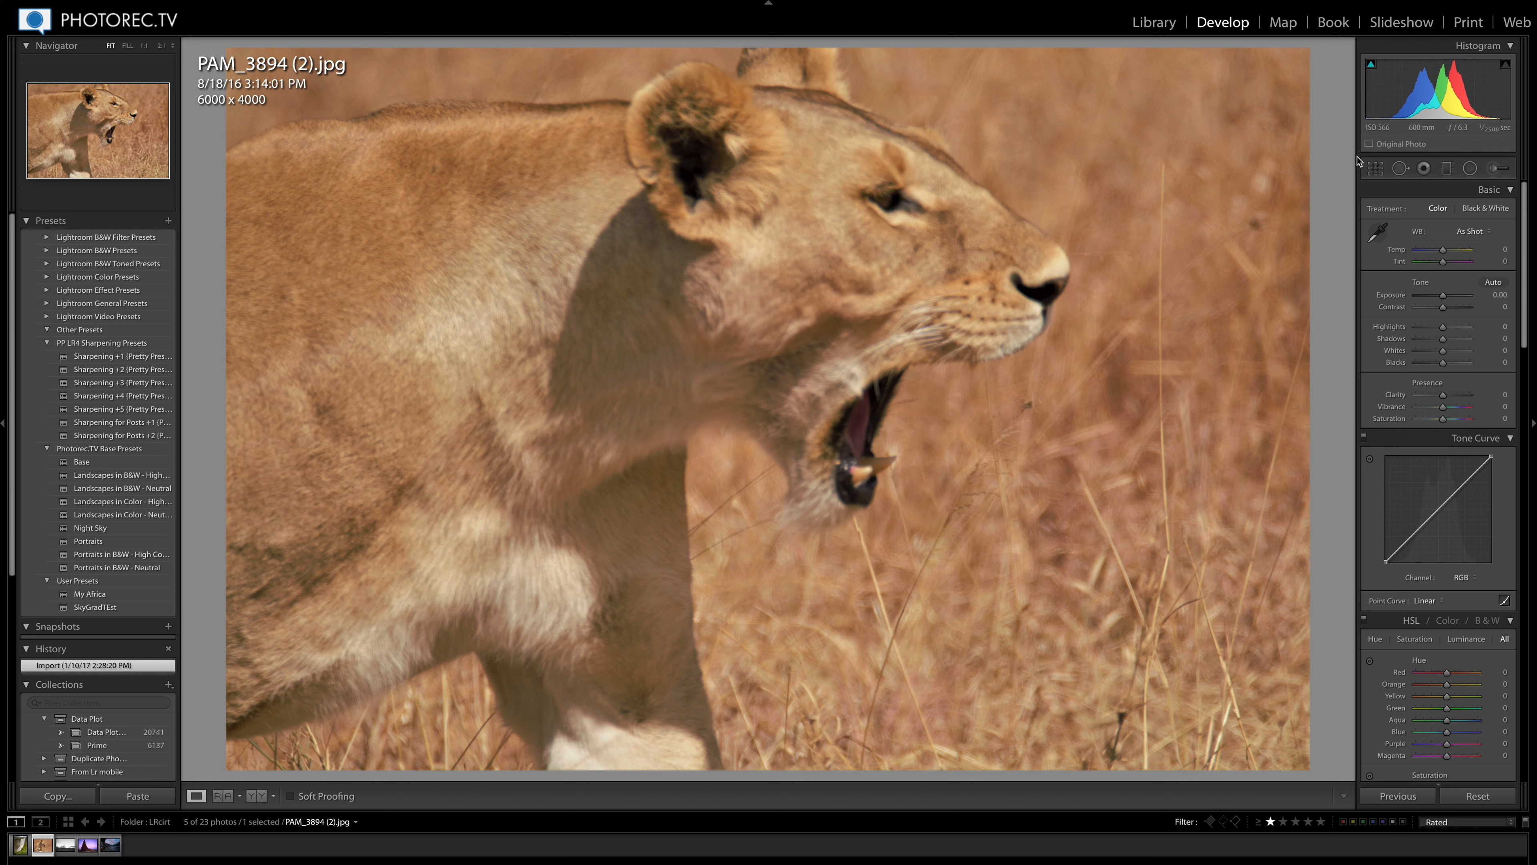
mouse_move(823, 45)
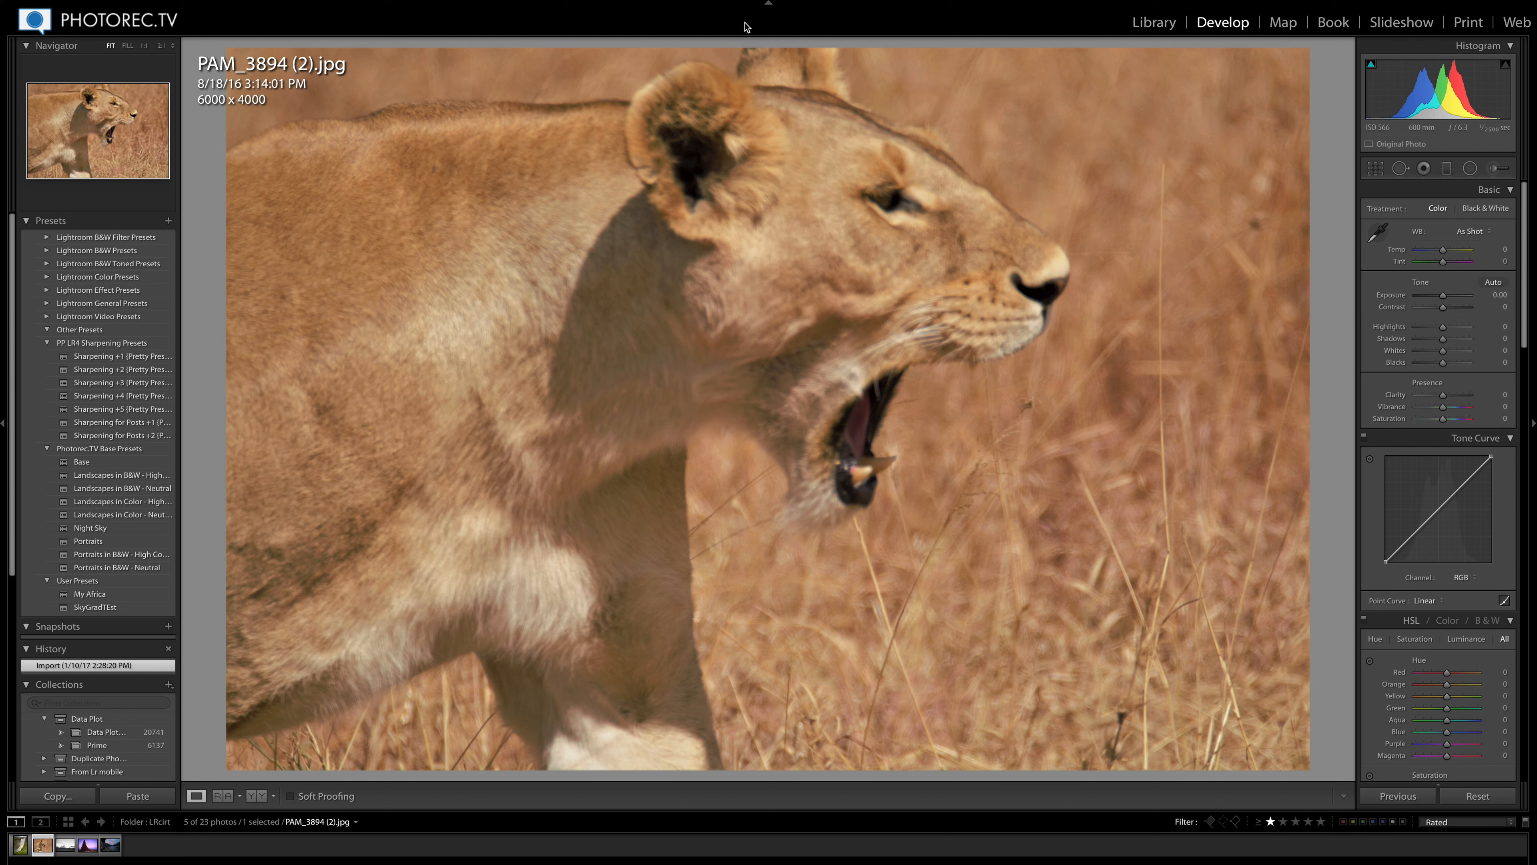
mouse_move(1014, 302)
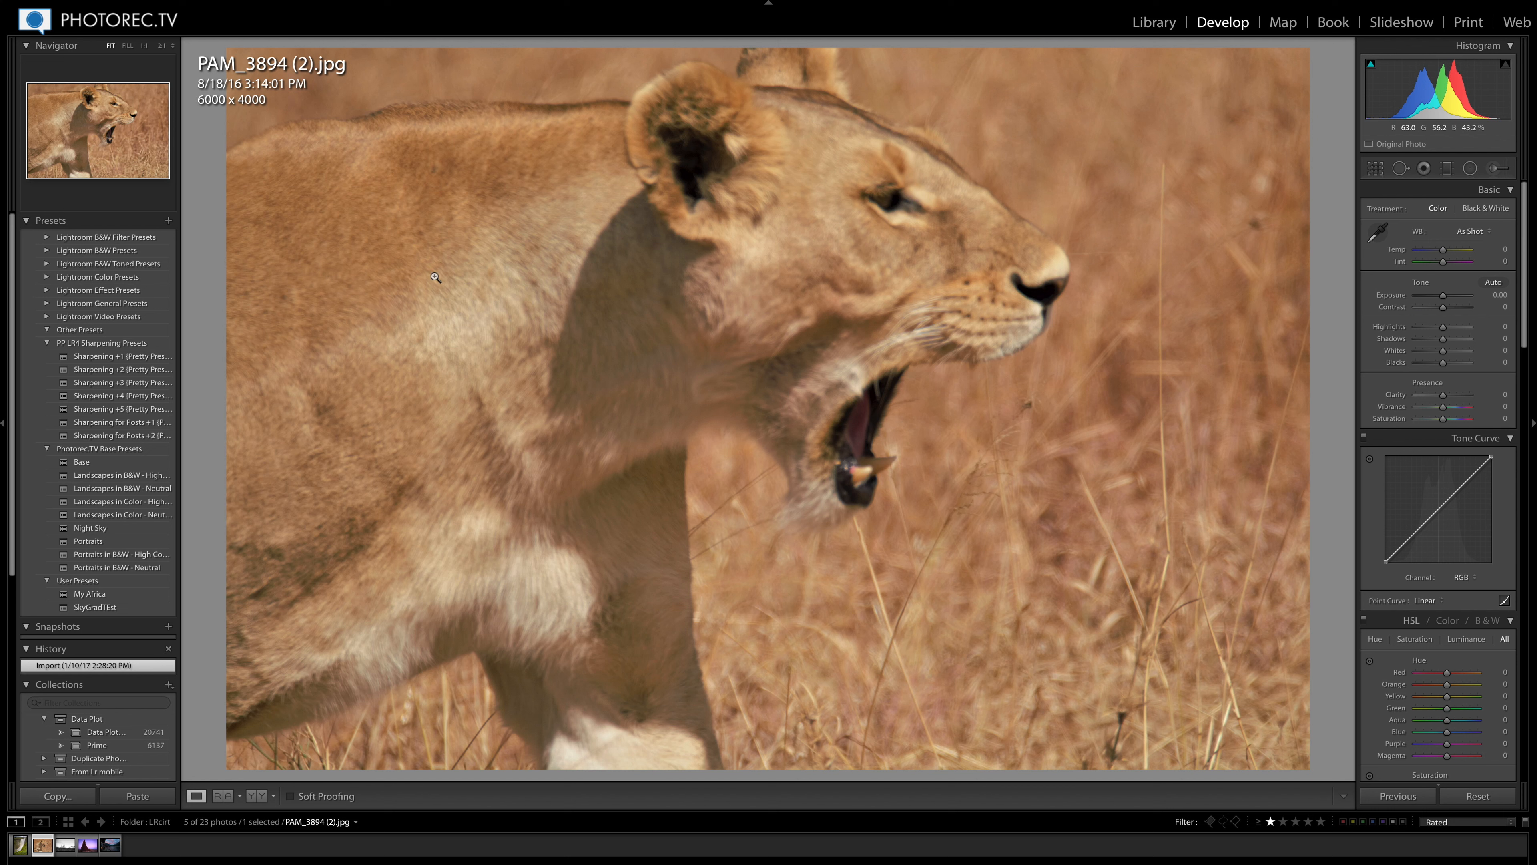
mouse_move(980, 226)
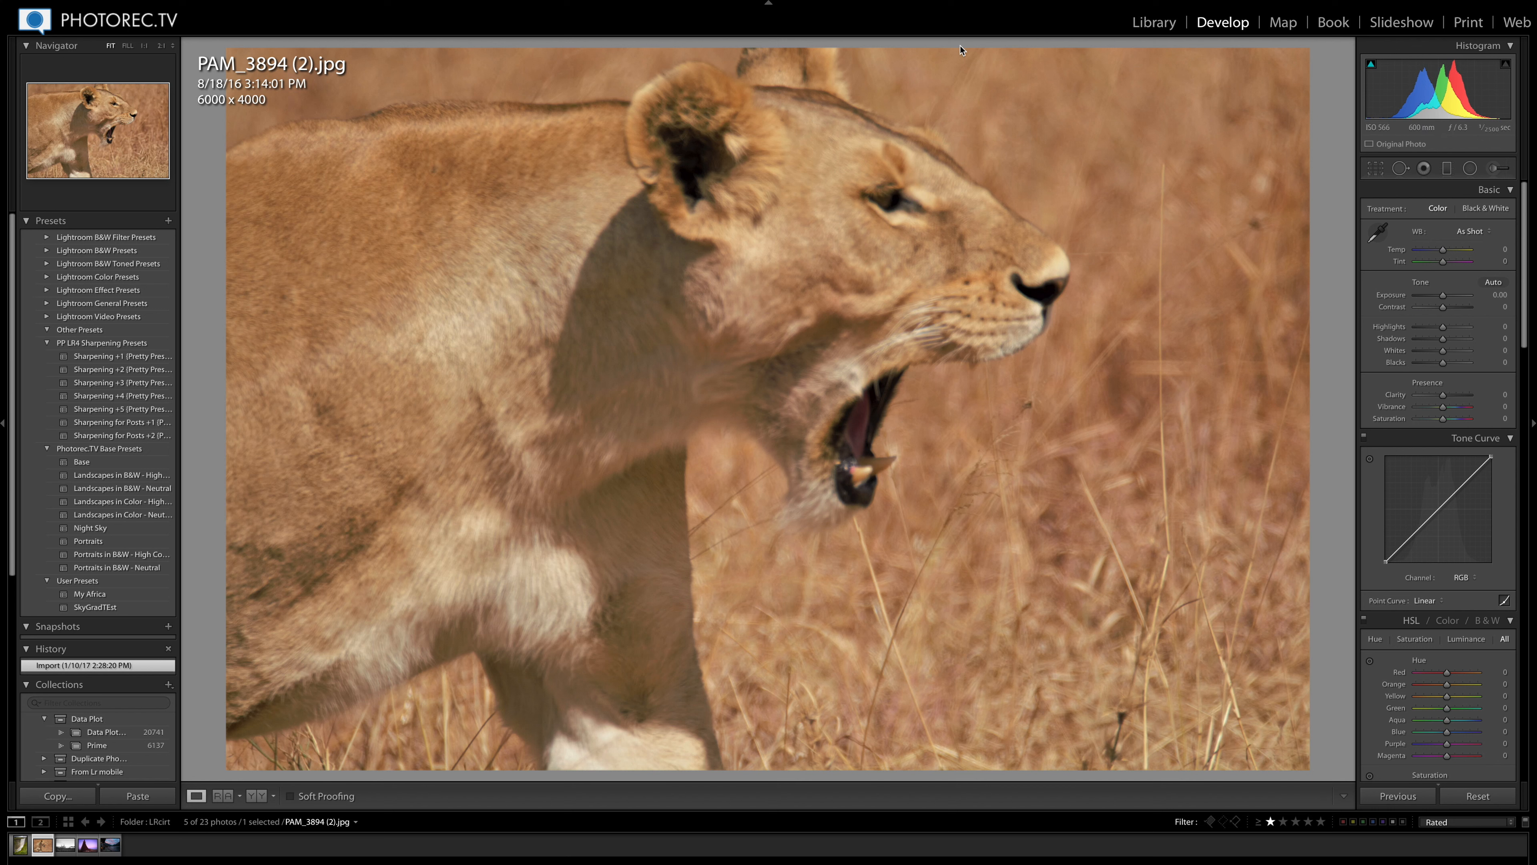
mouse_move(609, 466)
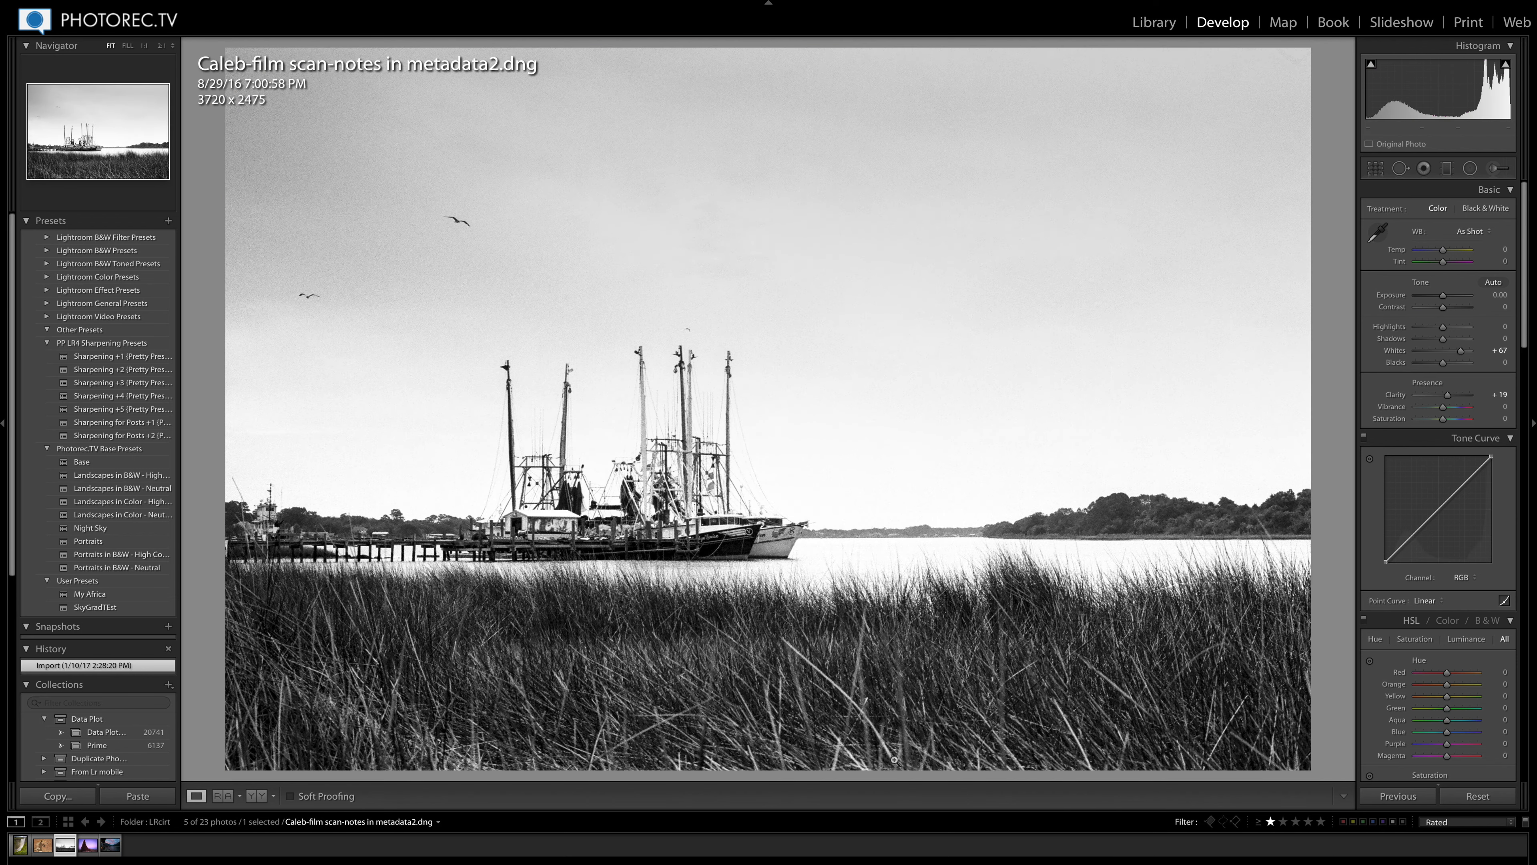
Step: View the boat photo's caption in Library metadata, then return to Develop
left_click(1155, 22)
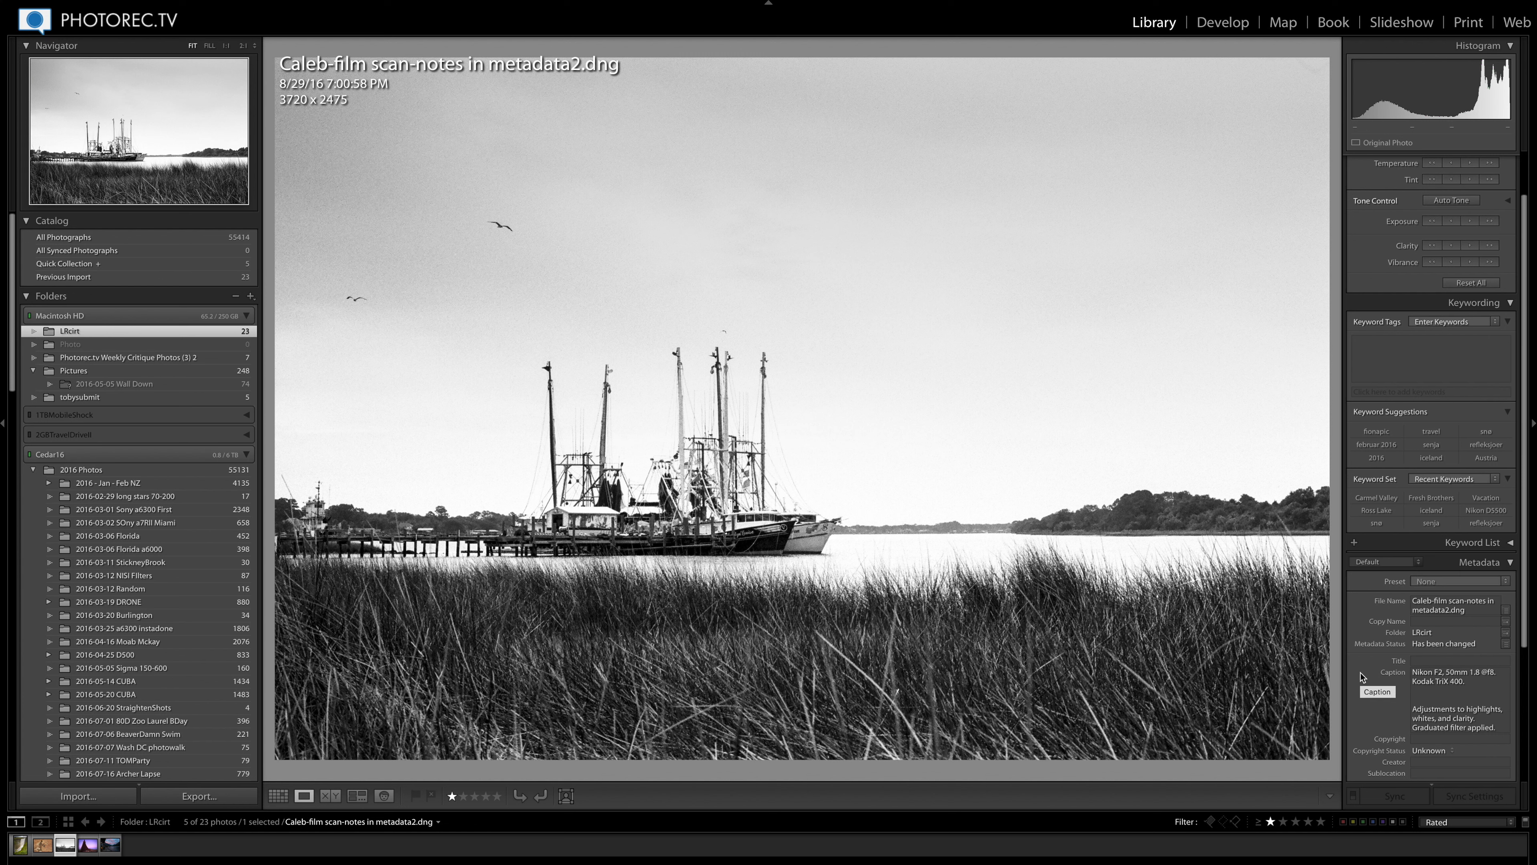
mouse_move(1363, 719)
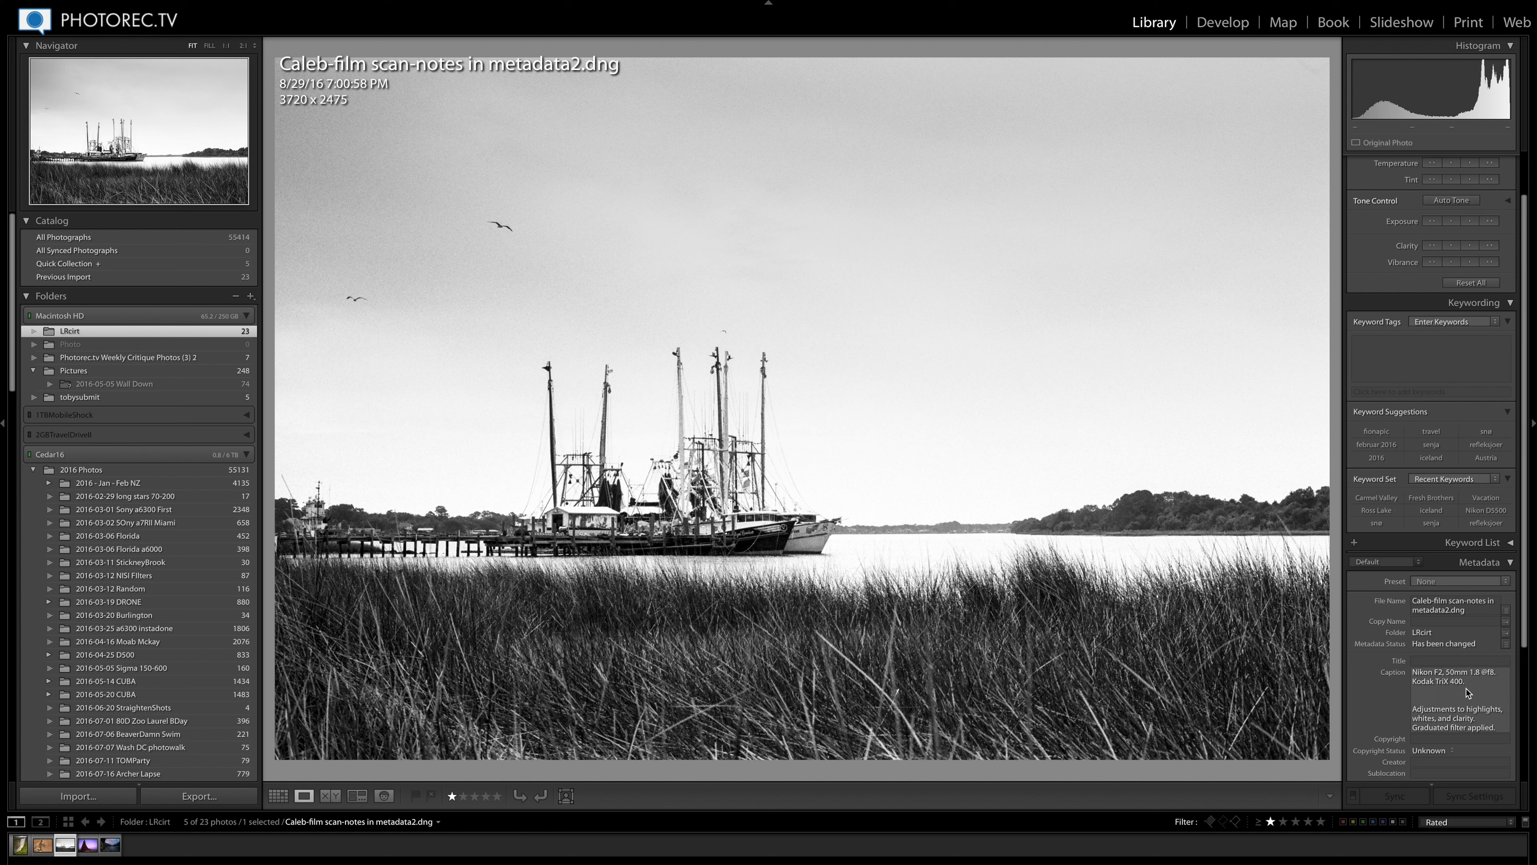
mouse_move(1460, 728)
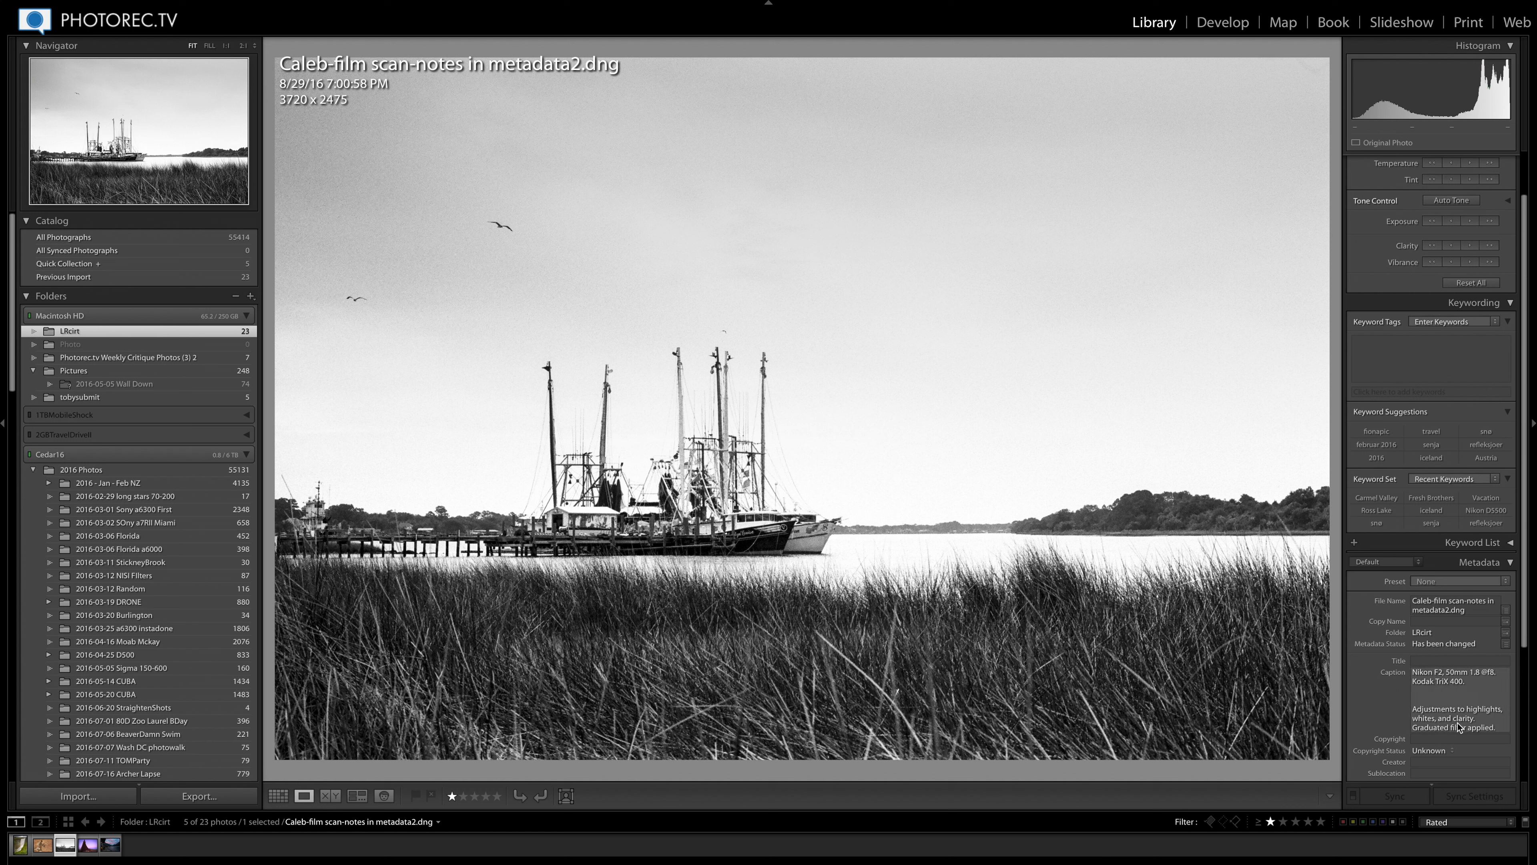
left_click(1520, 158)
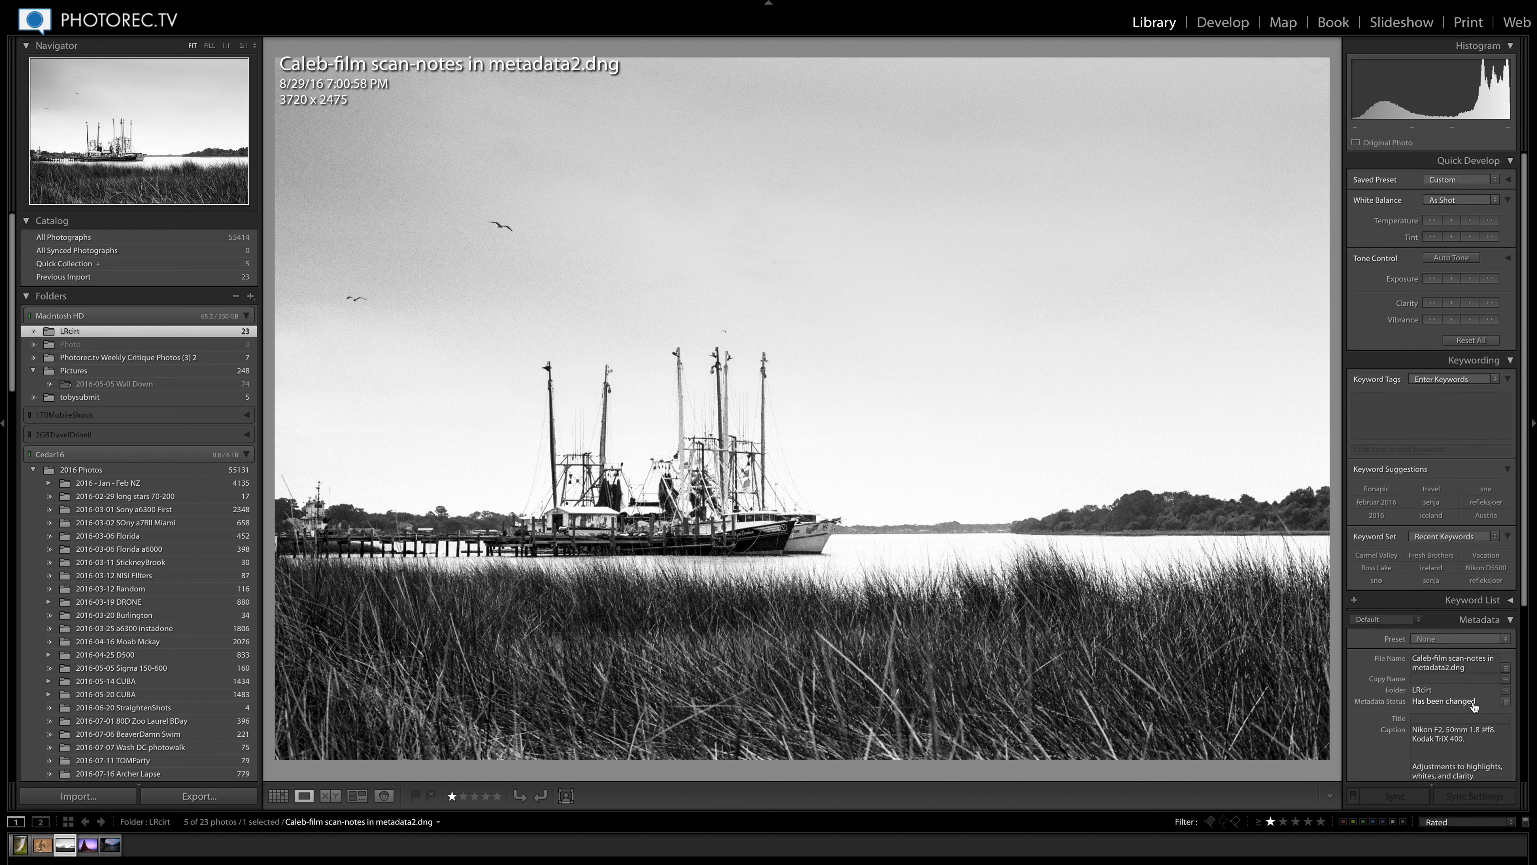
left_click(1223, 22)
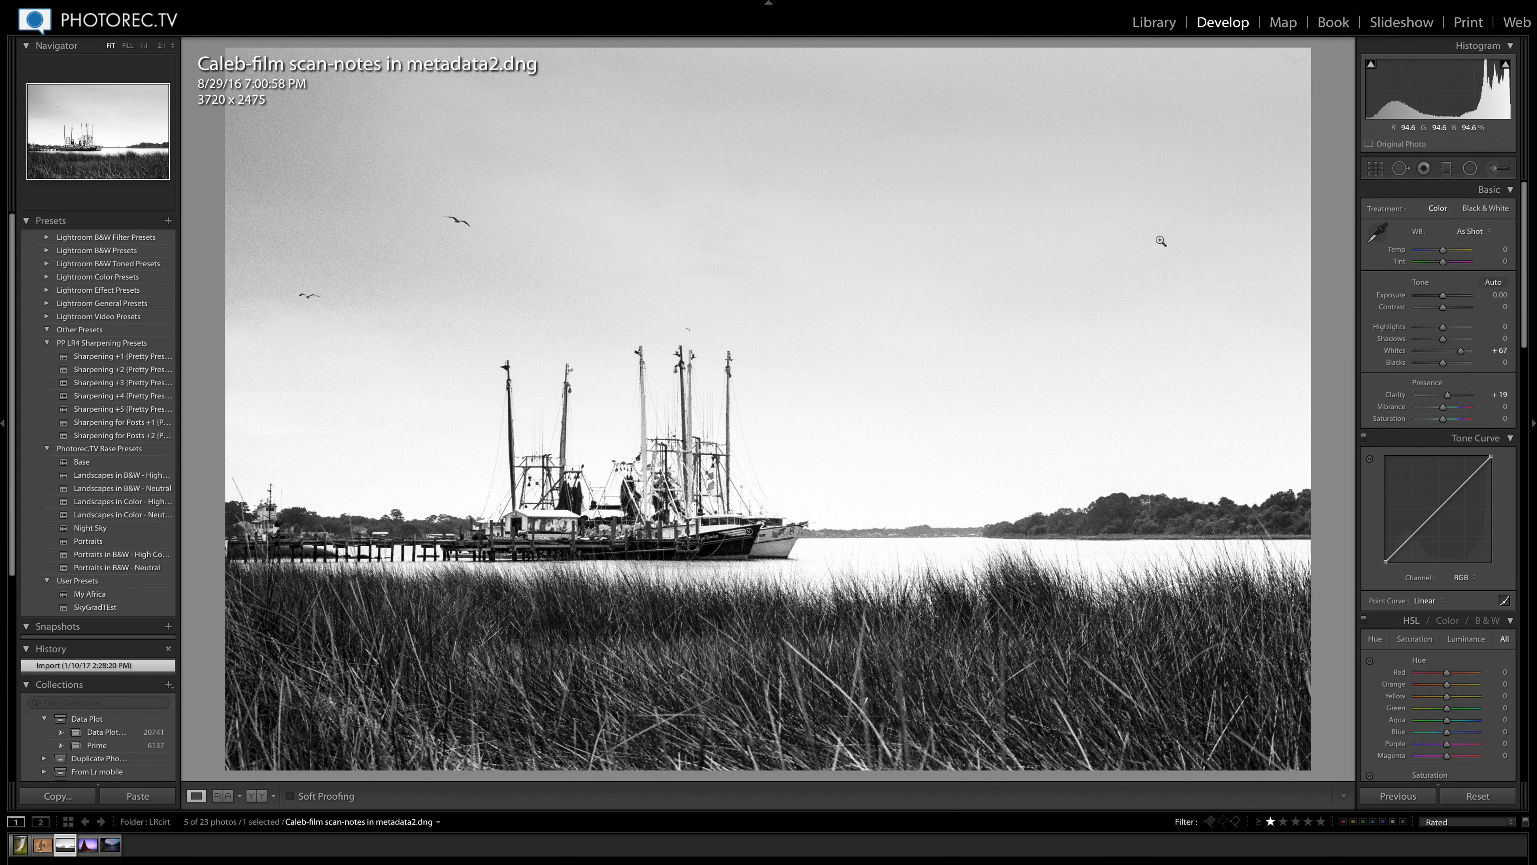
Step: Crop the shrimp-boat scan to a 16 x 9 aspect ratio and apply it
left_click(1375, 168)
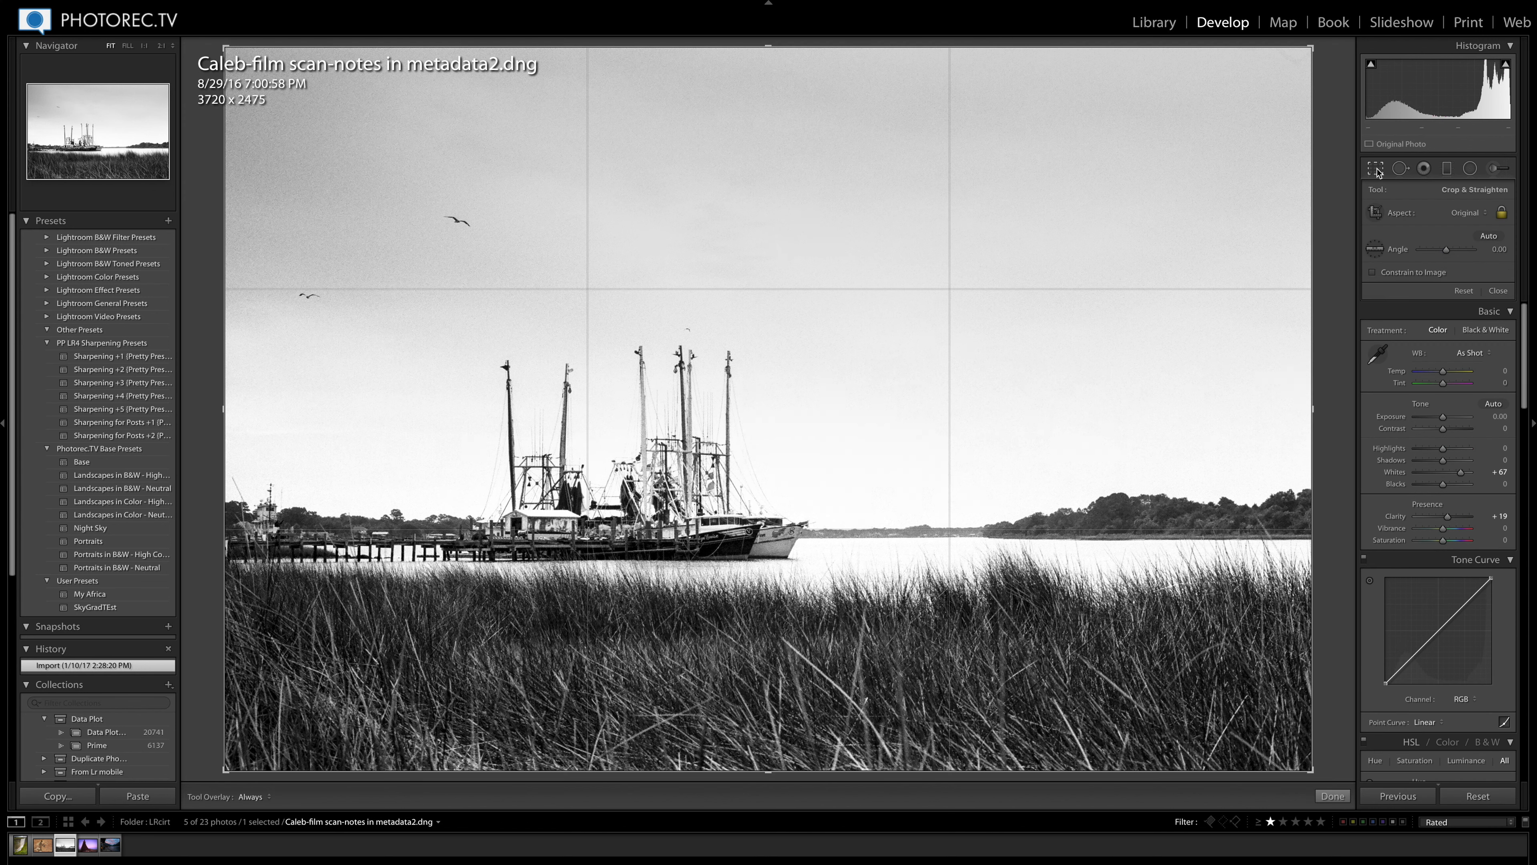
left_click(1469, 213)
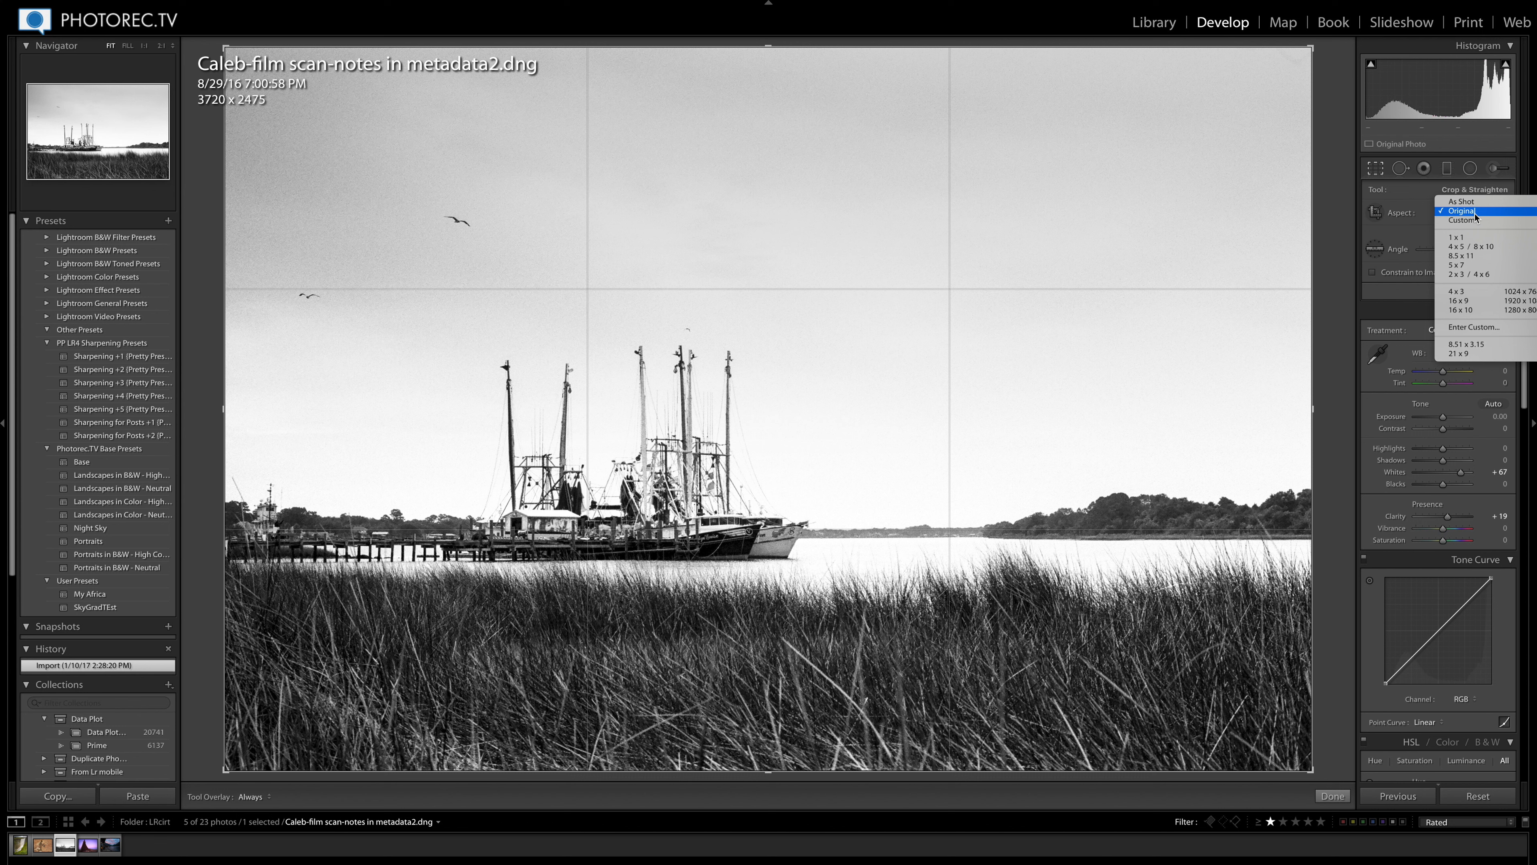
mouse_move(1457, 300)
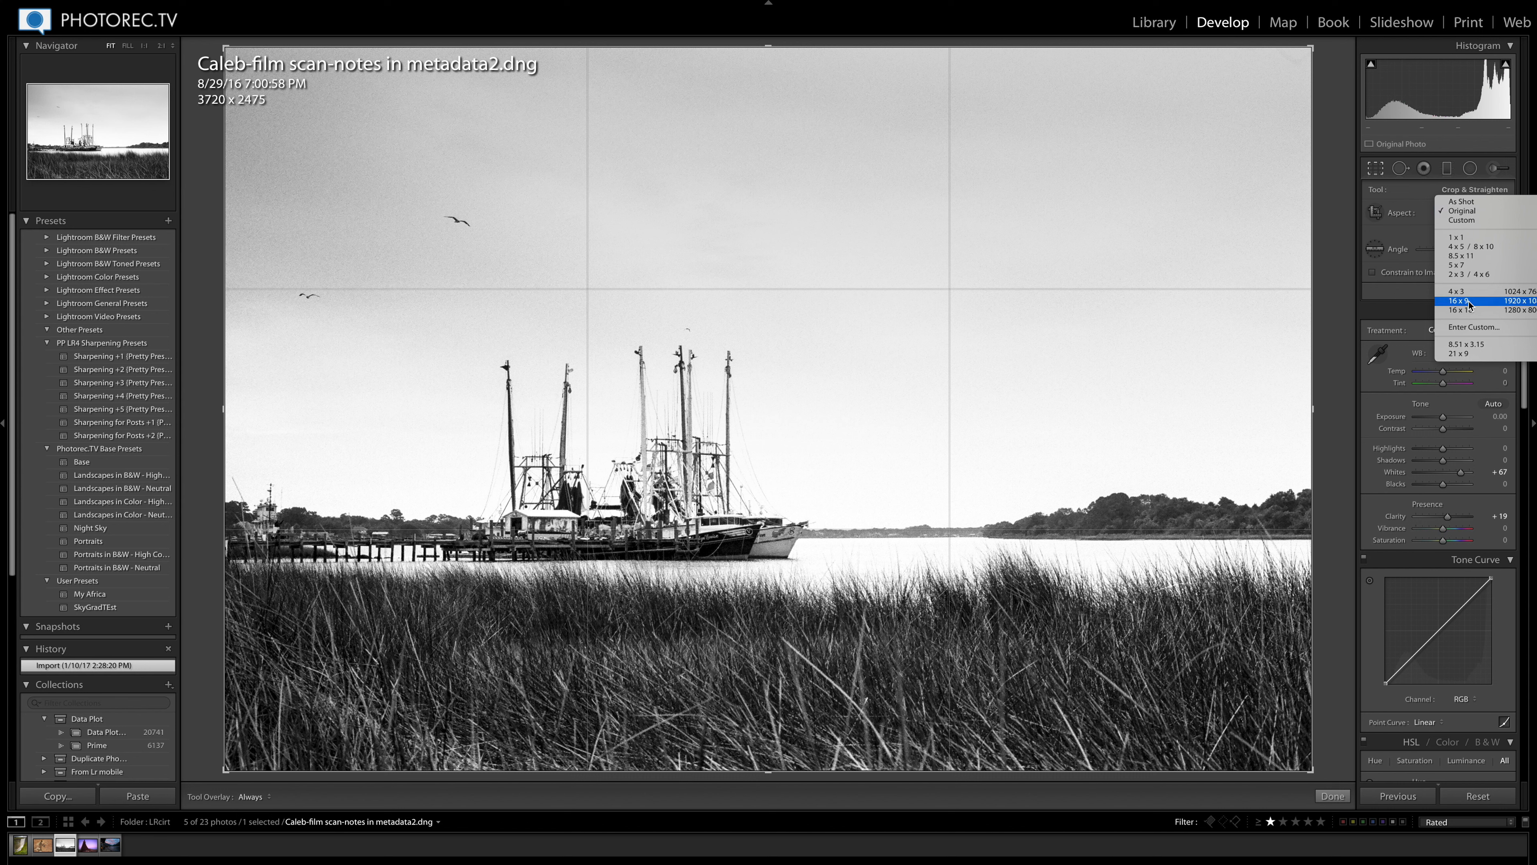
left_click(1458, 301)
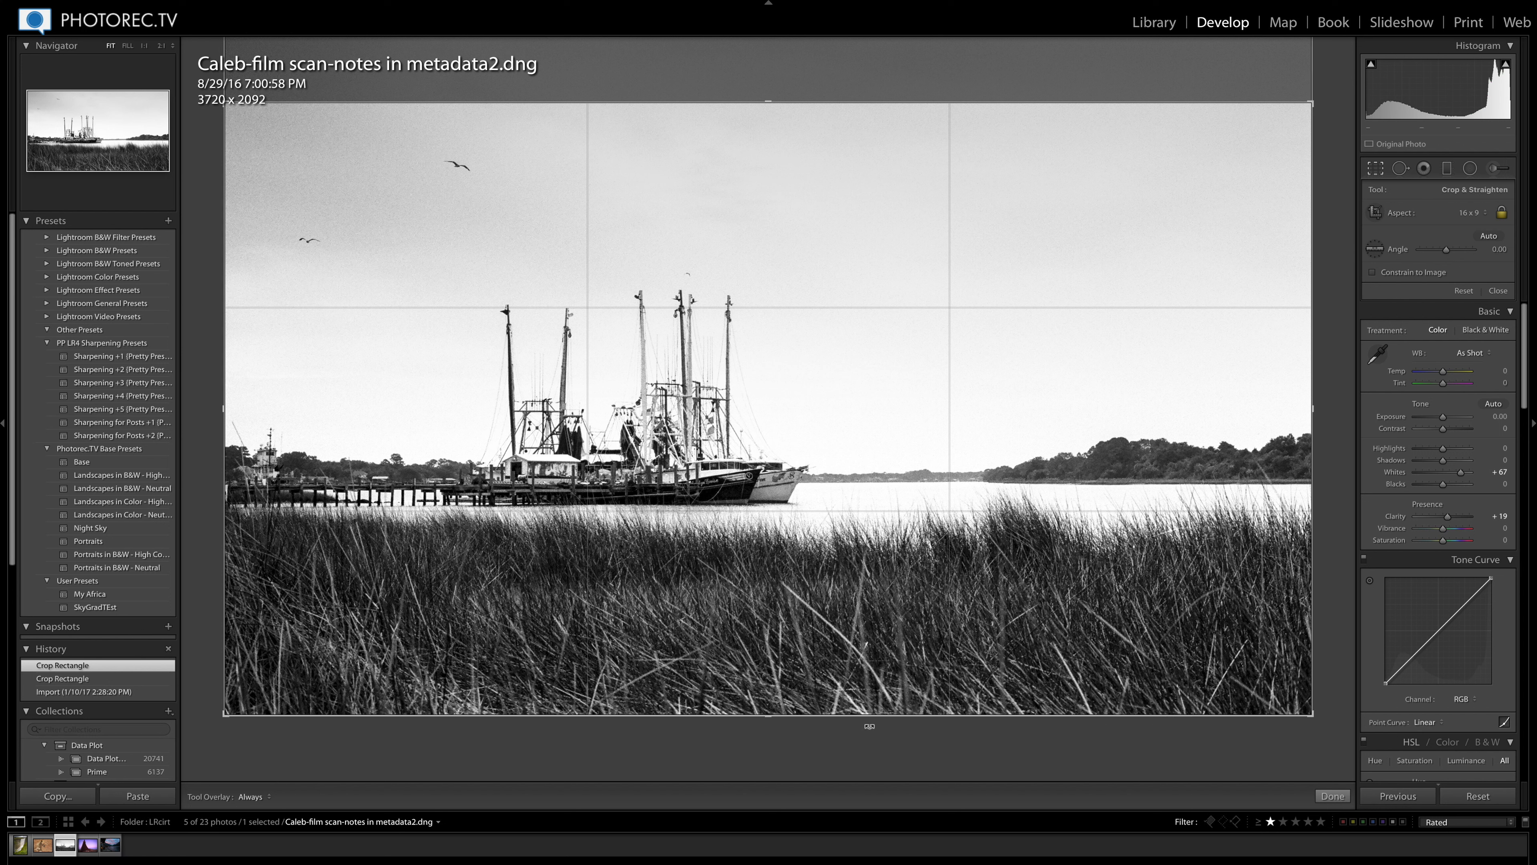
mouse_move(865, 660)
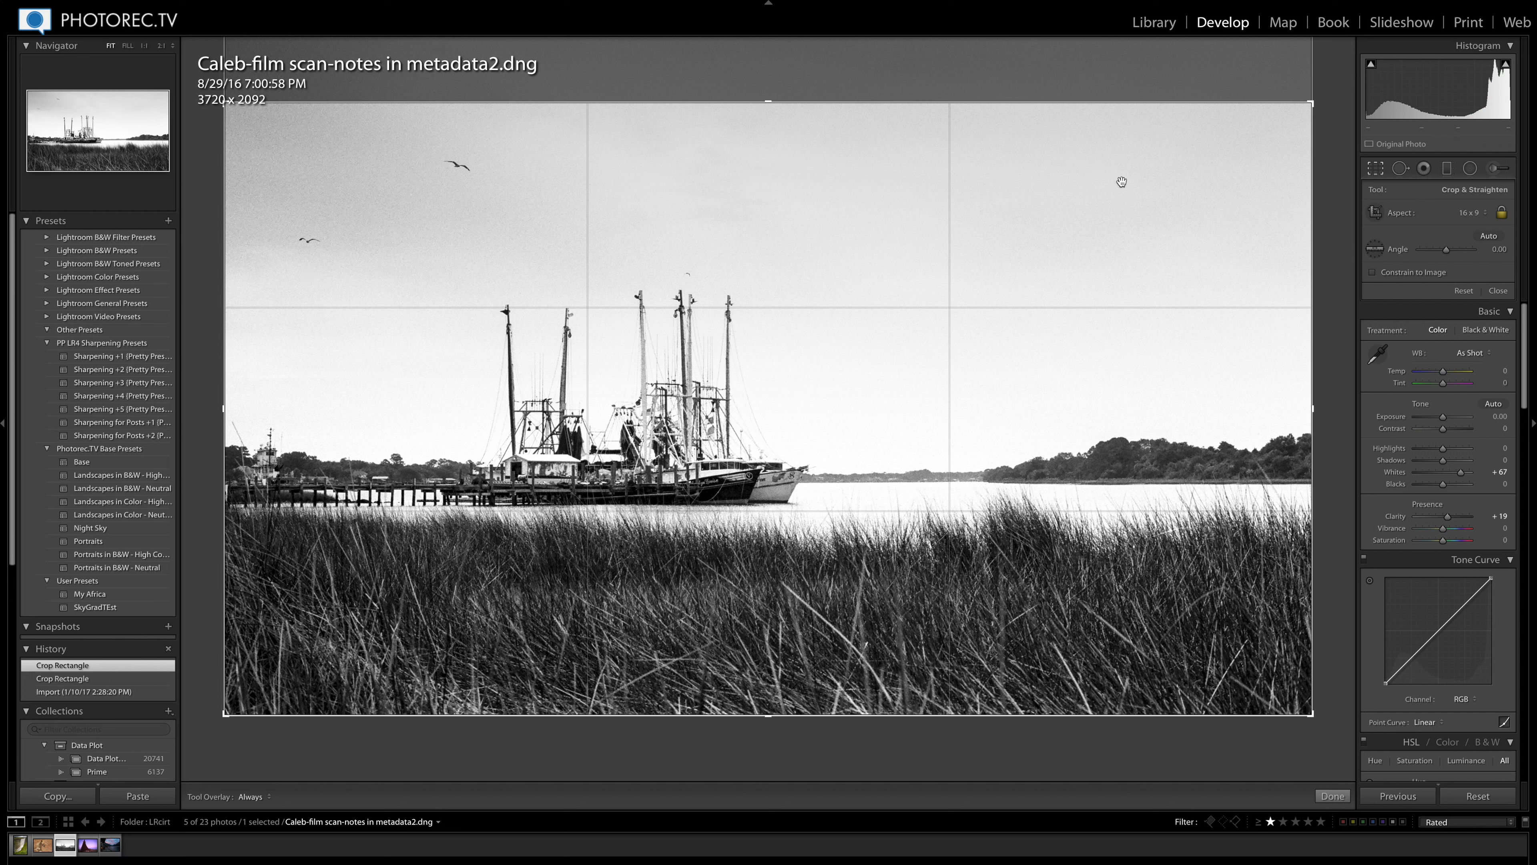
mouse_move(311, 154)
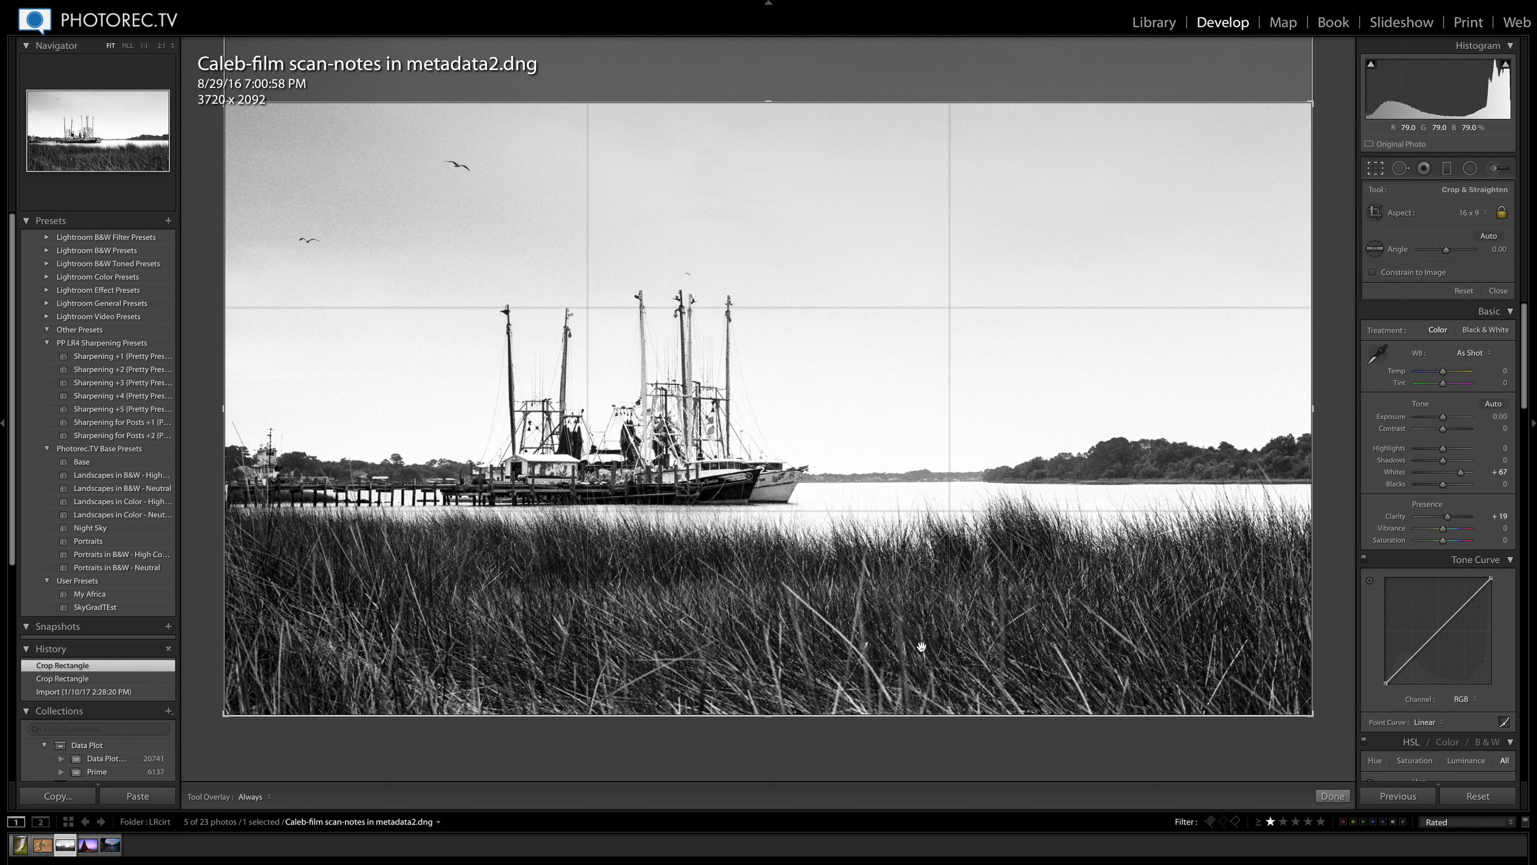
mouse_move(1109, 761)
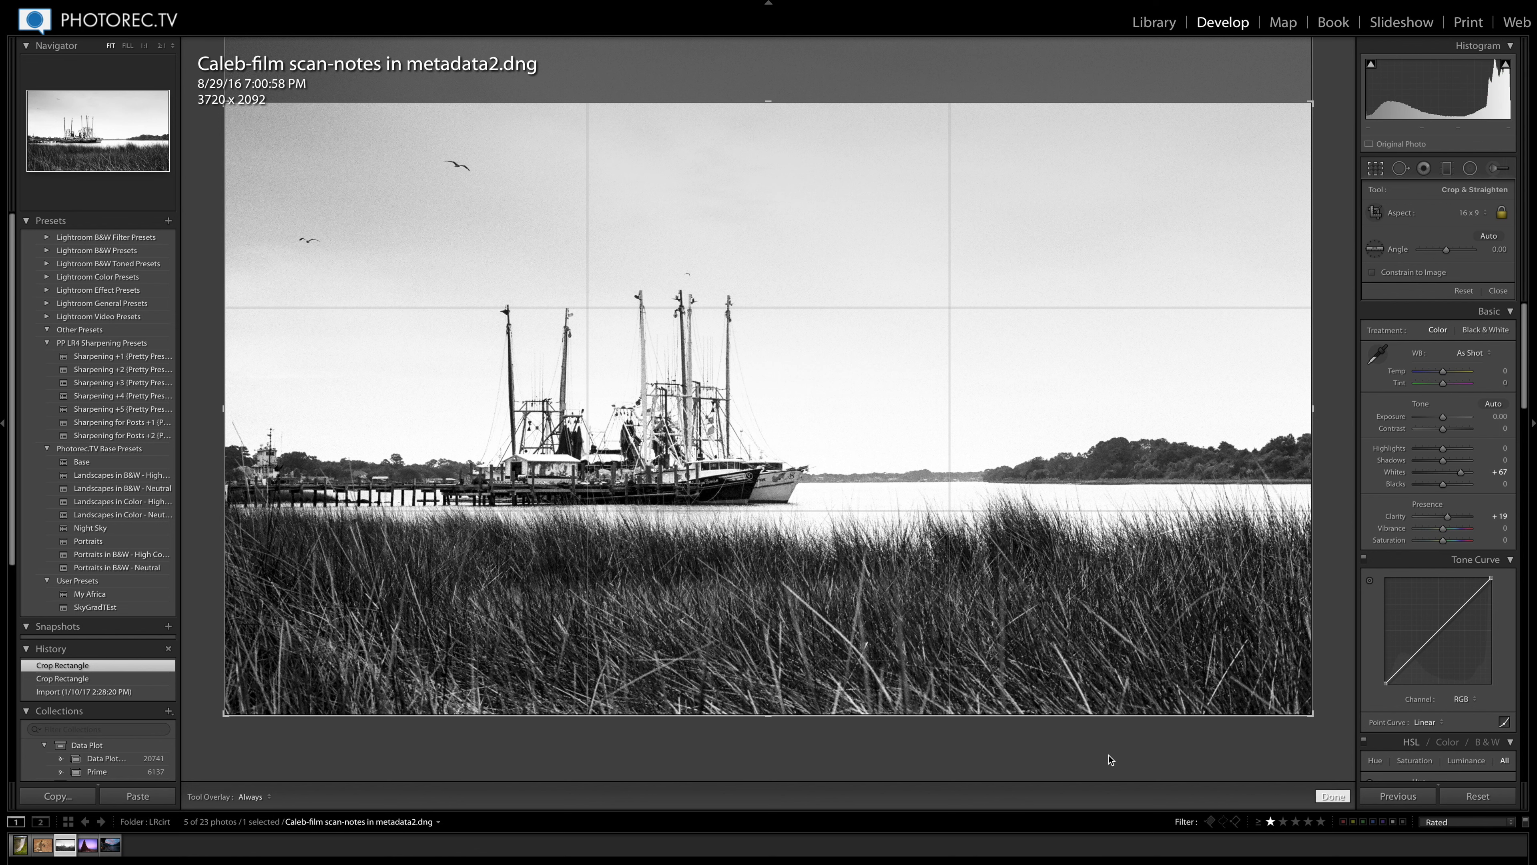
left_click(1332, 796)
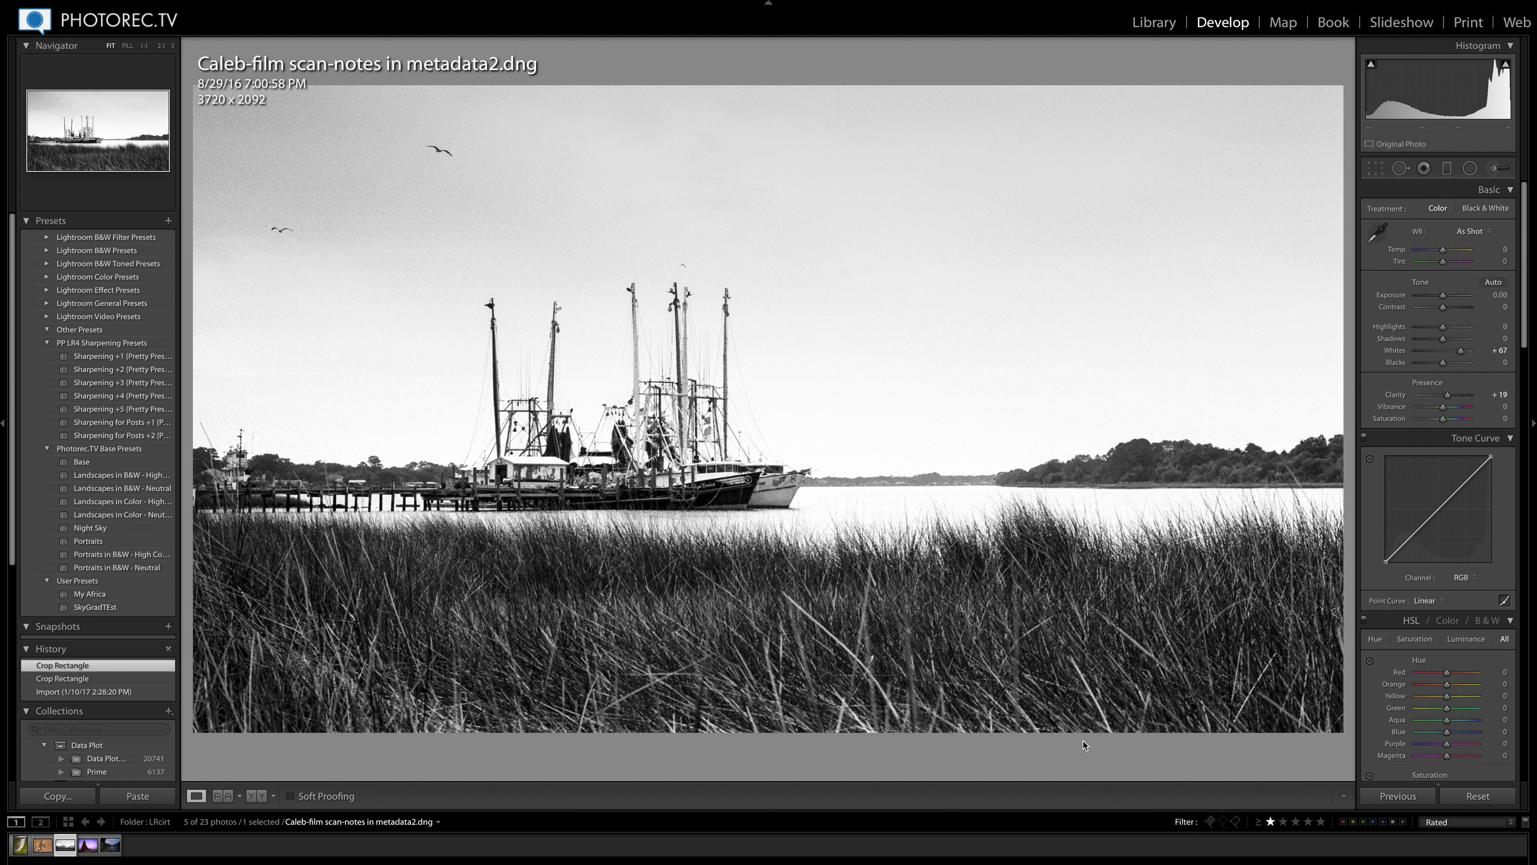
mouse_move(1403, 372)
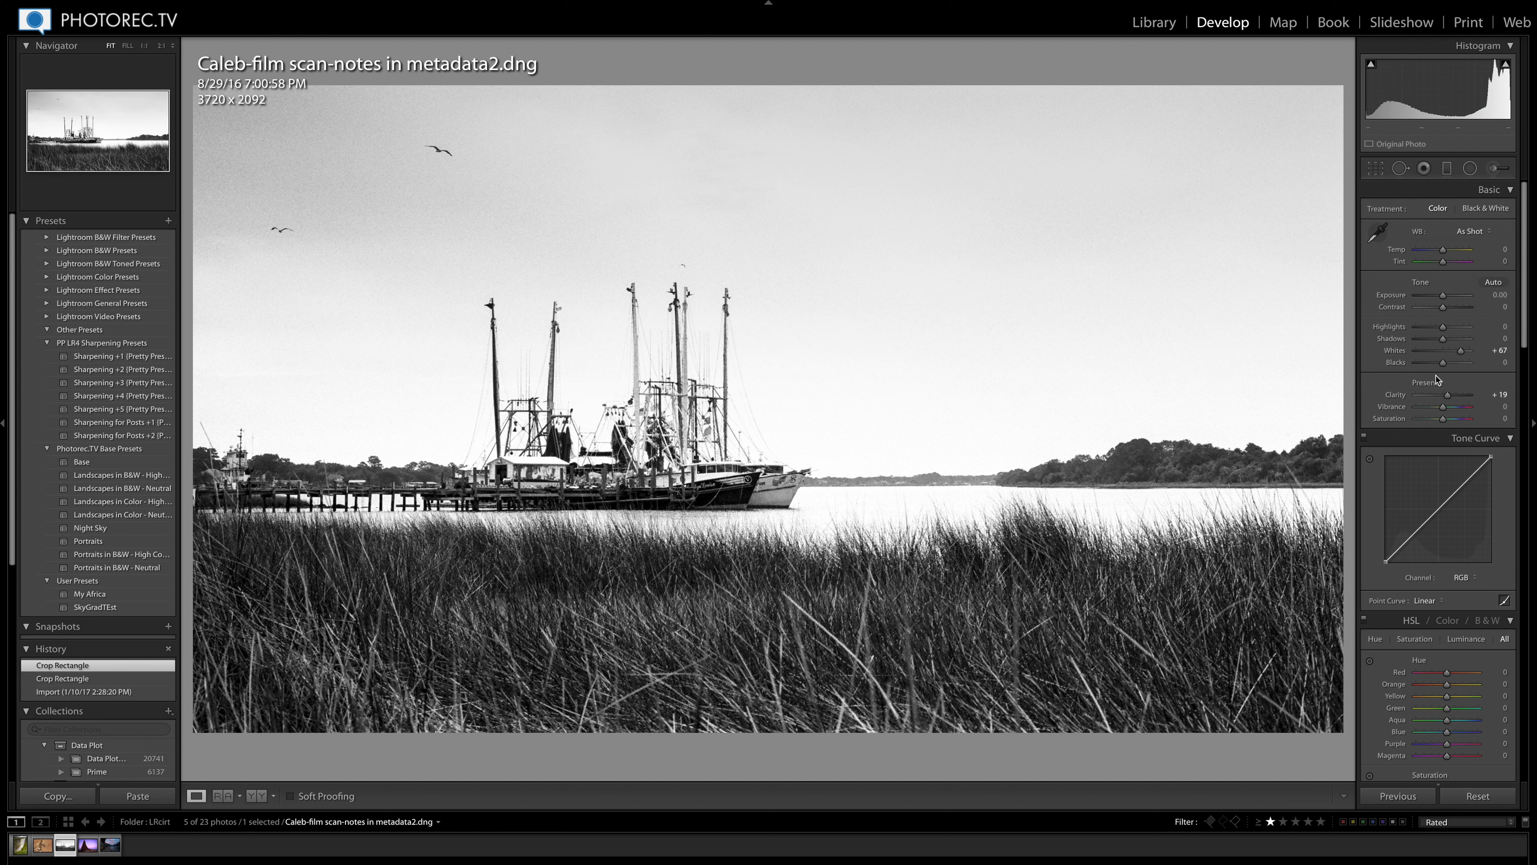
Step: Raise the boat photo's Blacks to about +40 in the Basic panel
left_click_drag(1441, 362, 1460, 362)
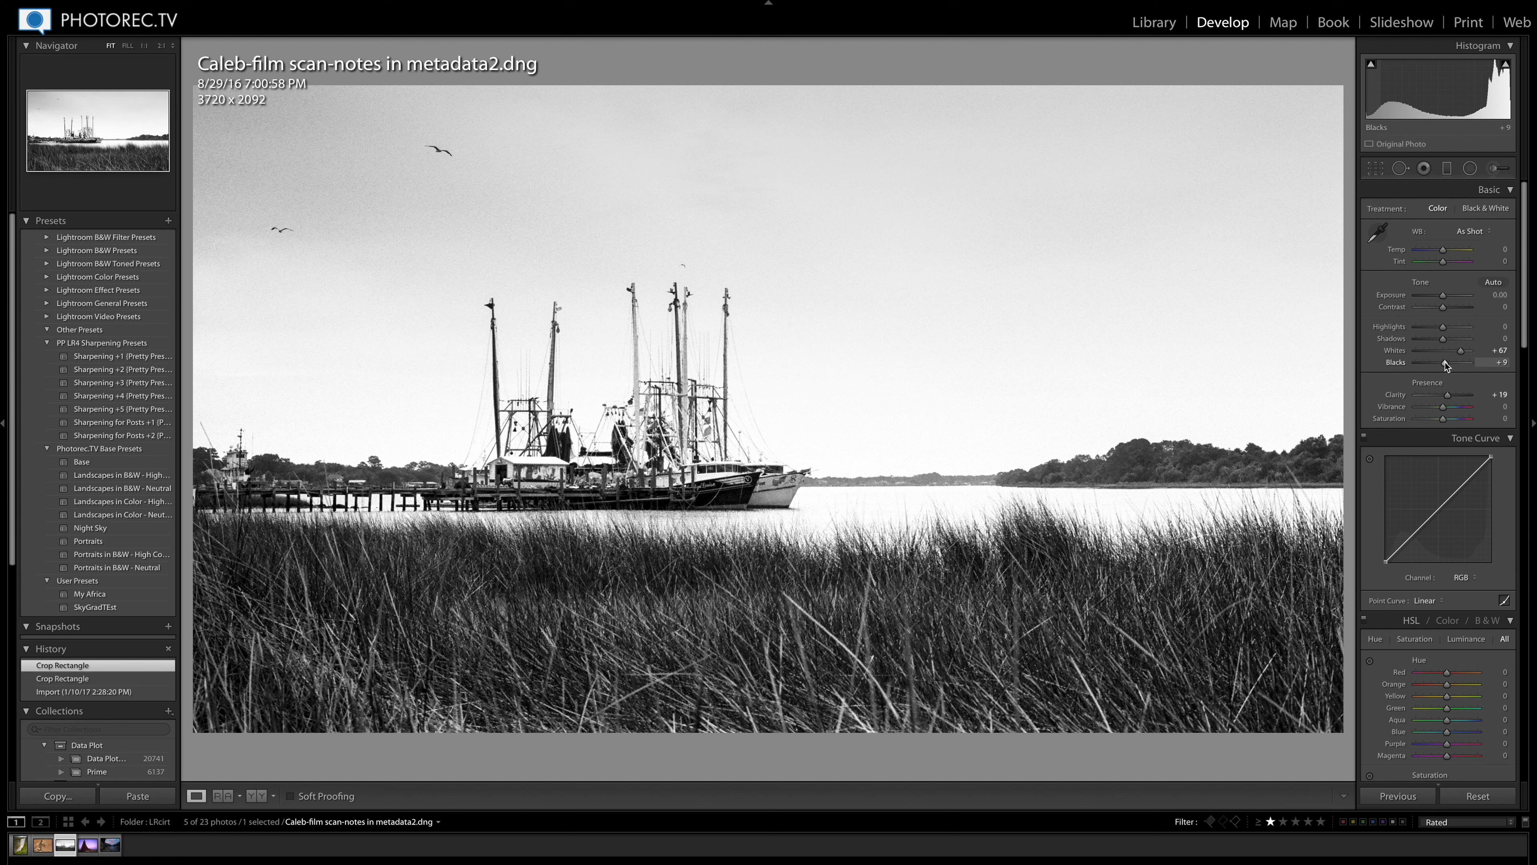
left_click_drag(1450, 362, 1477, 361)
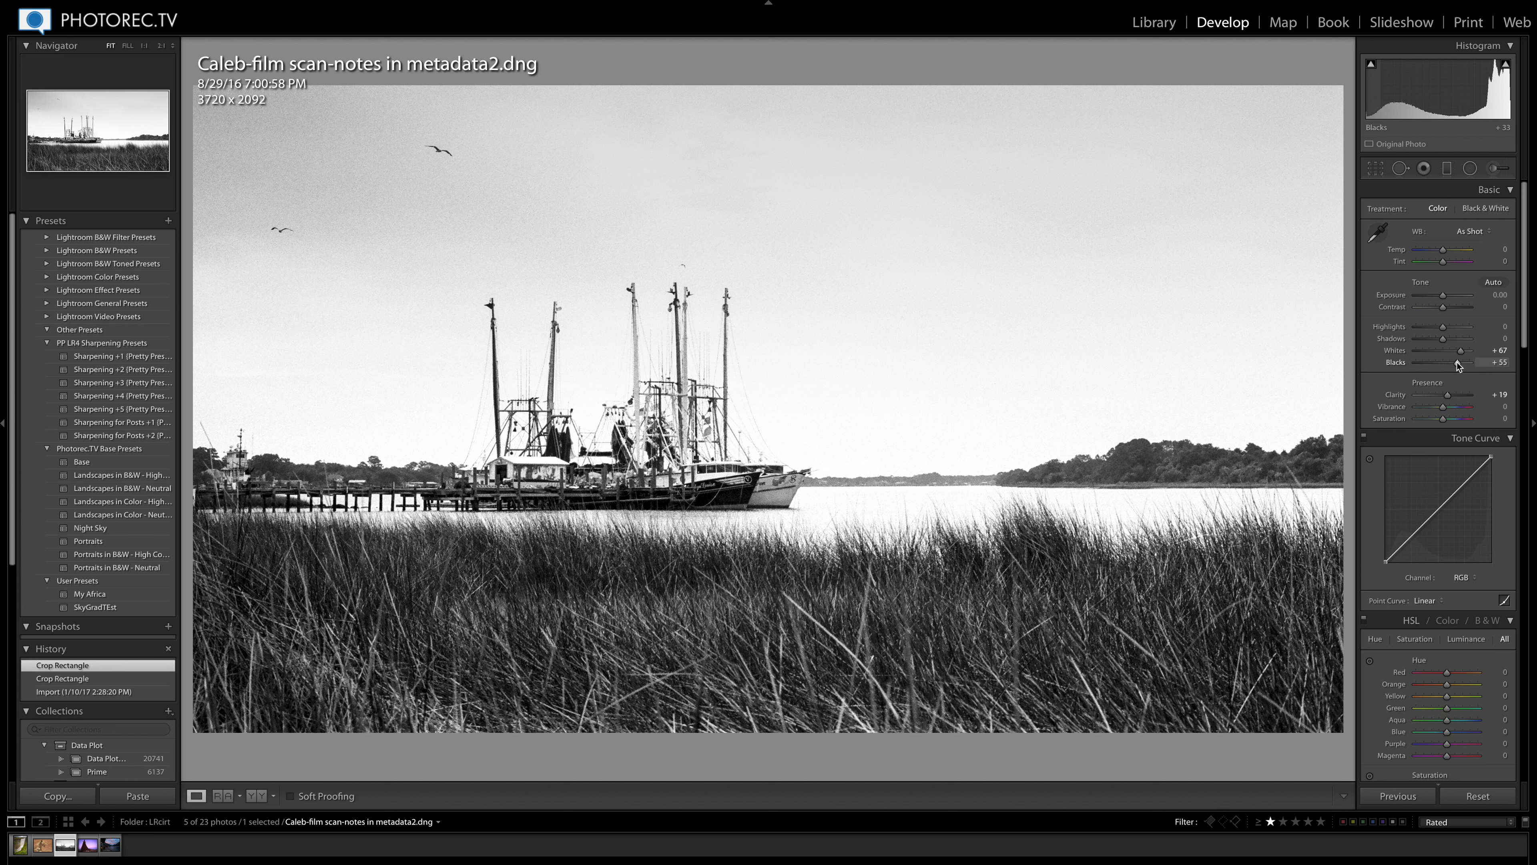
left_click_drag(1458, 362, 1476, 362)
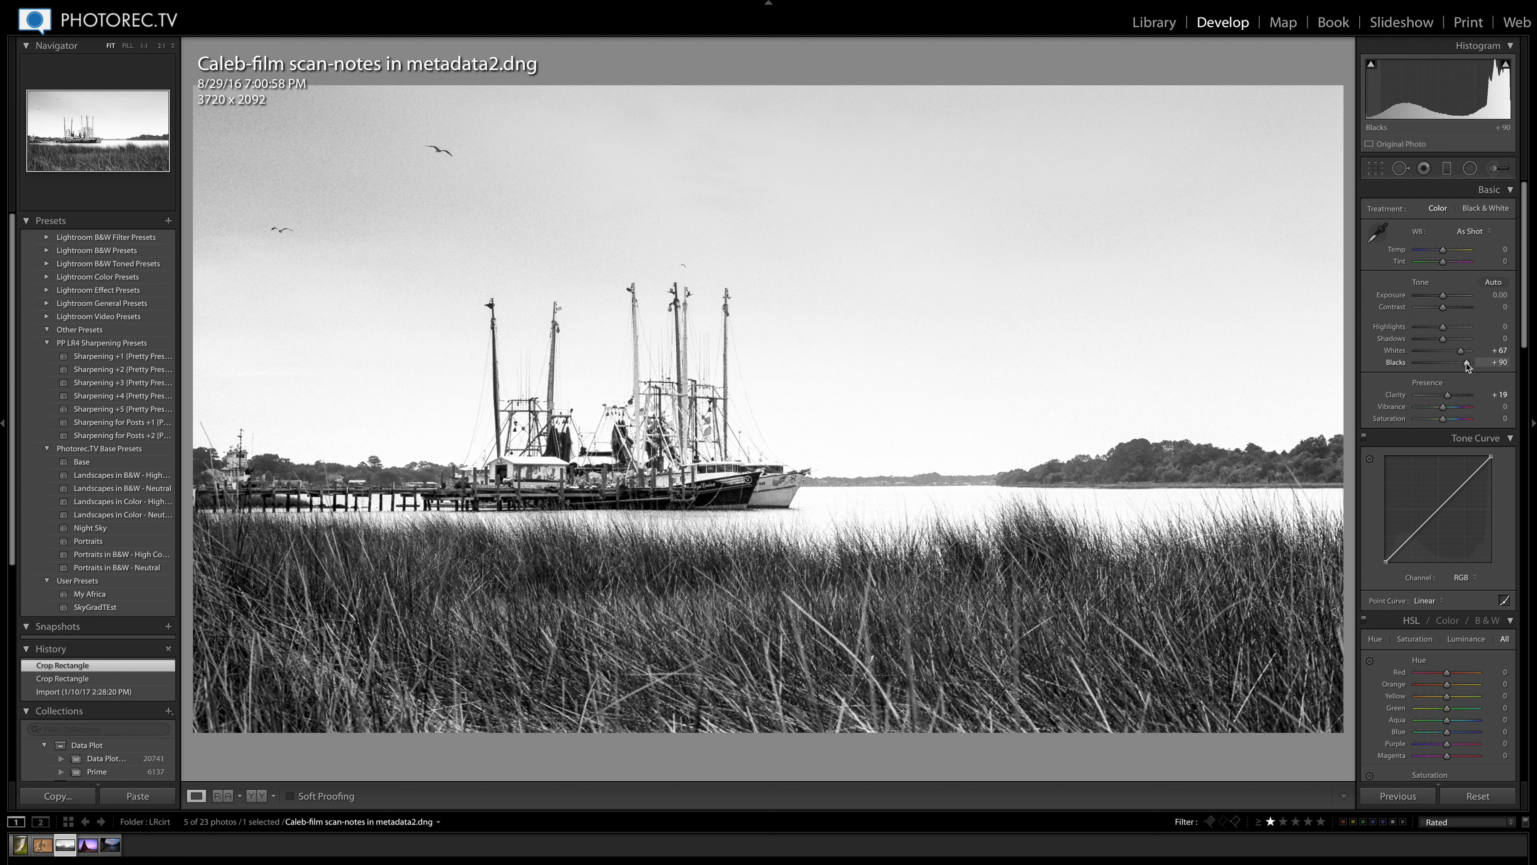
left_click_drag(1476, 362, 1456, 362)
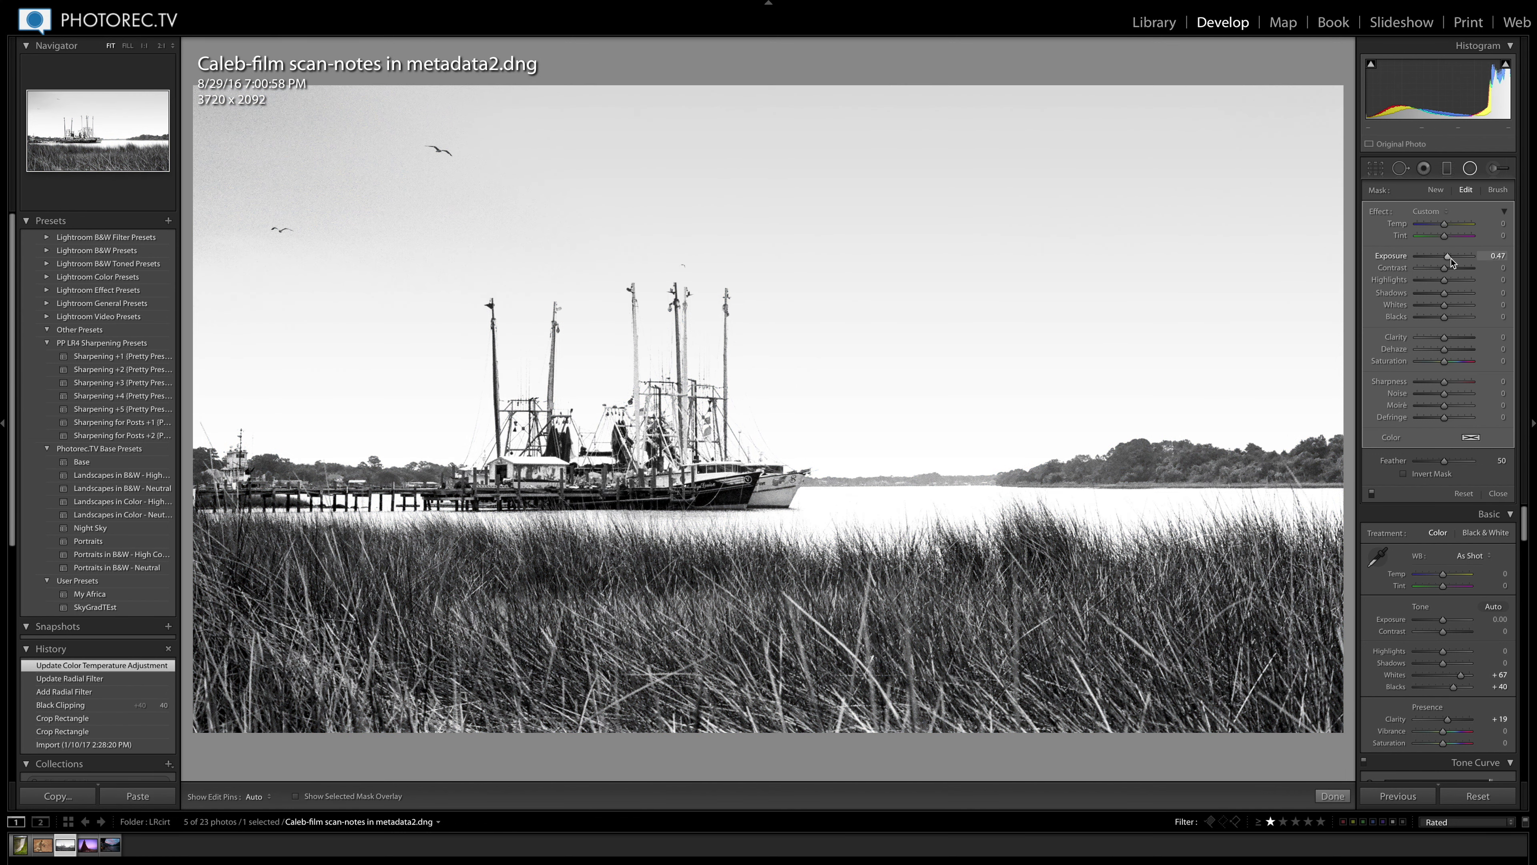
Step: Give the radial filter a slight Exposure lift and pull its Highlights down
left_click_drag(1477, 256, 1495, 256)
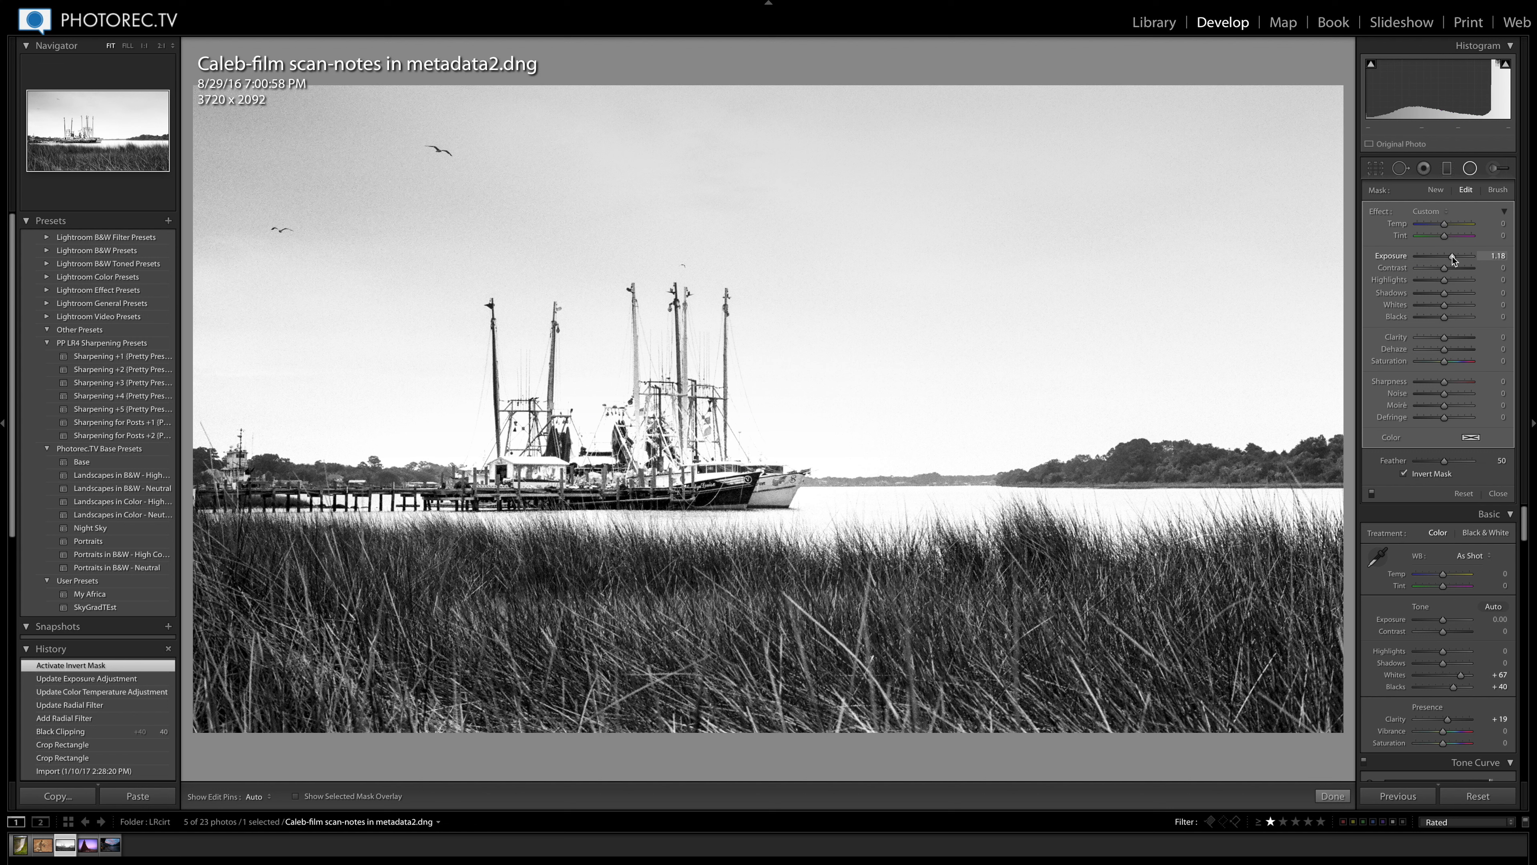
left_click_drag(1461, 258, 1451, 258)
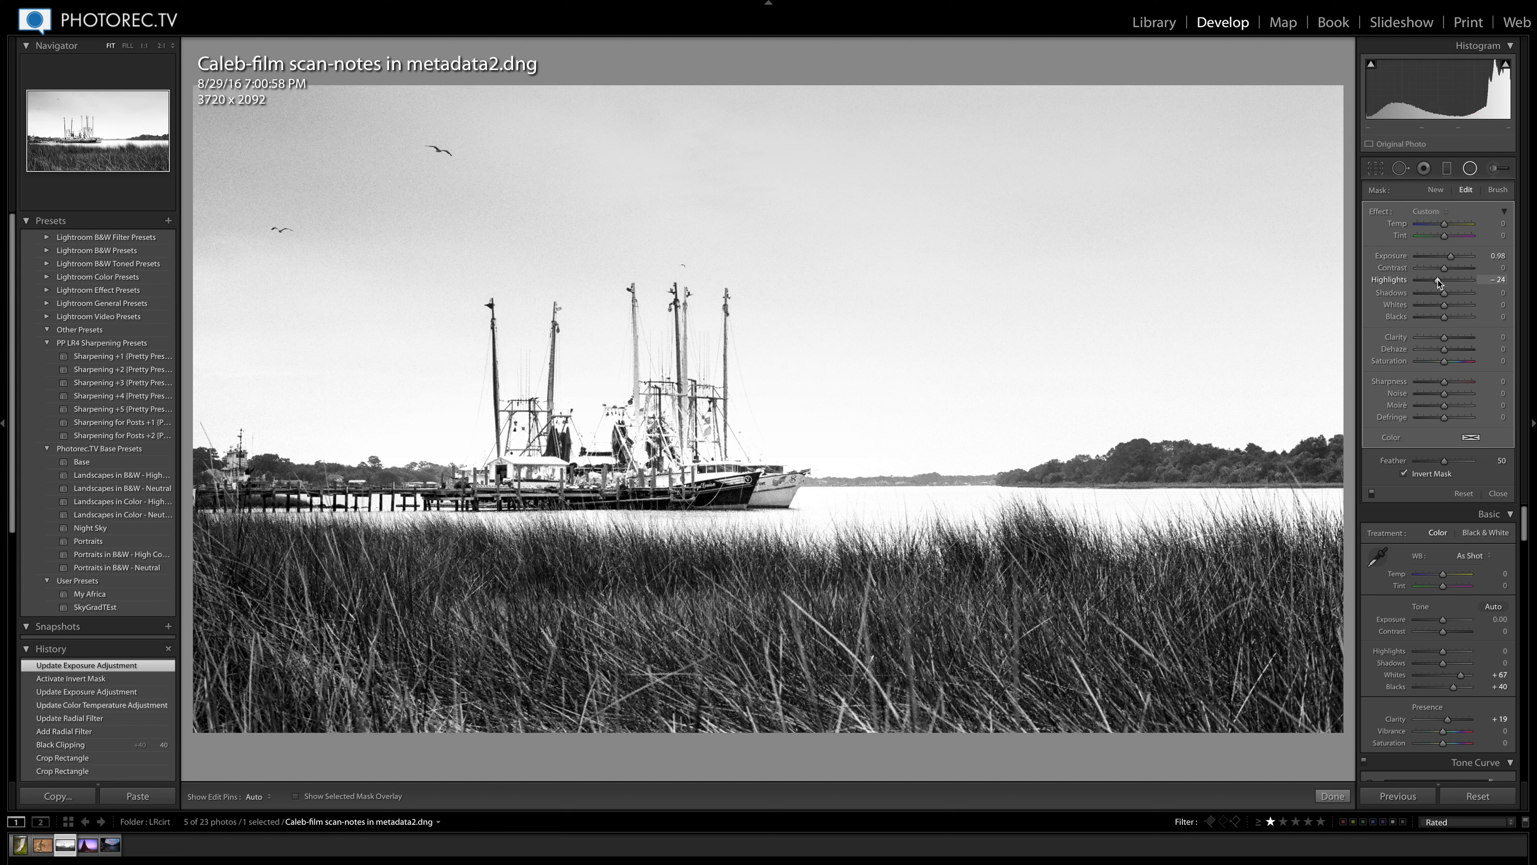
left_click_drag(1473, 279, 1469, 280)
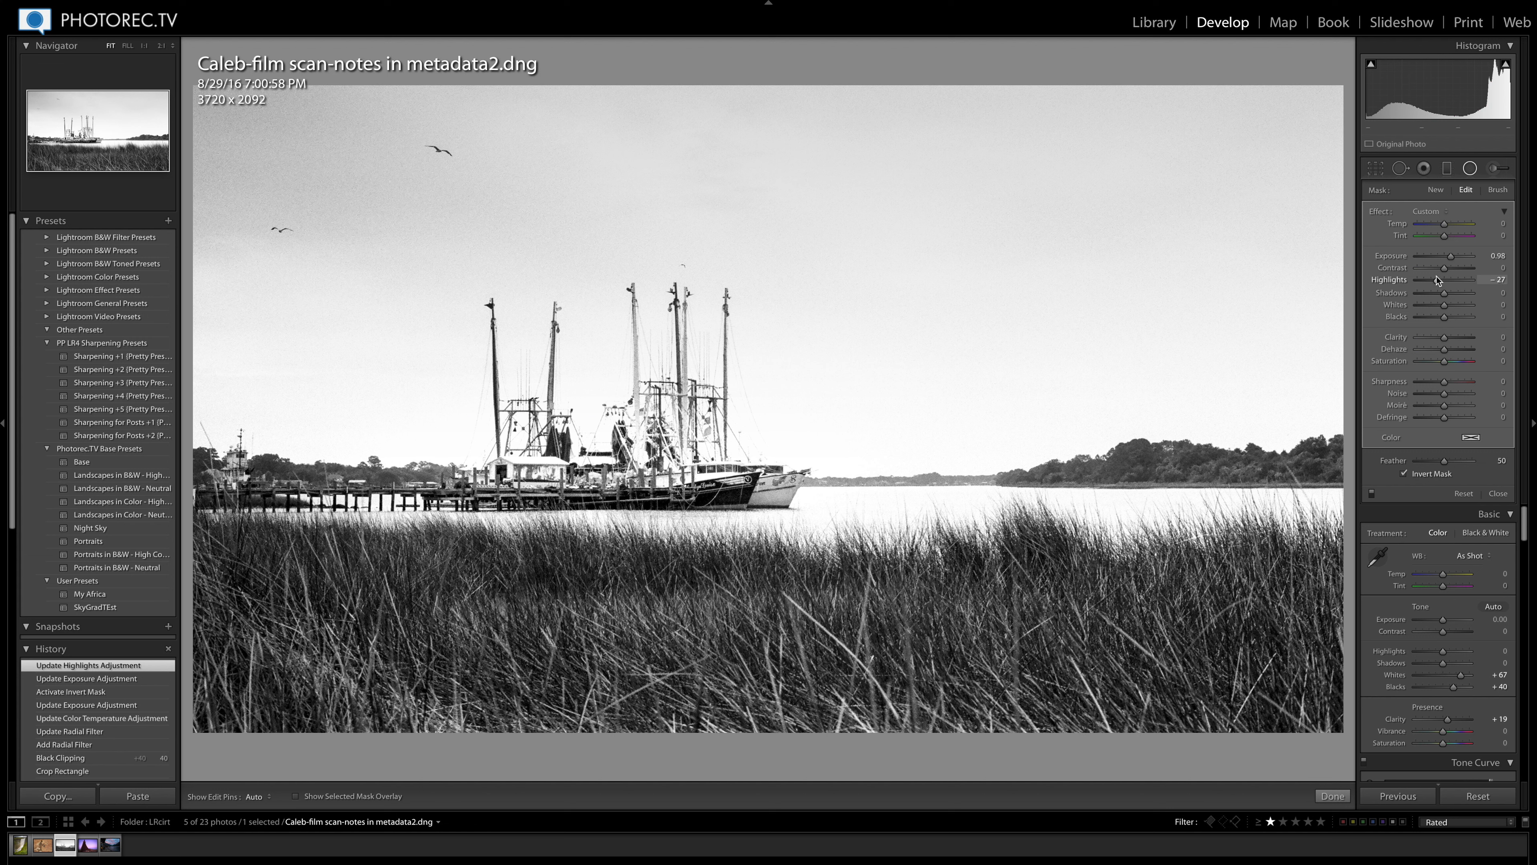
left_click_drag(1451, 257, 1446, 257)
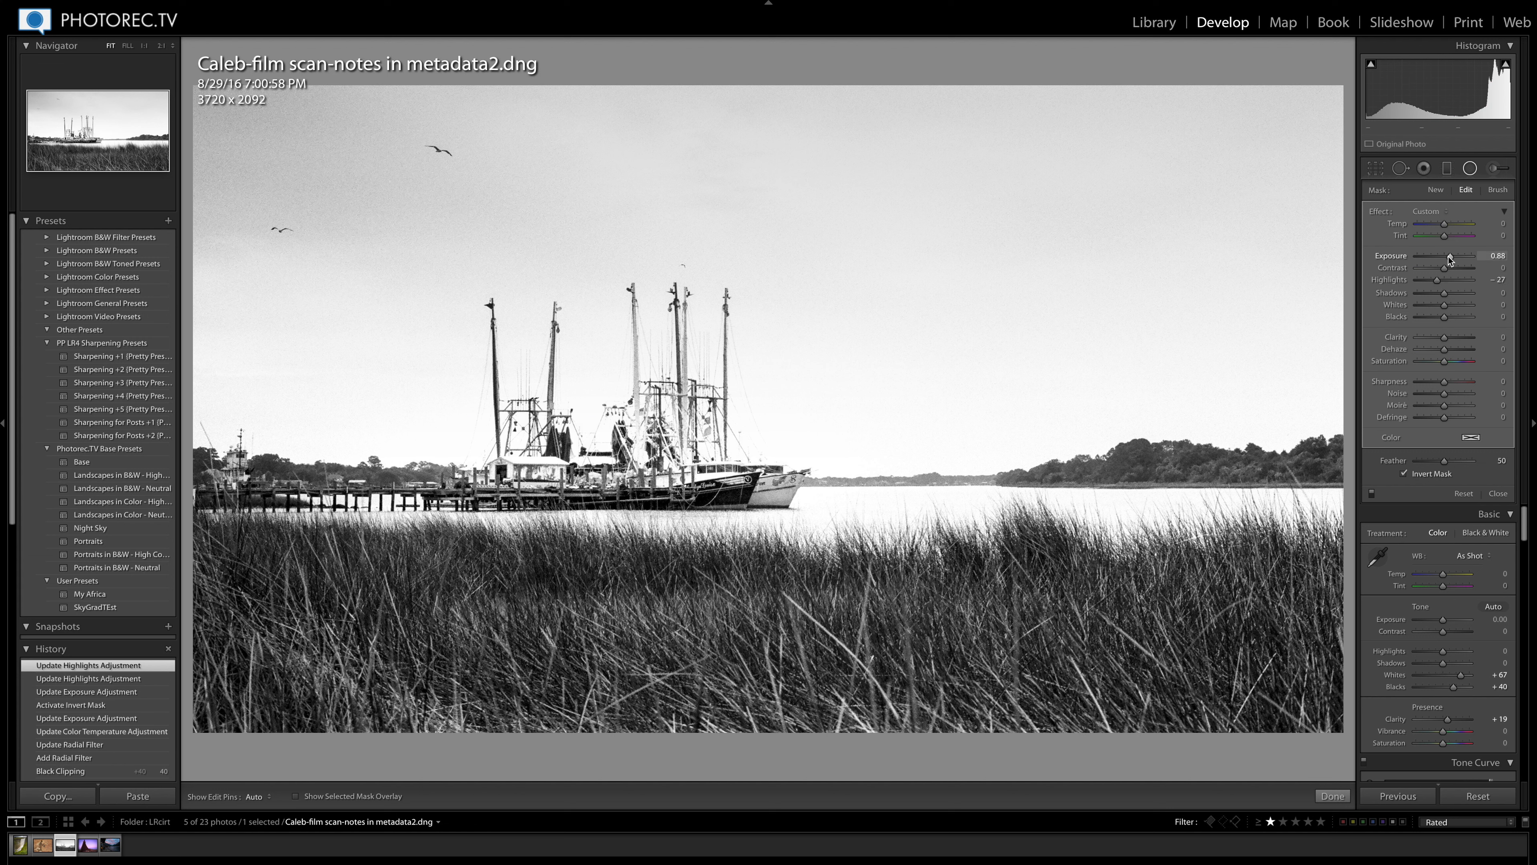
left_click_drag(1461, 257, 1443, 257)
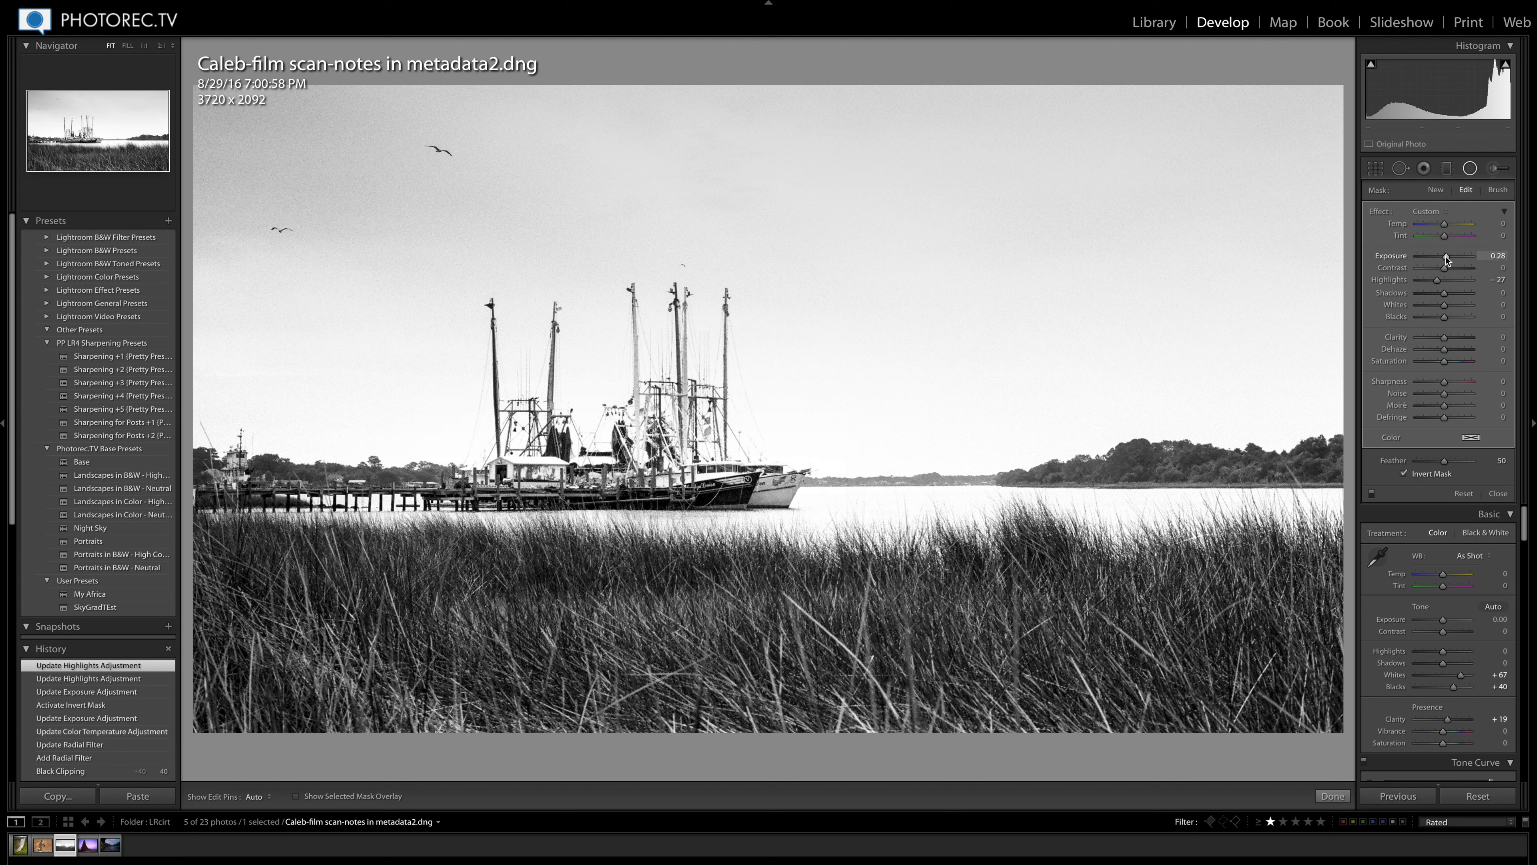
left_click_drag(1451, 256, 1446, 256)
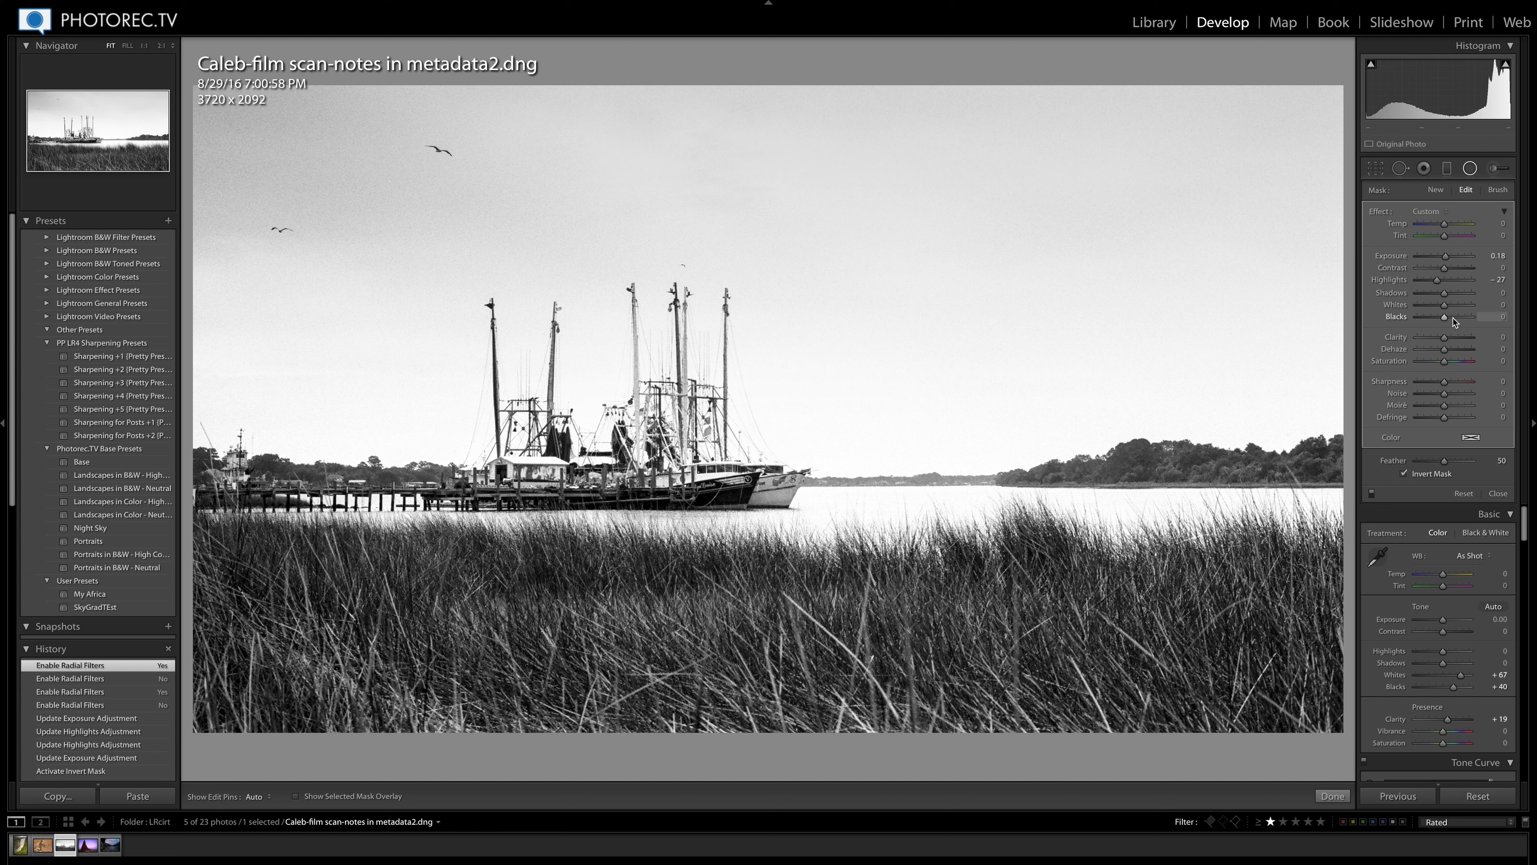
Step: Raise and fine-tune the Blacks inside the radial filter
left_click_drag(1455, 316, 1466, 315)
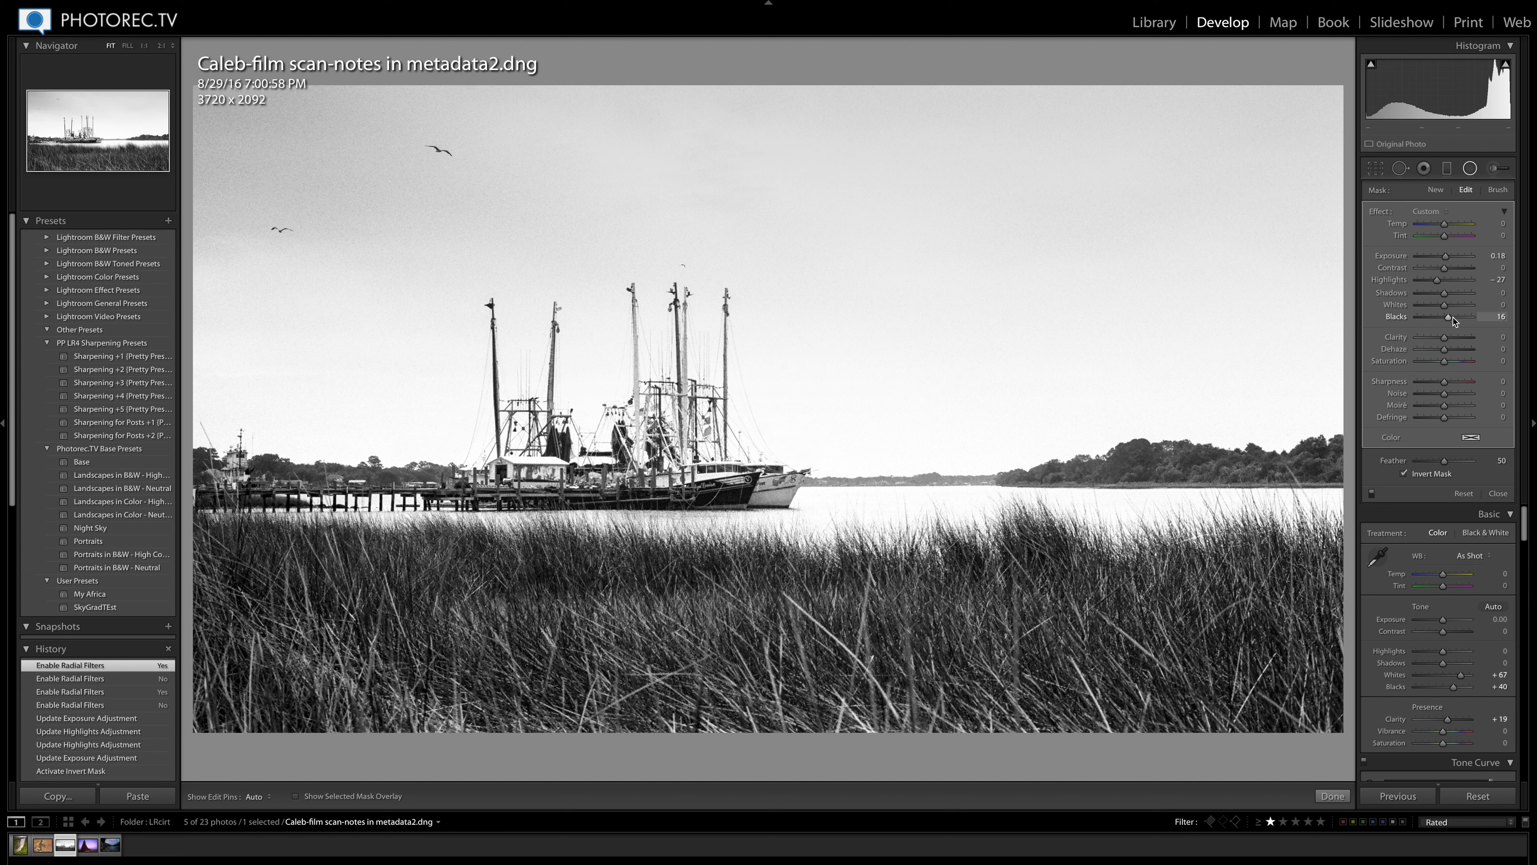
left_click_drag(1451, 315, 1461, 315)
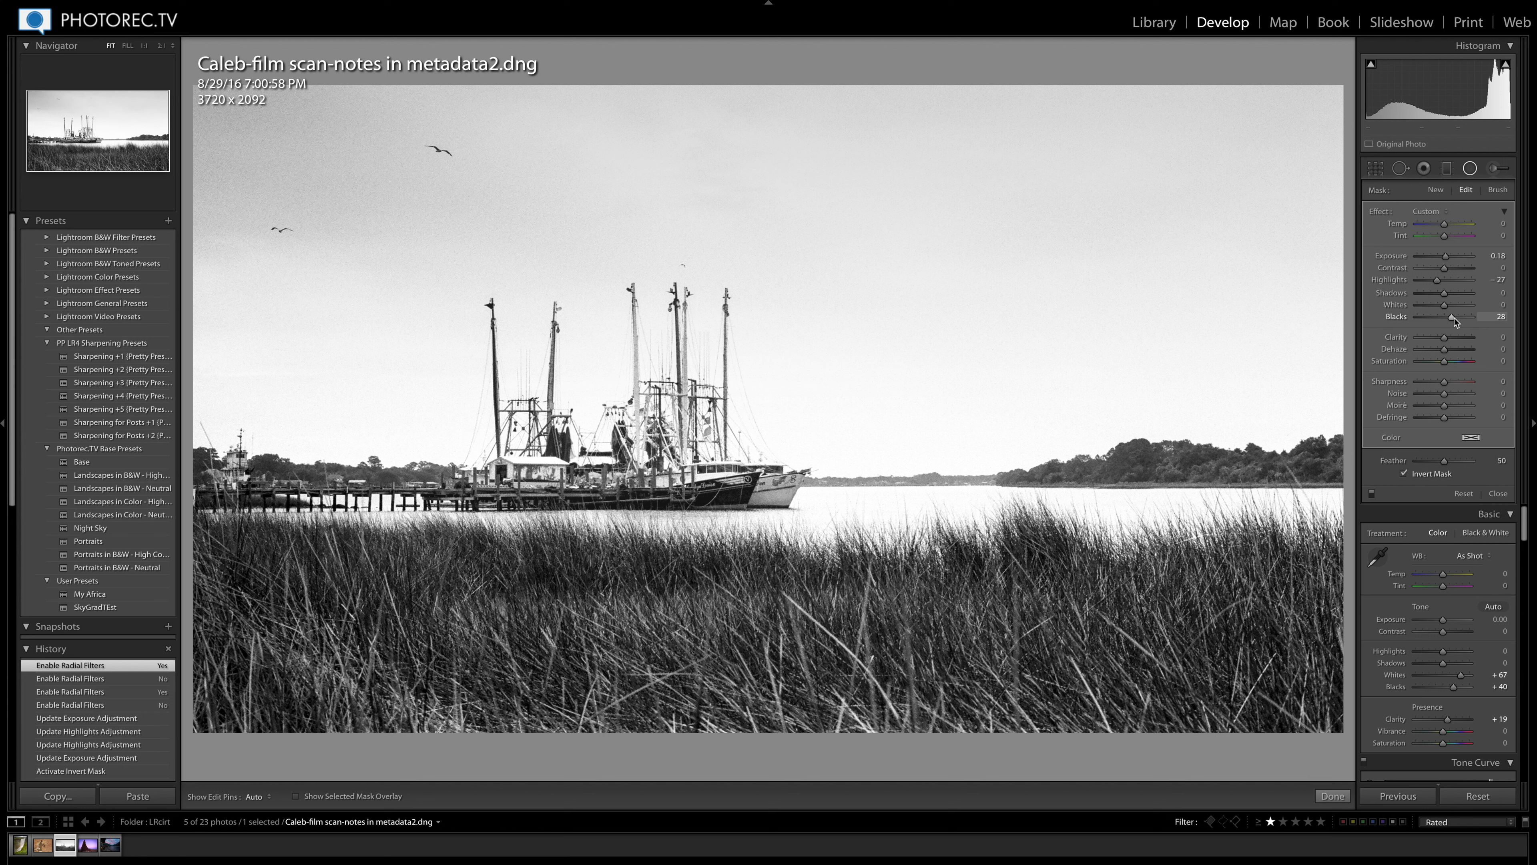
left_click_drag(1472, 315, 1472, 315)
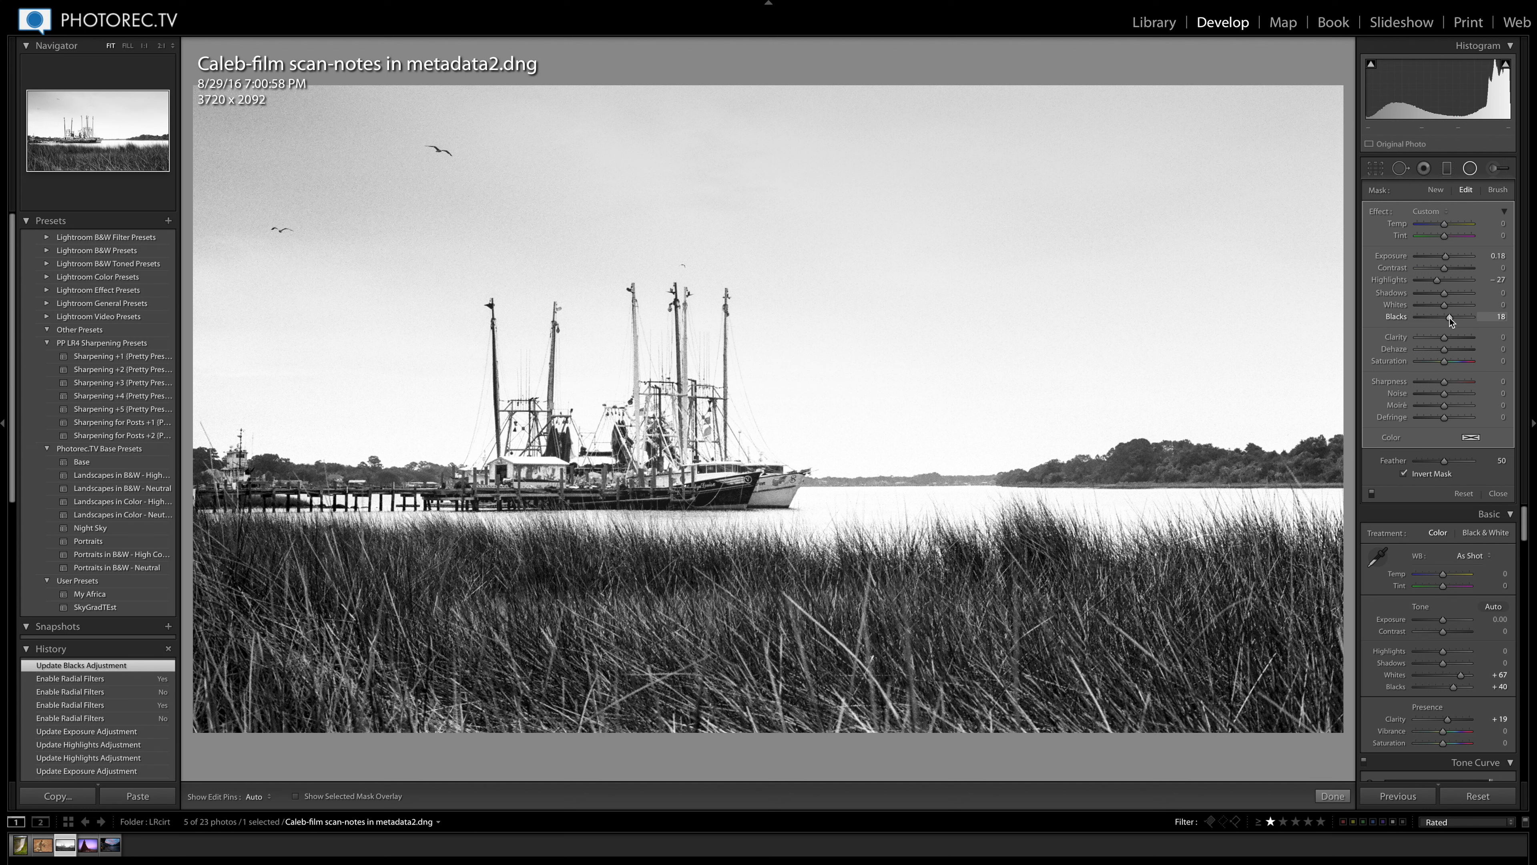
left_click_drag(1460, 316, 1455, 316)
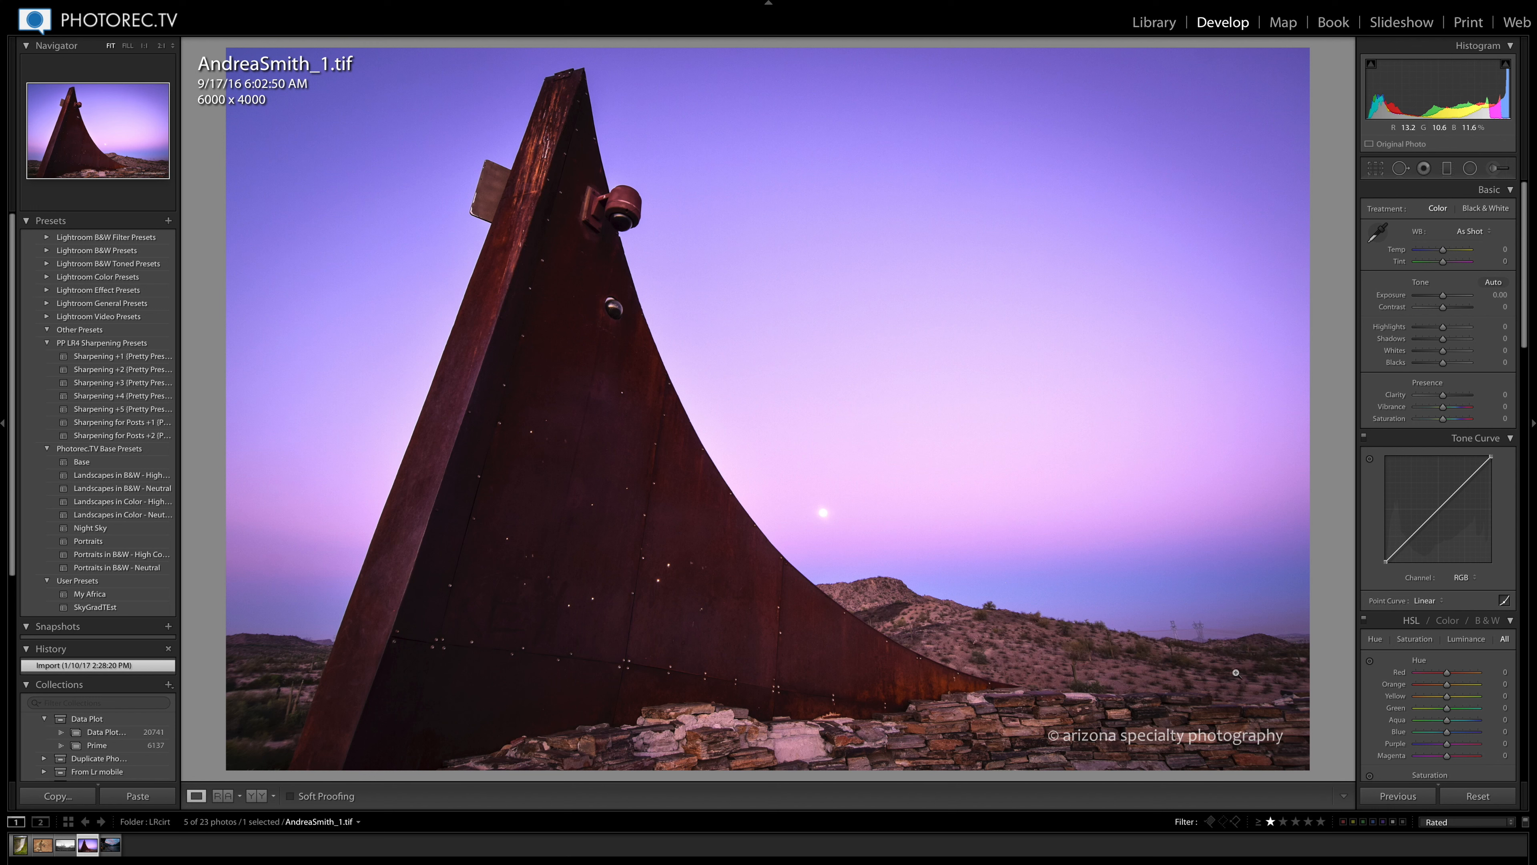
mouse_move(950, 657)
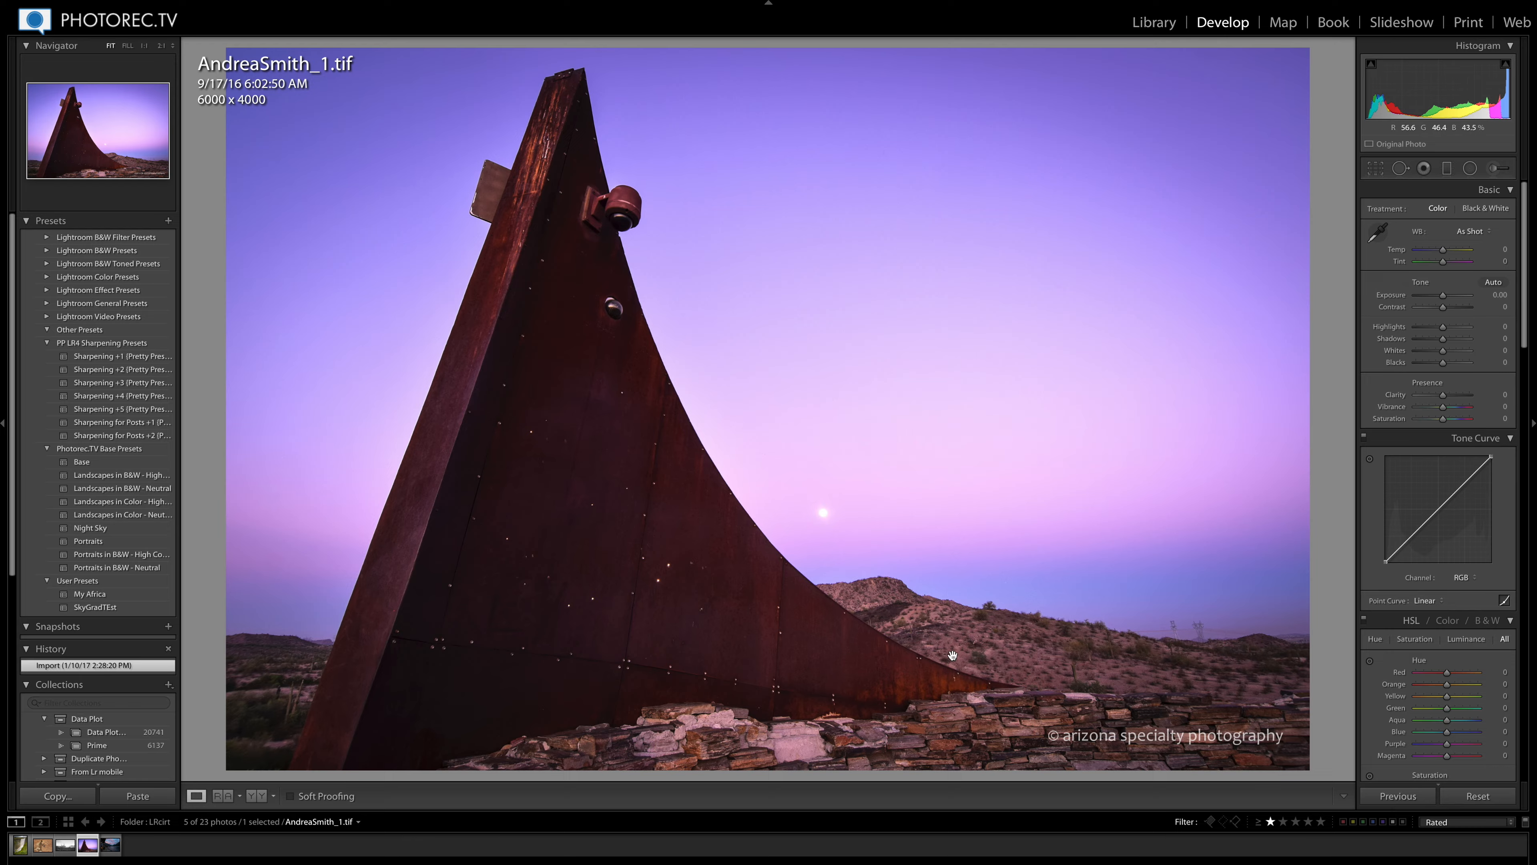
Step: Inspect the sculpture photo at 1:1, return to Fit, then switch to the Library module
left_click(144, 46)
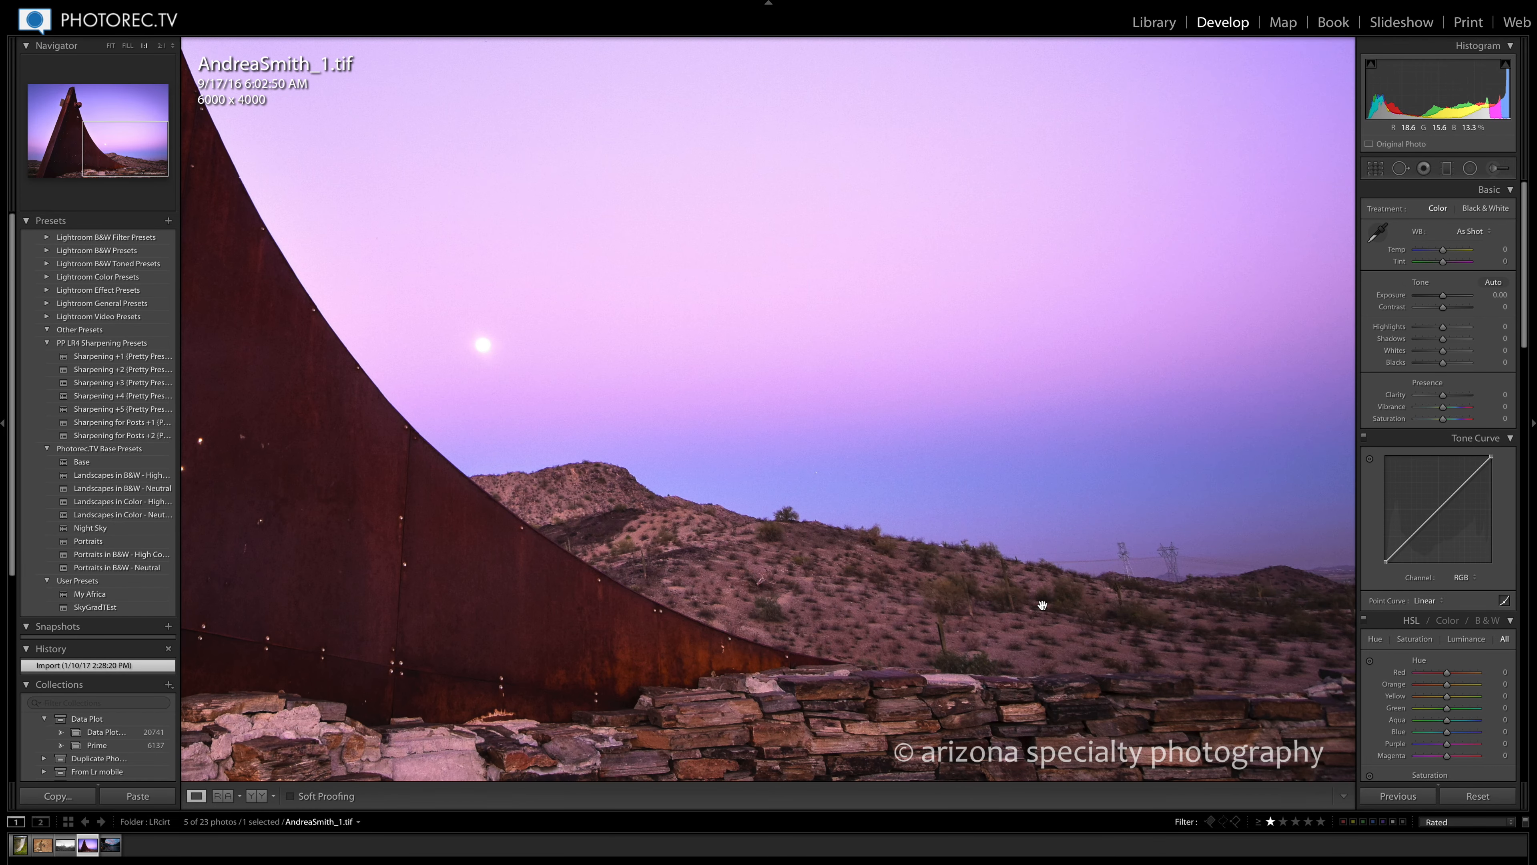
left_click(111, 45)
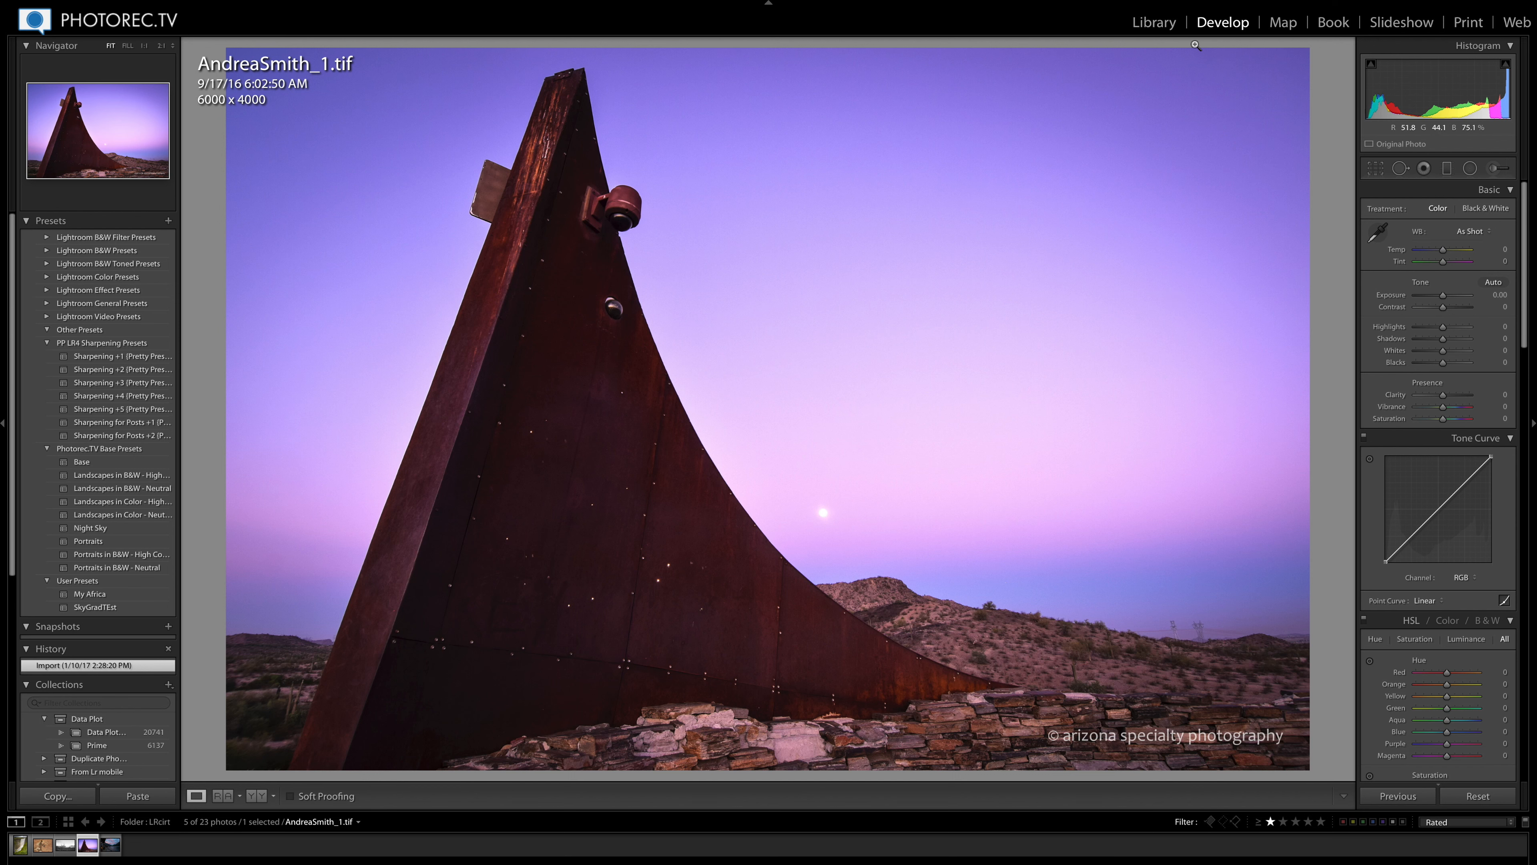
left_click(1154, 22)
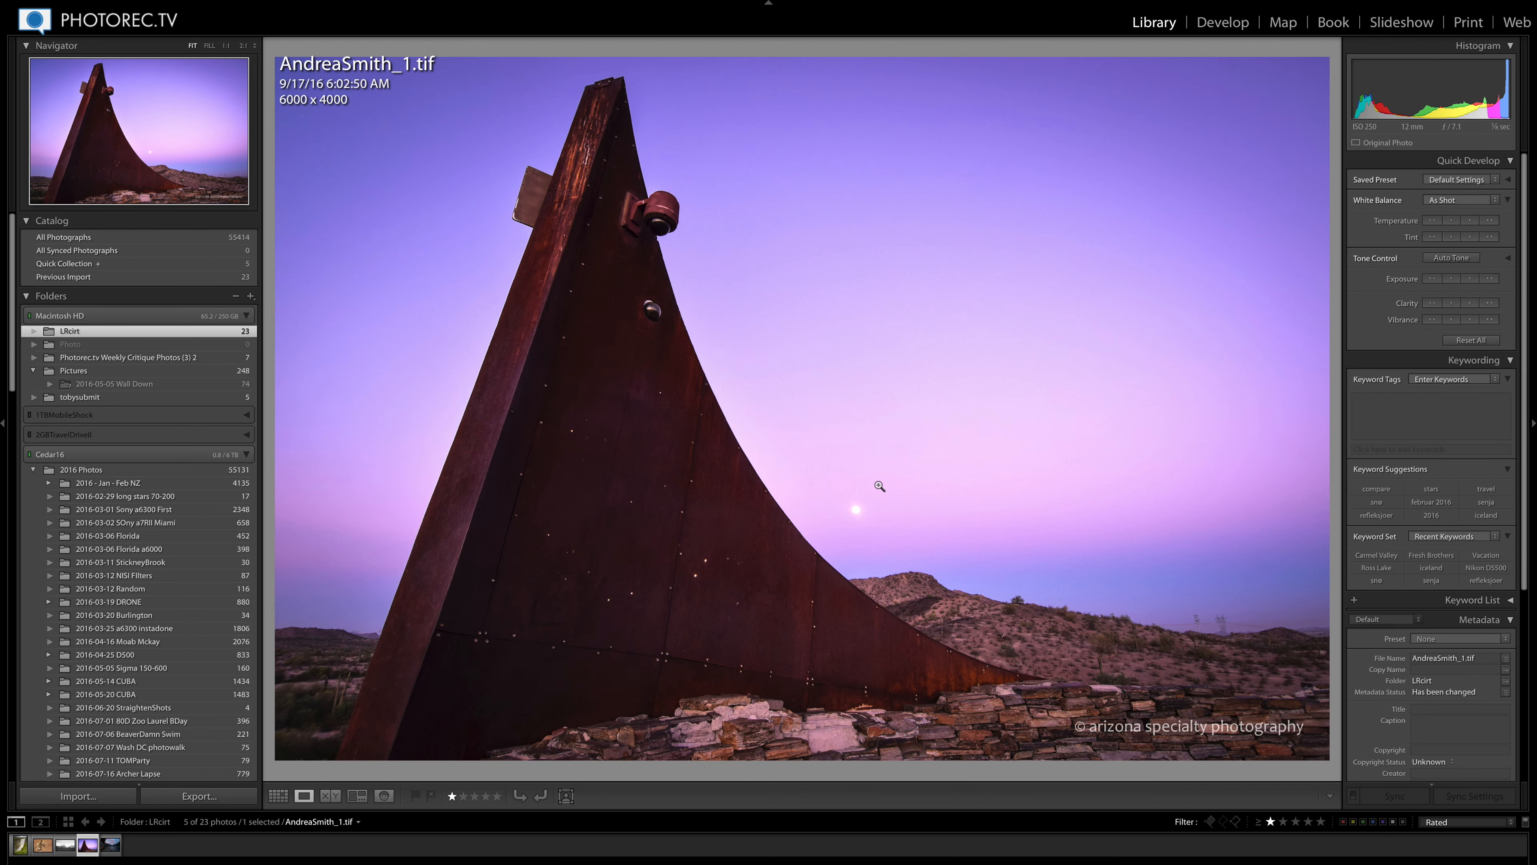
mouse_move(1347, 593)
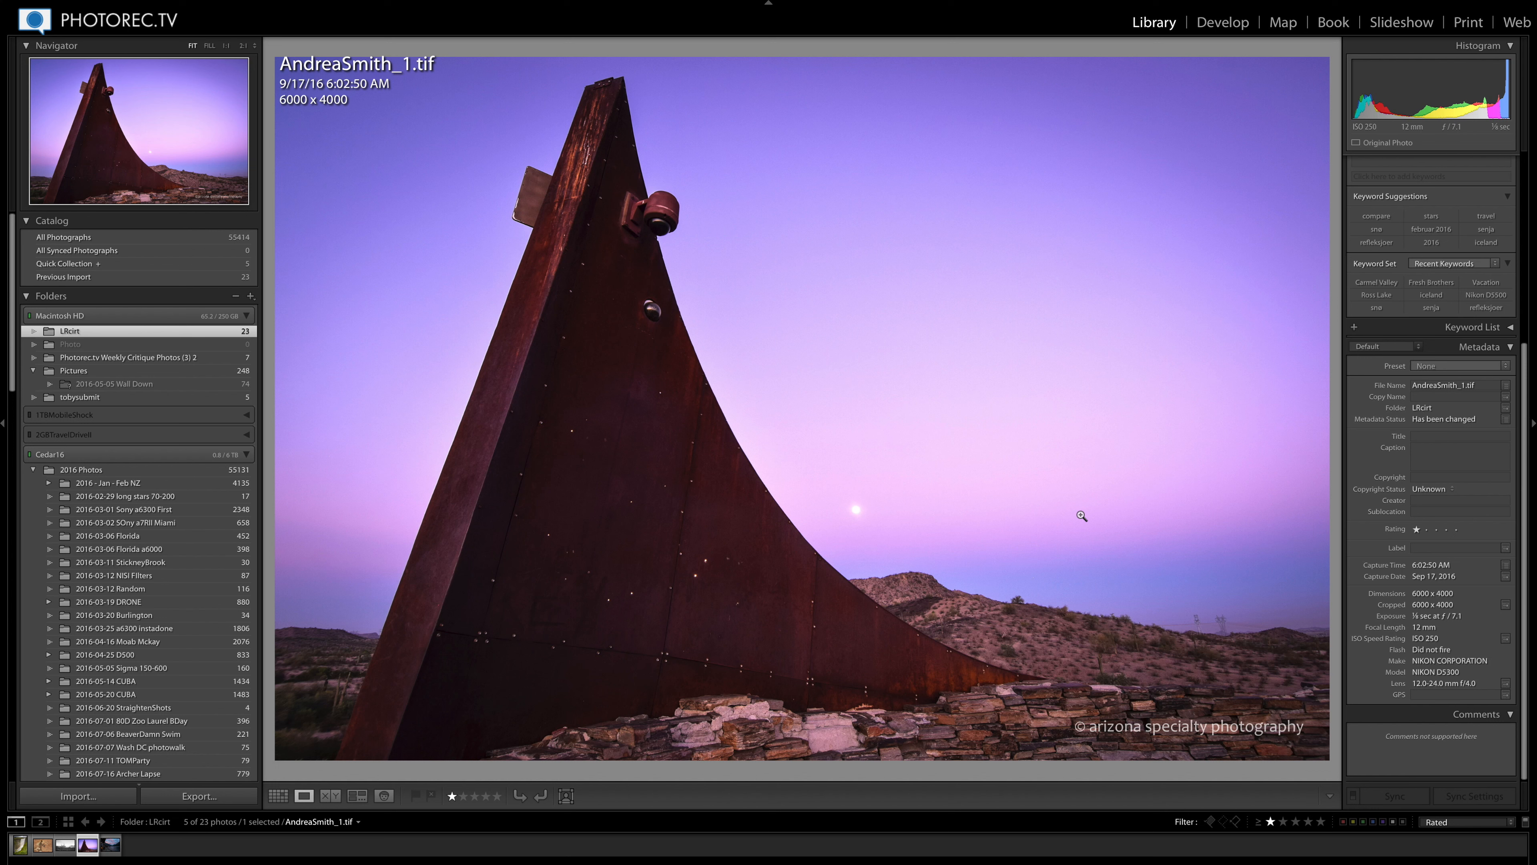
mouse_move(963, 564)
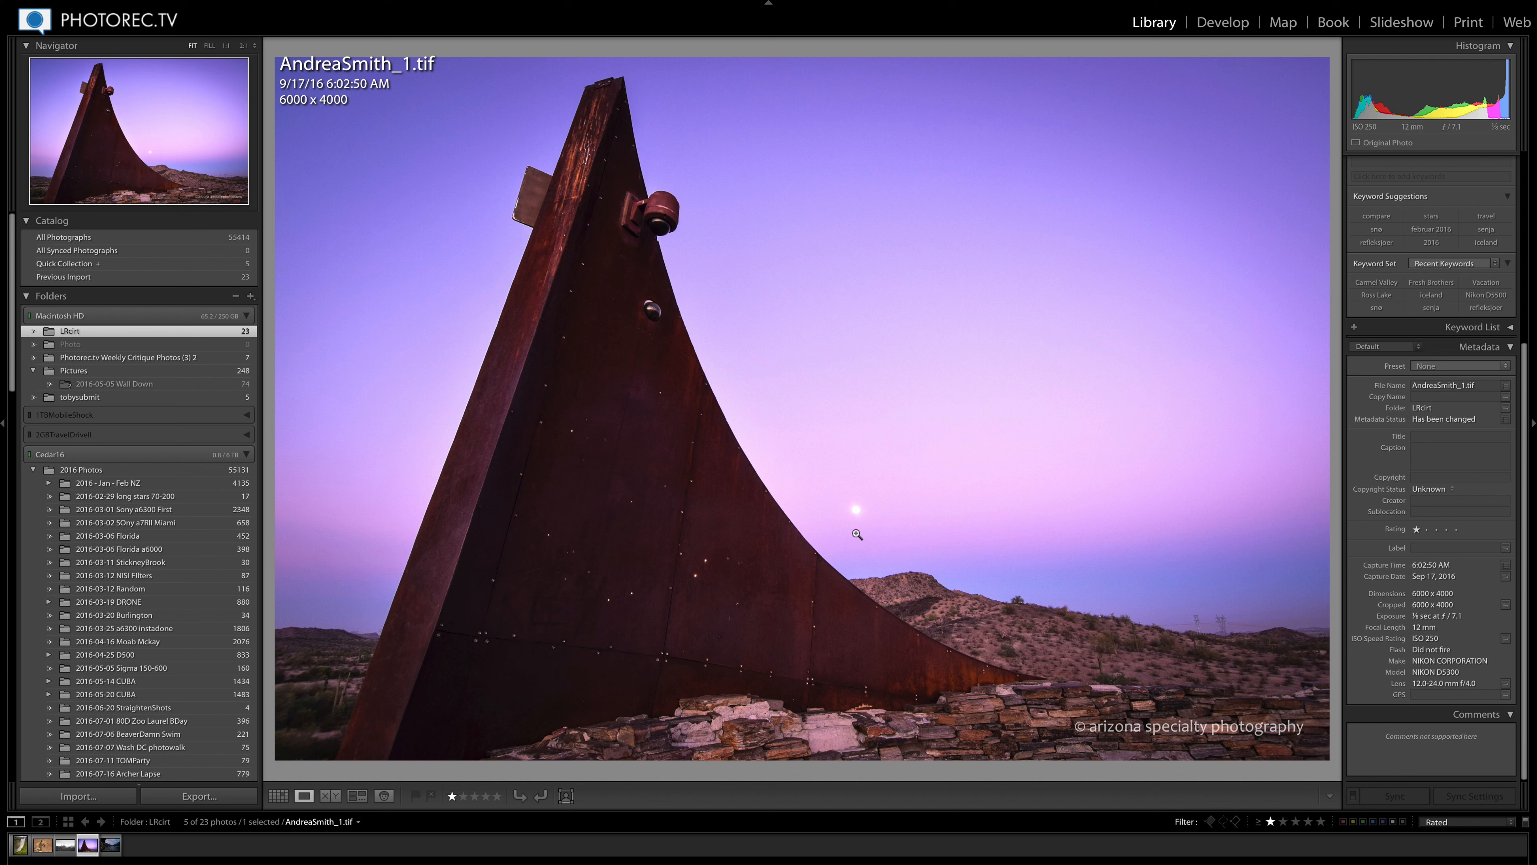
mouse_move(1473, 680)
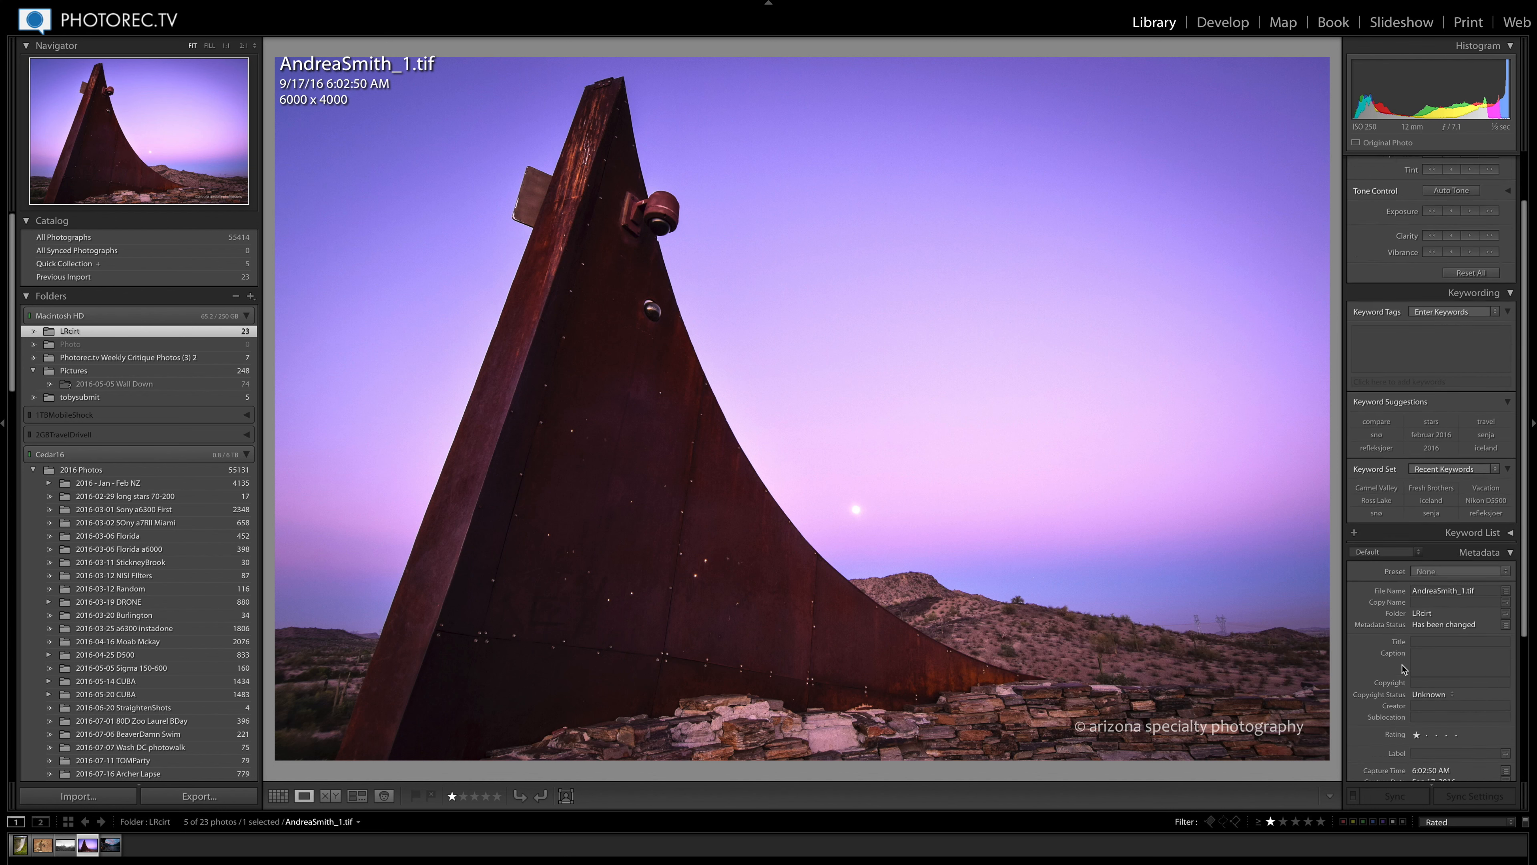
left_click(1509, 160)
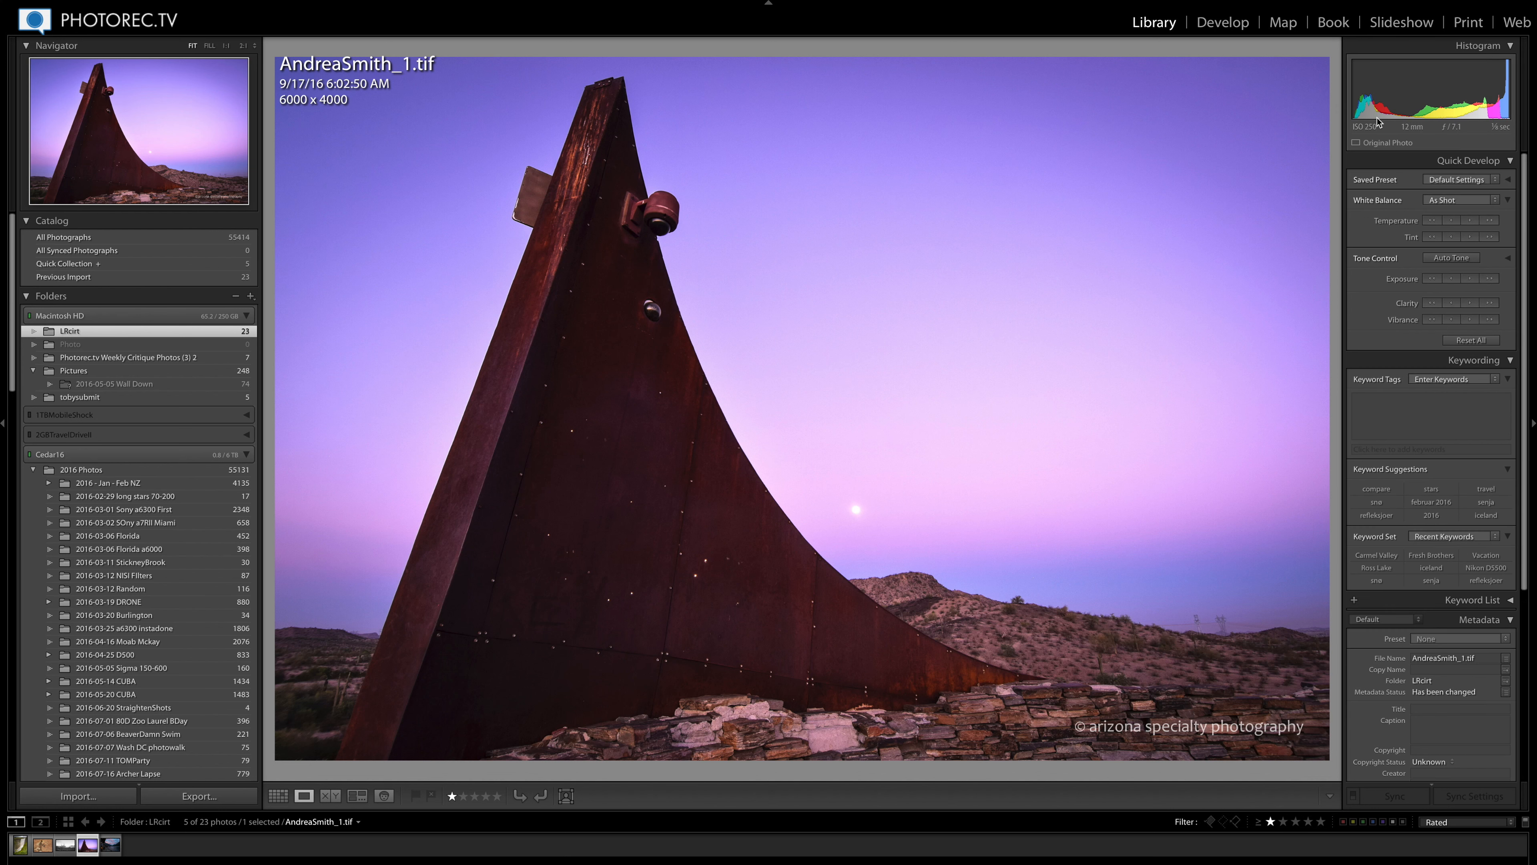
mouse_move(1342, 324)
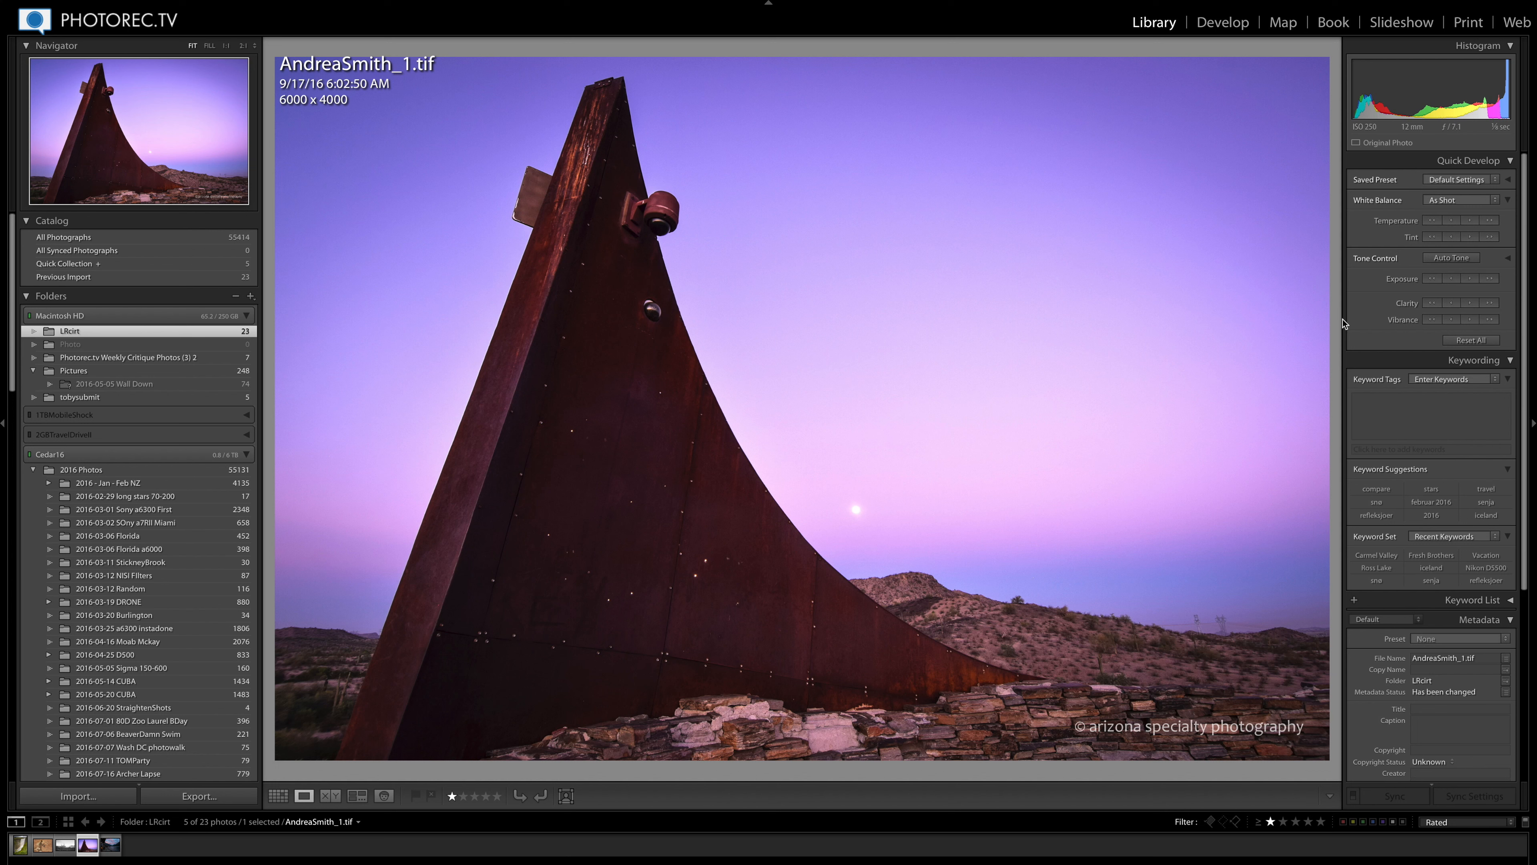
mouse_move(457, 228)
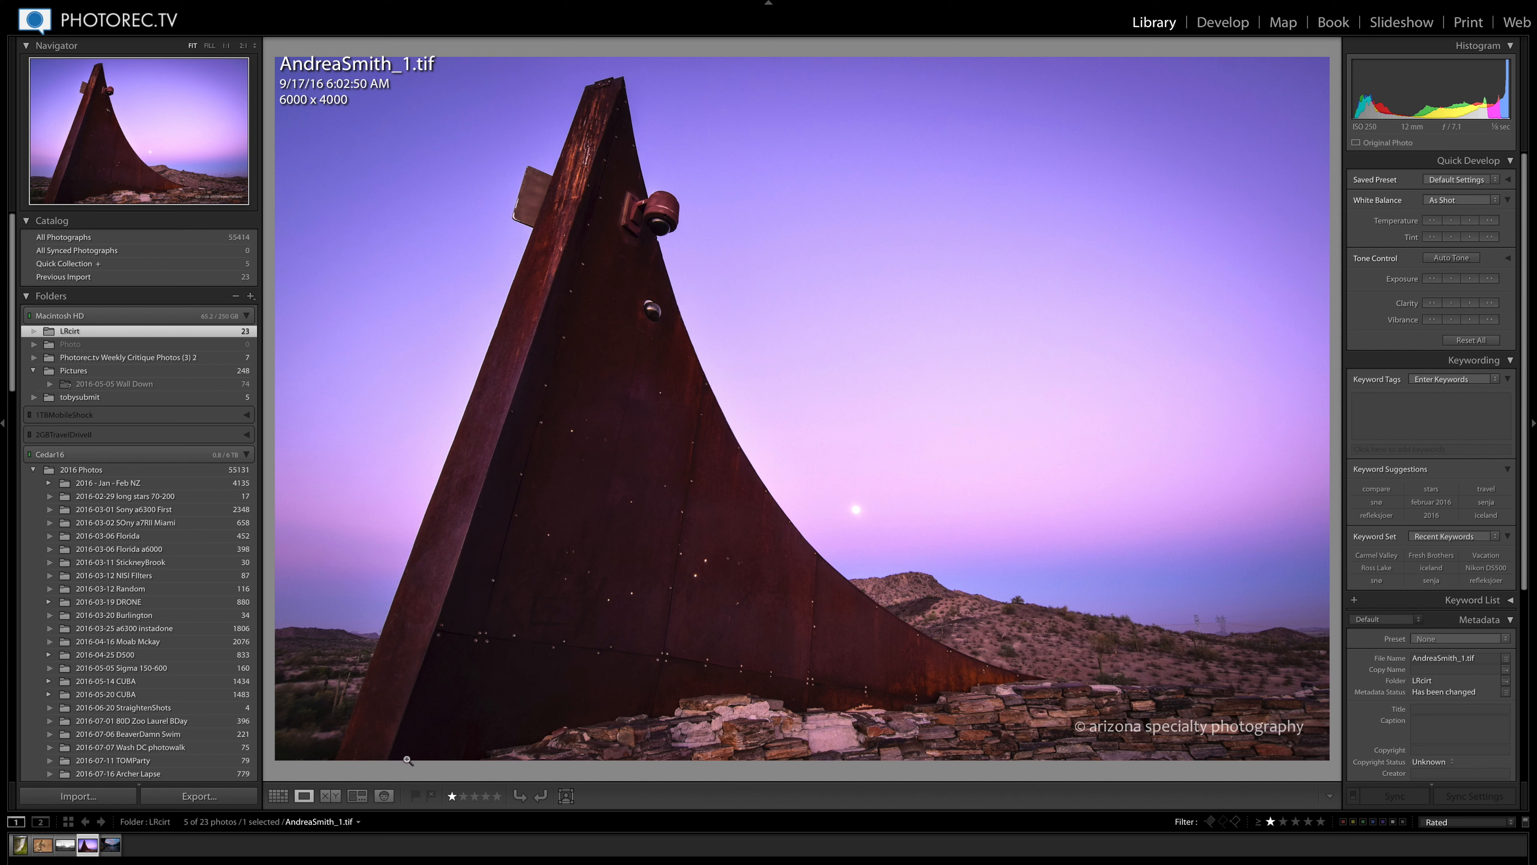
mouse_move(383, 803)
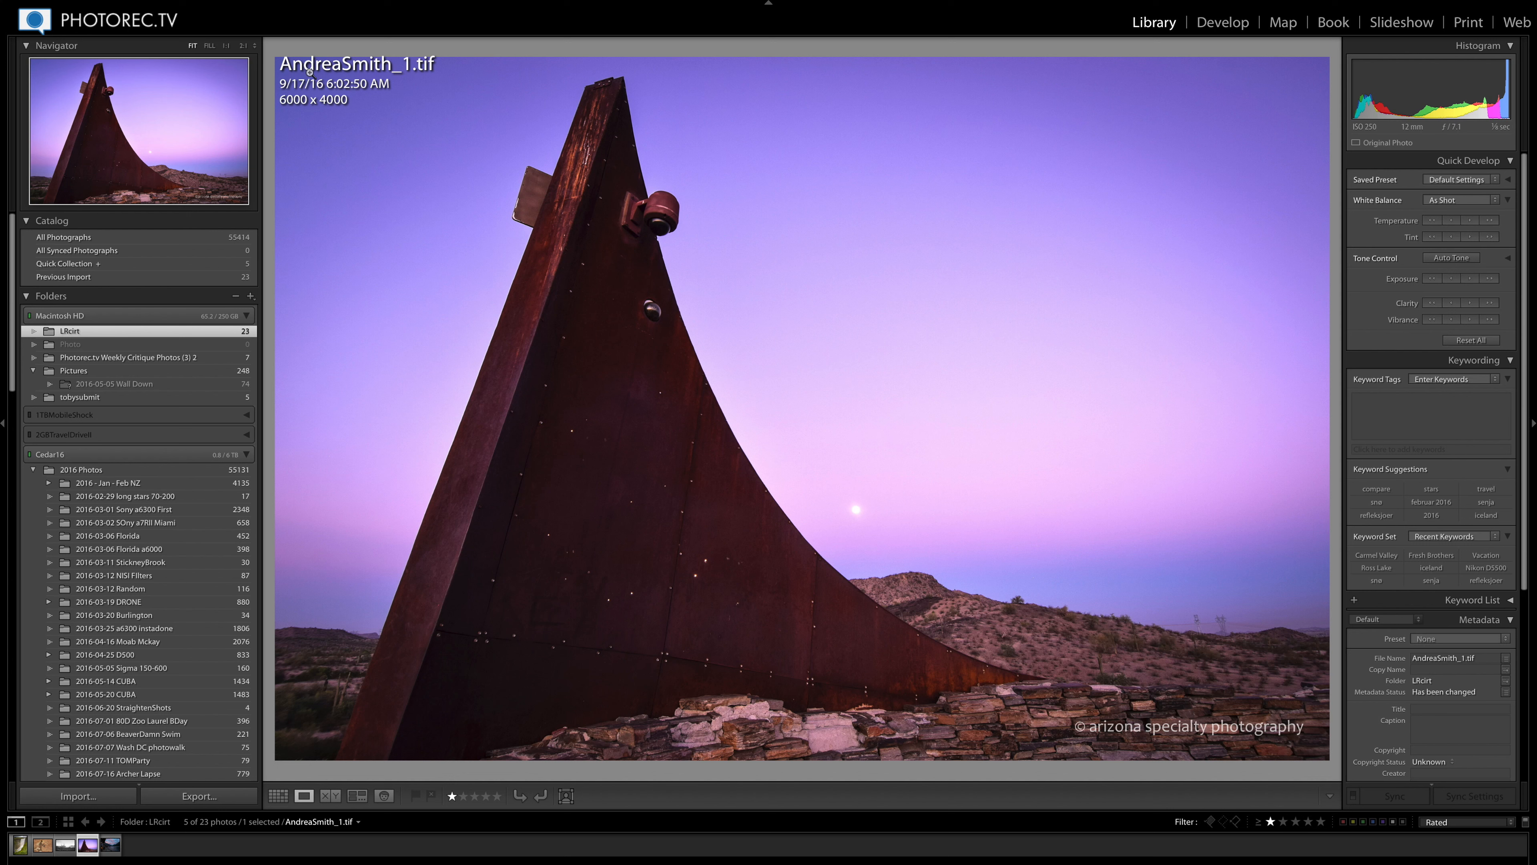
mouse_move(380, 144)
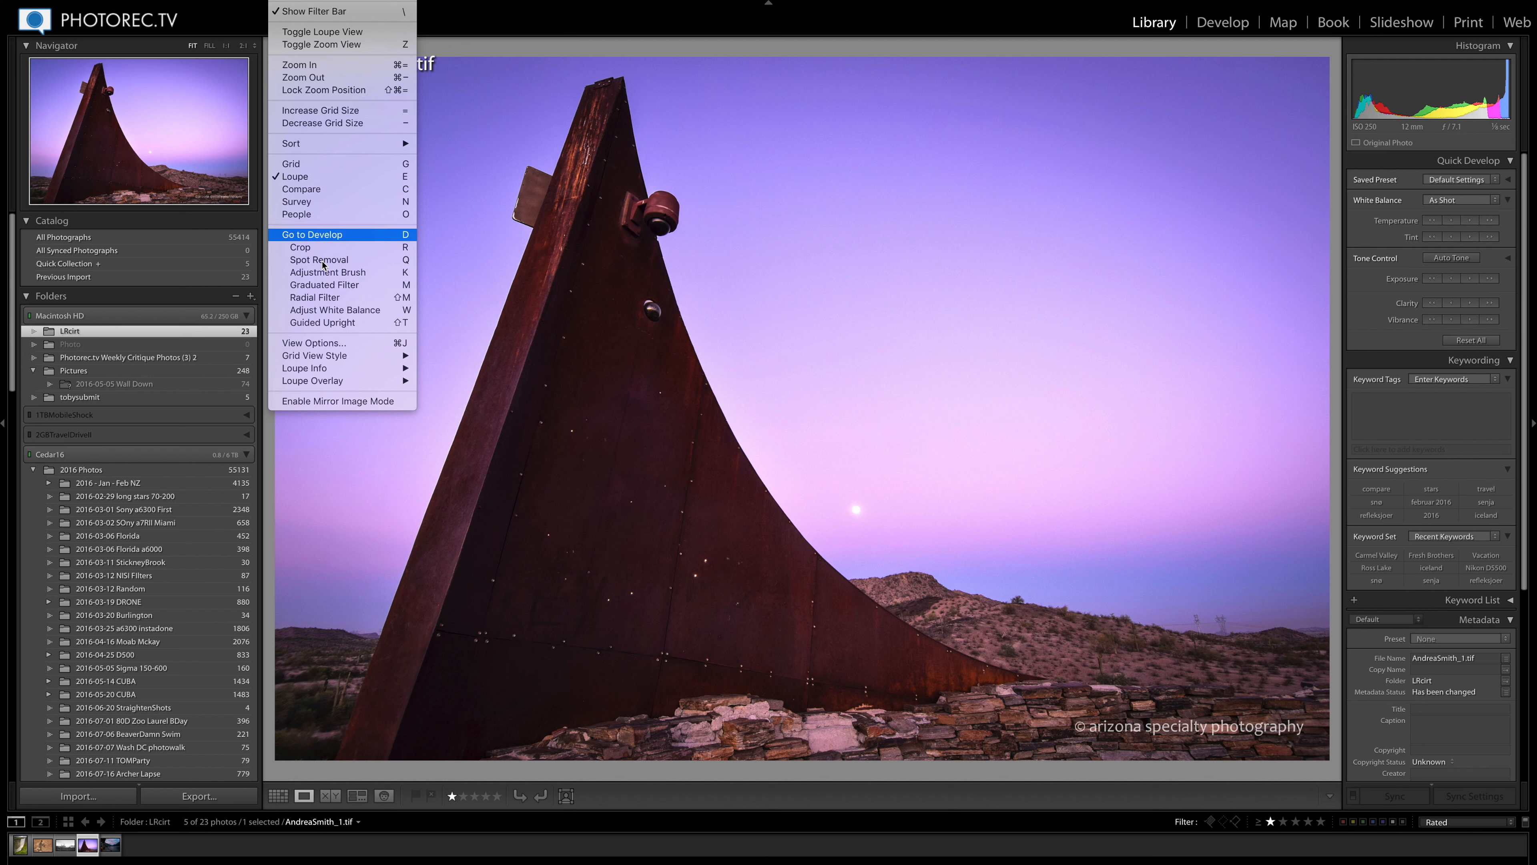
mouse_move(321, 369)
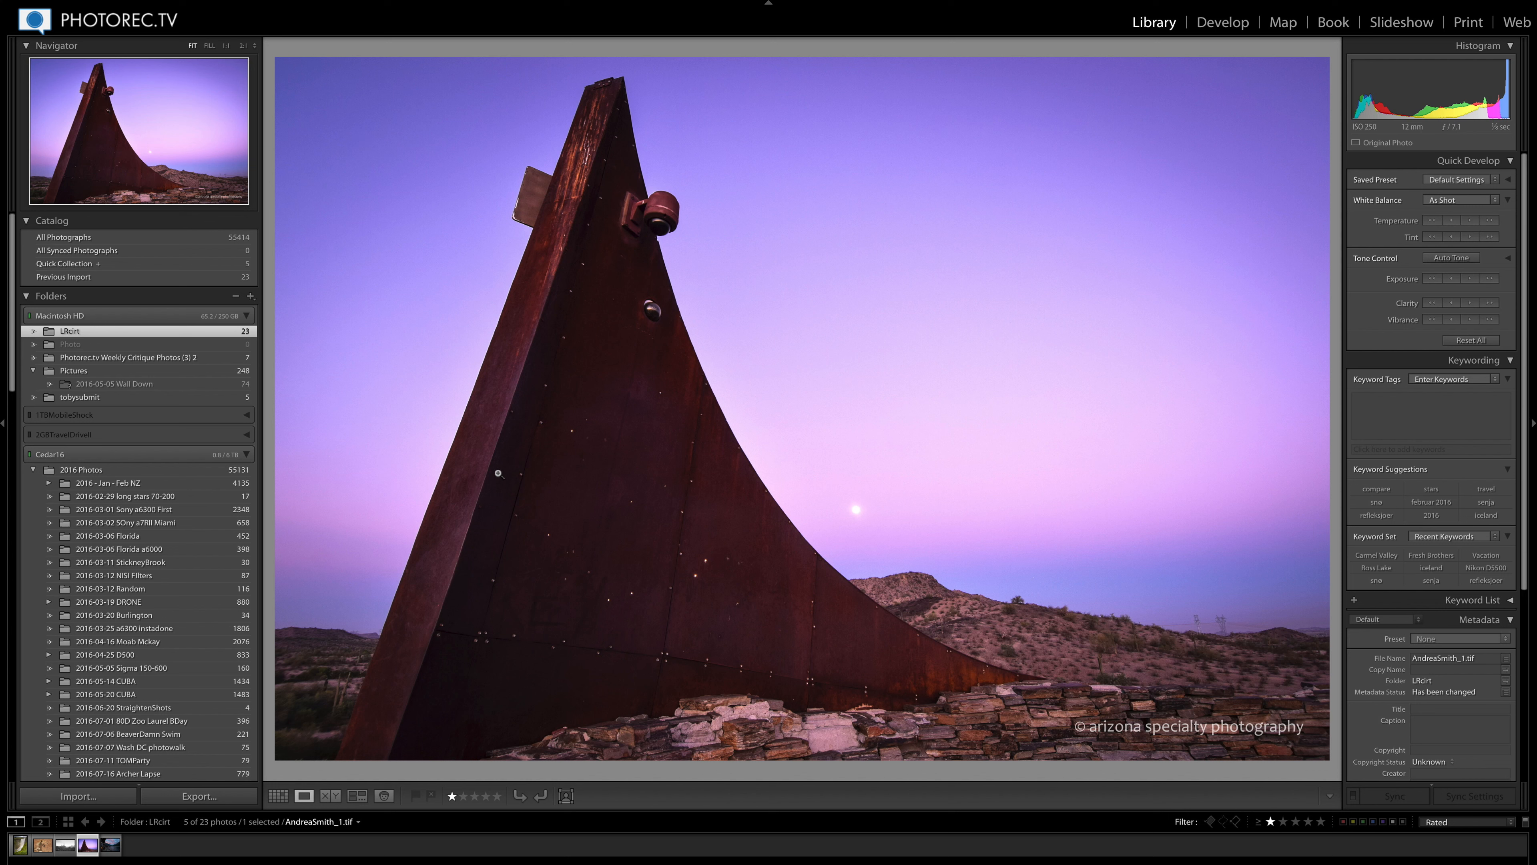
mouse_move(1103, 704)
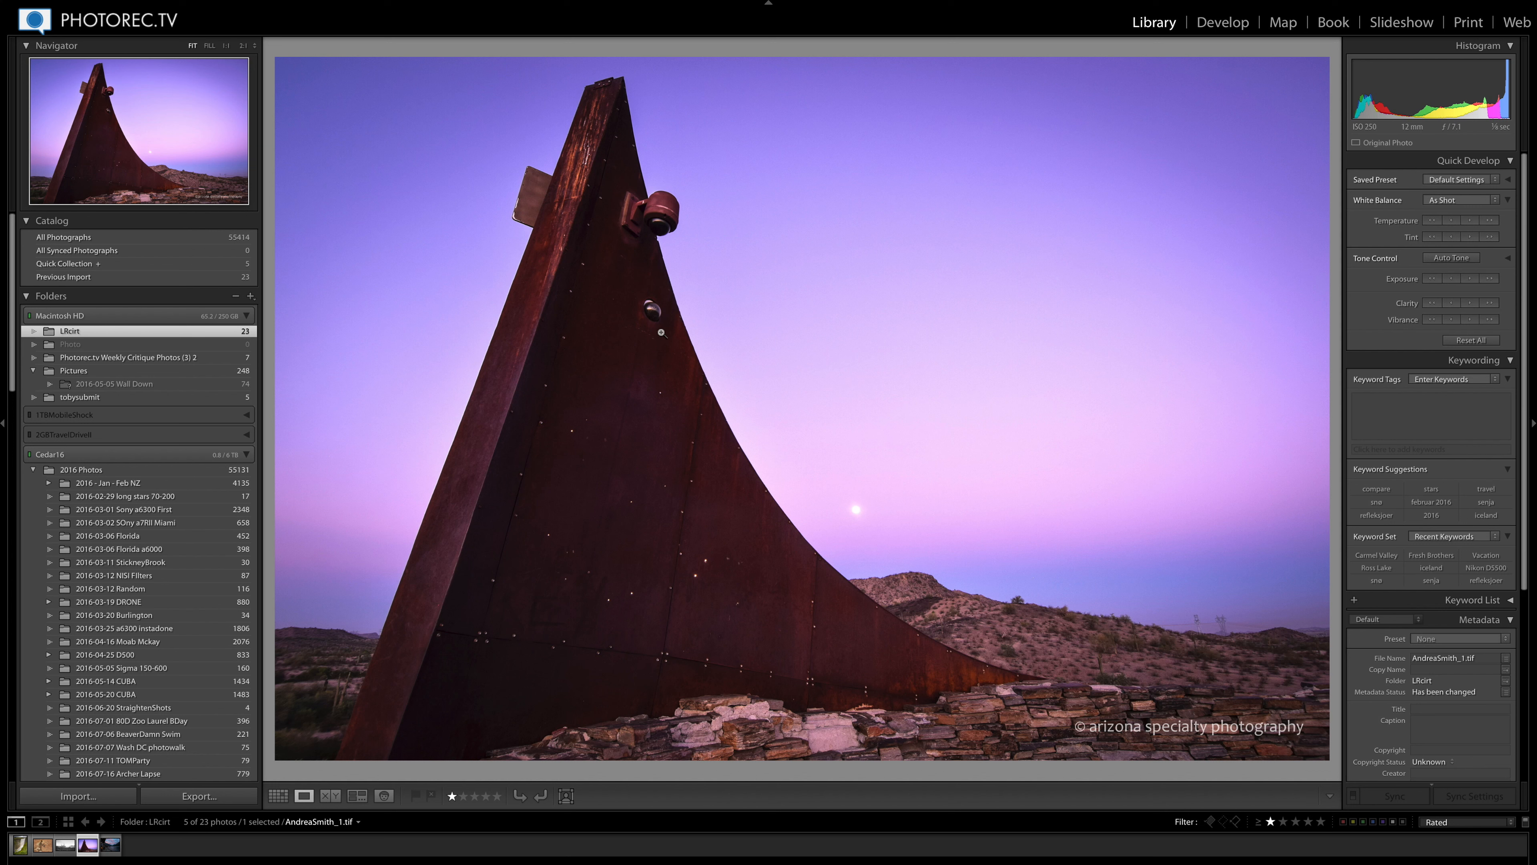
mouse_move(299, 44)
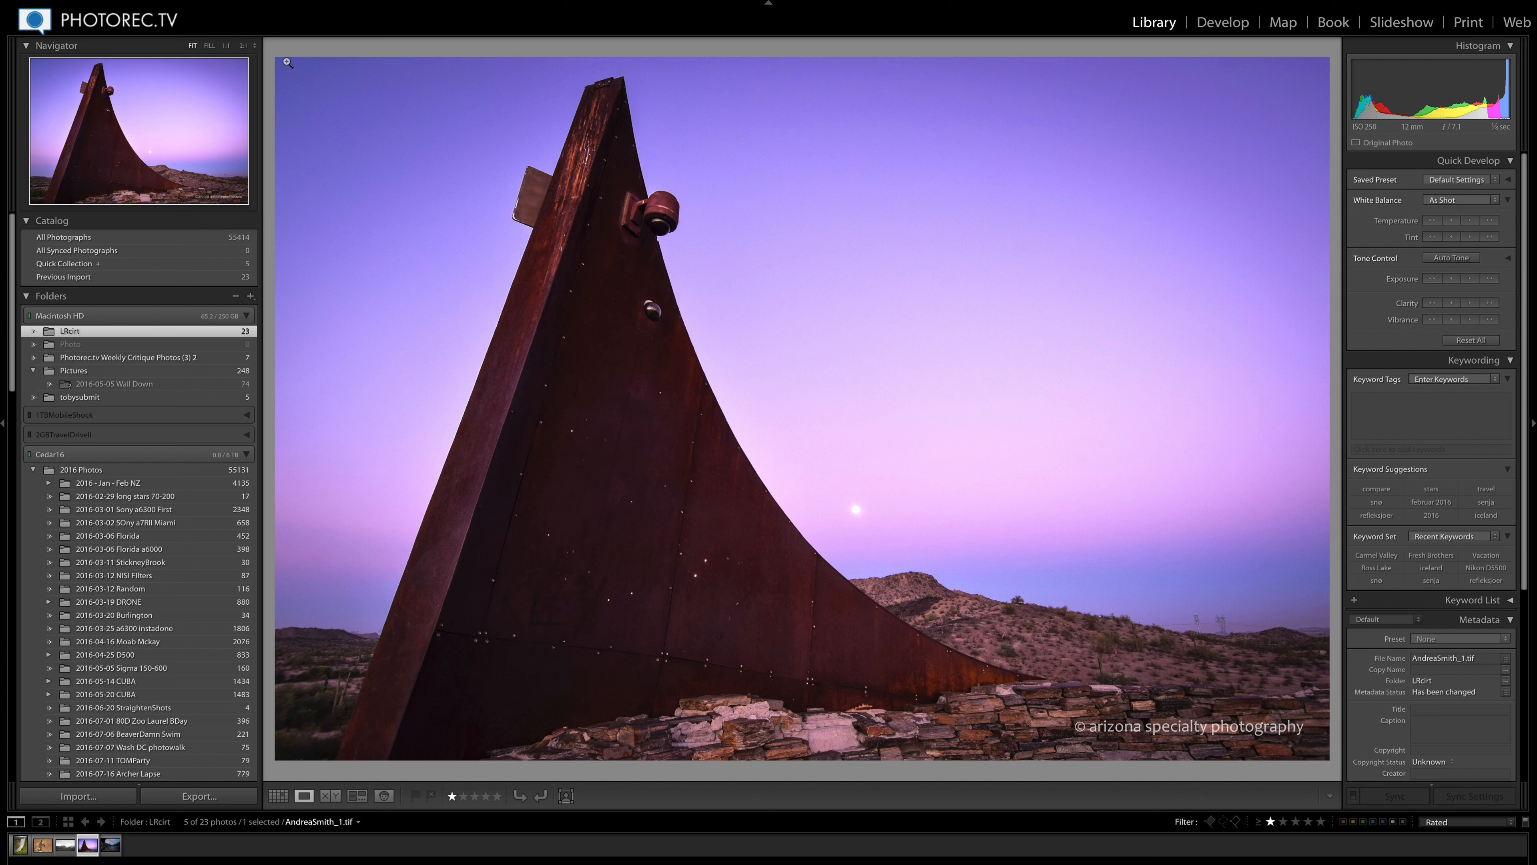
mouse_move(378, 67)
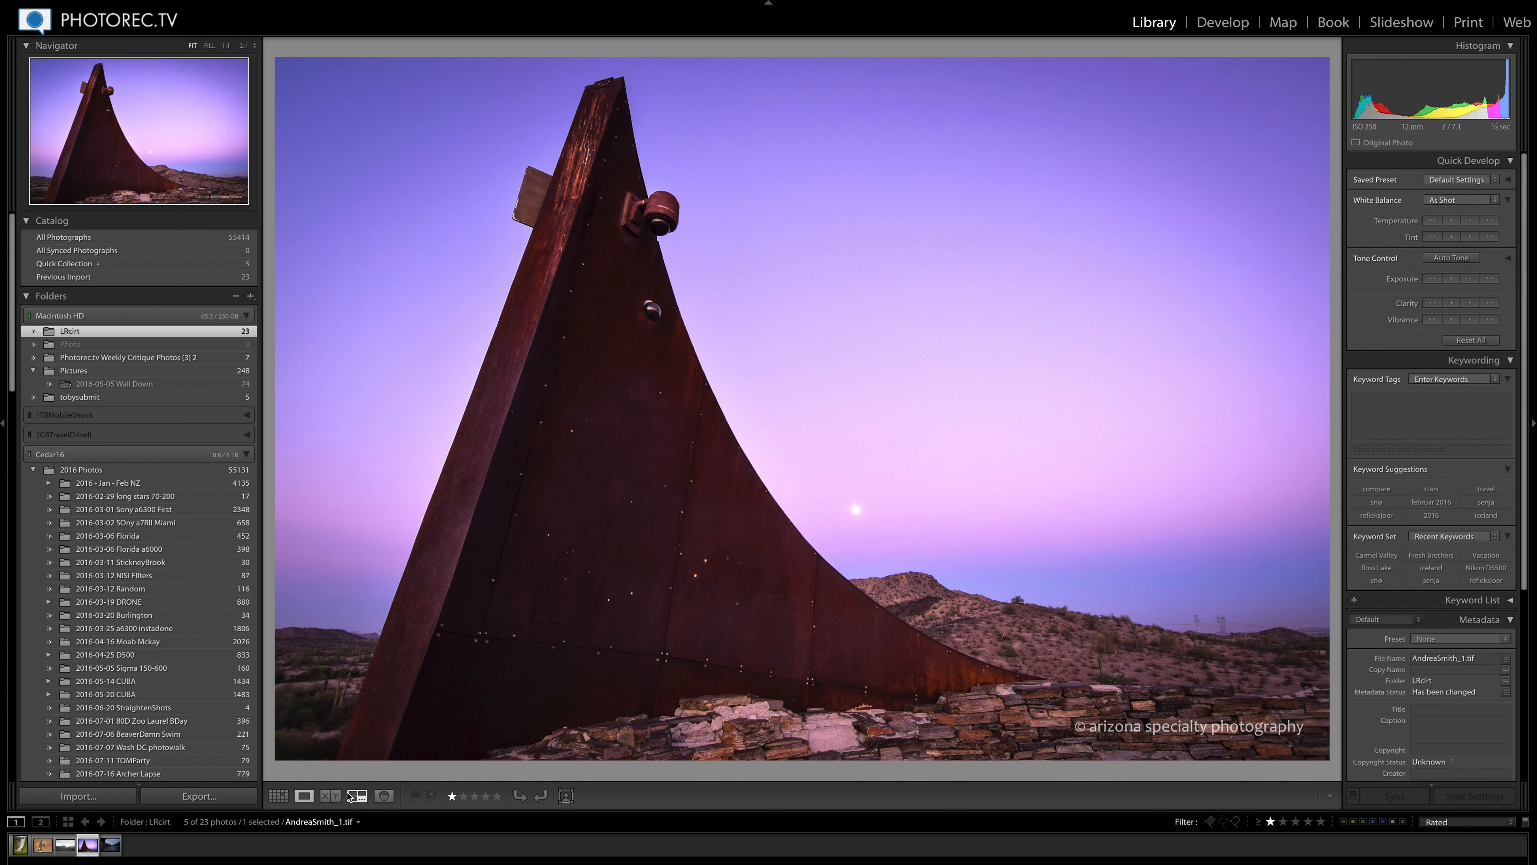
mouse_move(456, 507)
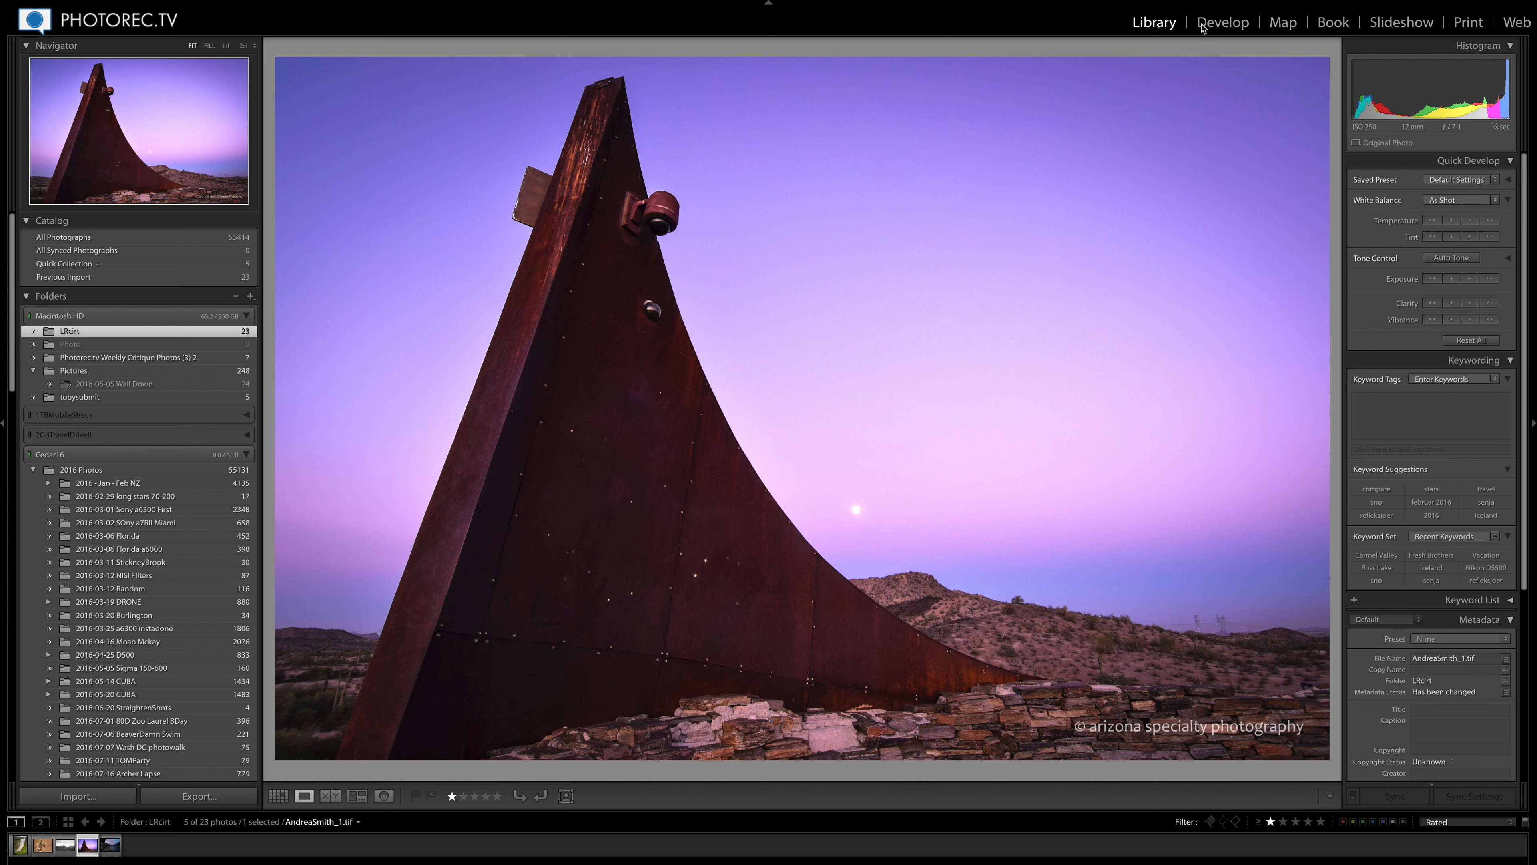
Step: Return the dusk sculpture photo to the Develop module
left_click(1224, 23)
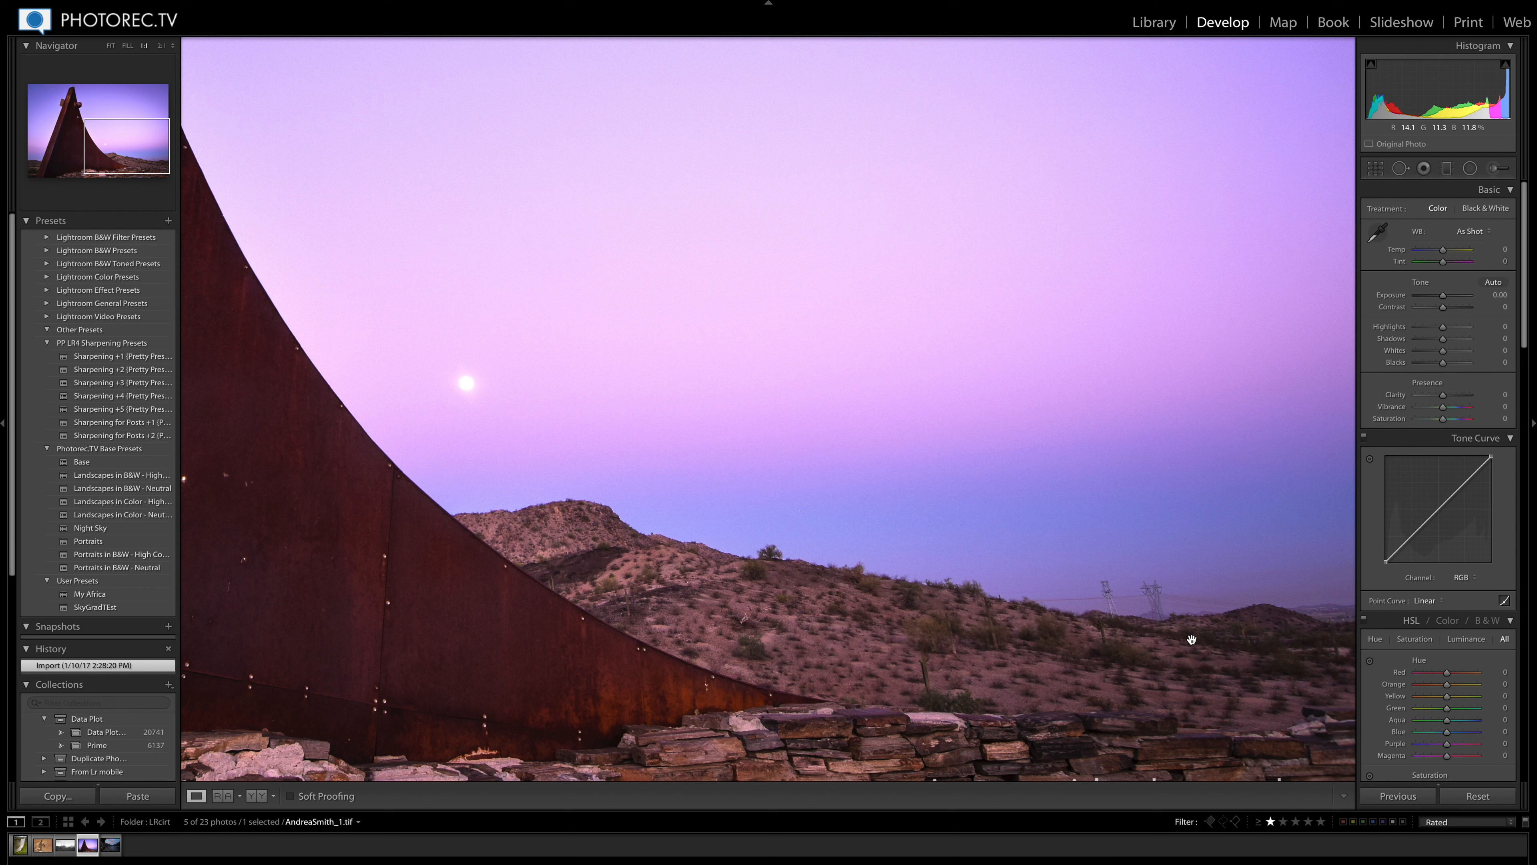
Step: Fit the whole sculpture photo in the Develop view
left_click(111, 45)
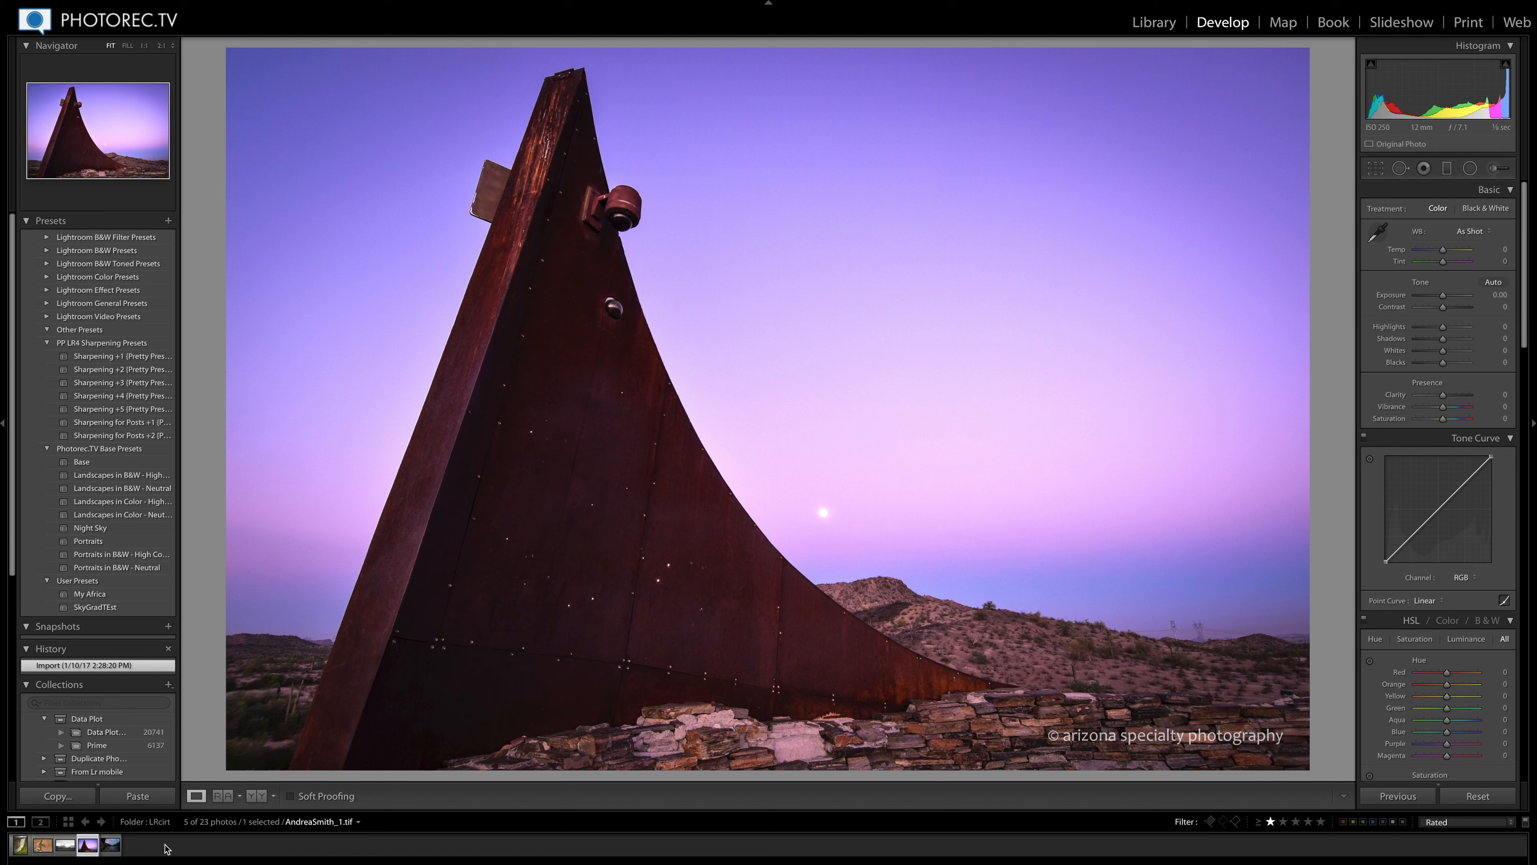
Step: Load the lakeside cabin sunset photo from the filmstrip into Develop
left_click(108, 845)
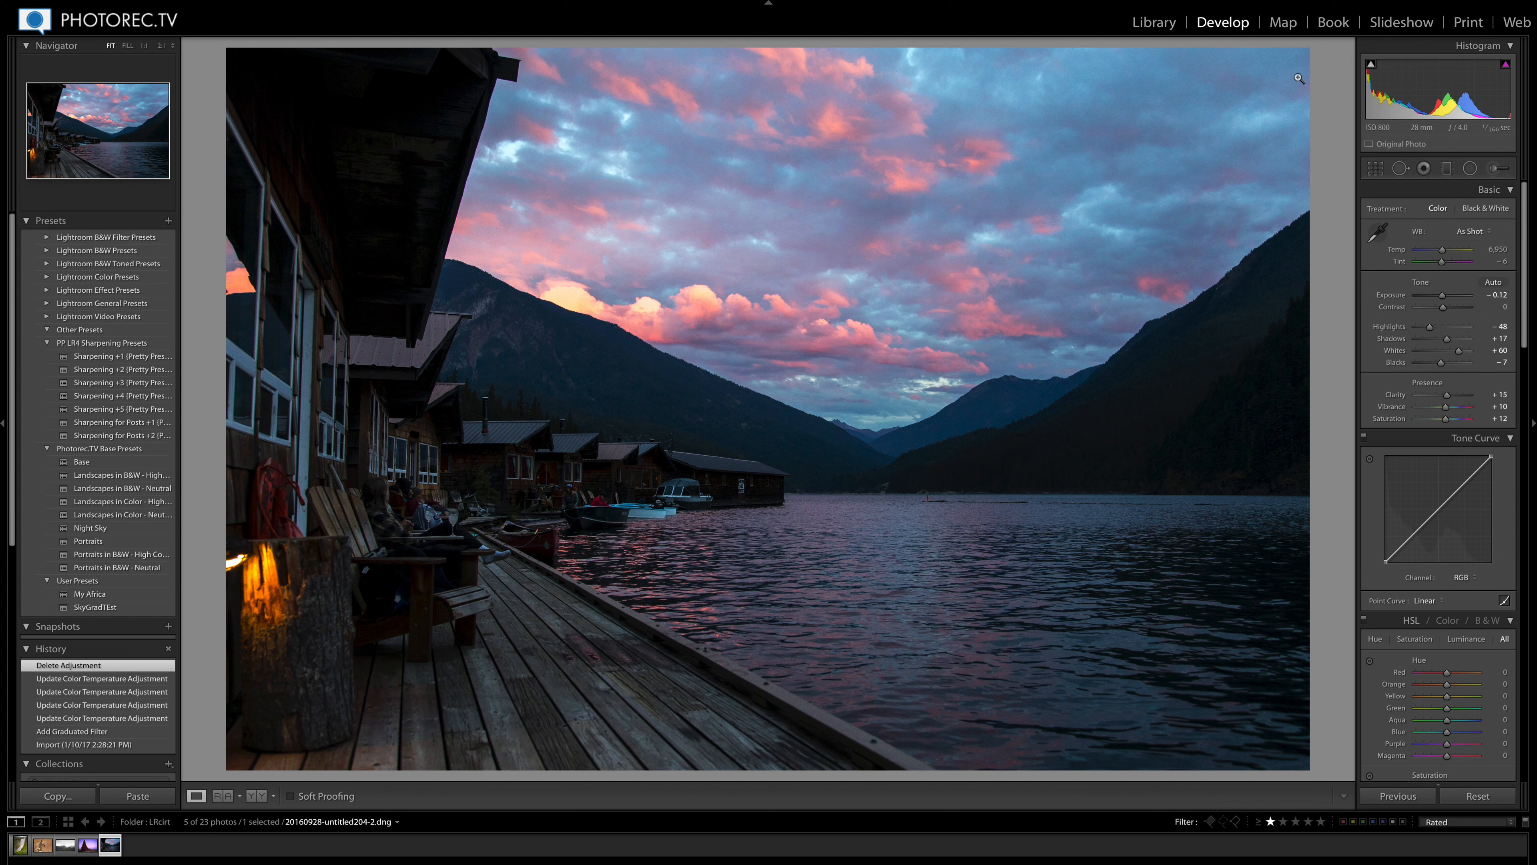
mouse_move(1358, 344)
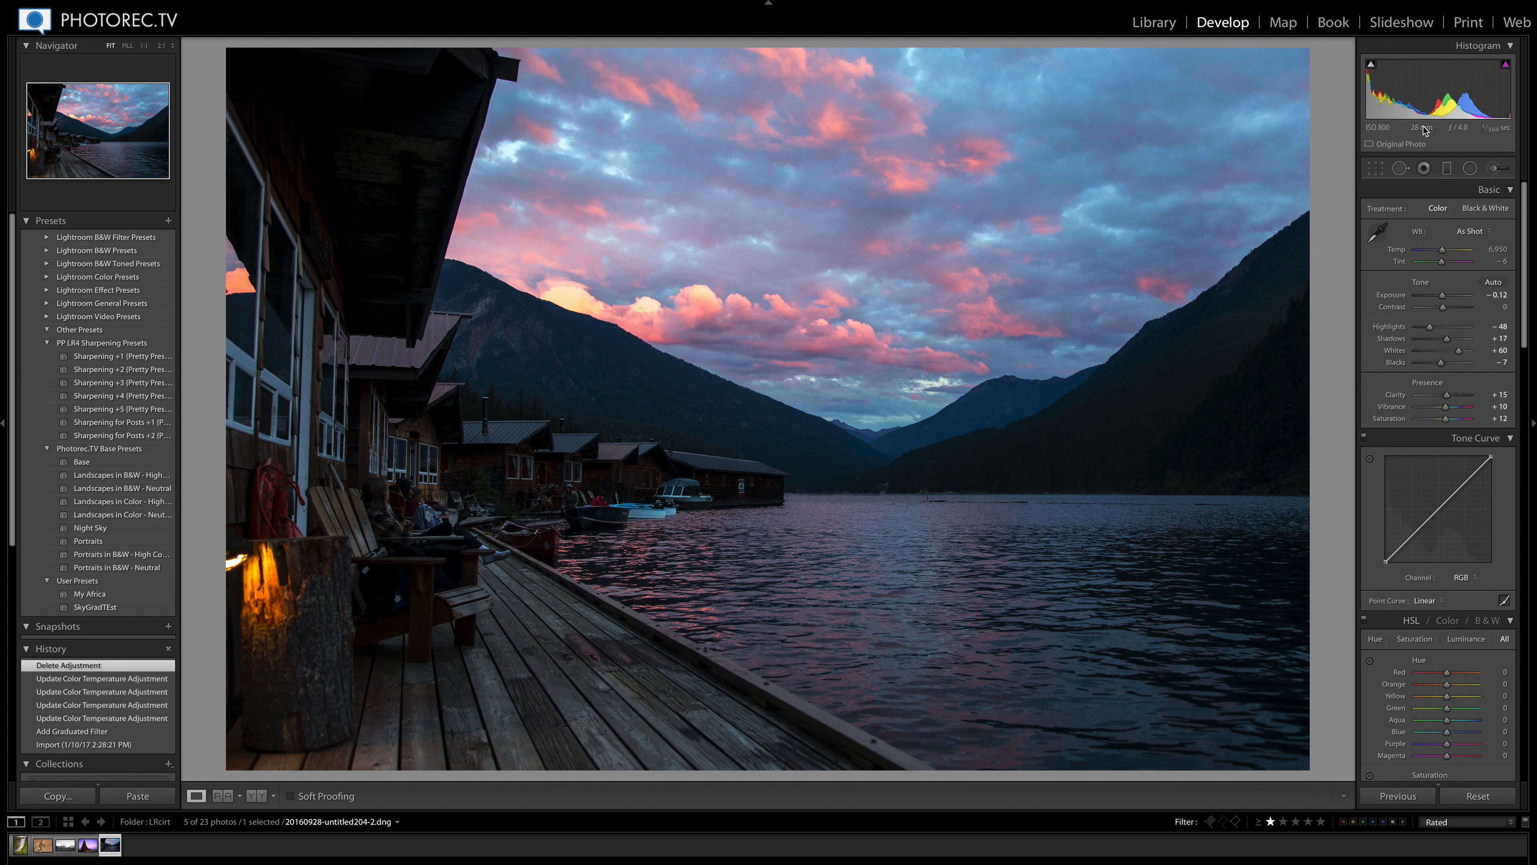
mouse_move(1328, 381)
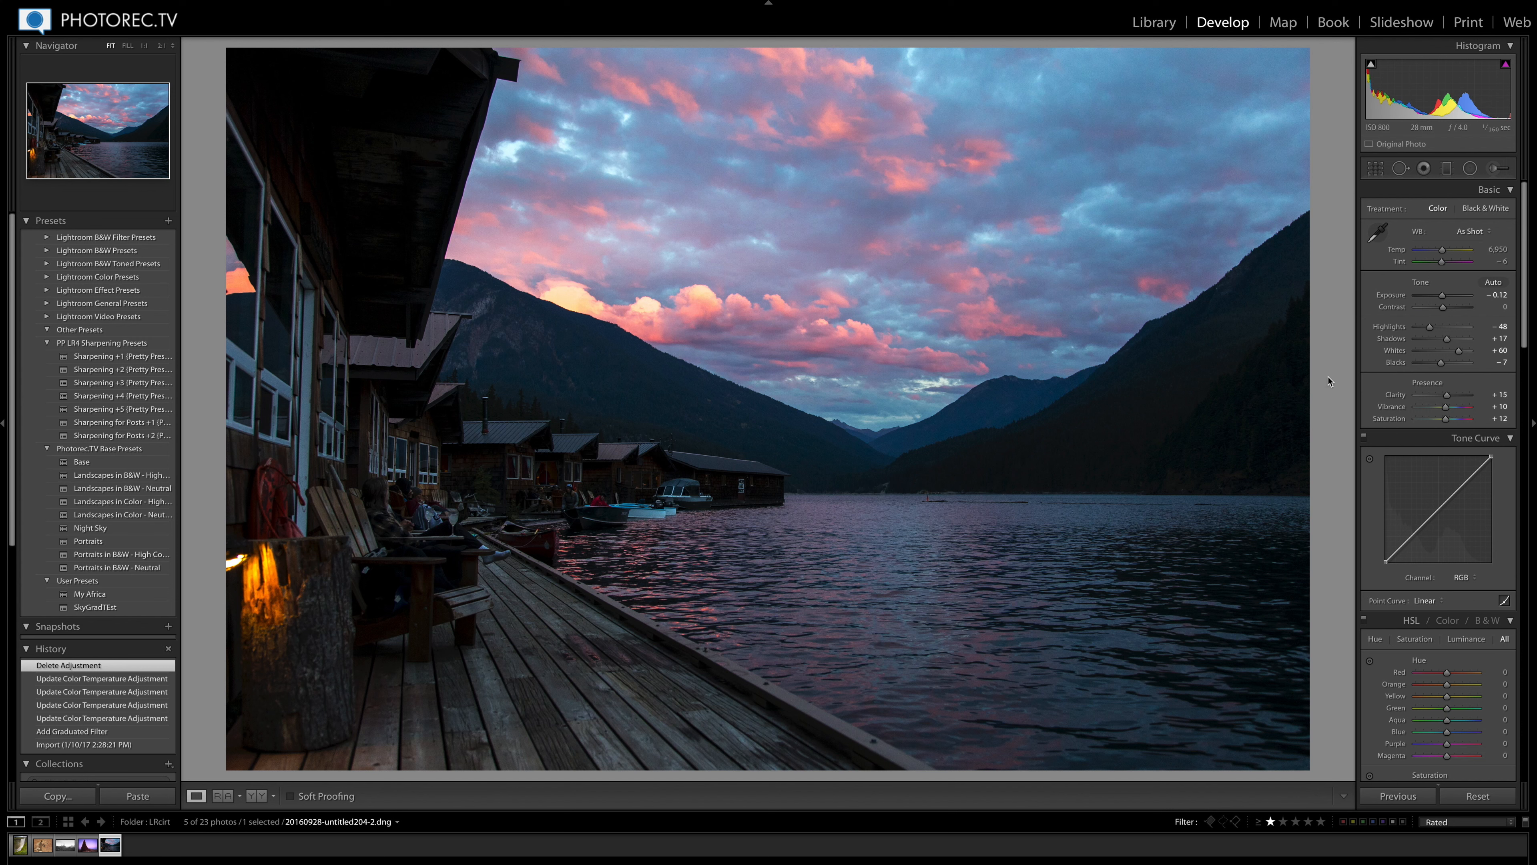
mouse_move(463, 483)
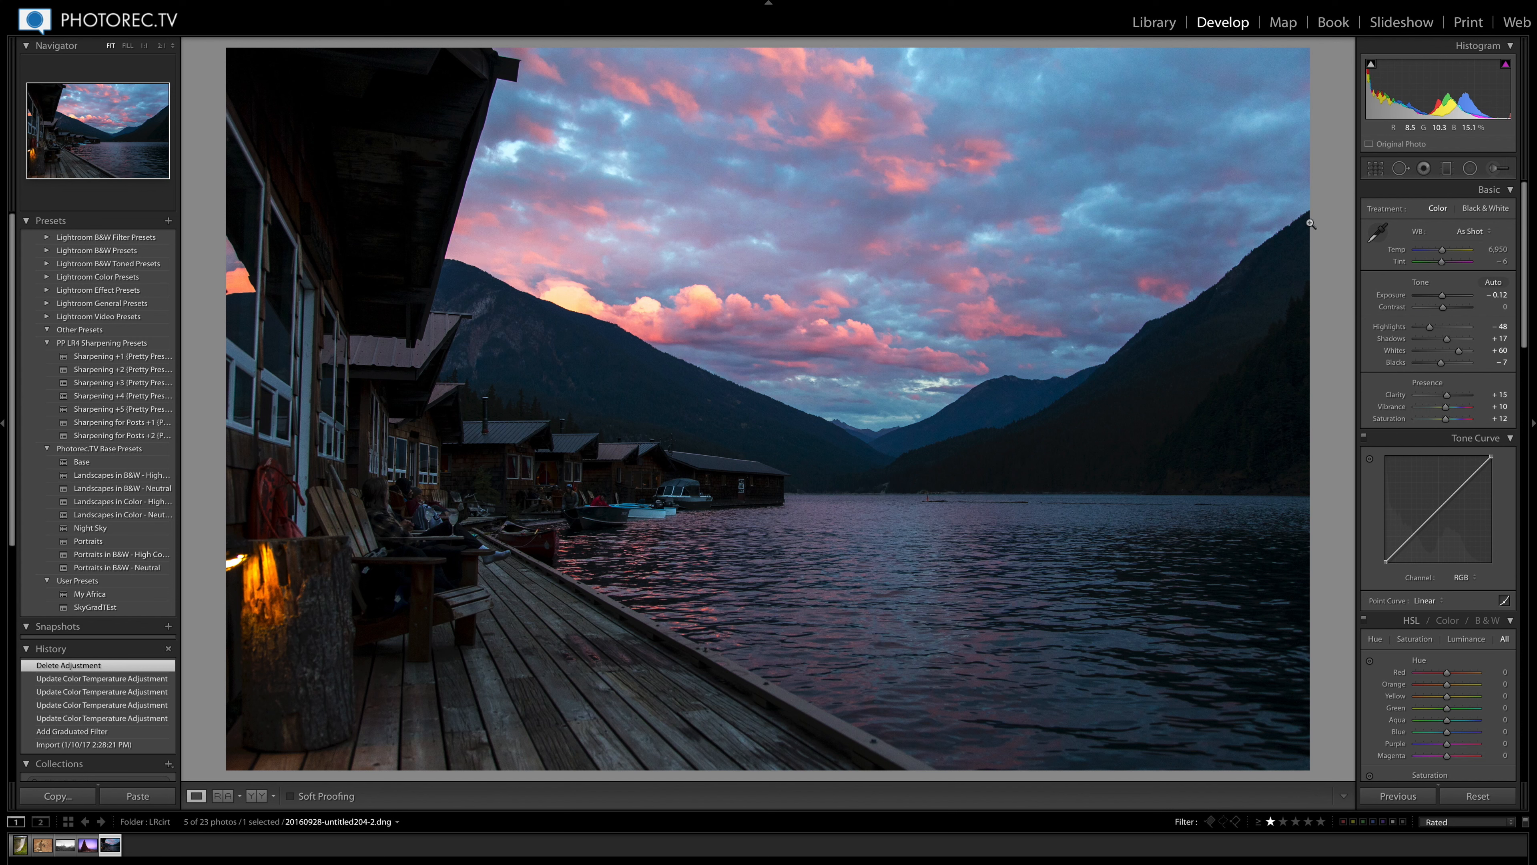
mouse_move(512, 245)
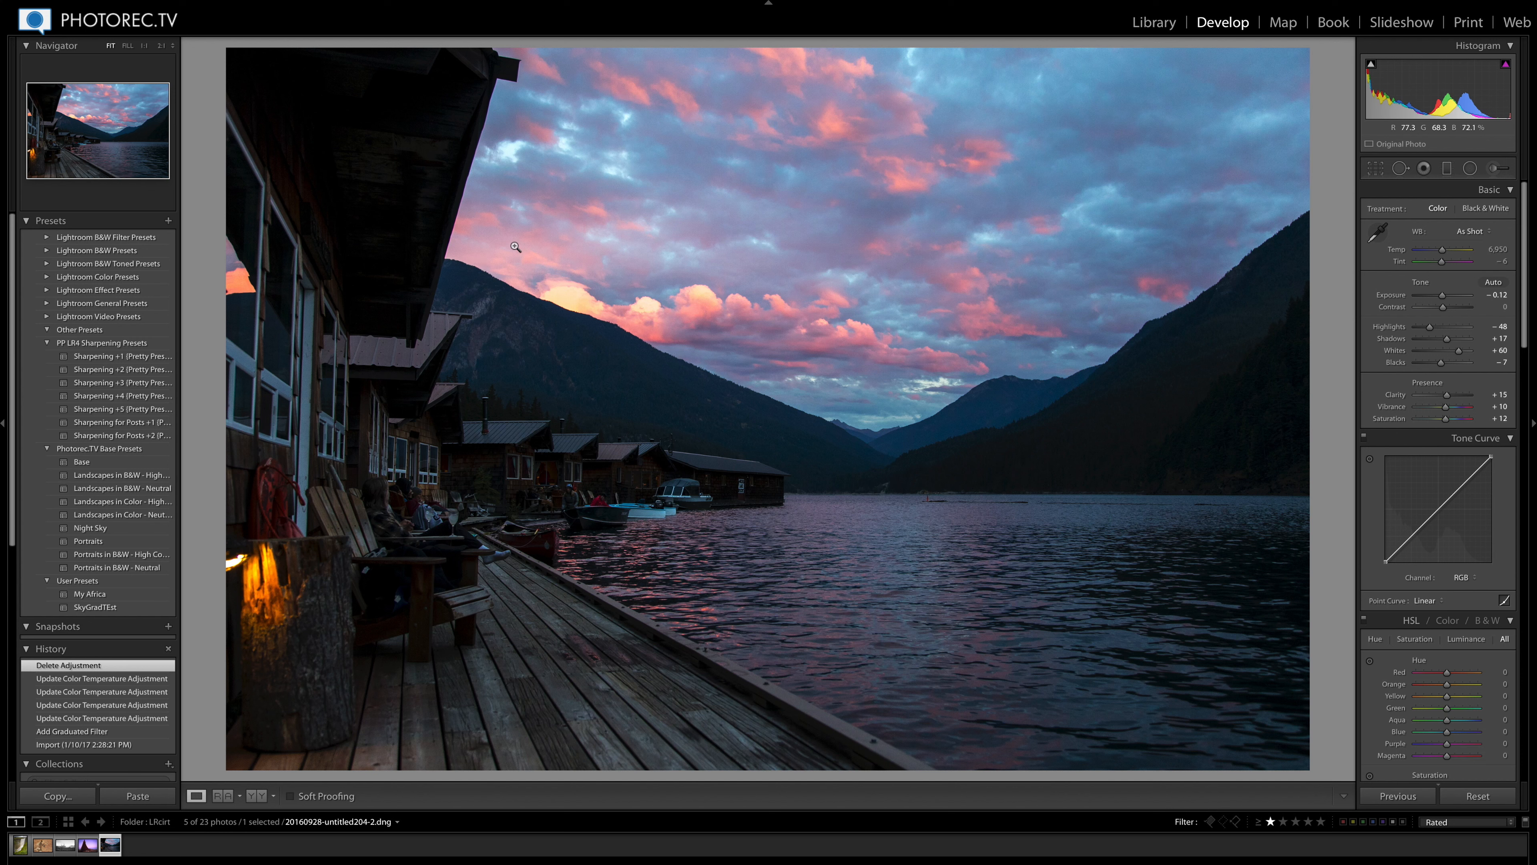
mouse_move(1186, 324)
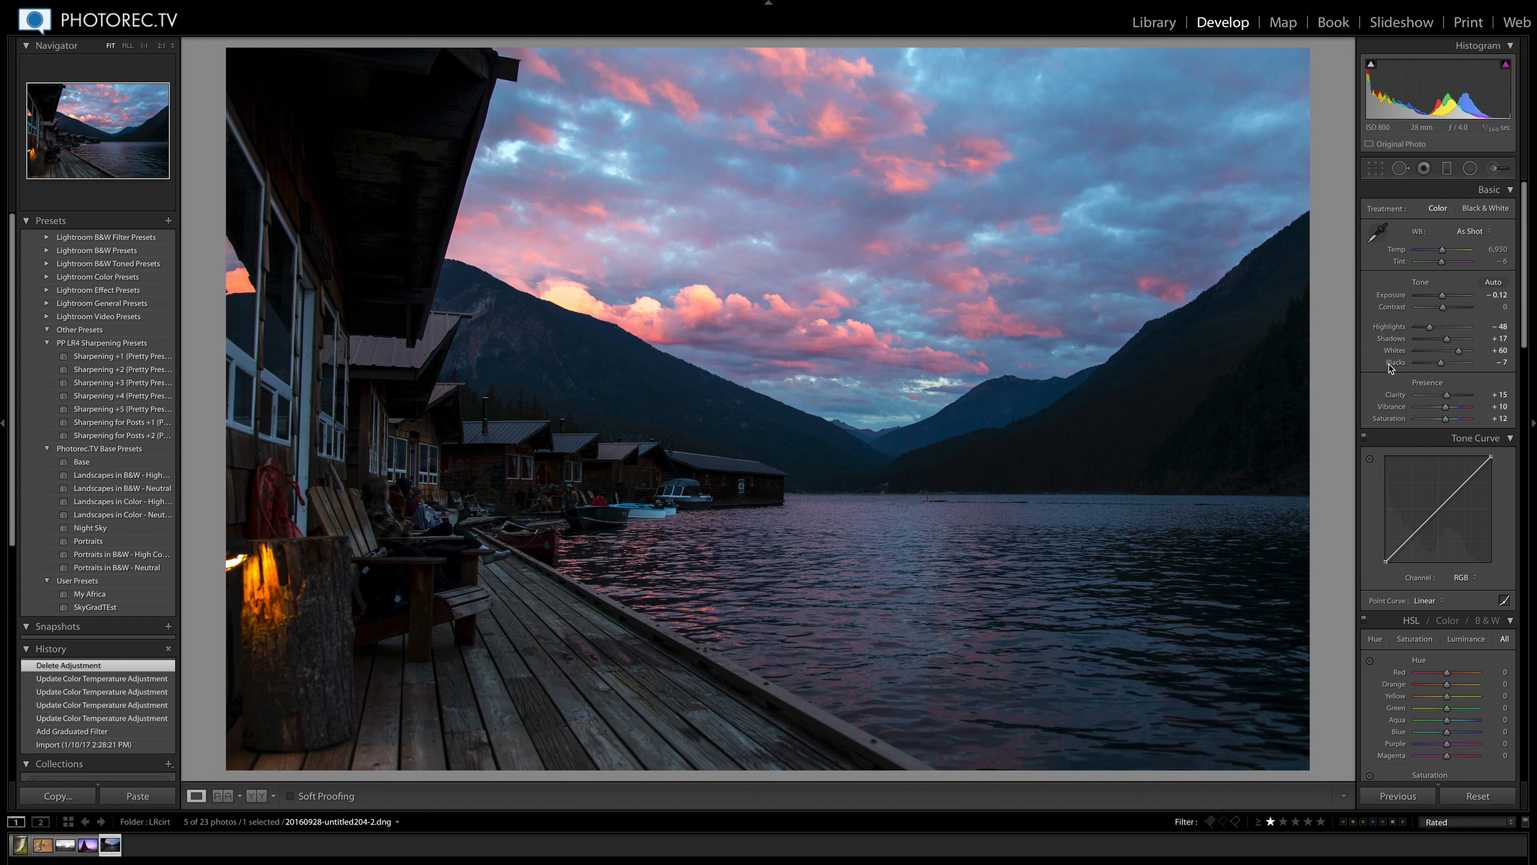
mouse_move(1448, 169)
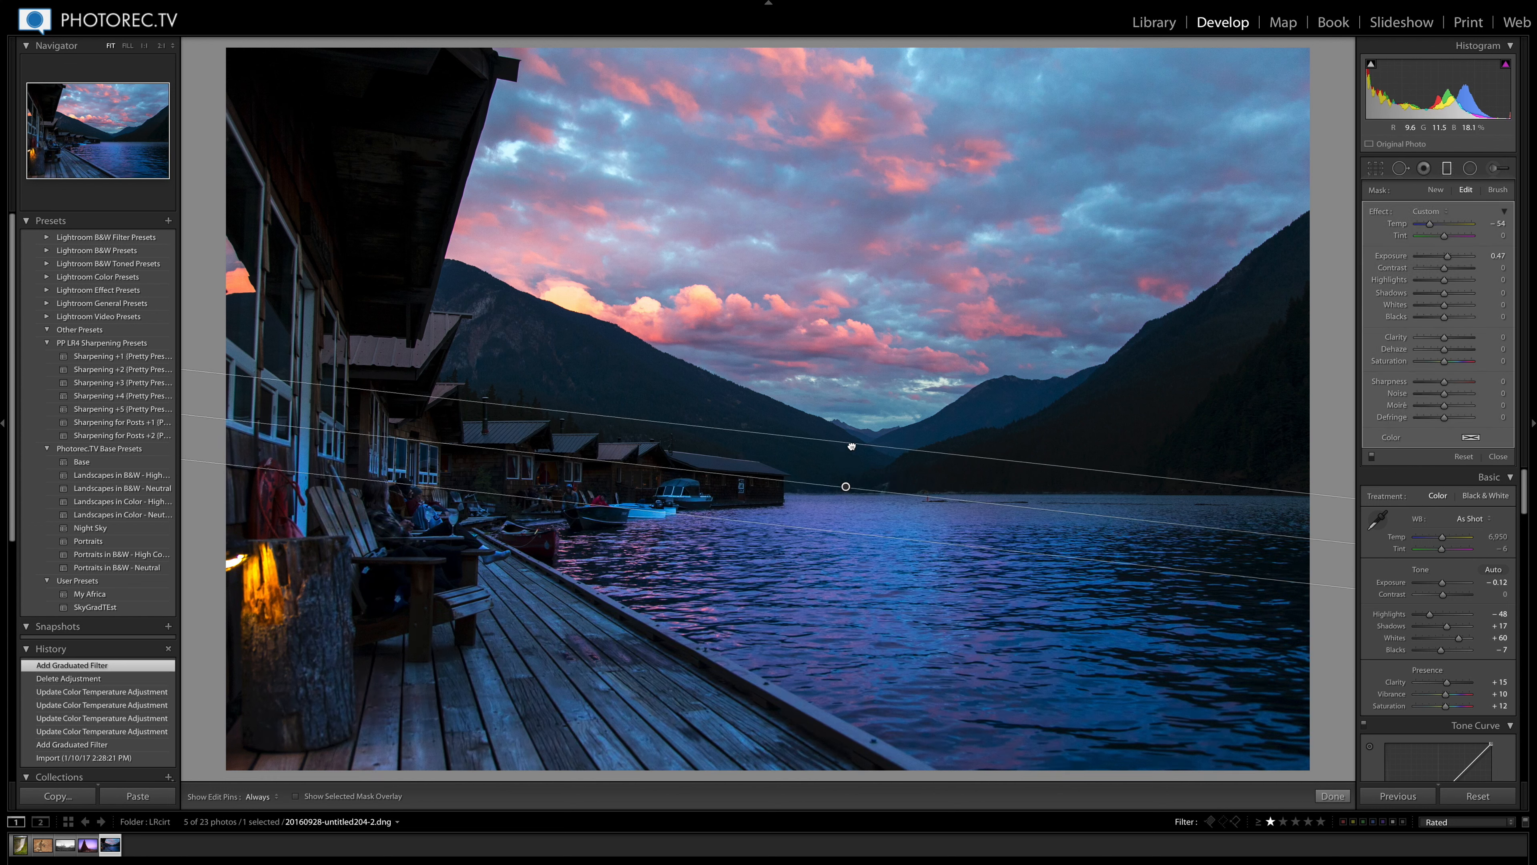
Step: Set the lake's graduated filter Temp to about +4 and Exposure to about 0.49
left_click_drag(1441, 224, 1463, 224)
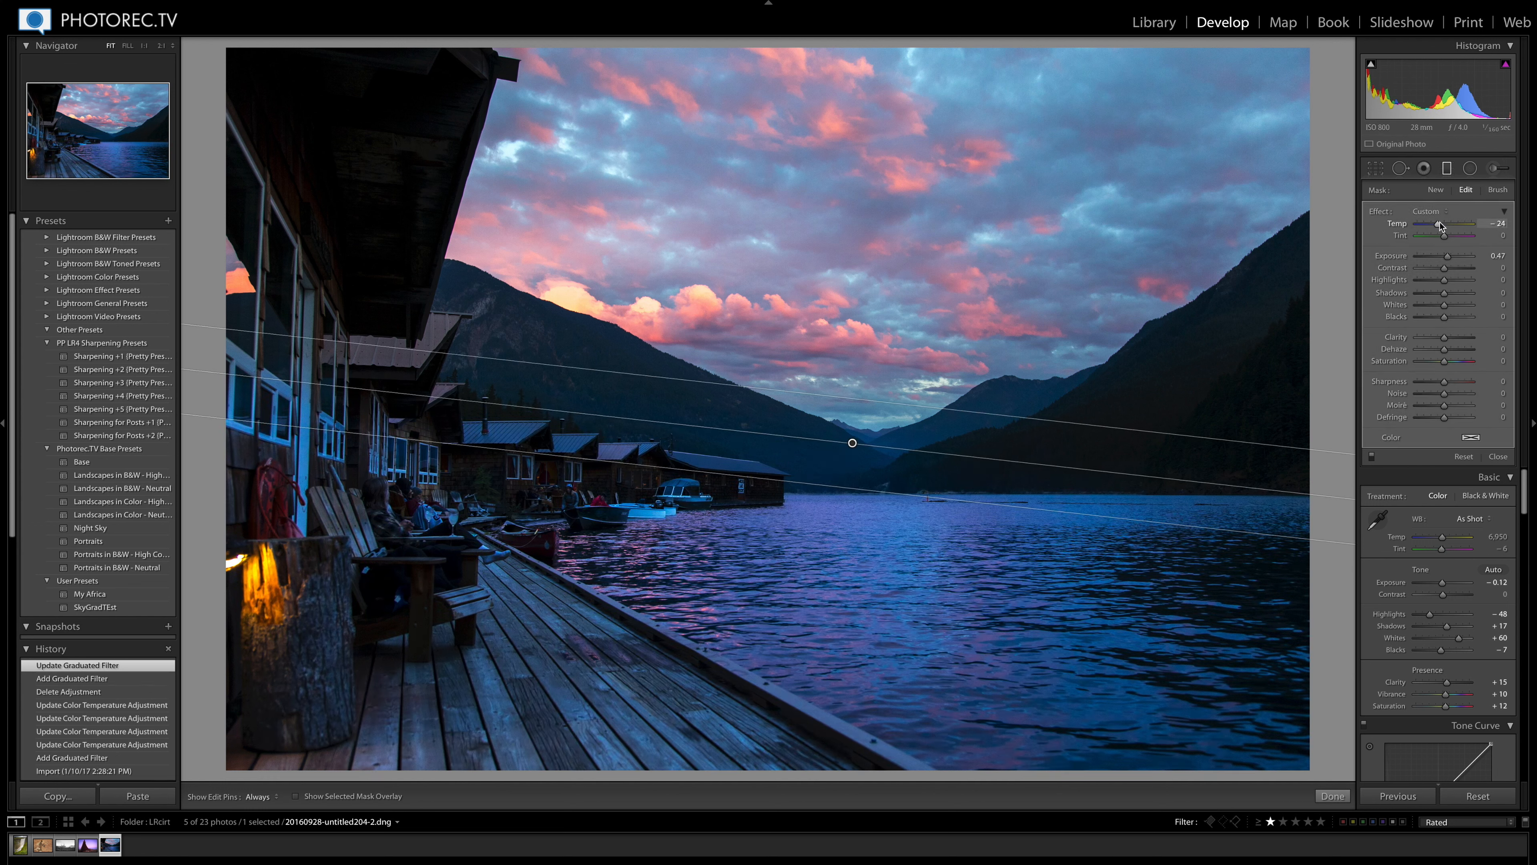
left_click_drag(1455, 228, 1459, 228)
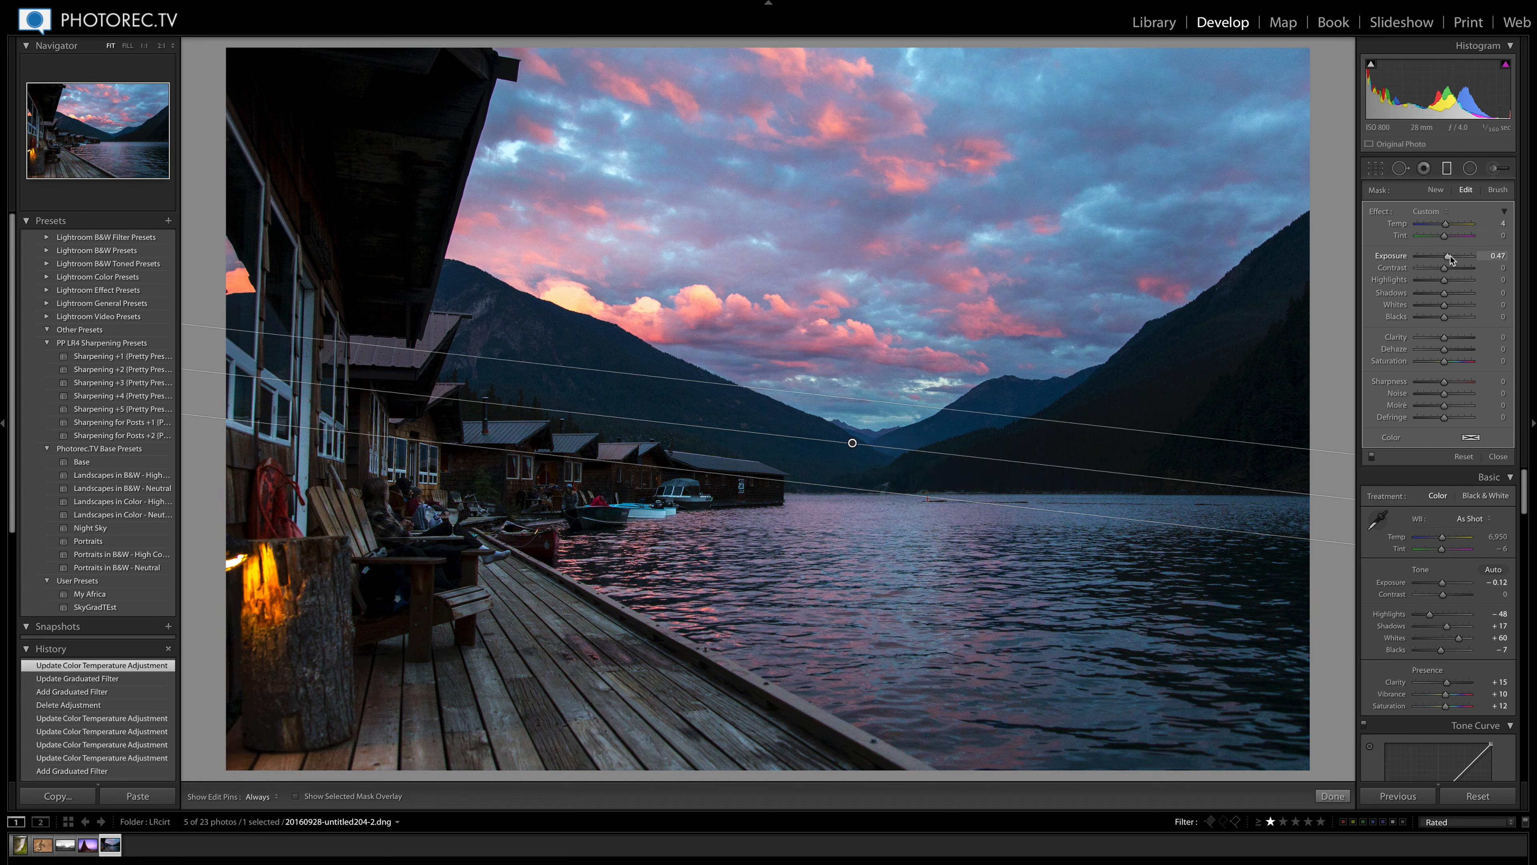
left_click_drag(1446, 263, 1452, 264)
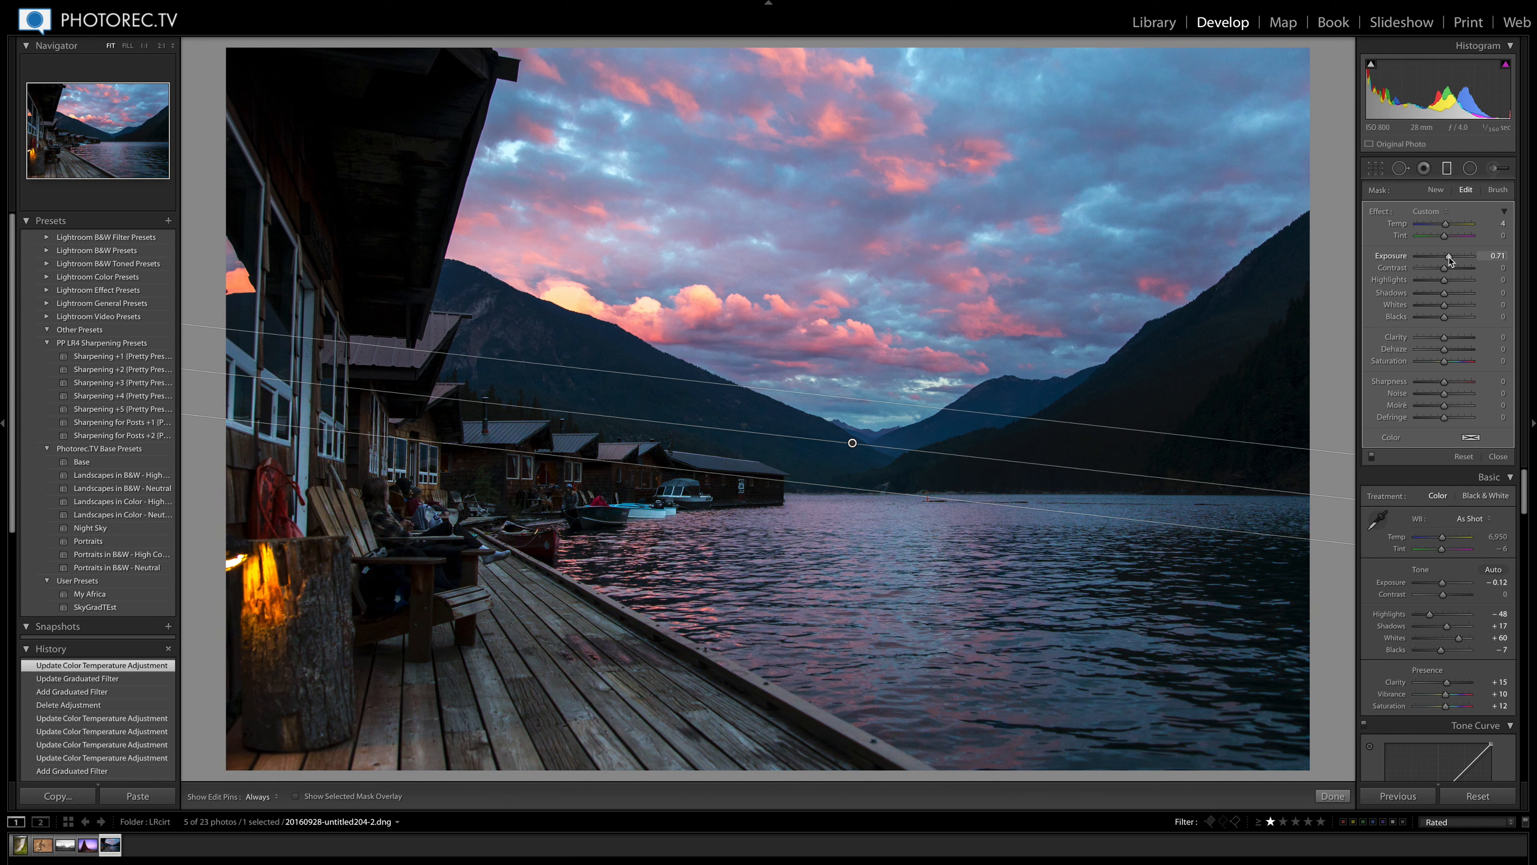
left_click_drag(1449, 259, 1443, 260)
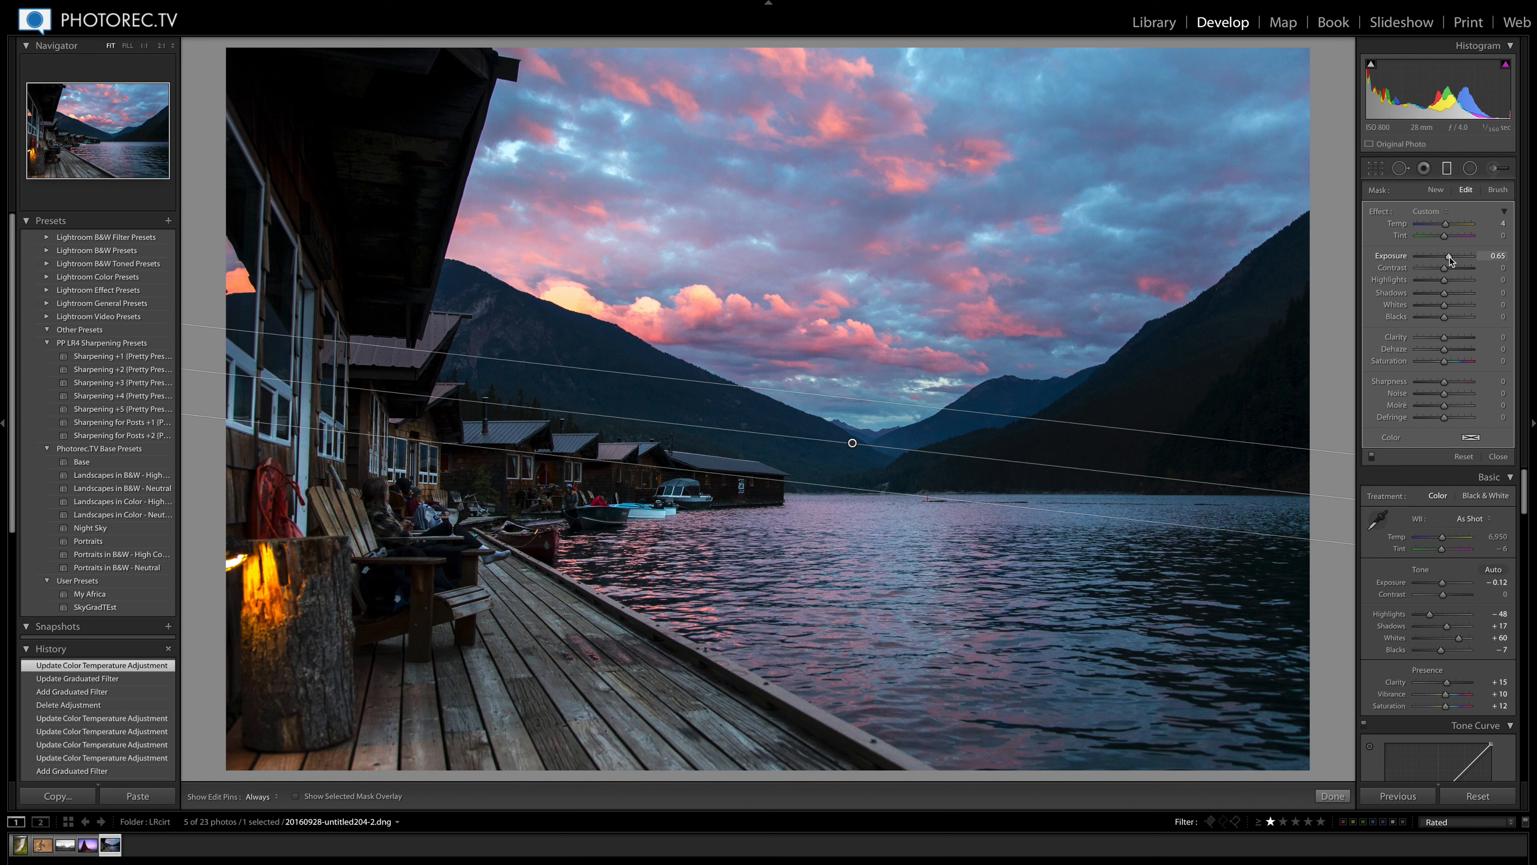
left_click_drag(1461, 261, 1449, 262)
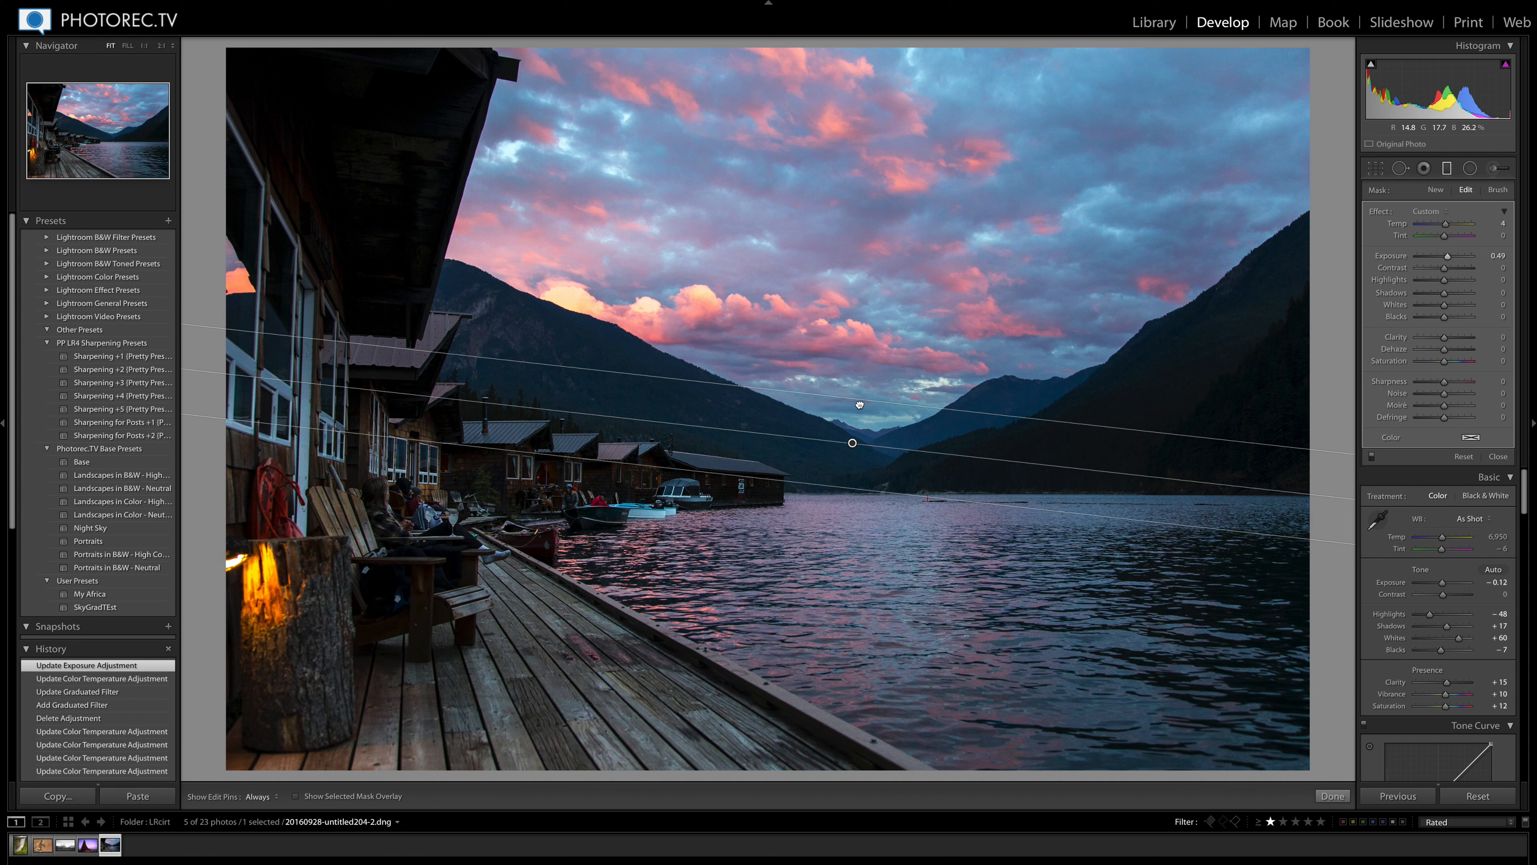
left_click_drag(851, 442, 860, 401)
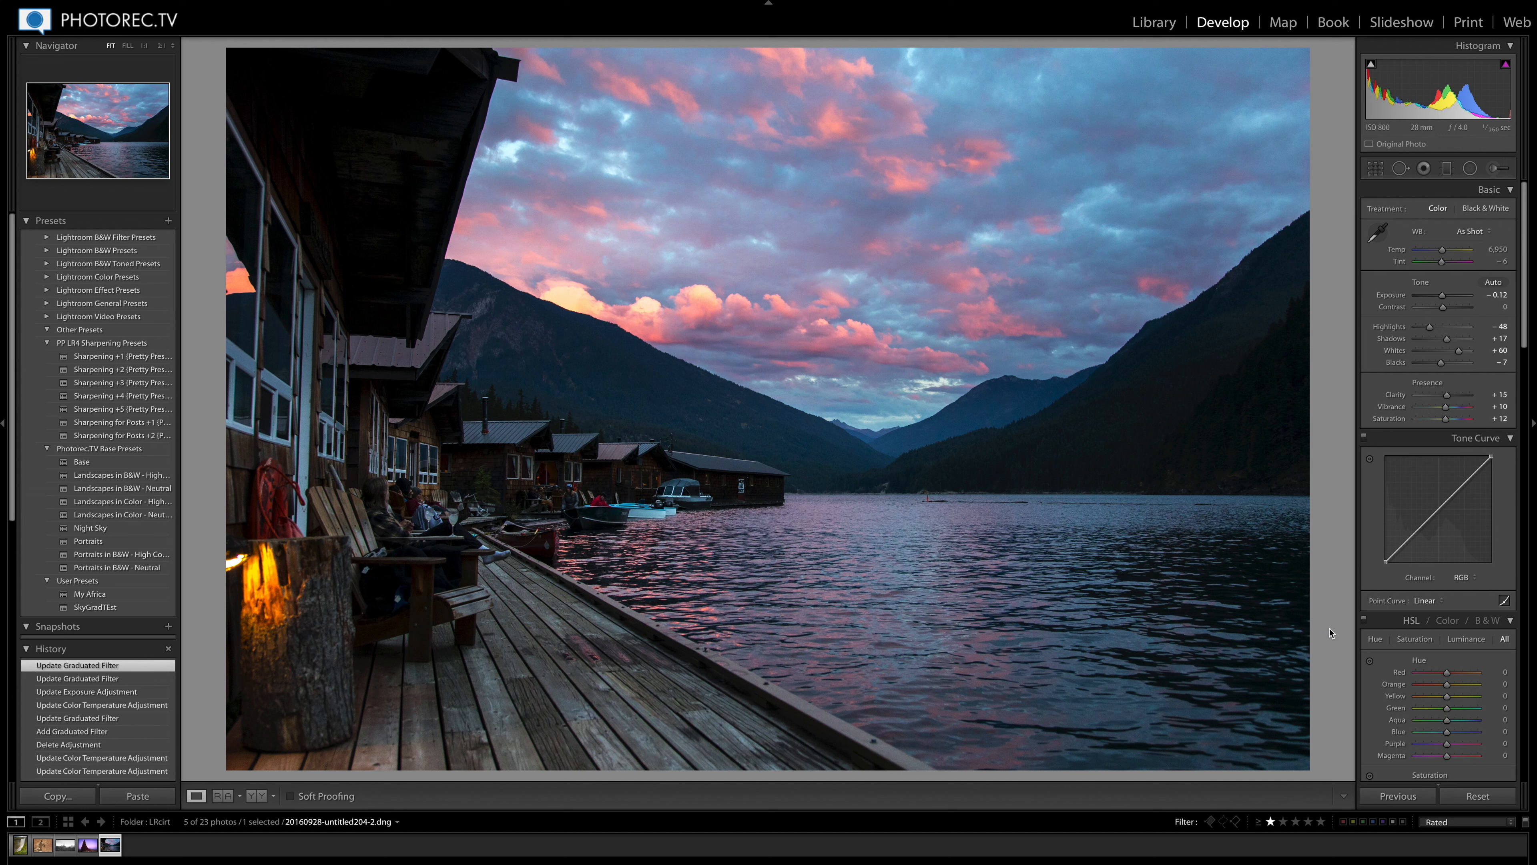
mouse_move(1342, 489)
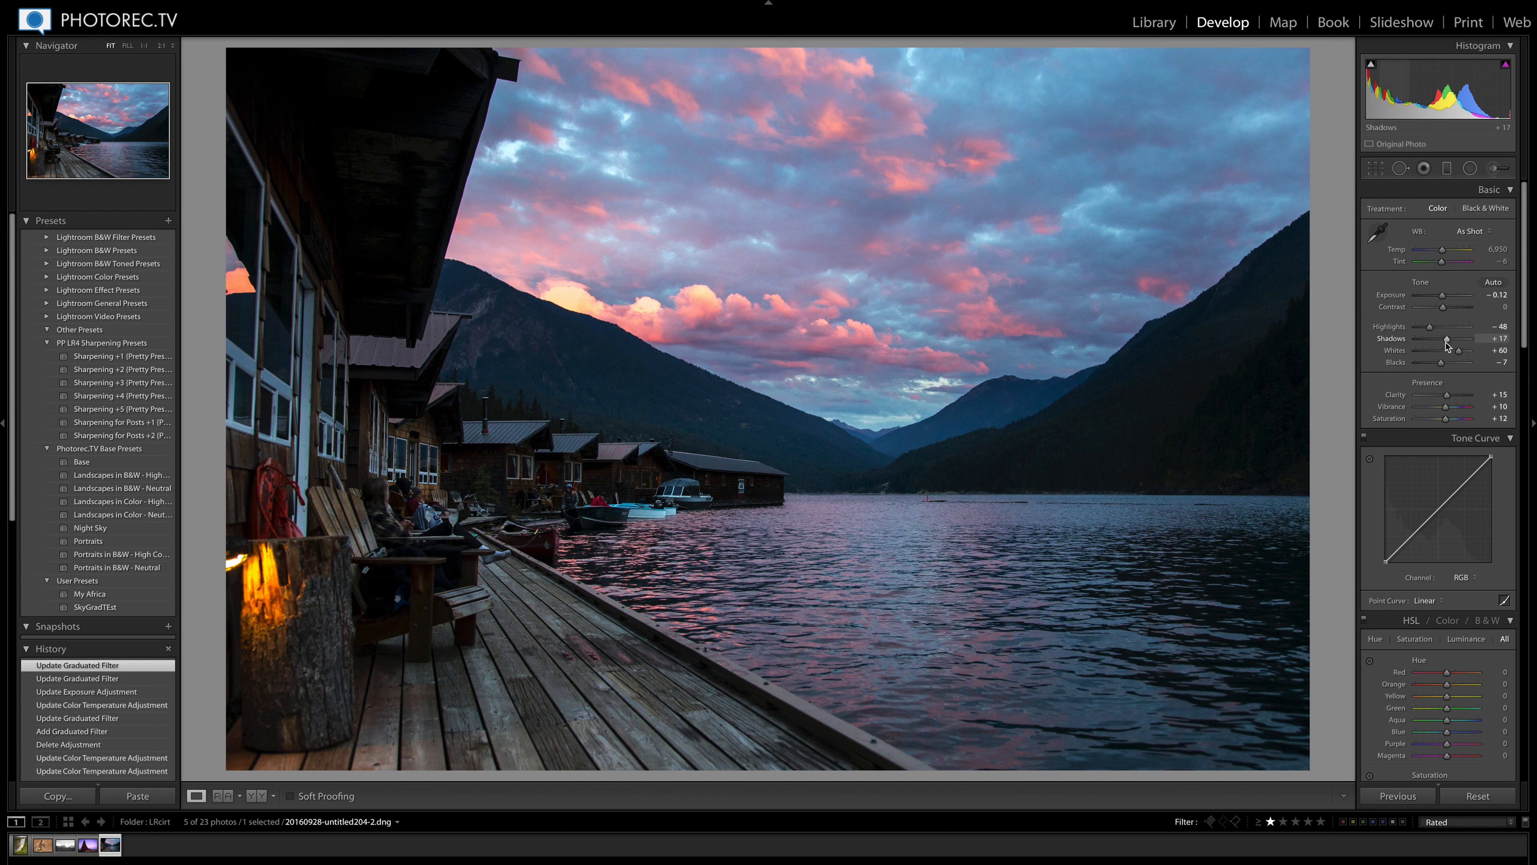
Step: Raise Shadows to +56 and warm Temp to about 7,480 in the Basic panel
left_click_drag(1447, 345, 1461, 345)
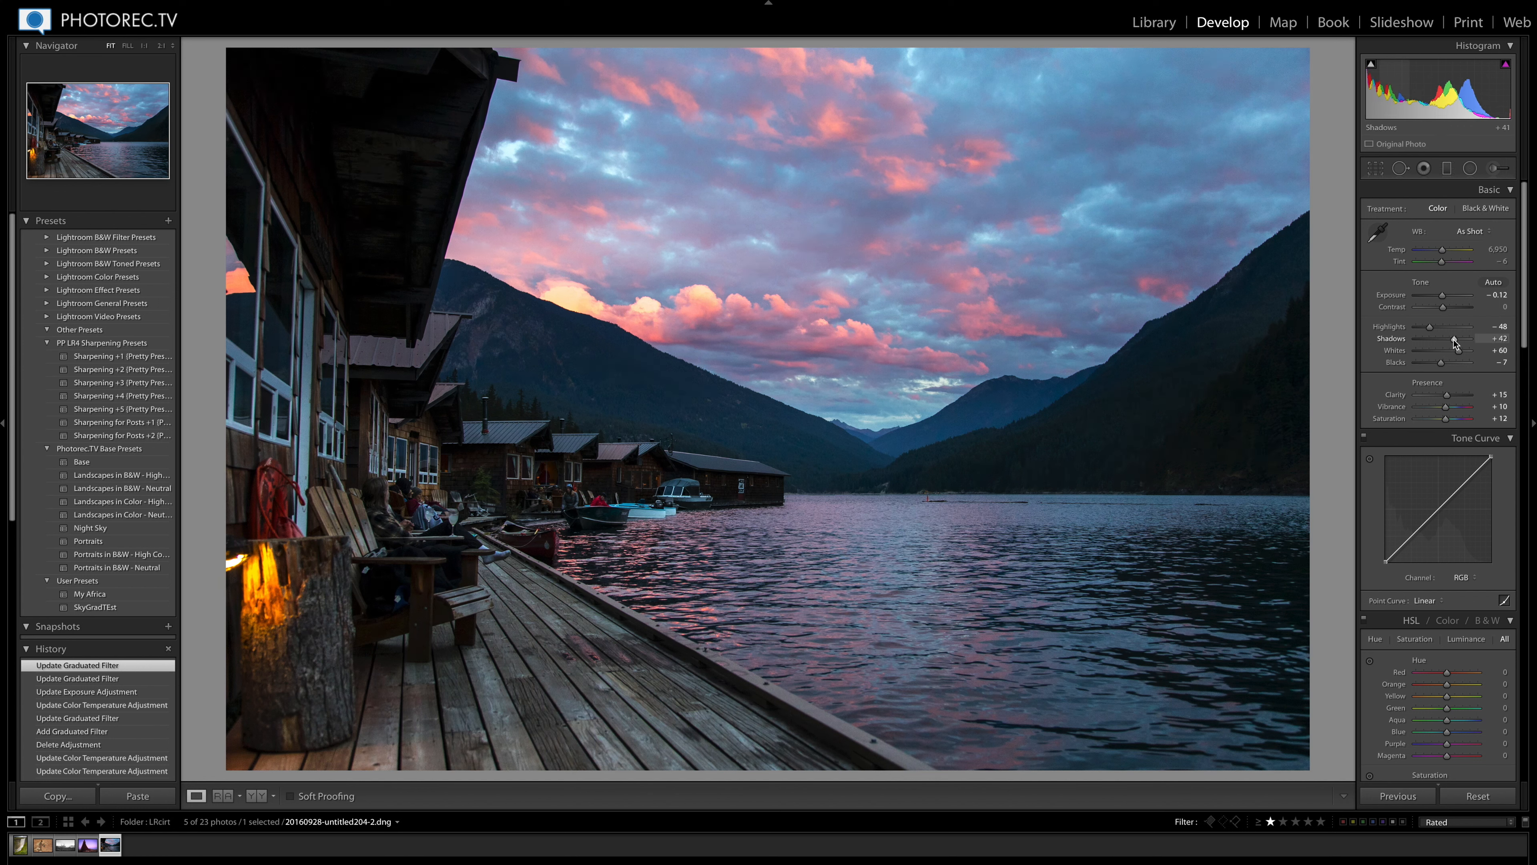
left_click_drag(1454, 345, 1466, 346)
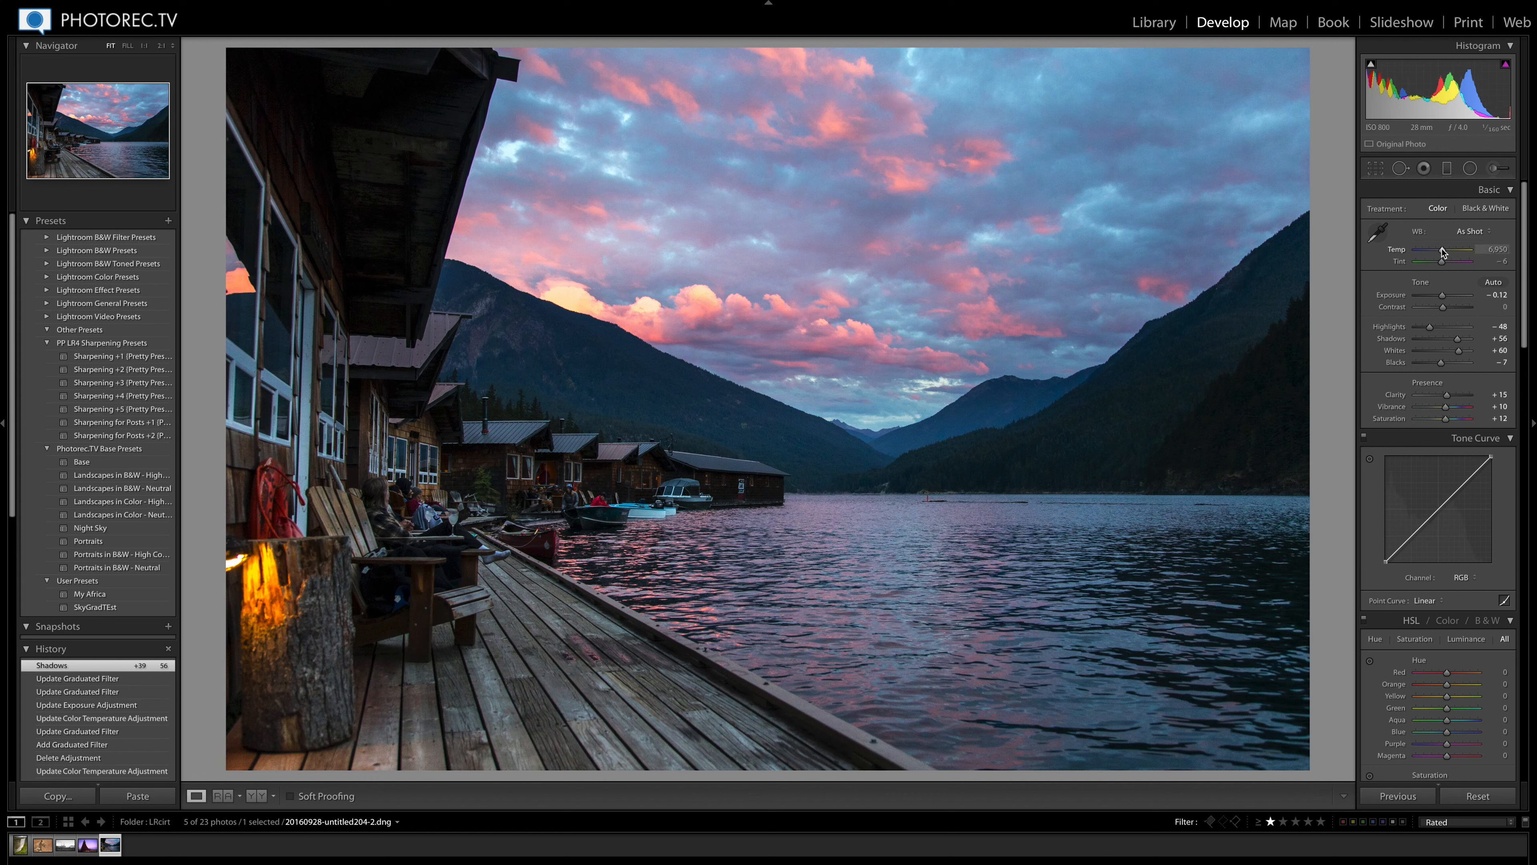
left_click_drag(1441, 259, 1460, 259)
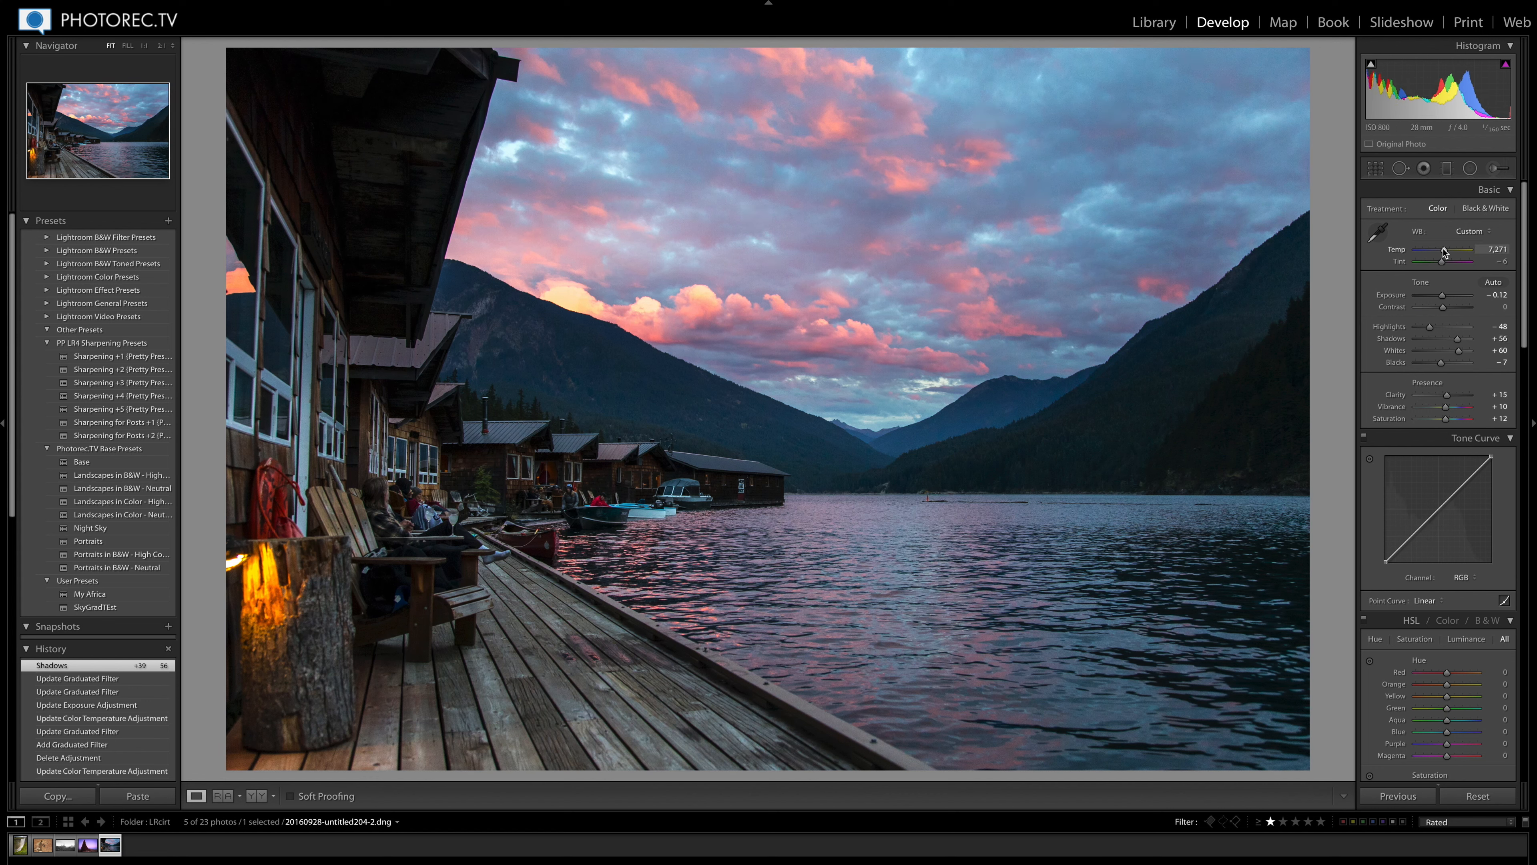
left_click_drag(1444, 250, 1450, 251)
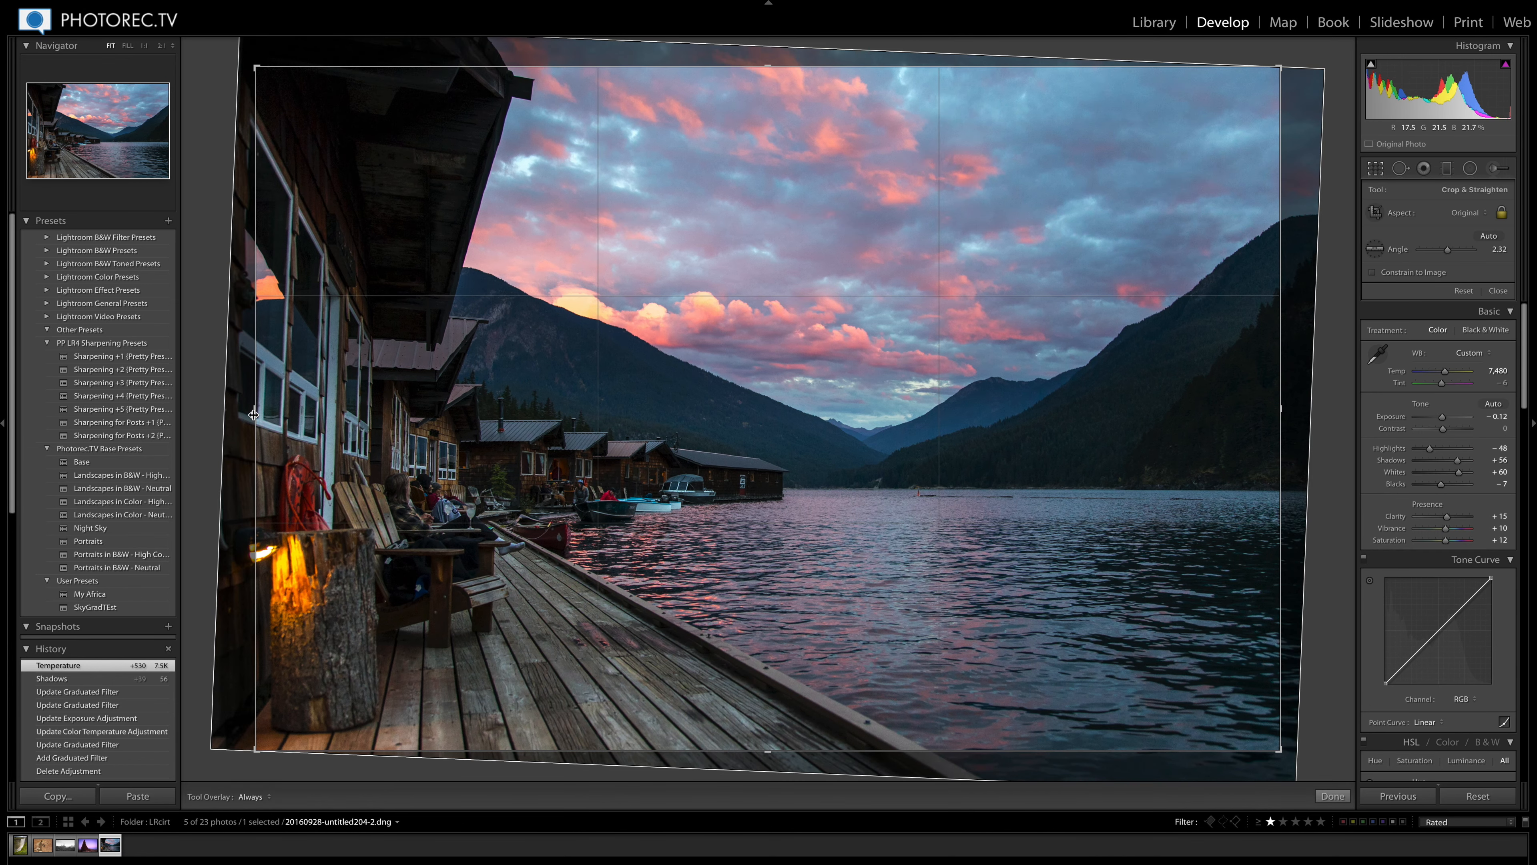
Step: Tighten the 2.32° straightened crop around the cabins and lake and apply it
left_click_drag(257, 412, 271, 412)
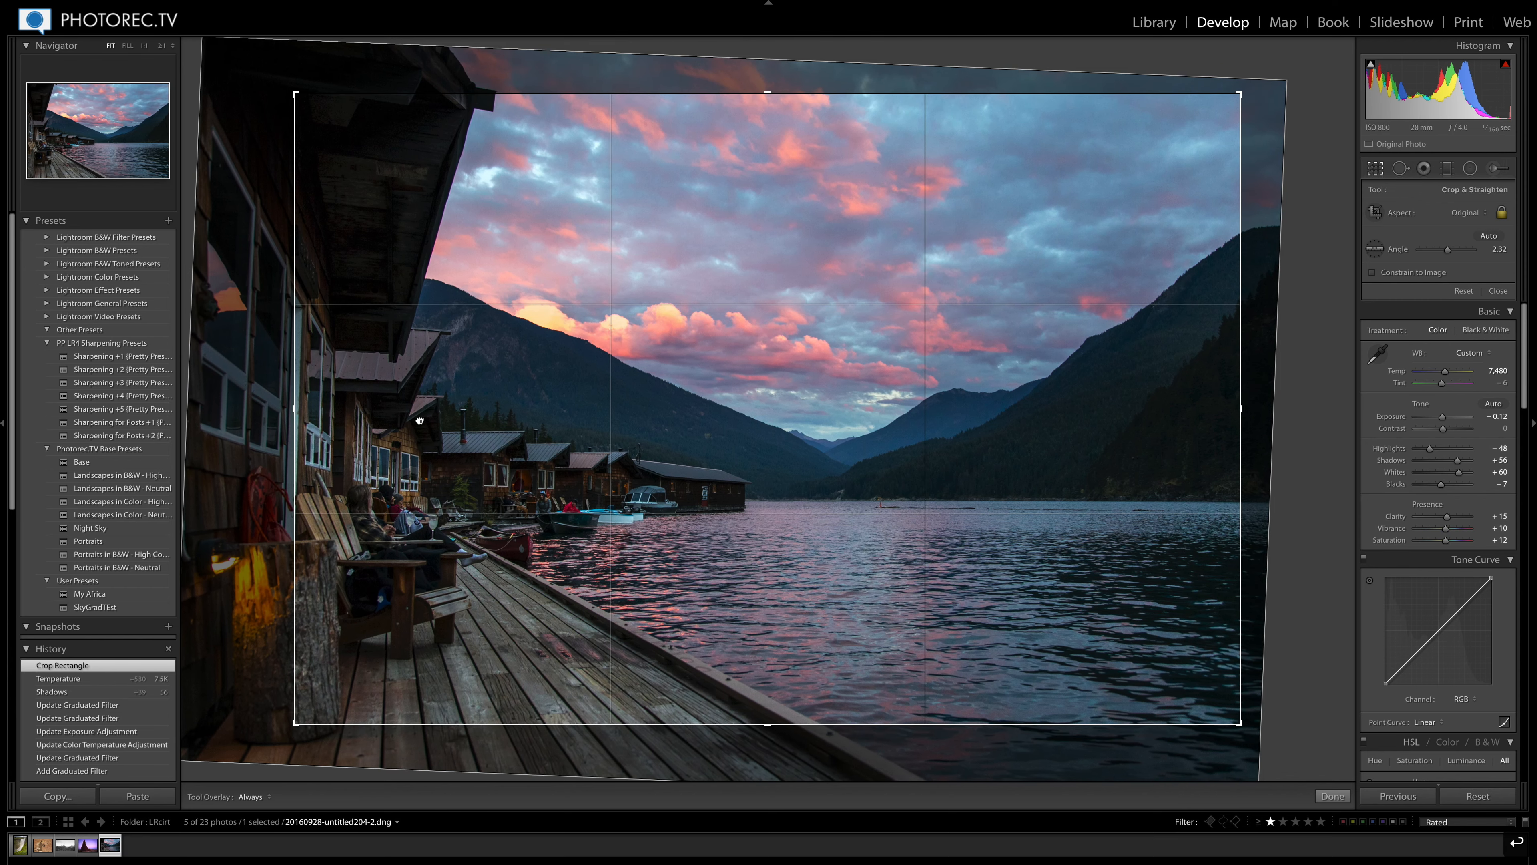
left_click(1332, 796)
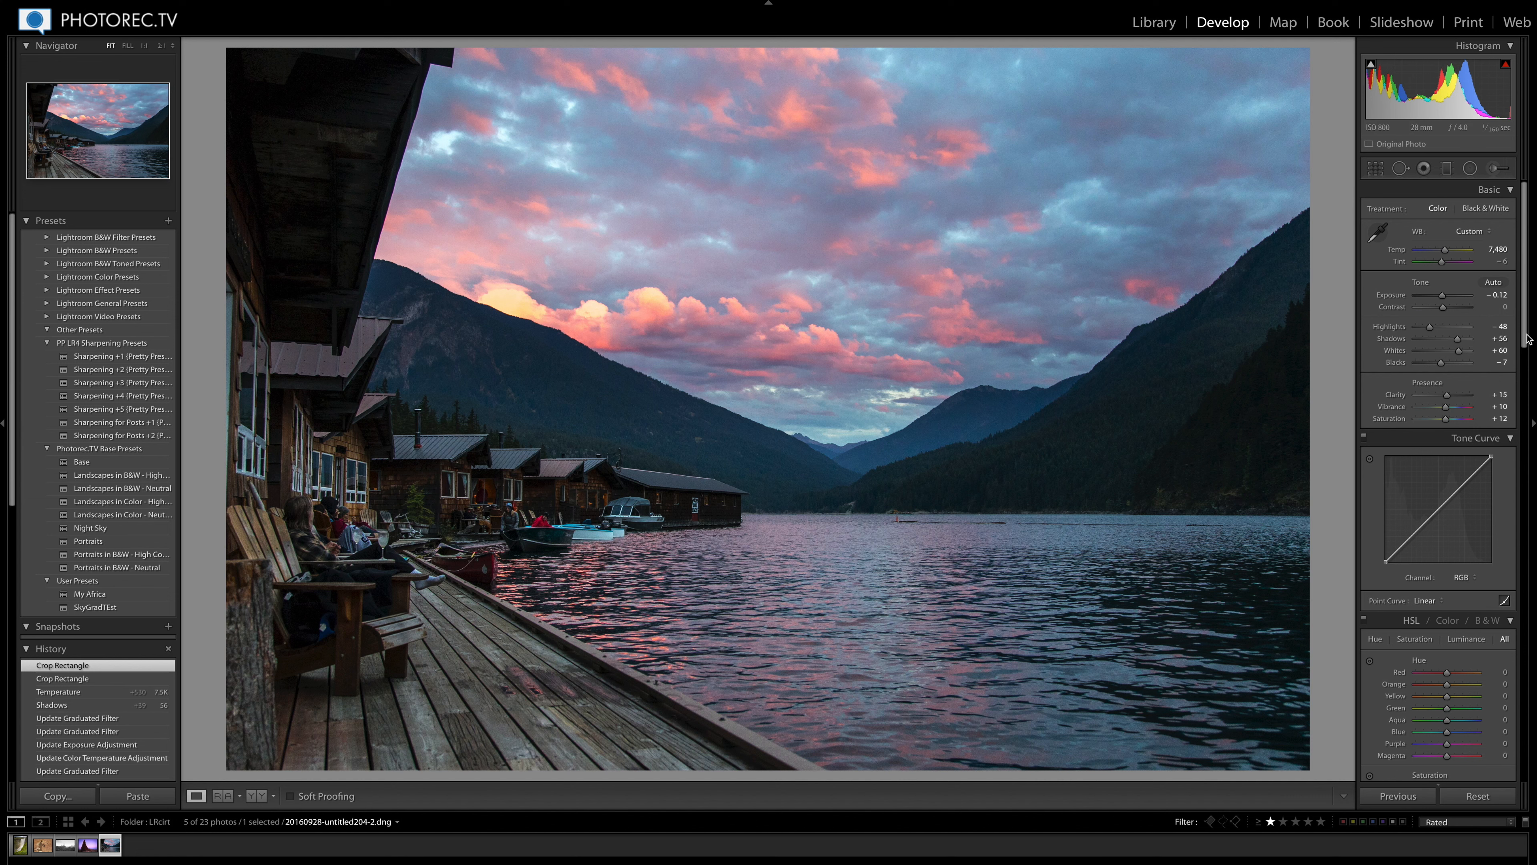
Step: Set Dehaze to +17 and warm Temp further to about 7,930
scroll("down", 3)
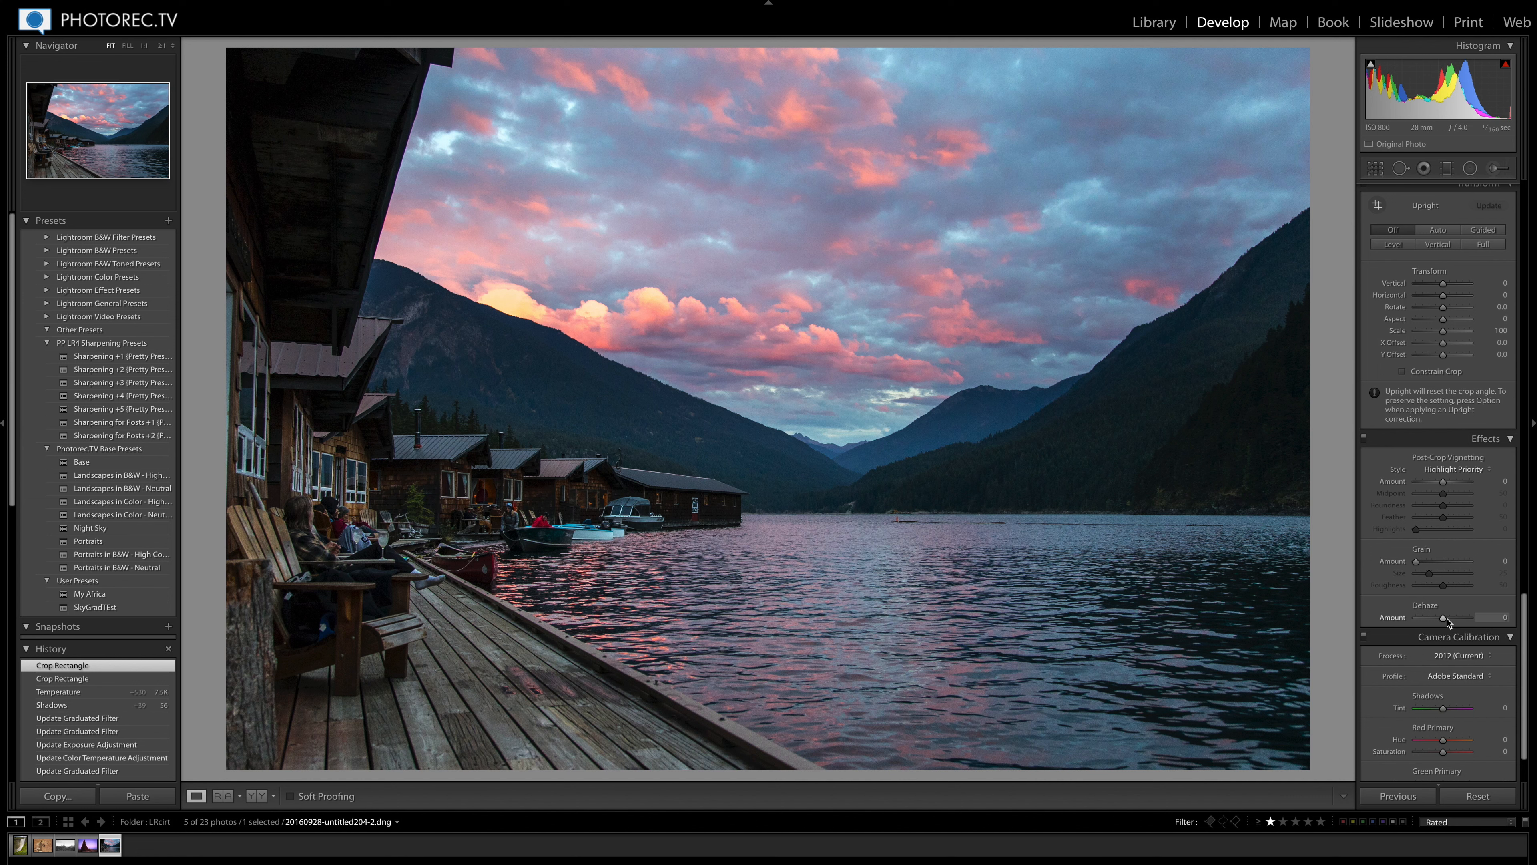
left_click_drag(1446, 616, 1475, 617)
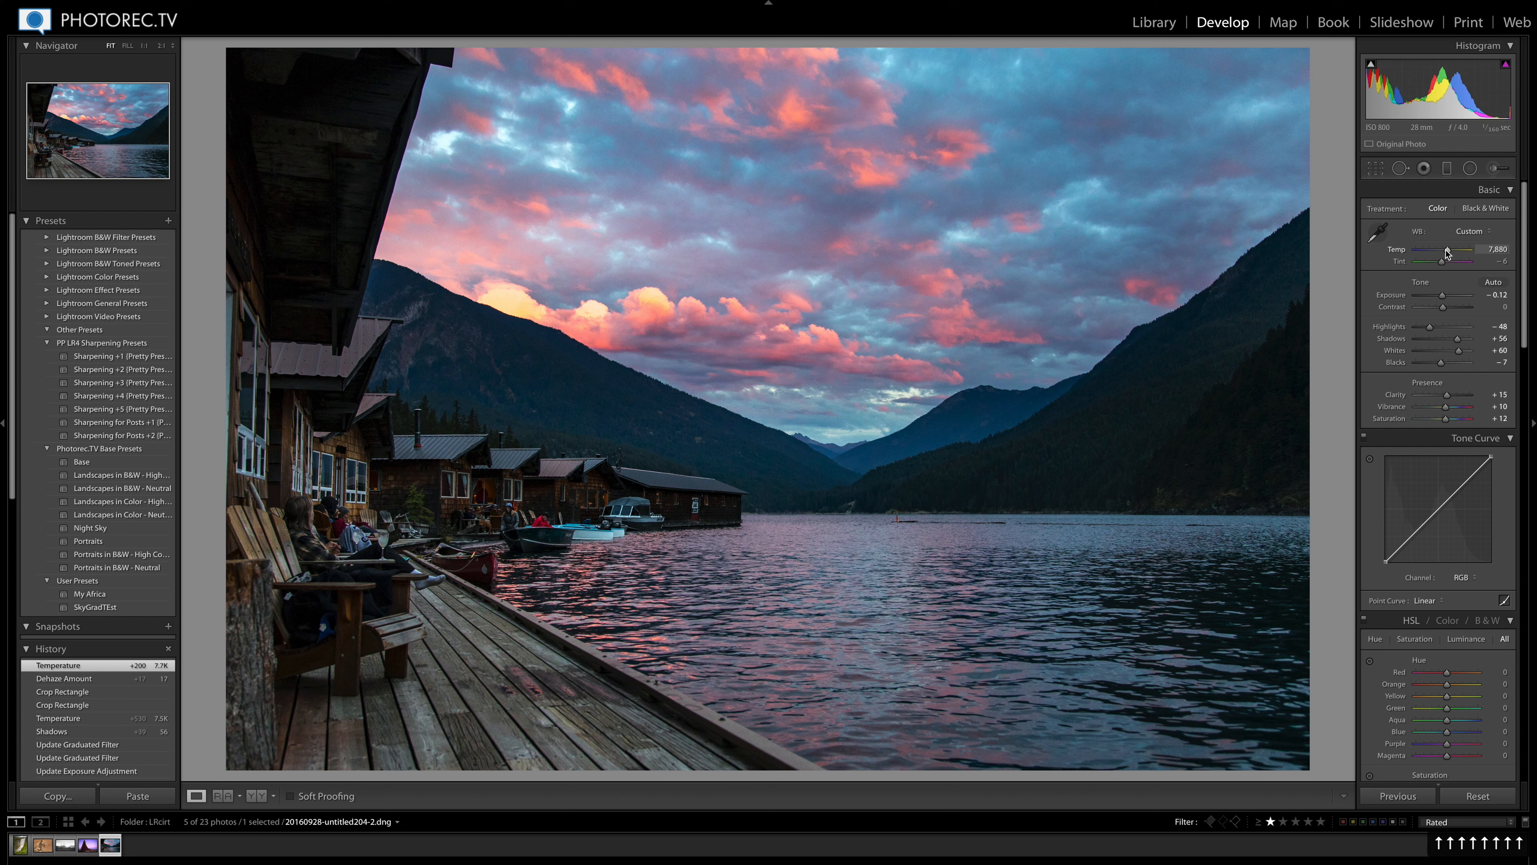
left_click_drag(1451, 253, 1455, 253)
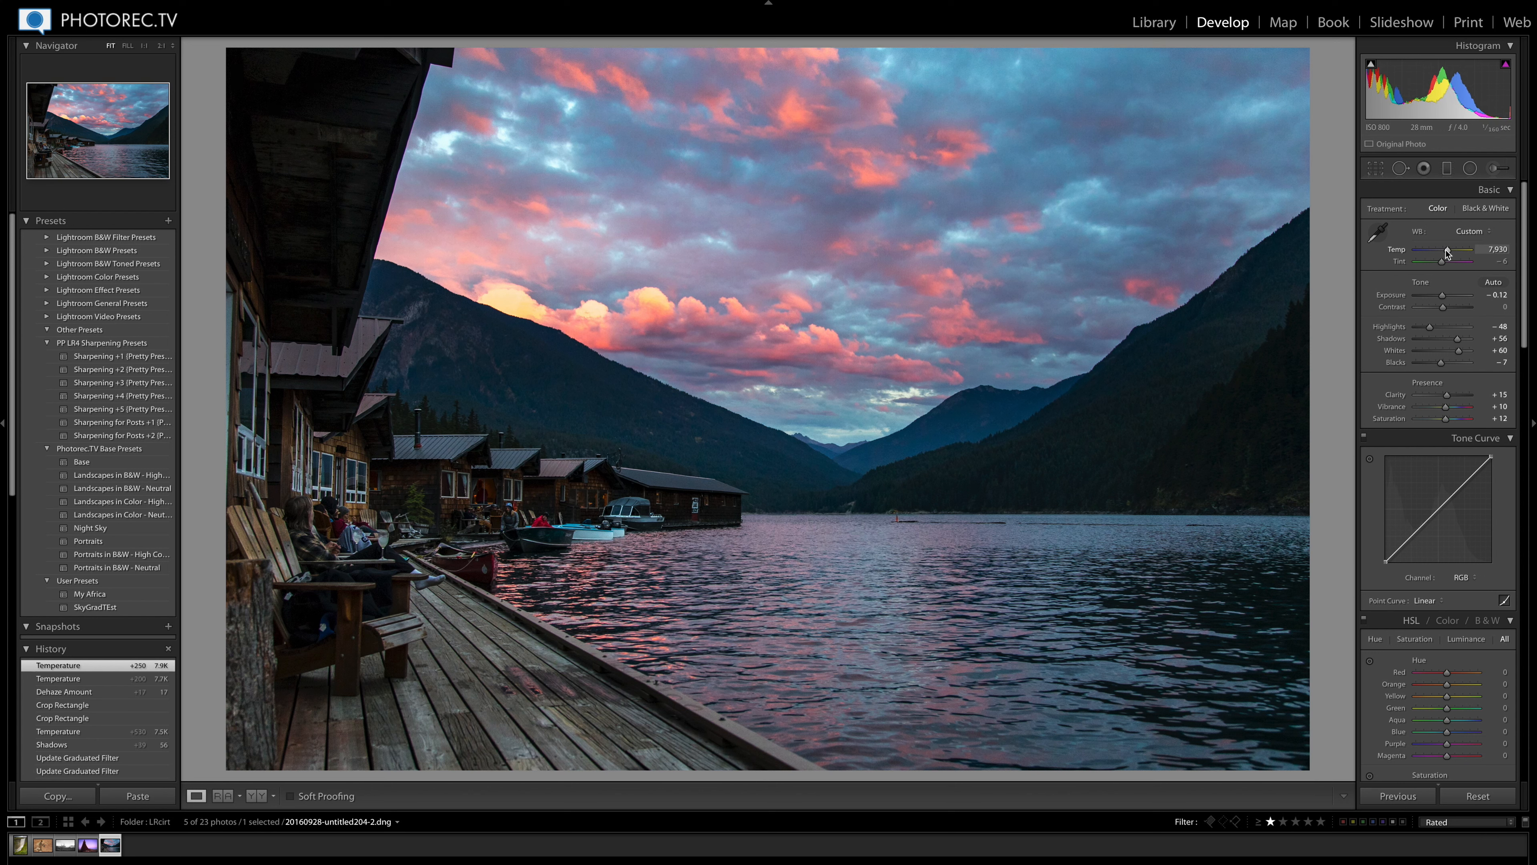